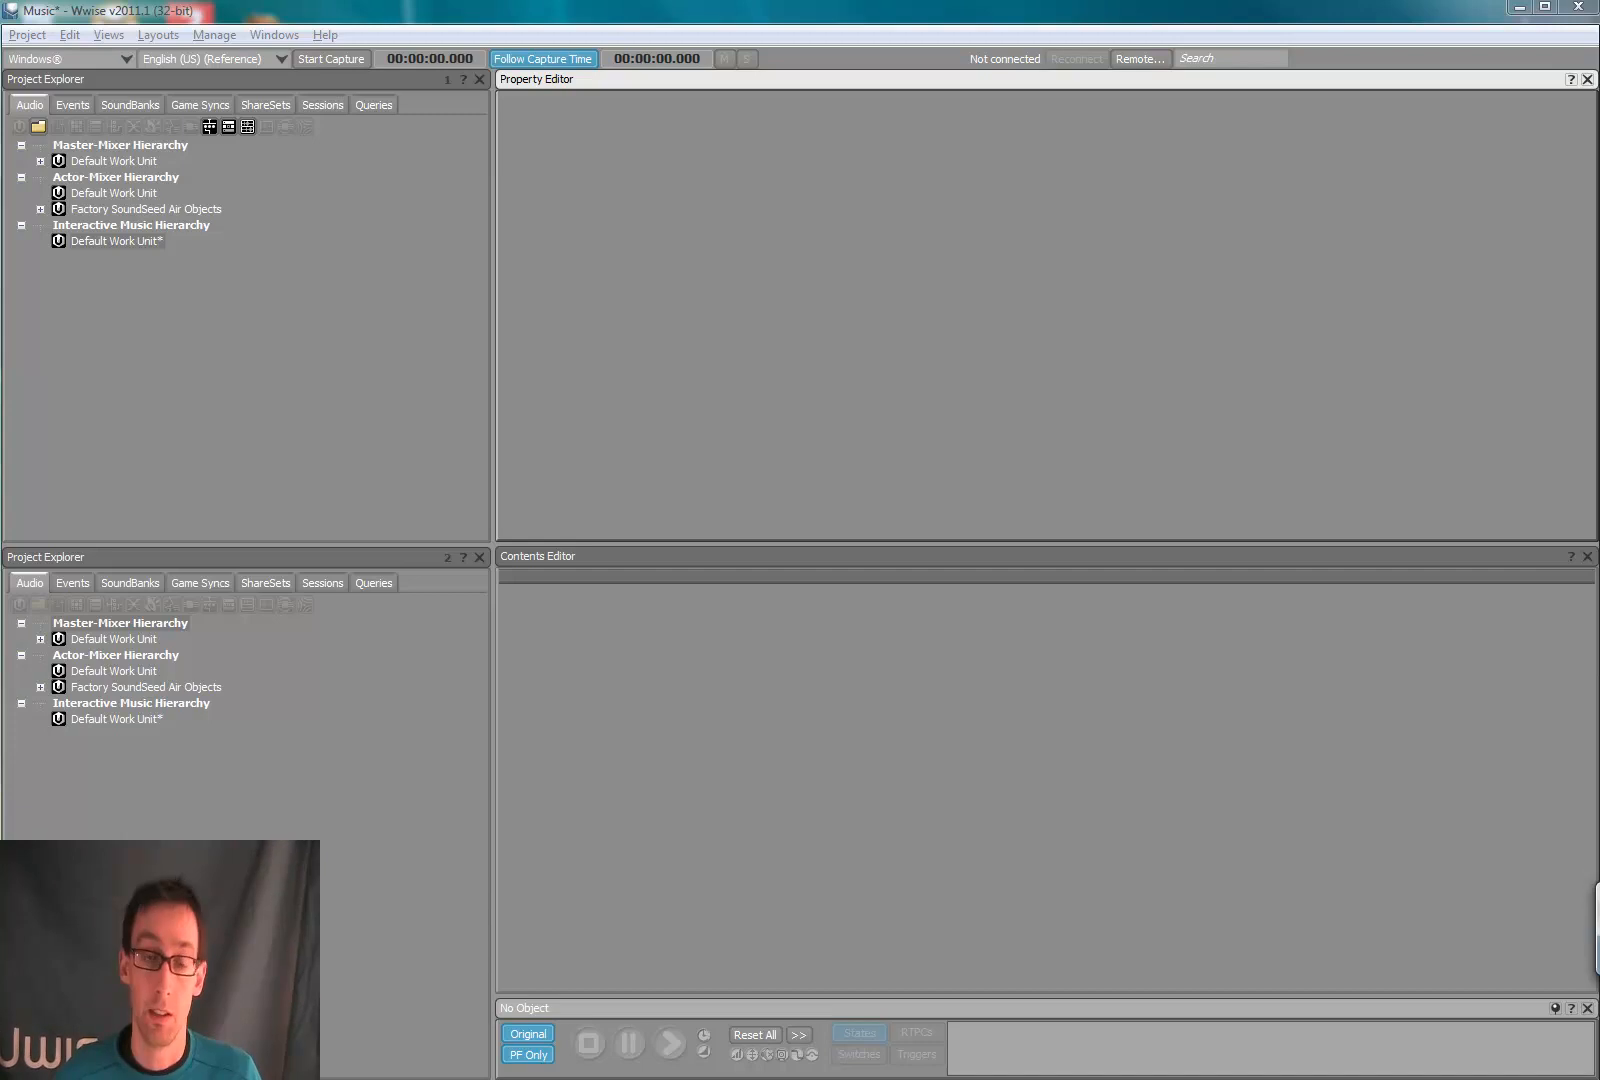
pyautogui.moveTo(1142, 334)
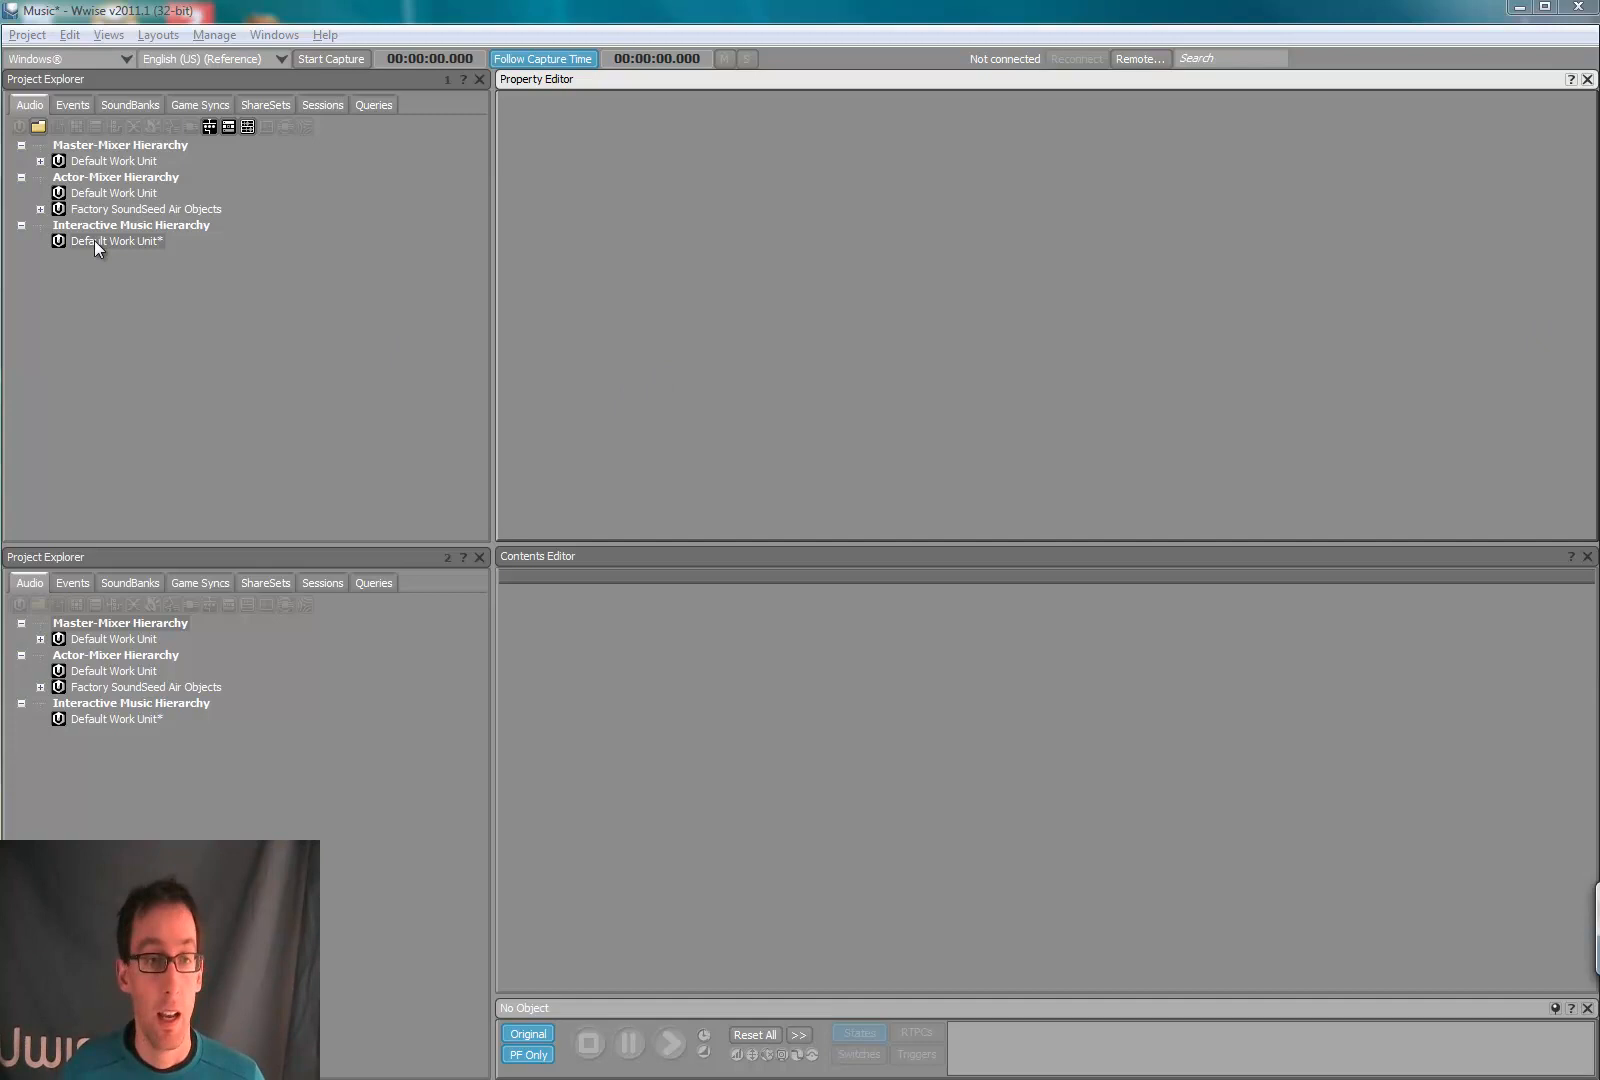
# Step: Create a new Music Segment under the Interactive Music Hierarchy's Default Work Unit
pyautogui.click(116, 242)
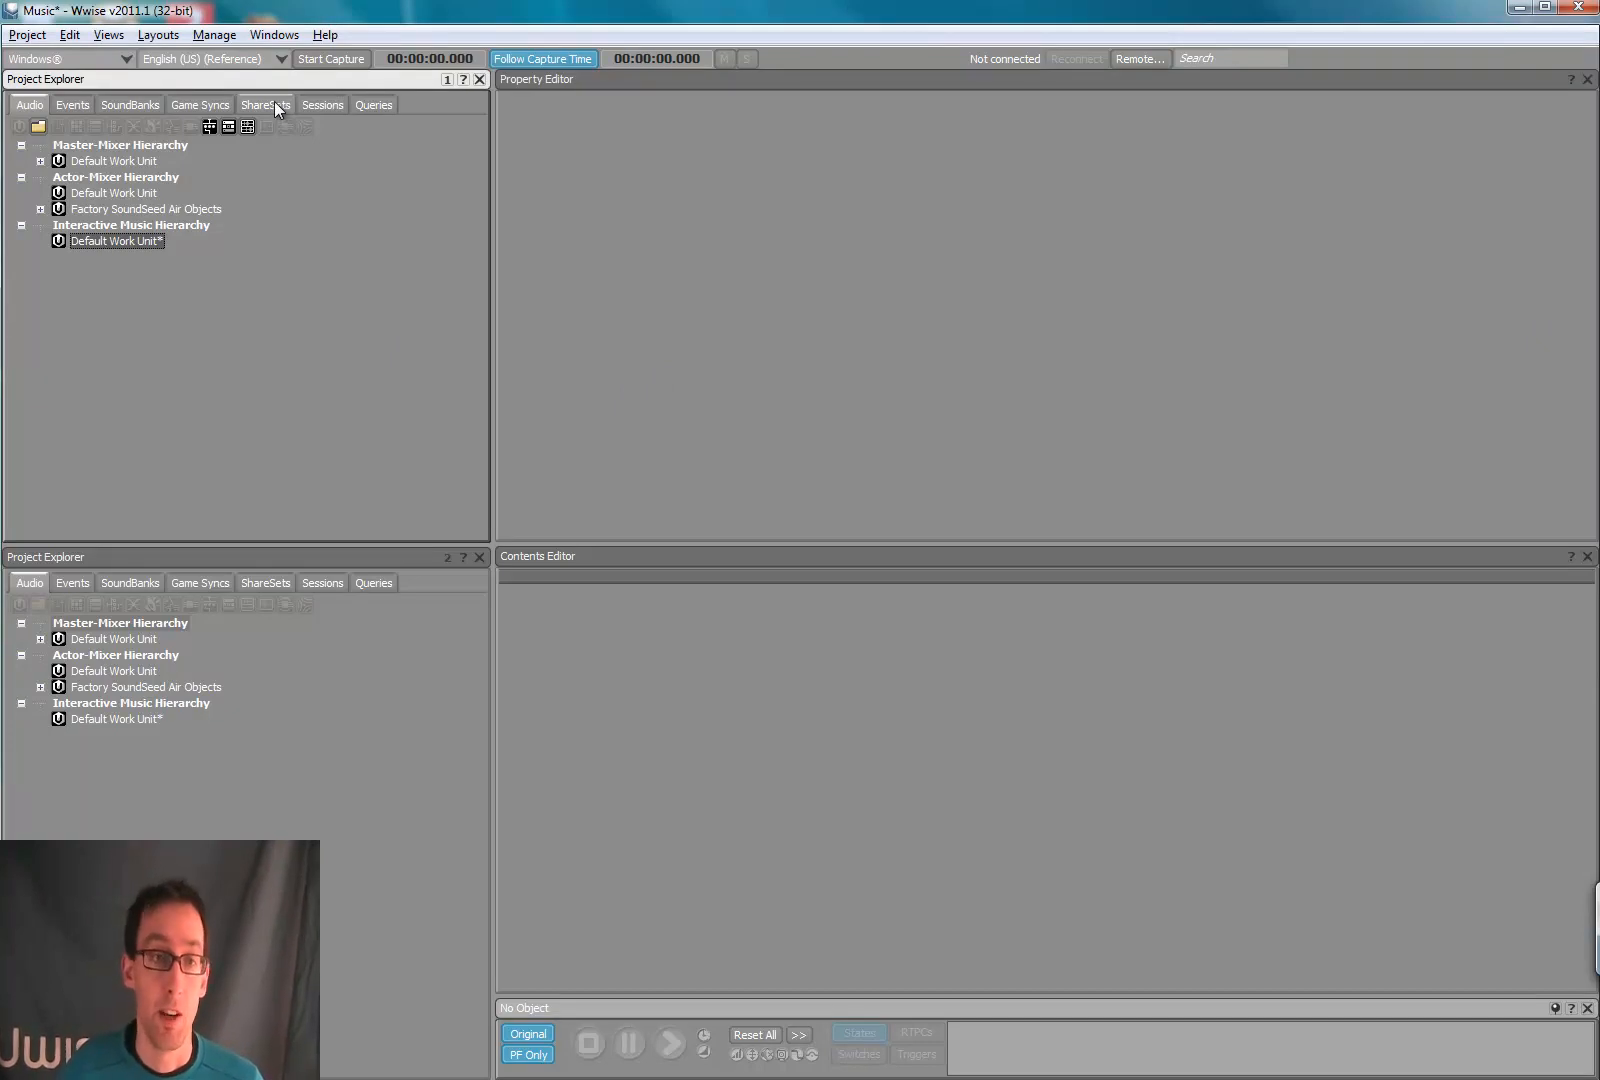
pyautogui.moveTo(244, 128)
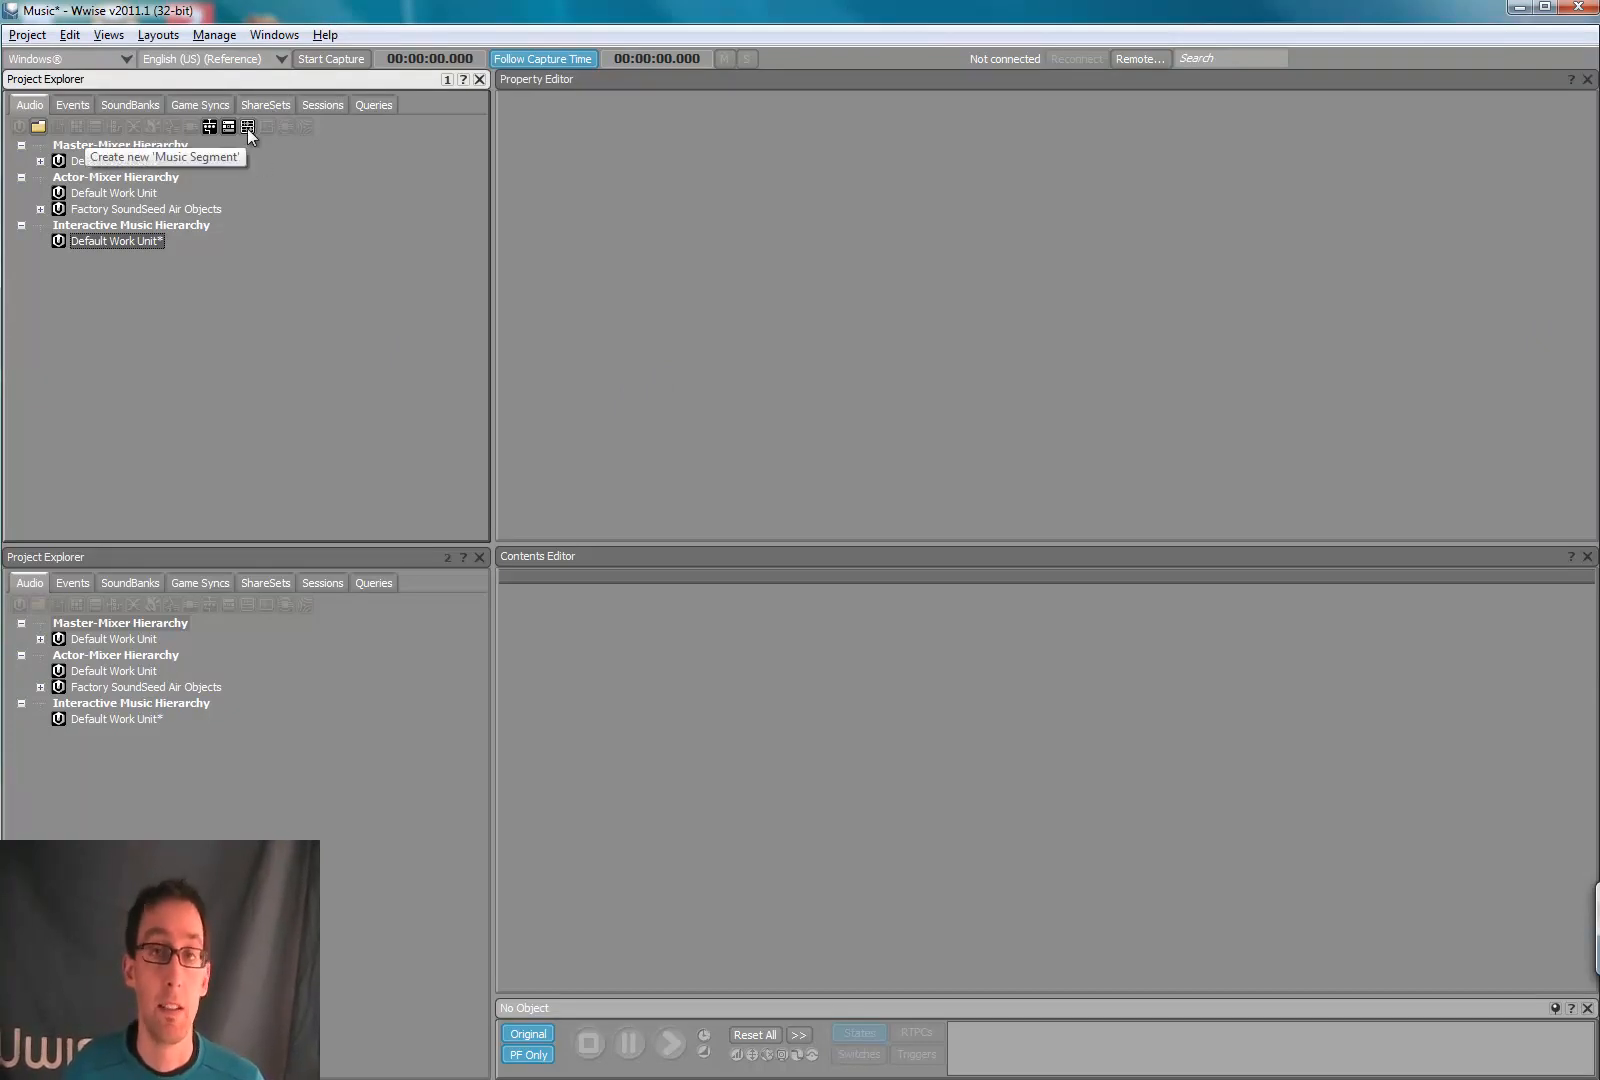
pyautogui.click(246, 128)
pyautogui.write('Segment')
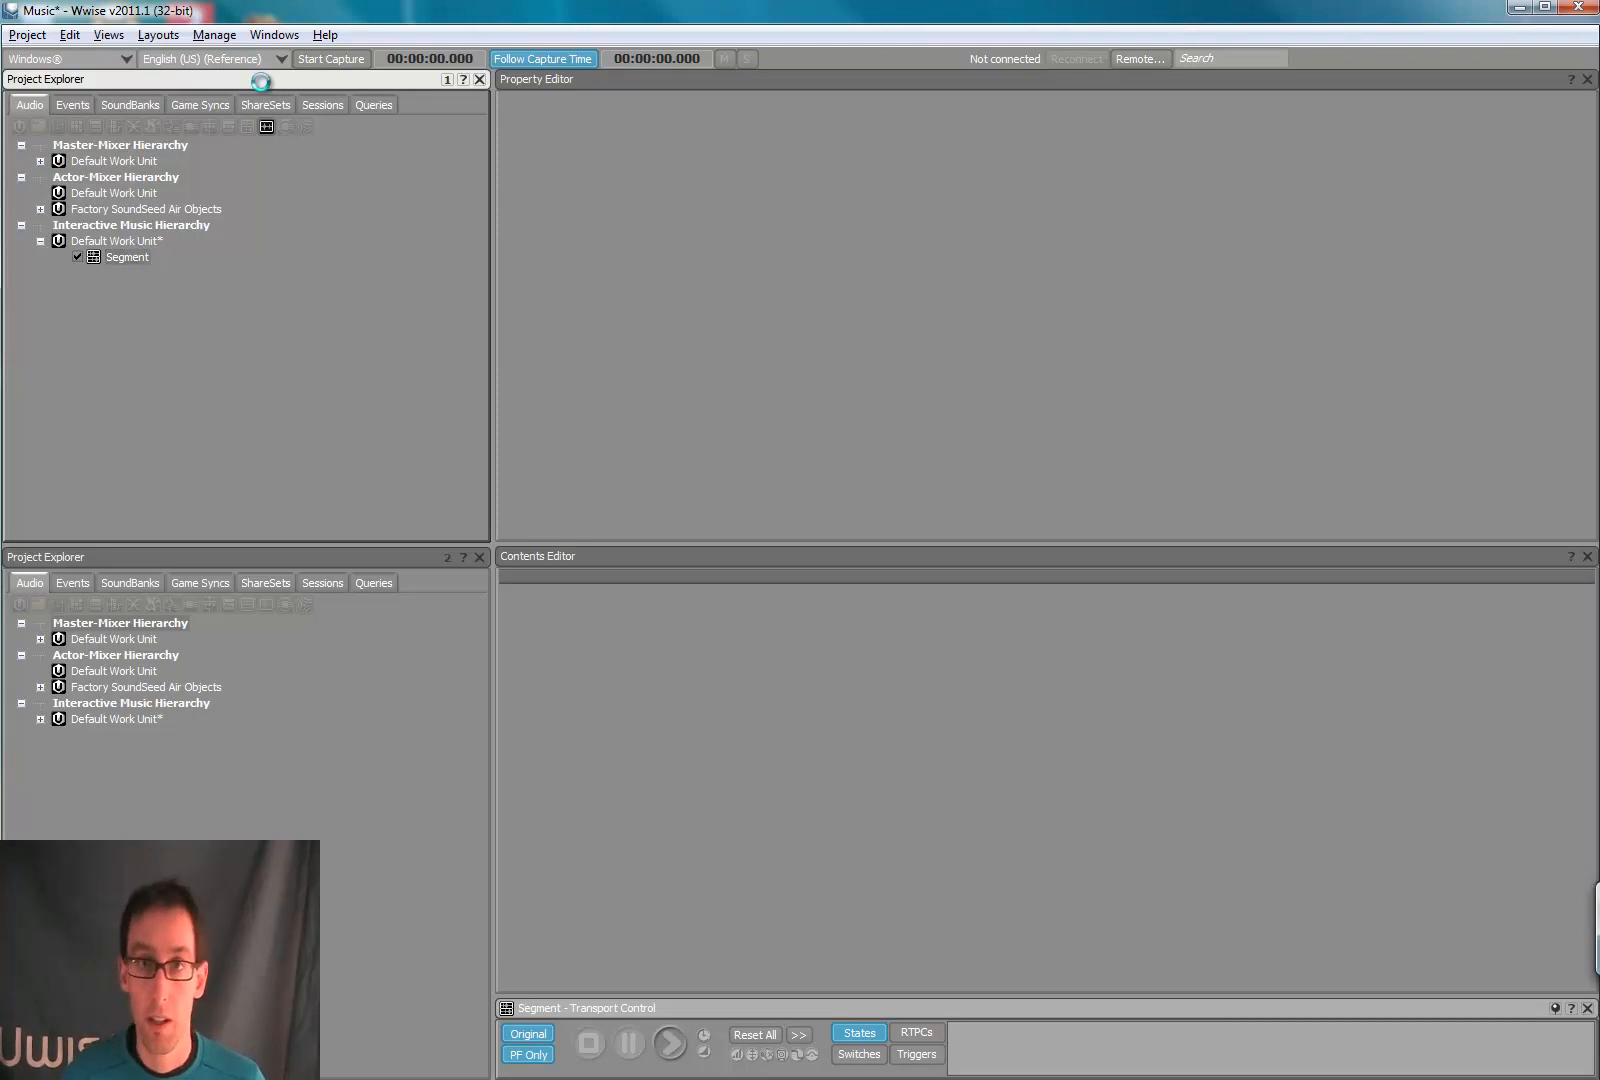
# Step: Load the new Segment into the property and segment editors
pyautogui.click(128, 258)
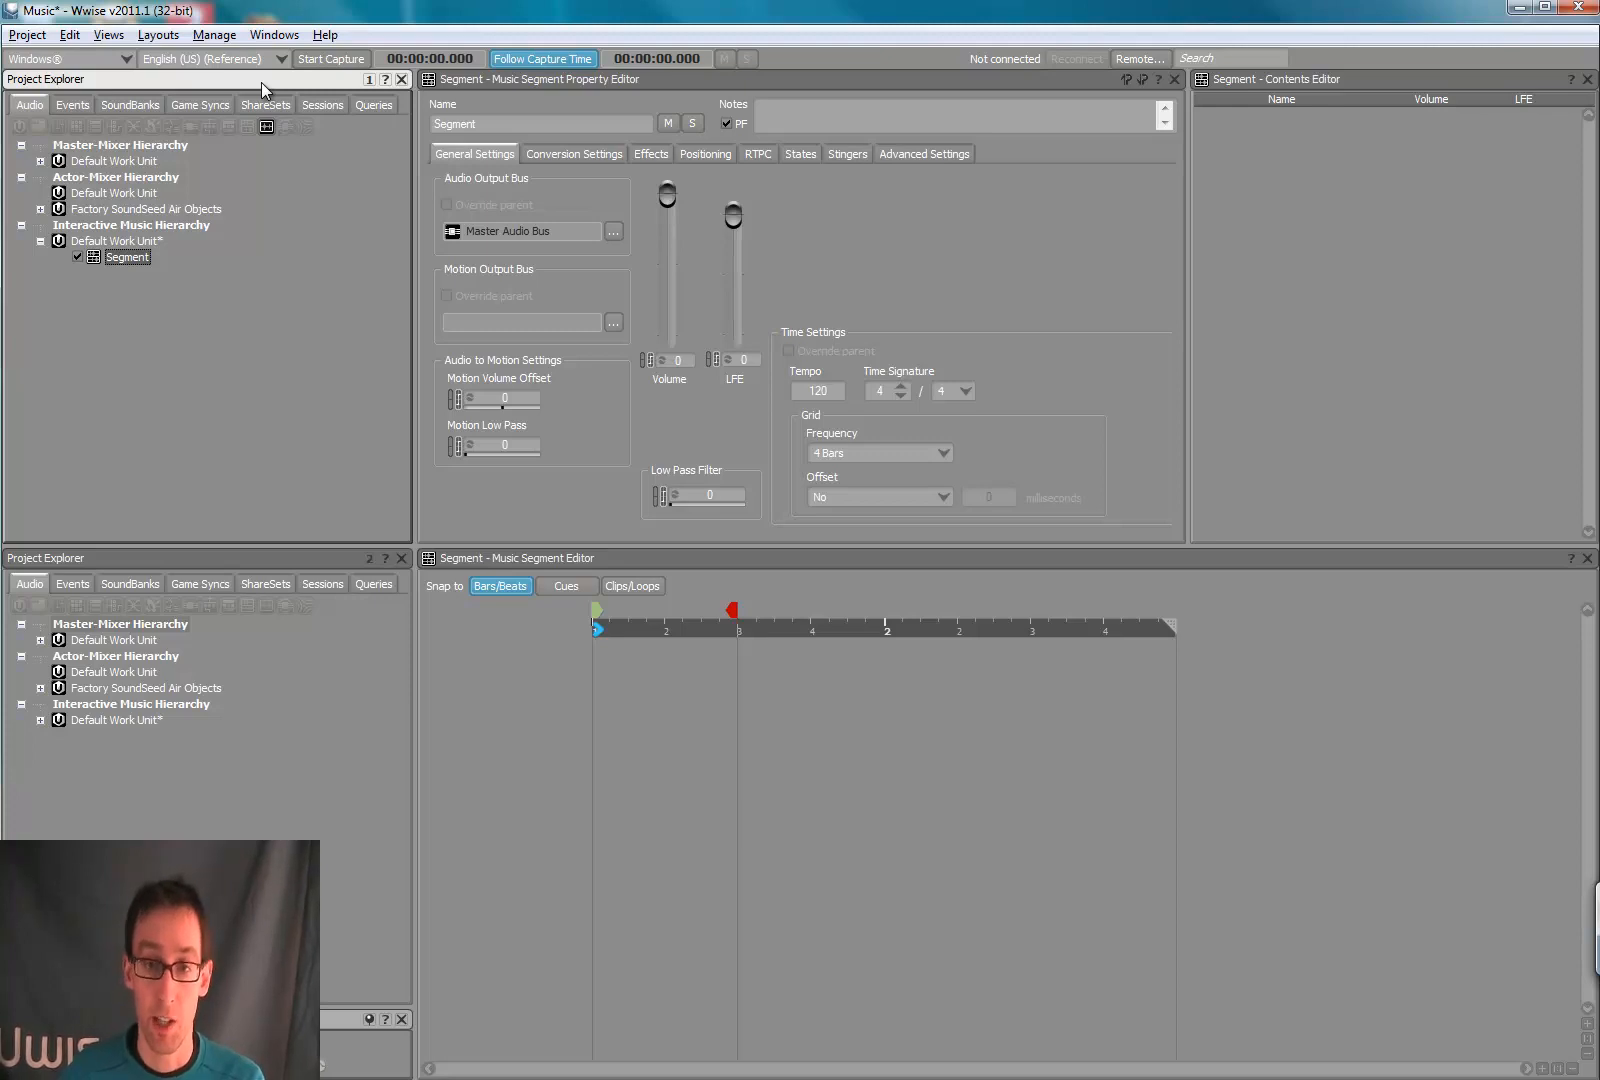
pyautogui.moveTo(340, 134)
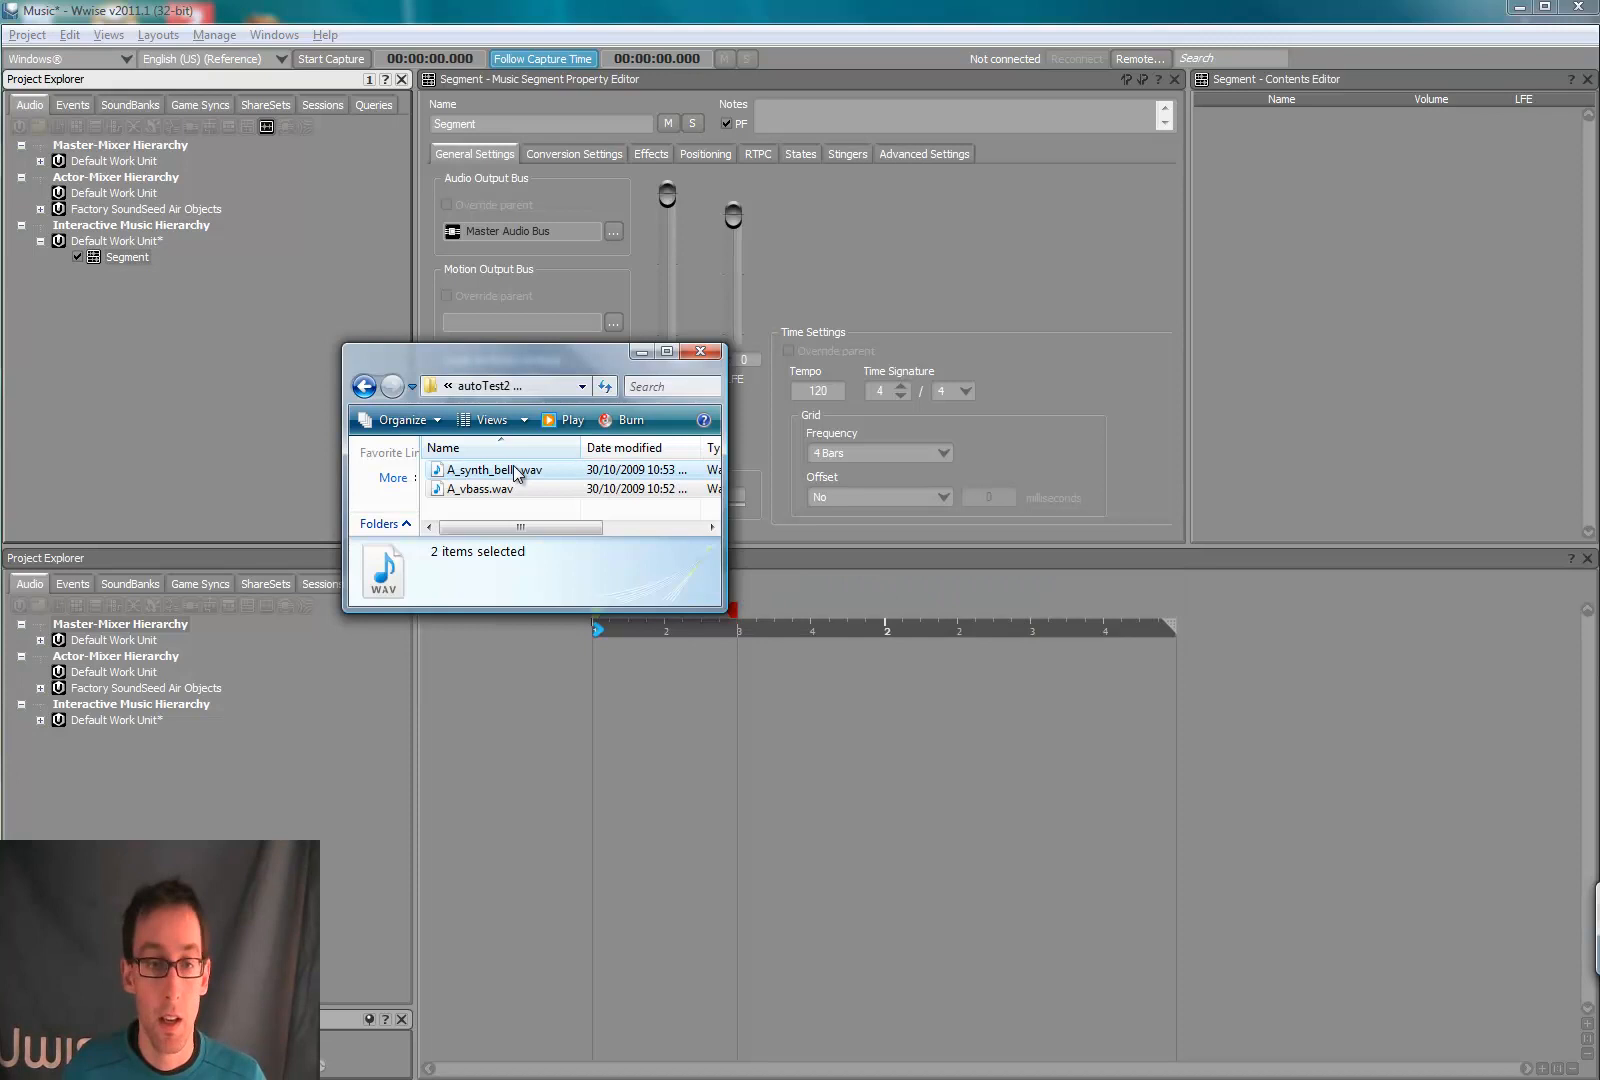
pyautogui.moveTo(484, 476)
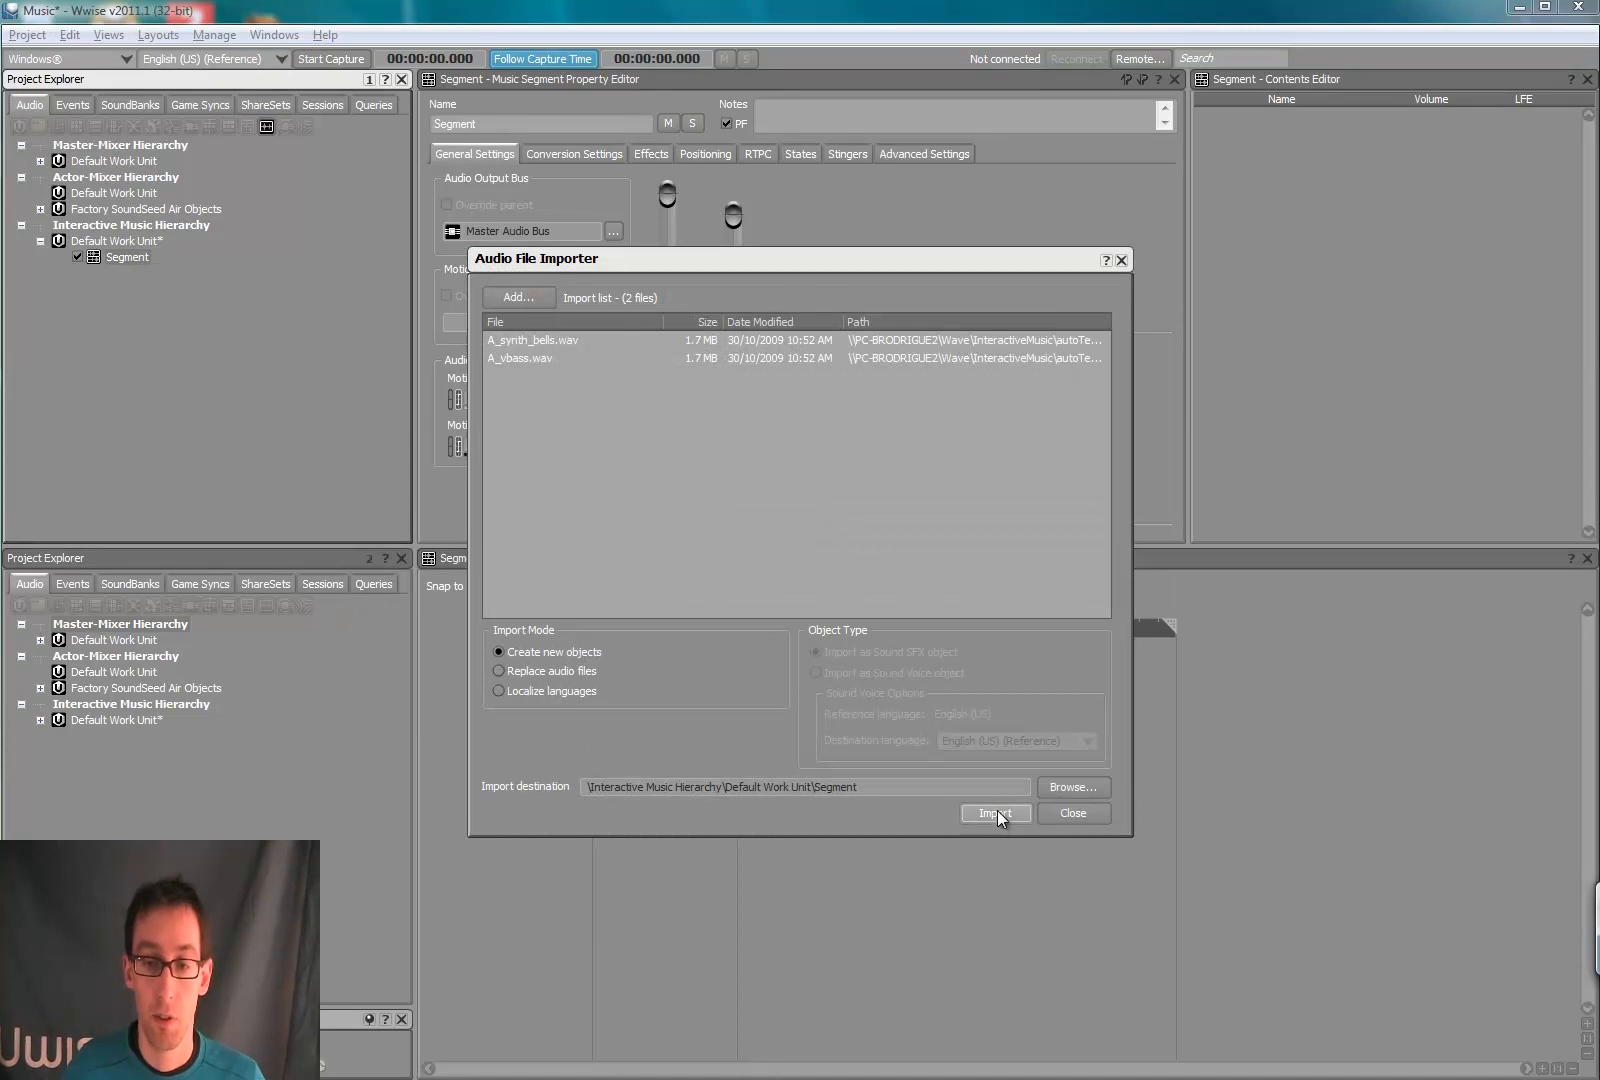
# Step: Import A_synth_bells.wav and A_vbass.wav as two tracks in Segment
pyautogui.click(996, 814)
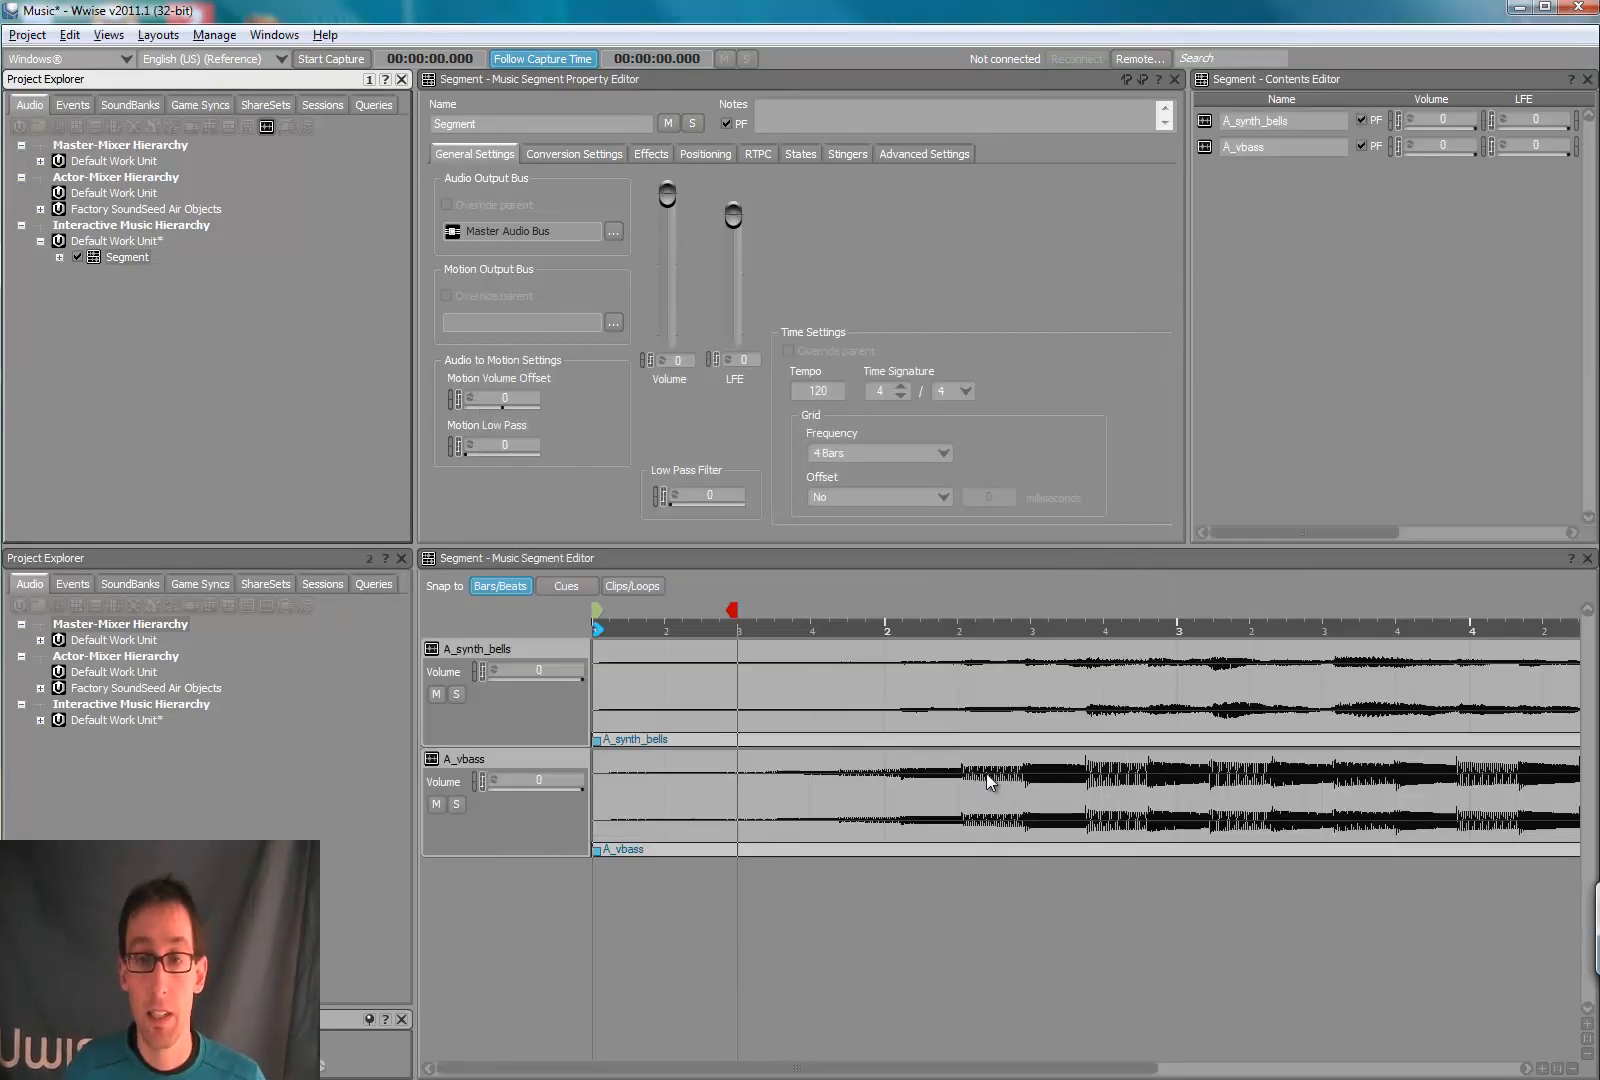
pyautogui.moveTo(1014, 734)
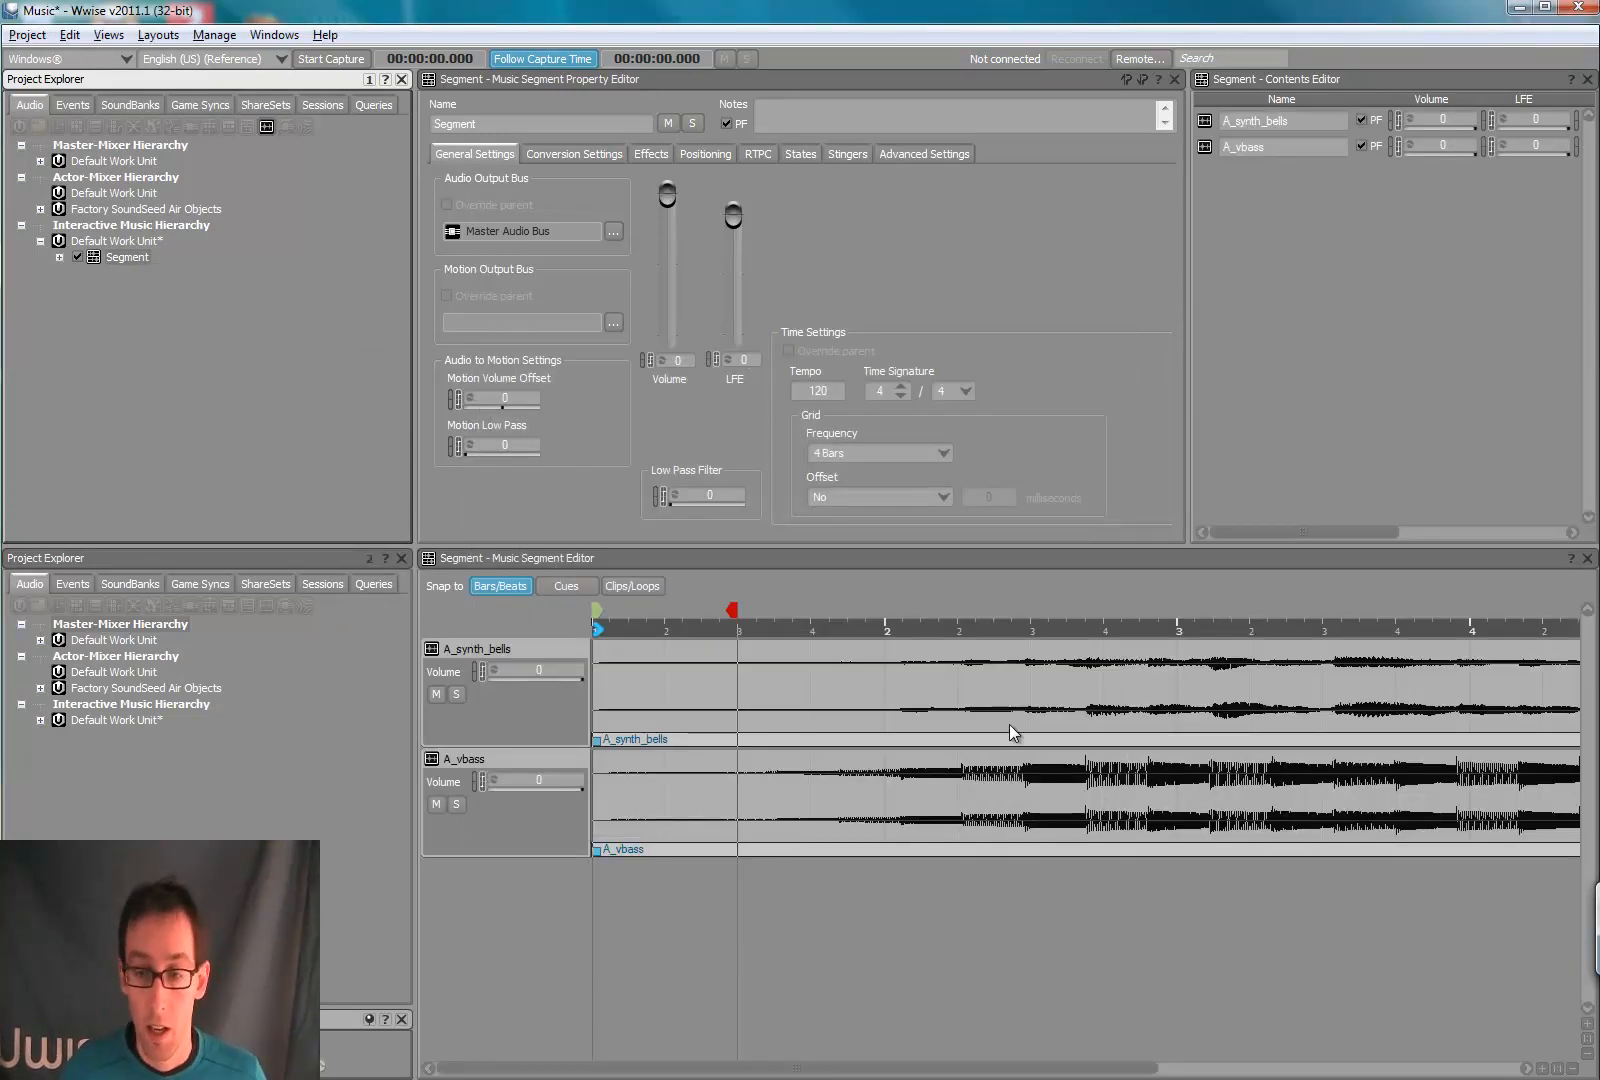
pyautogui.moveTo(1124, 774)
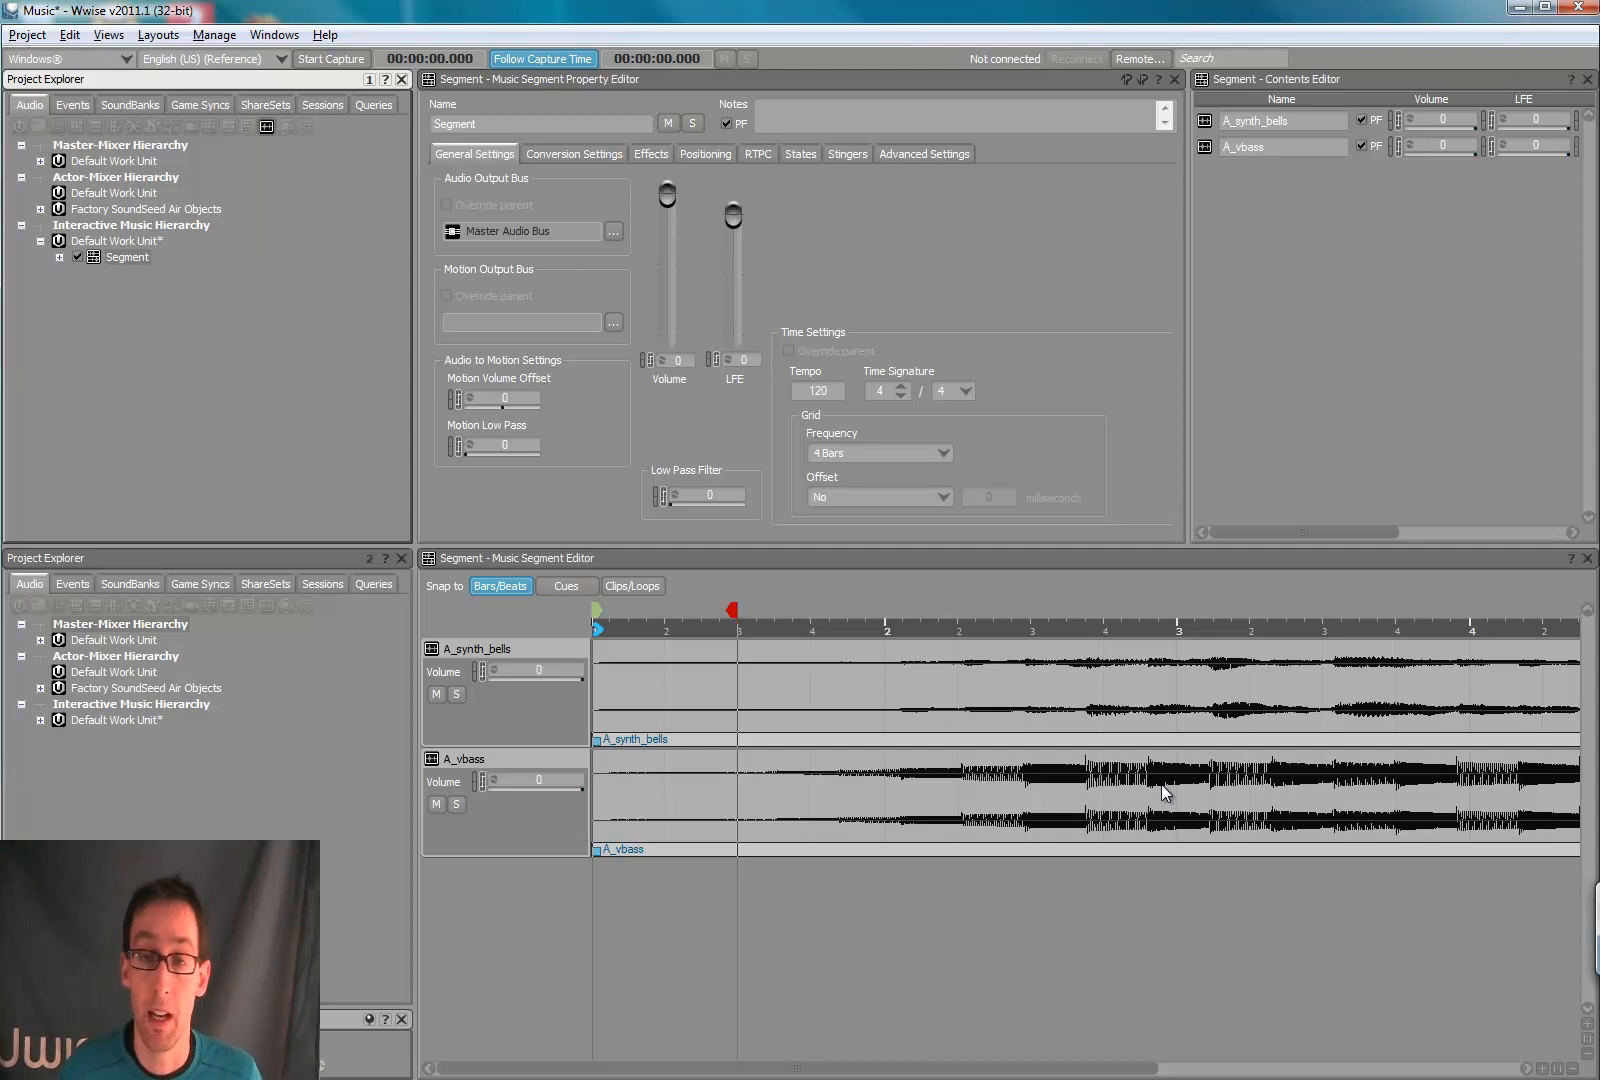
pyautogui.moveTo(928, 902)
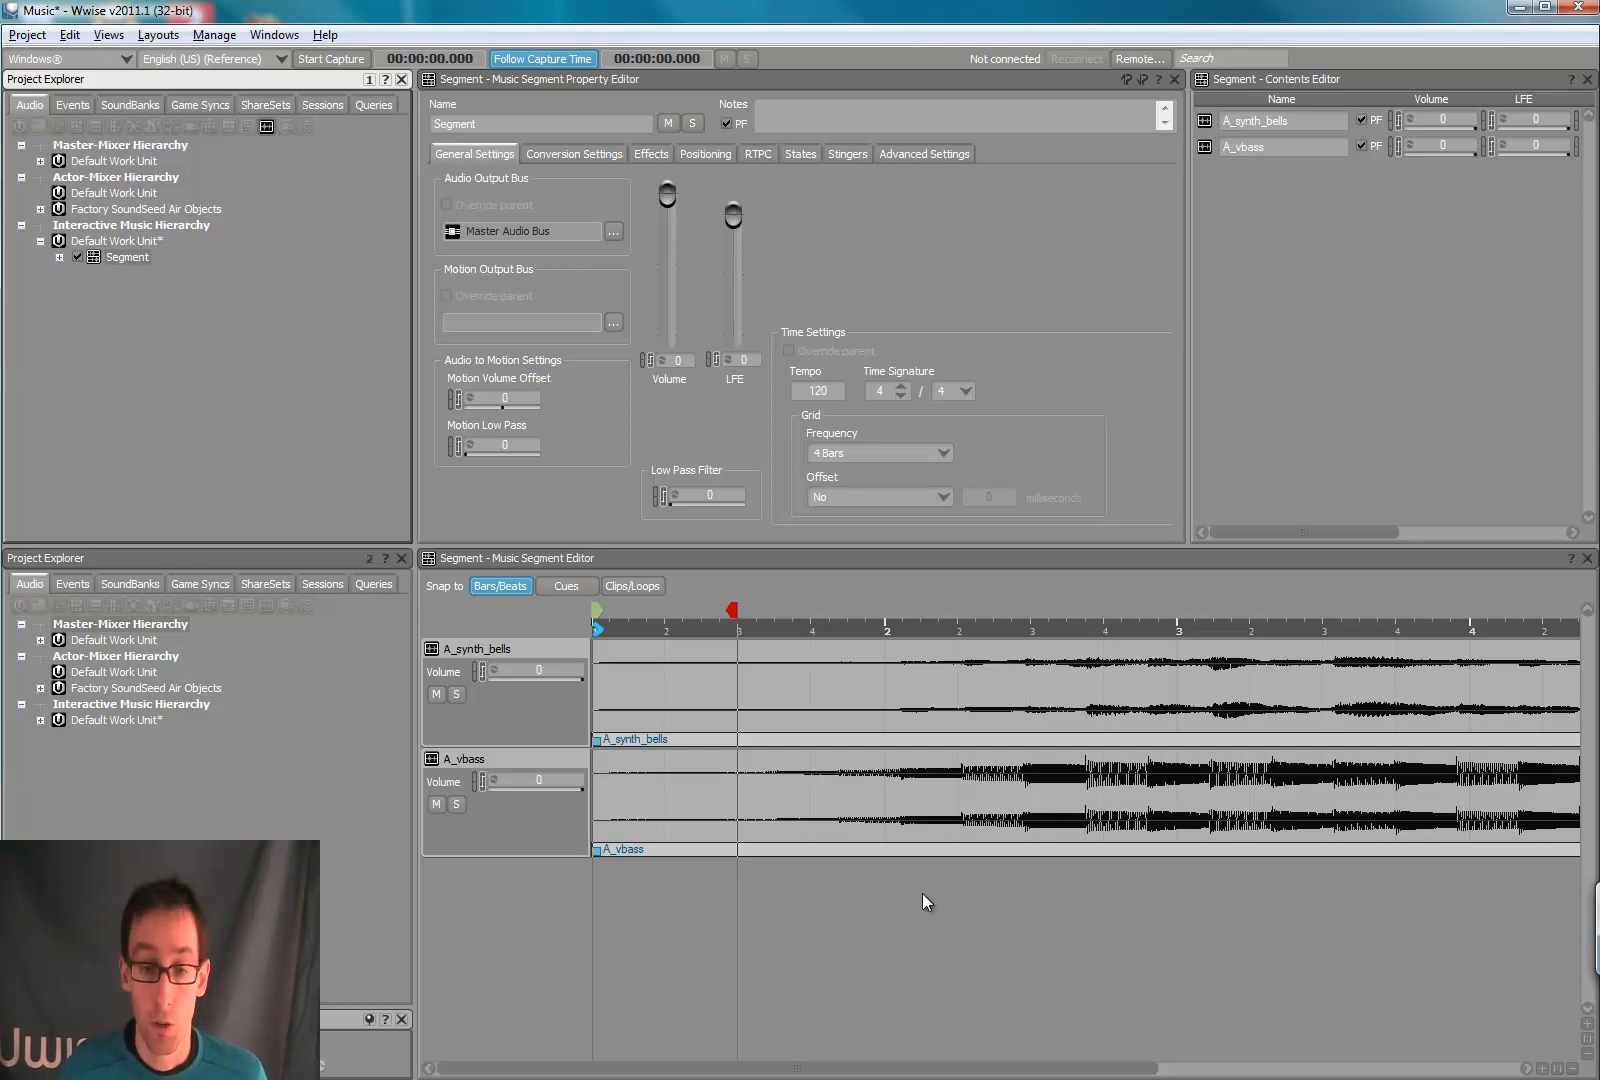
pyautogui.moveTo(986, 896)
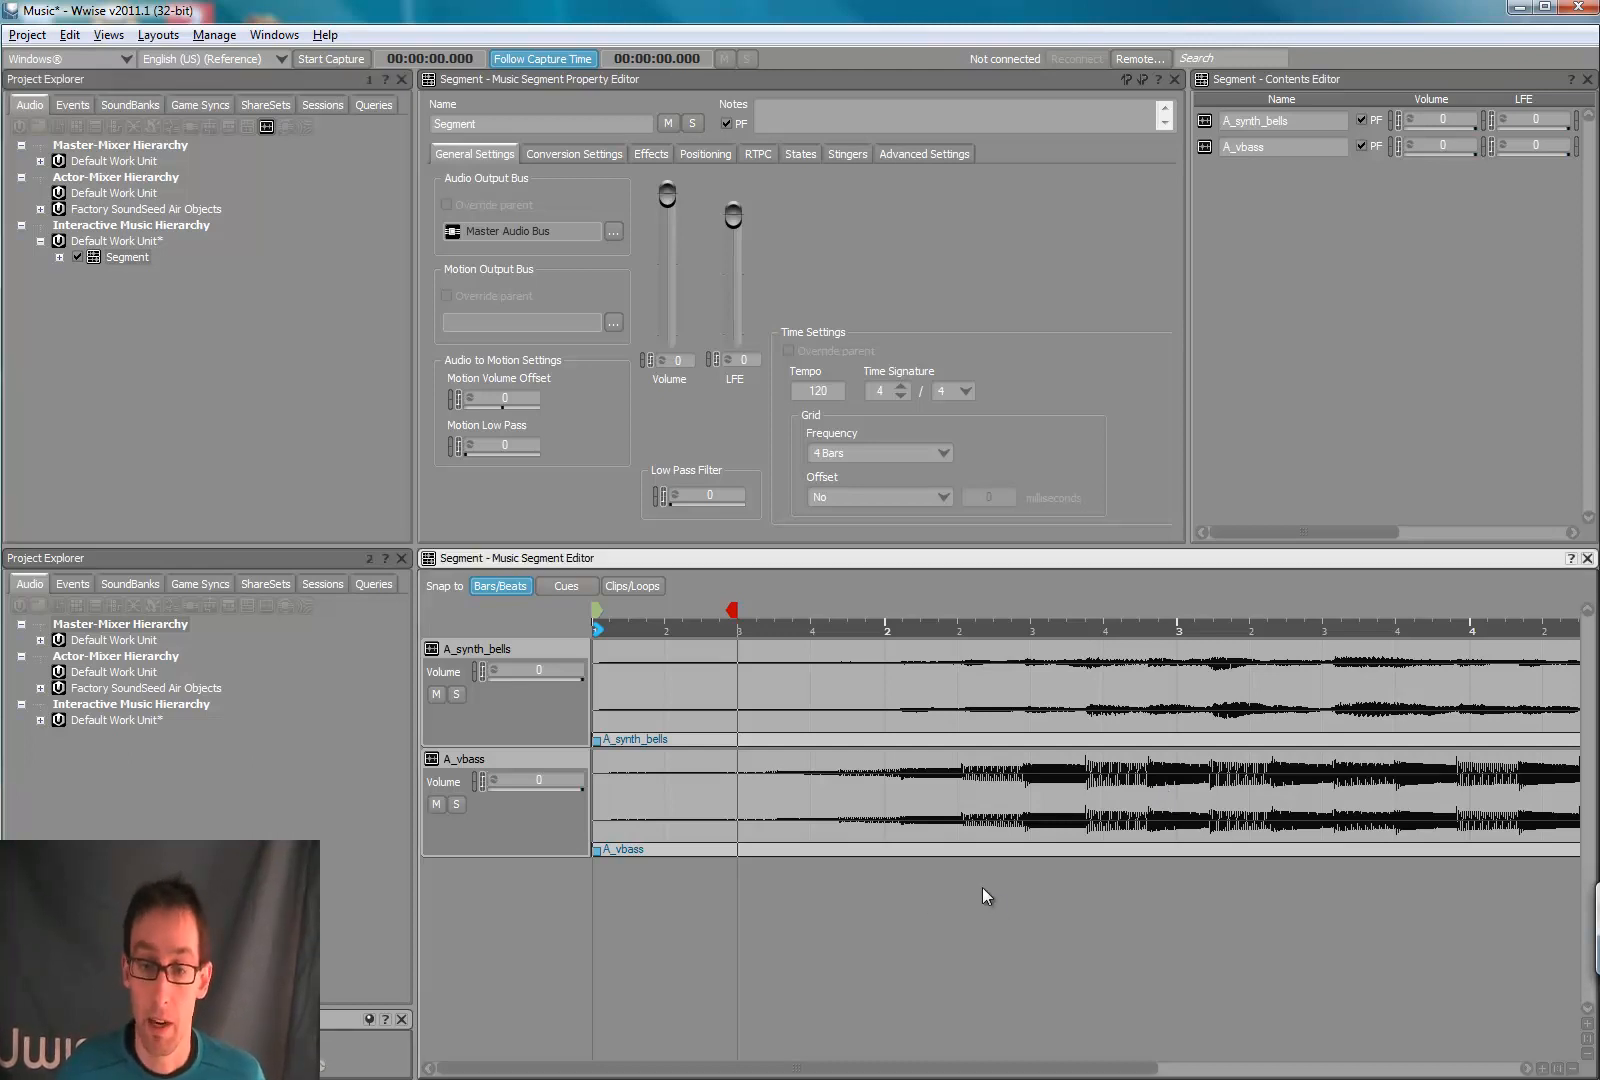
pyautogui.moveTo(976, 894)
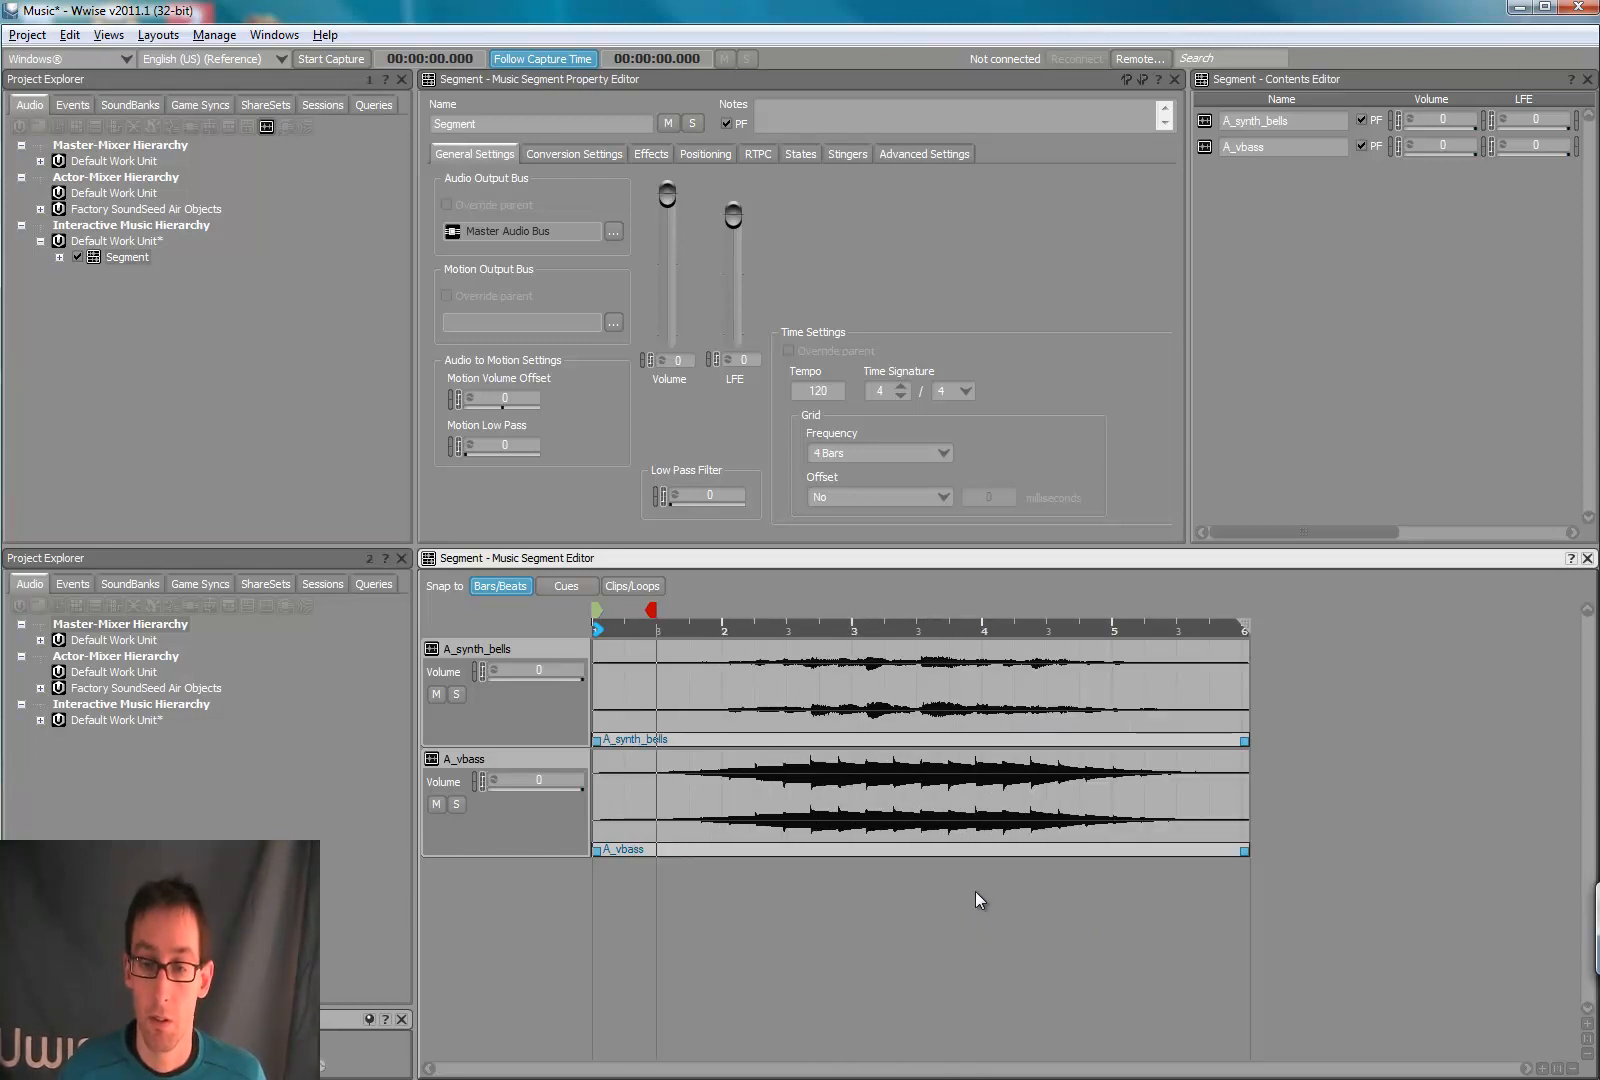
pyautogui.moveTo(1062, 896)
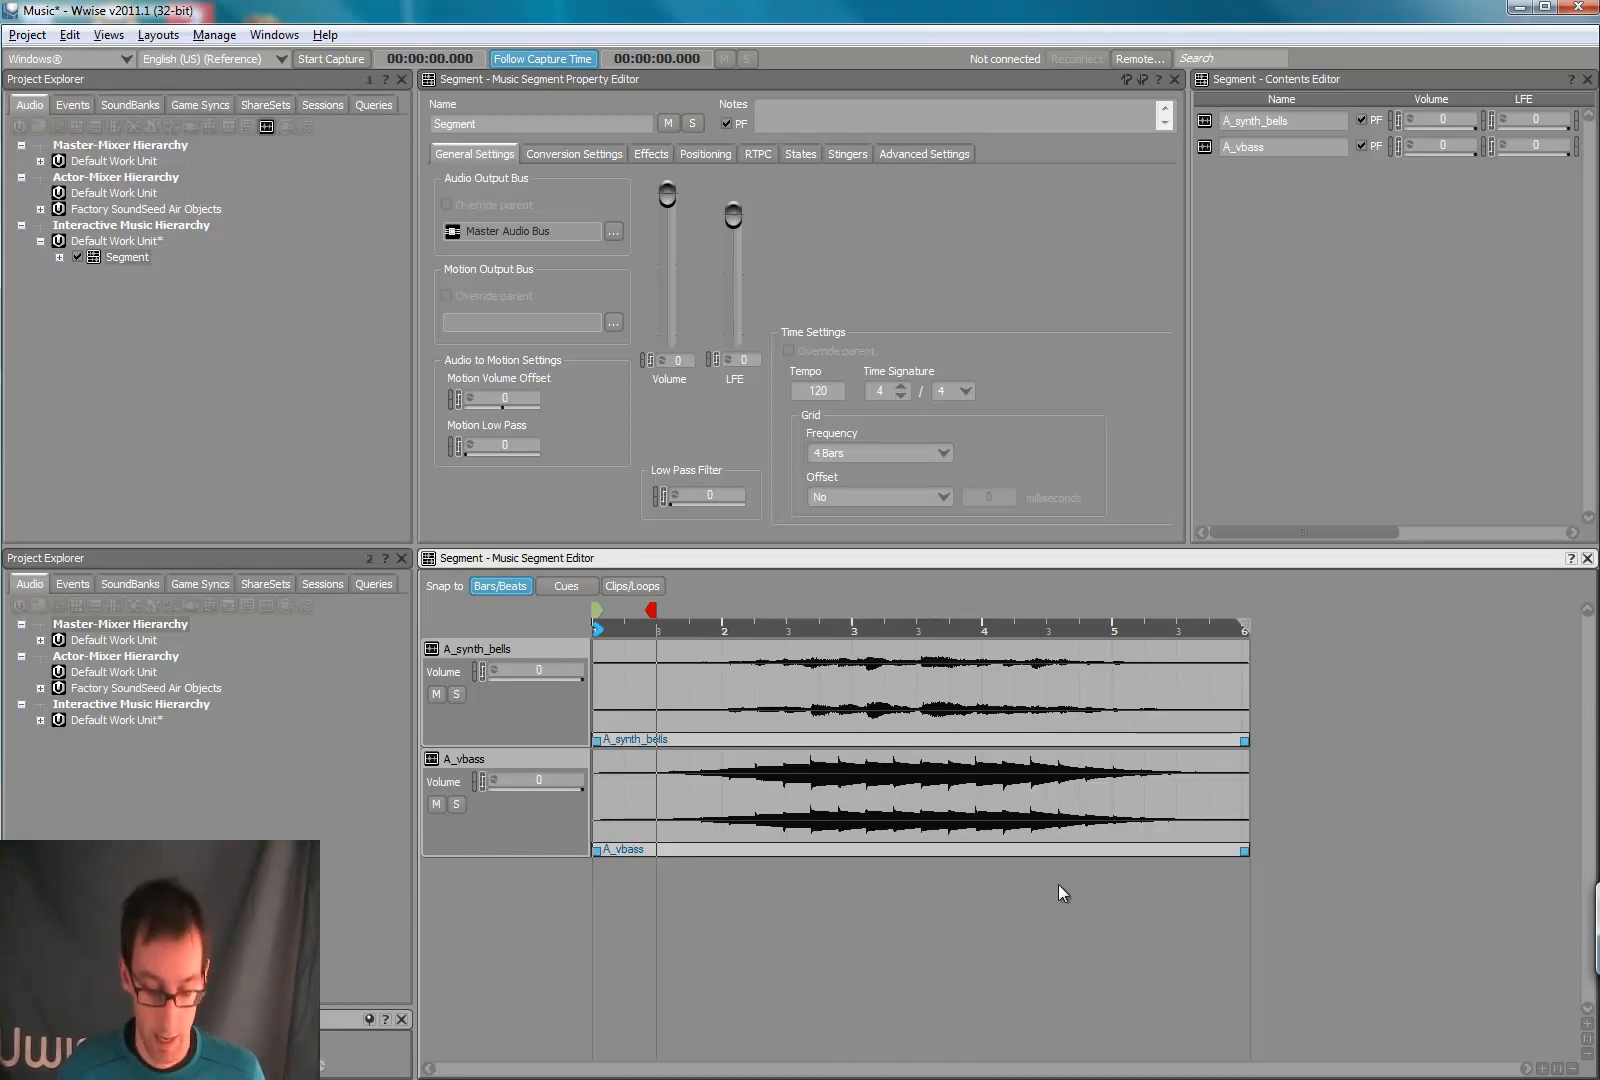
pyautogui.moveTo(1304, 784)
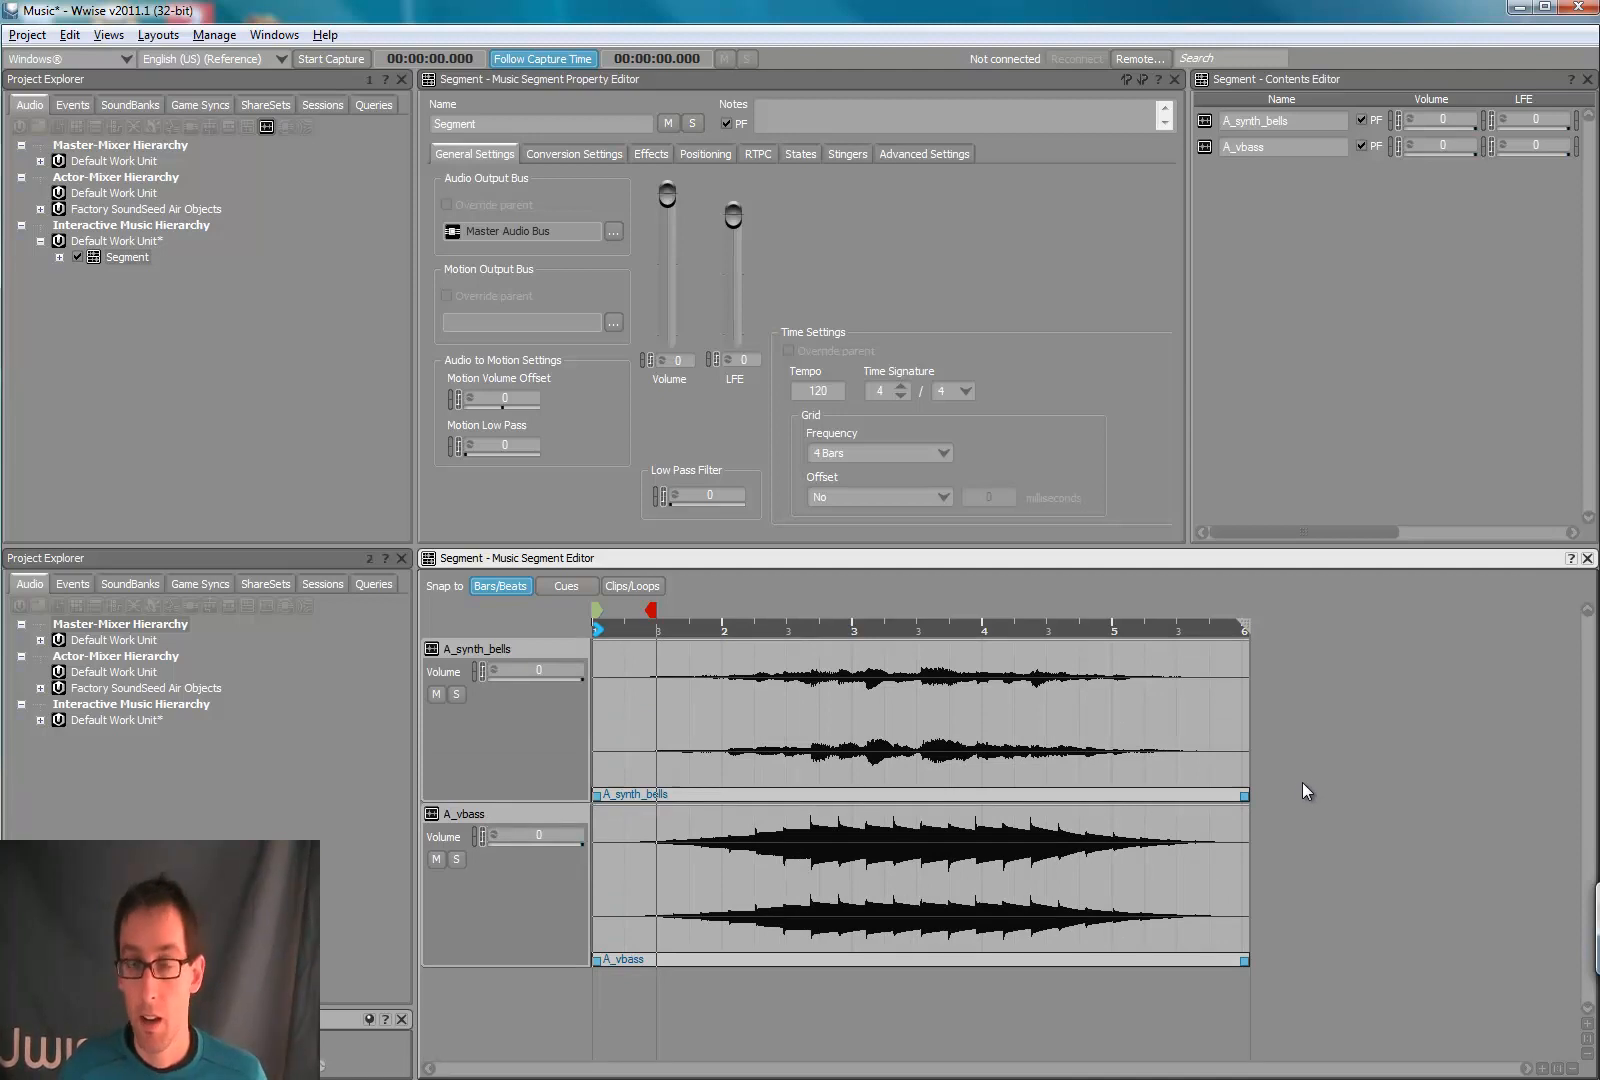
pyautogui.moveTo(860, 730)
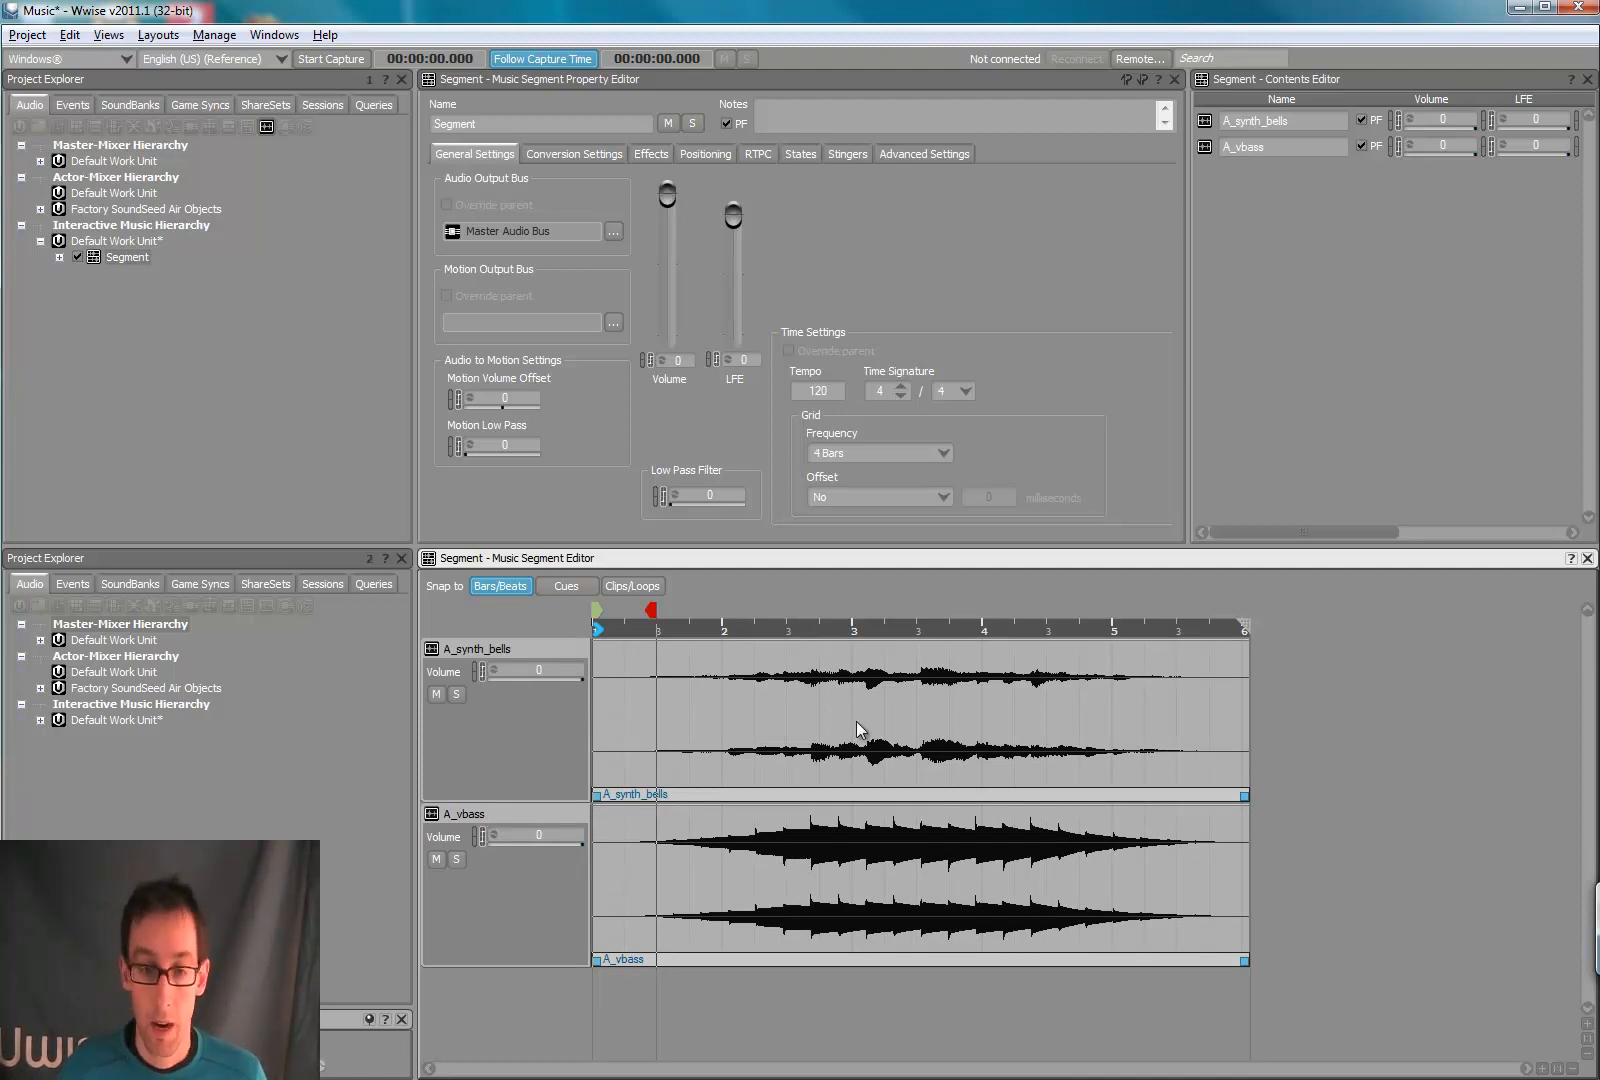
pyautogui.moveTo(832, 736)
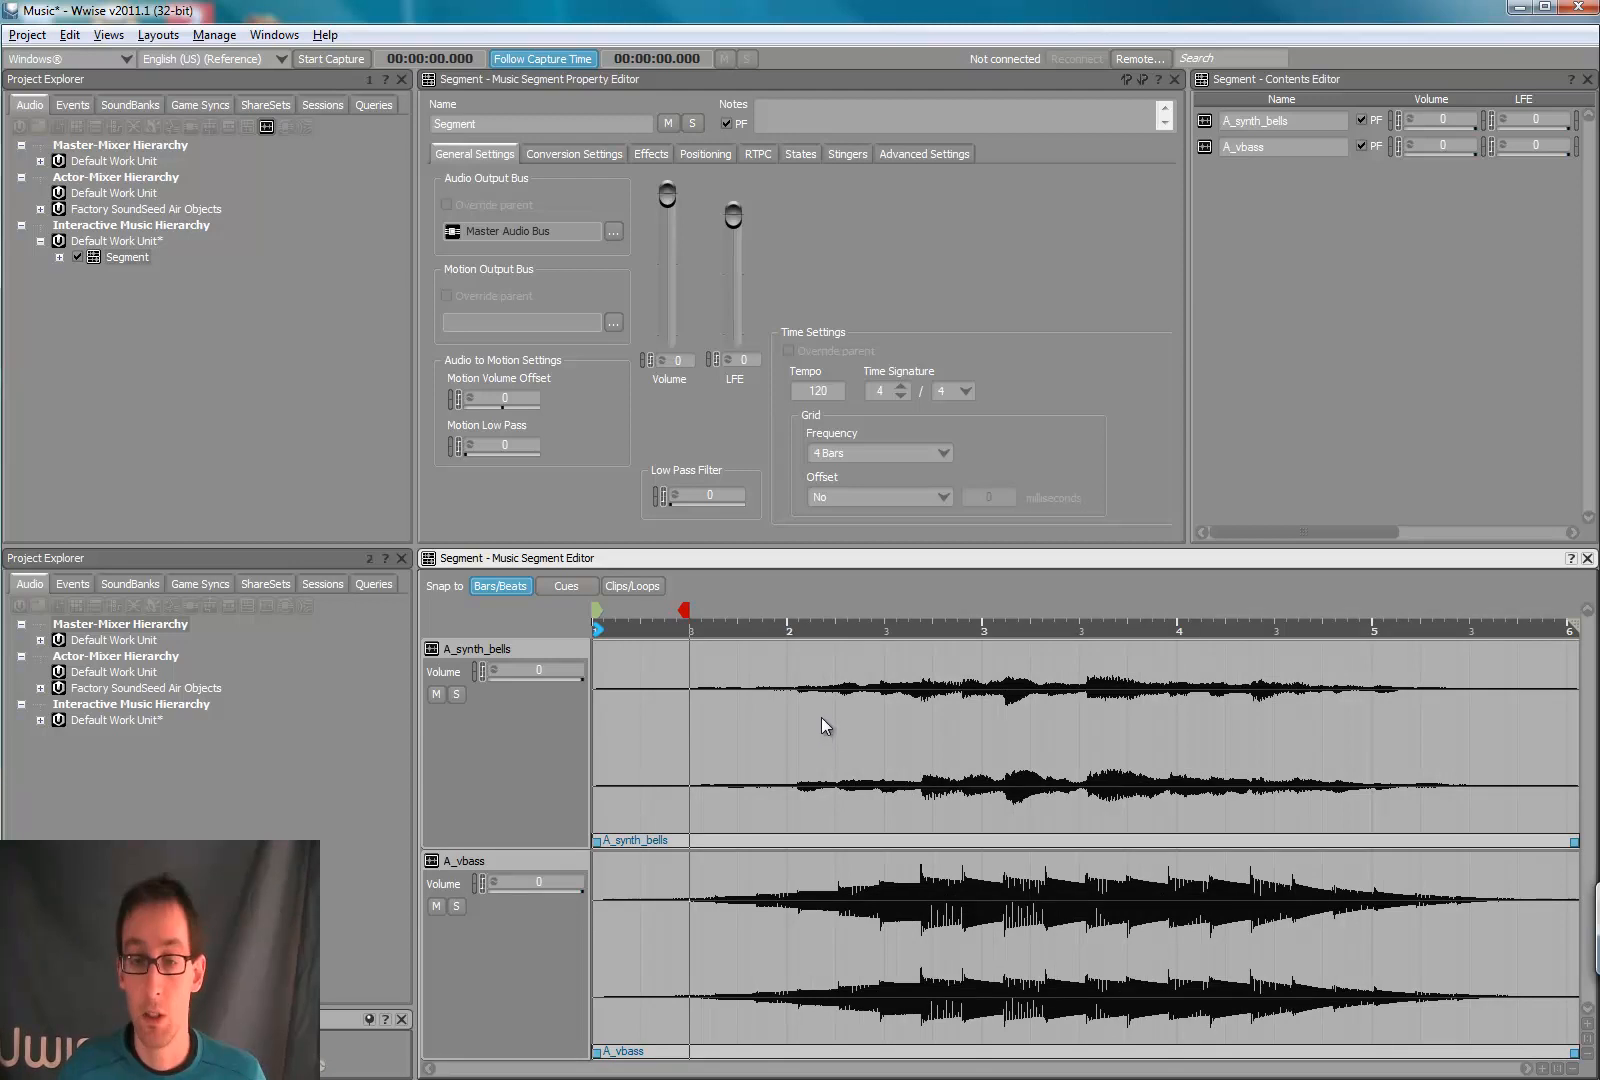
pyautogui.moveTo(1118, 854)
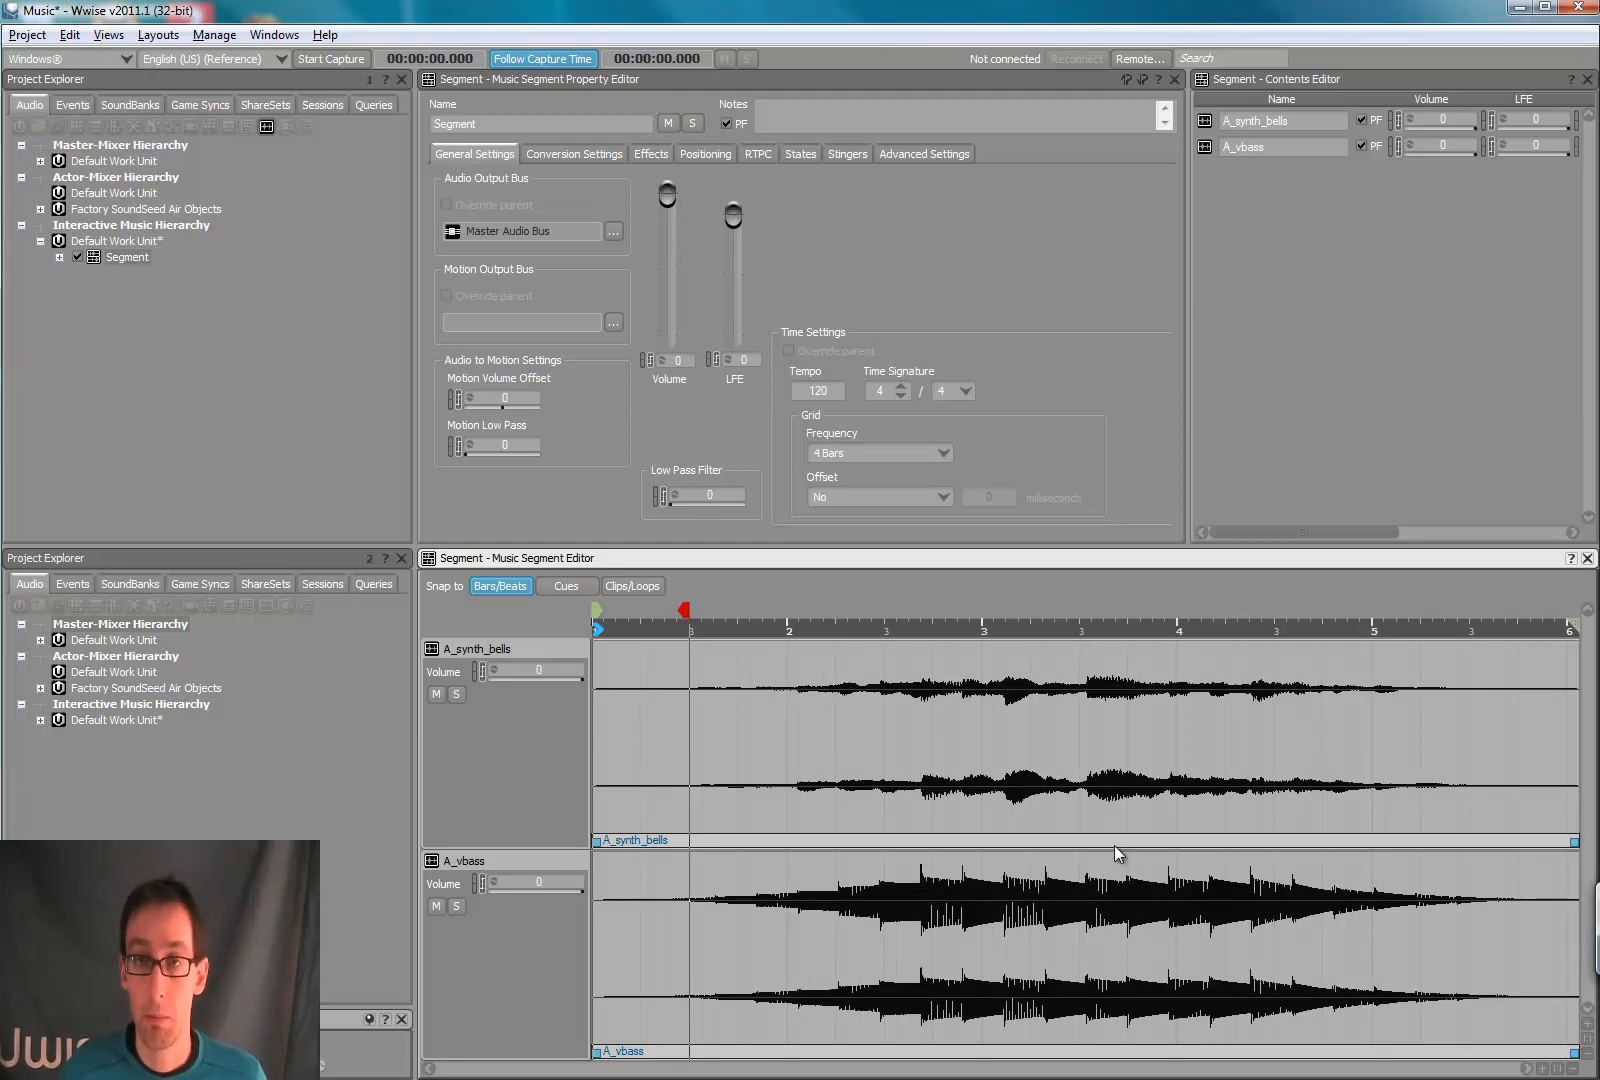
pyautogui.moveTo(1146, 856)
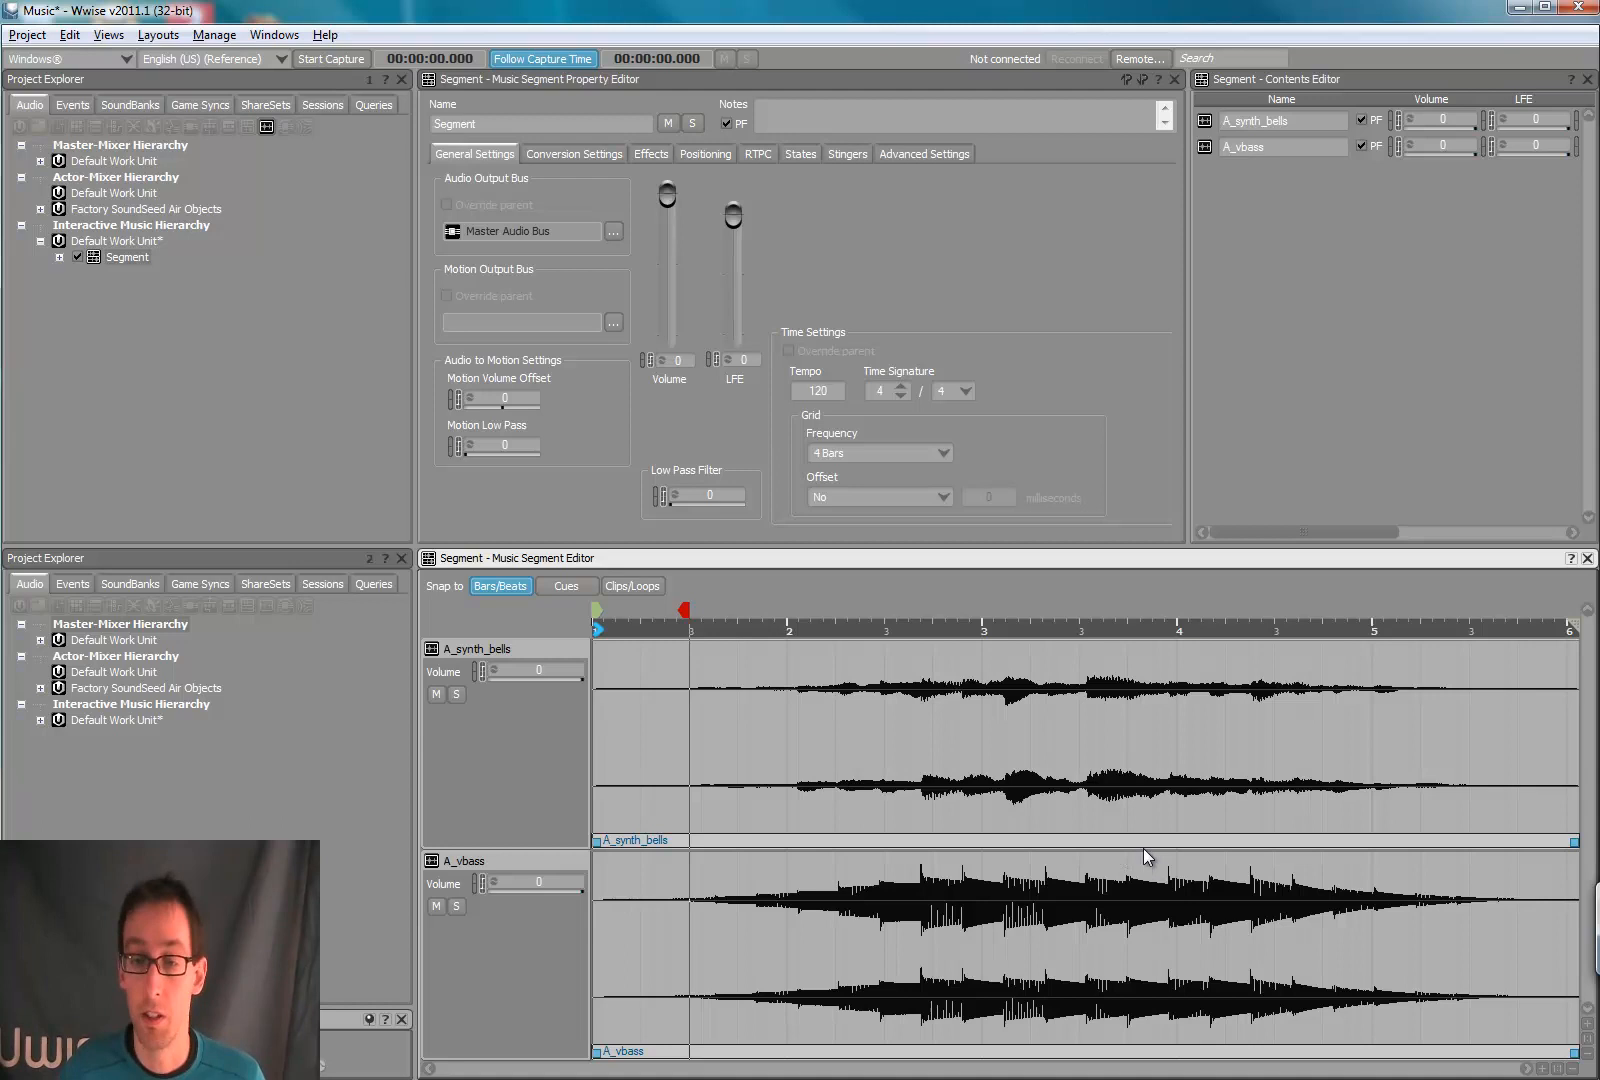
pyautogui.moveTo(1130, 850)
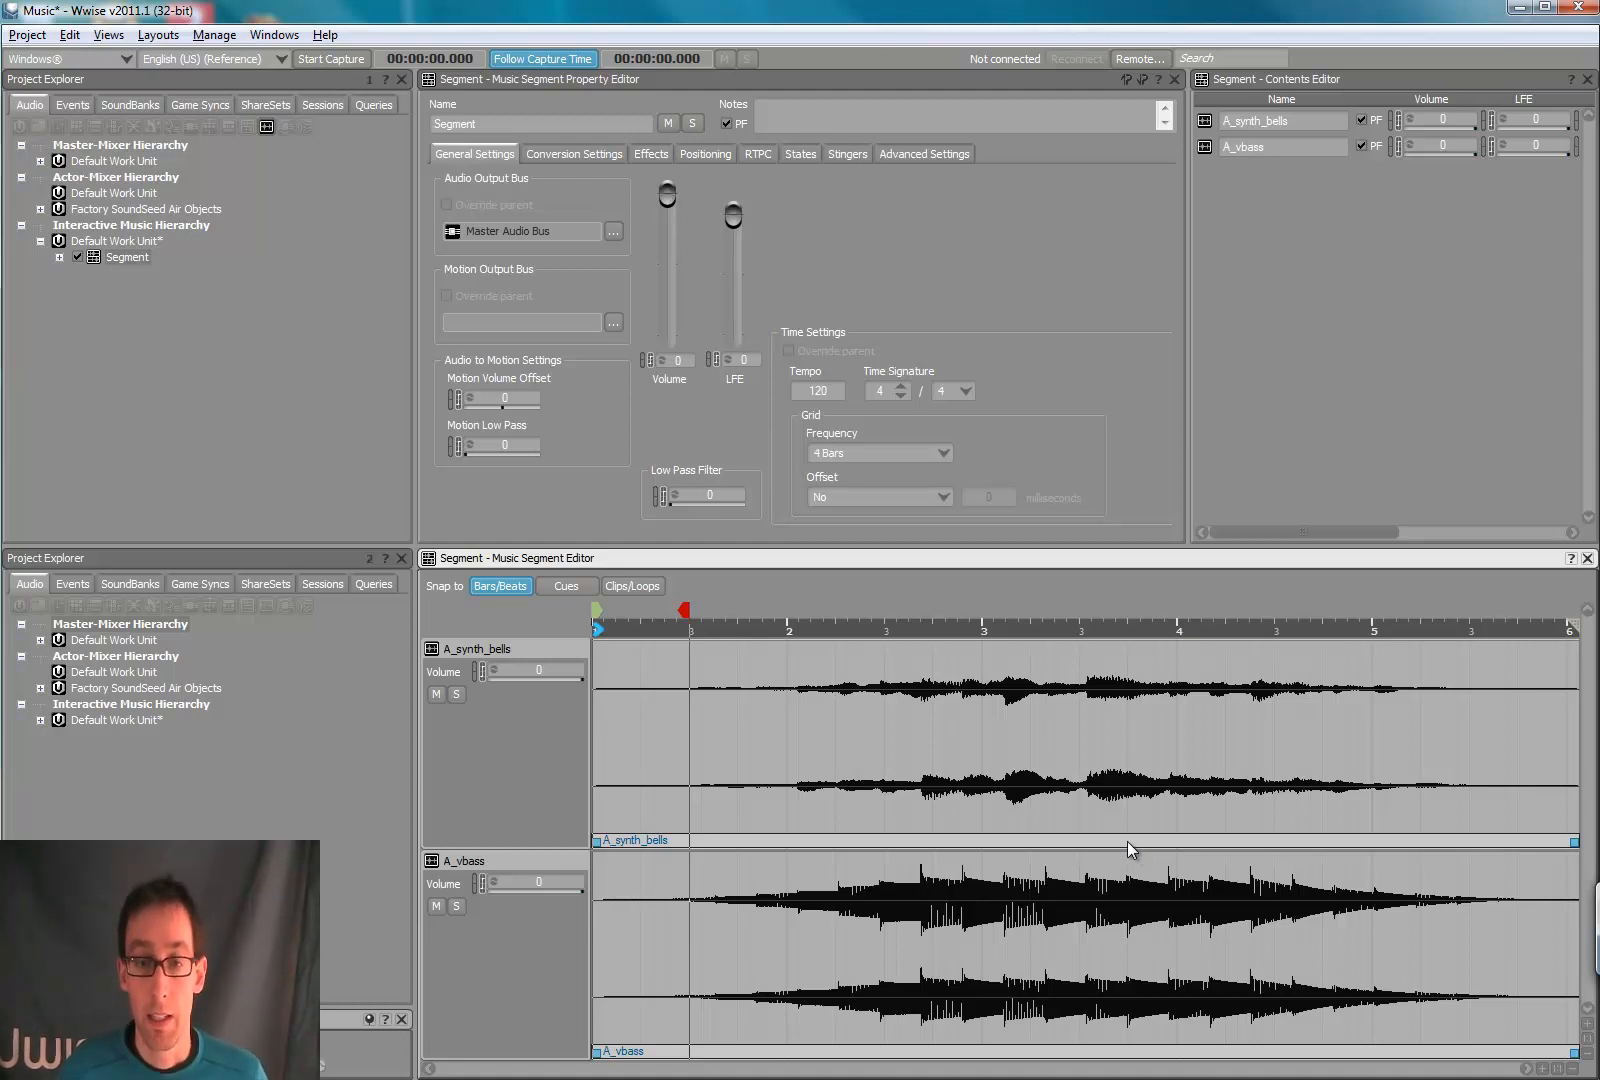
pyautogui.moveTo(788, 756)
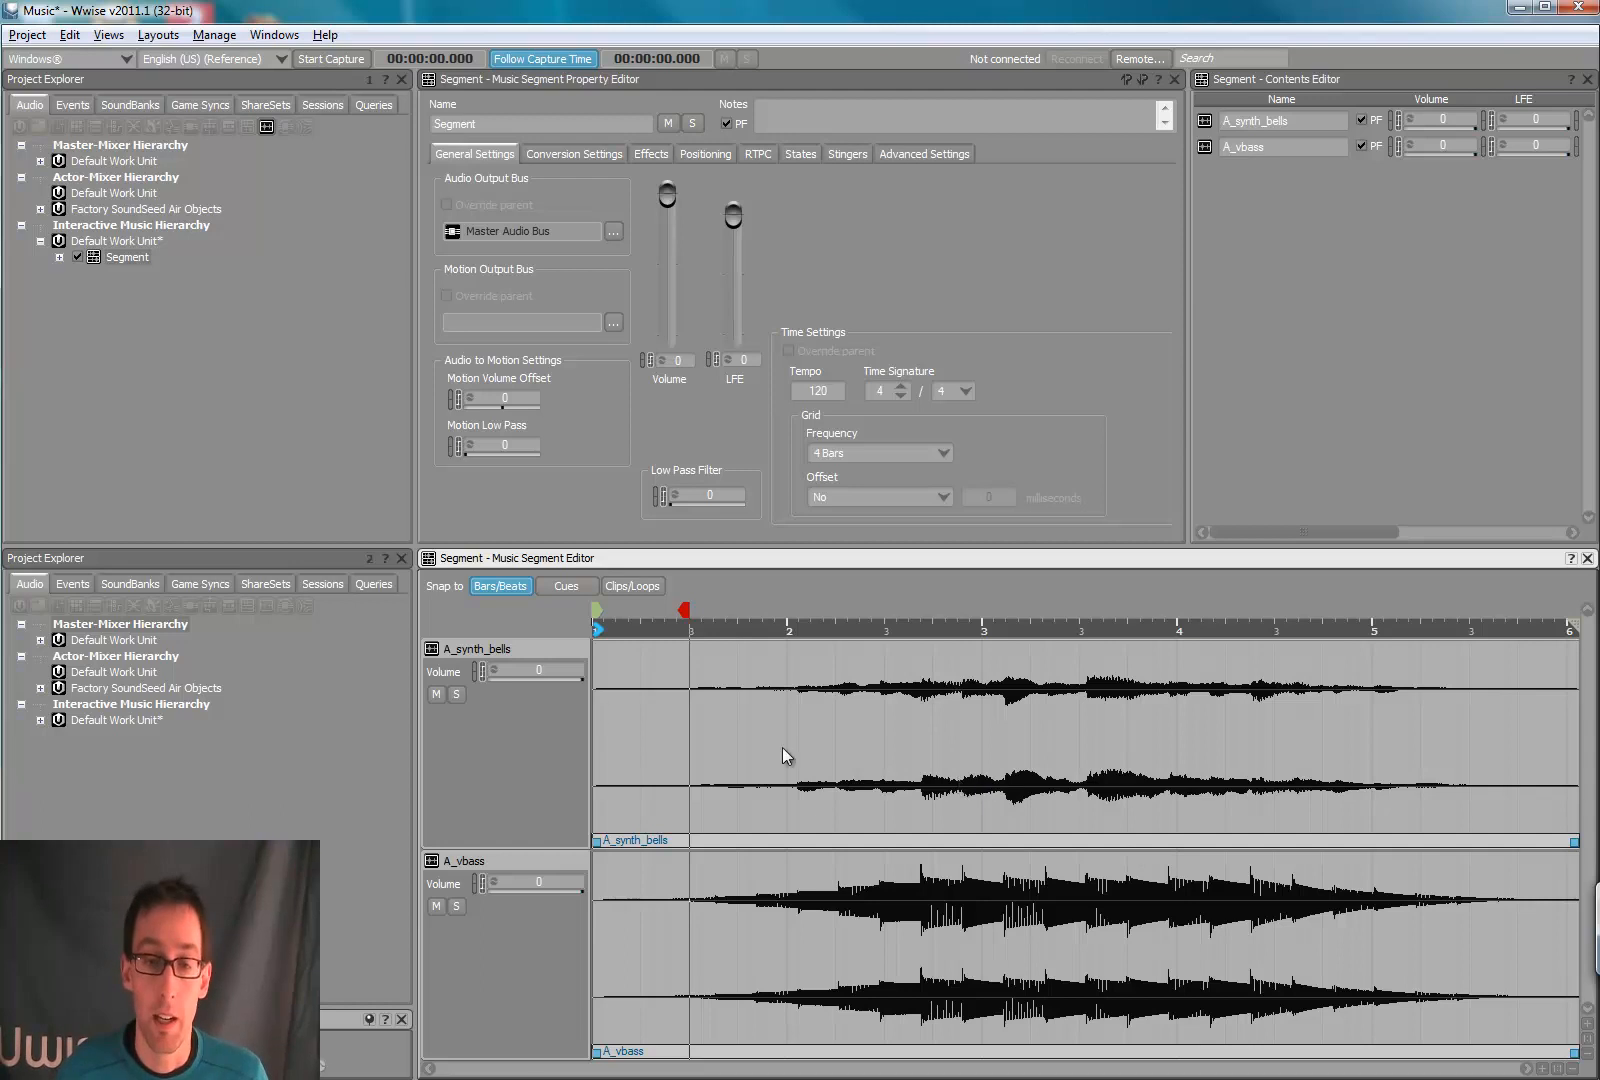
pyautogui.moveTo(600, 612)
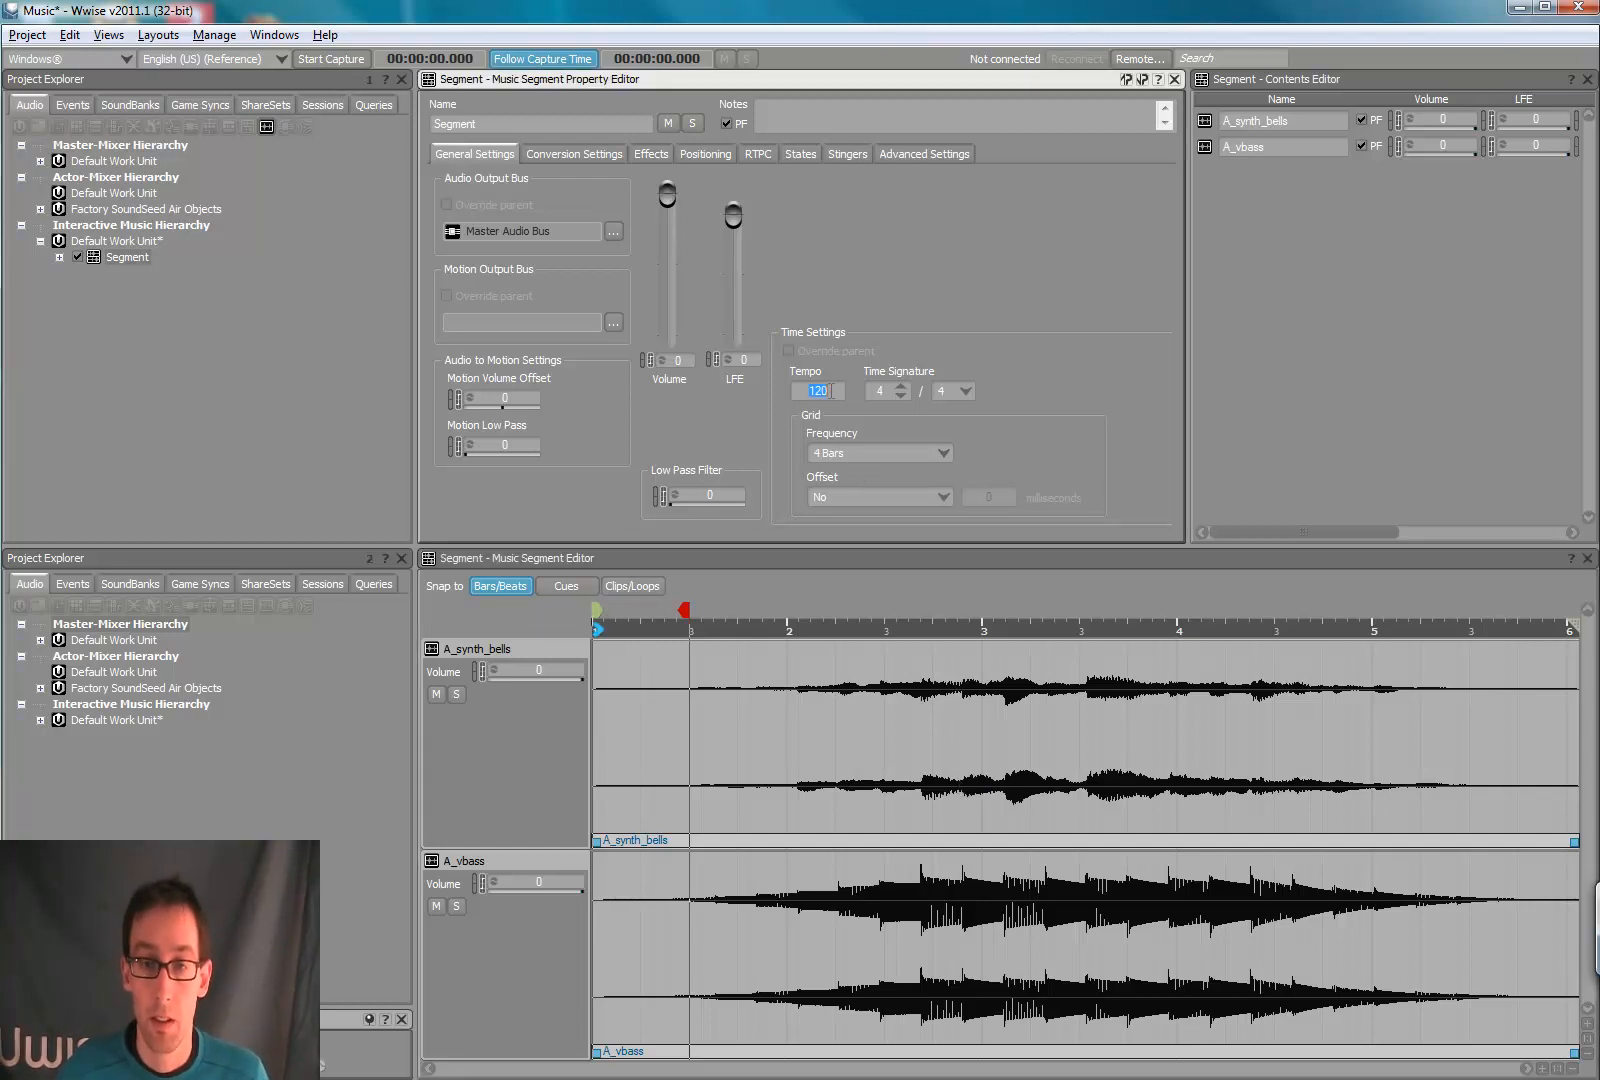
pyautogui.moveTo(848, 388)
pyautogui.write('141')
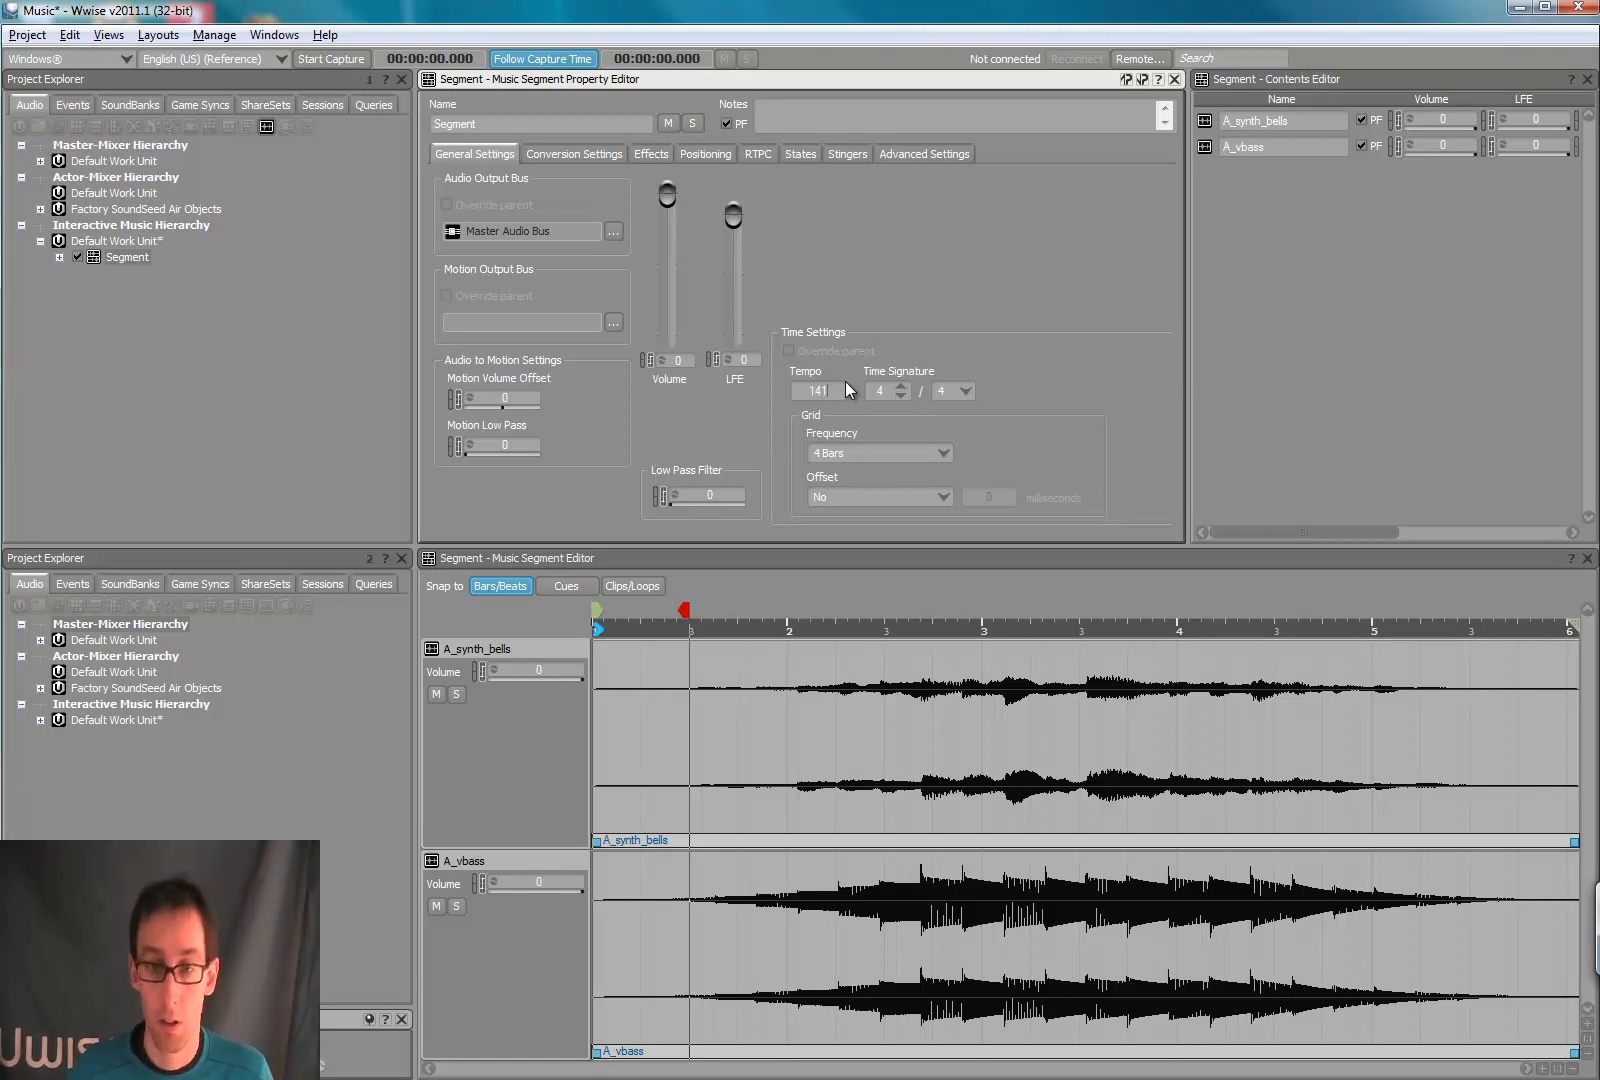
# Step: Set the segment tempo to 142 and adjust the cues on the timeline
pyautogui.click(816, 390)
pyautogui.write('142')
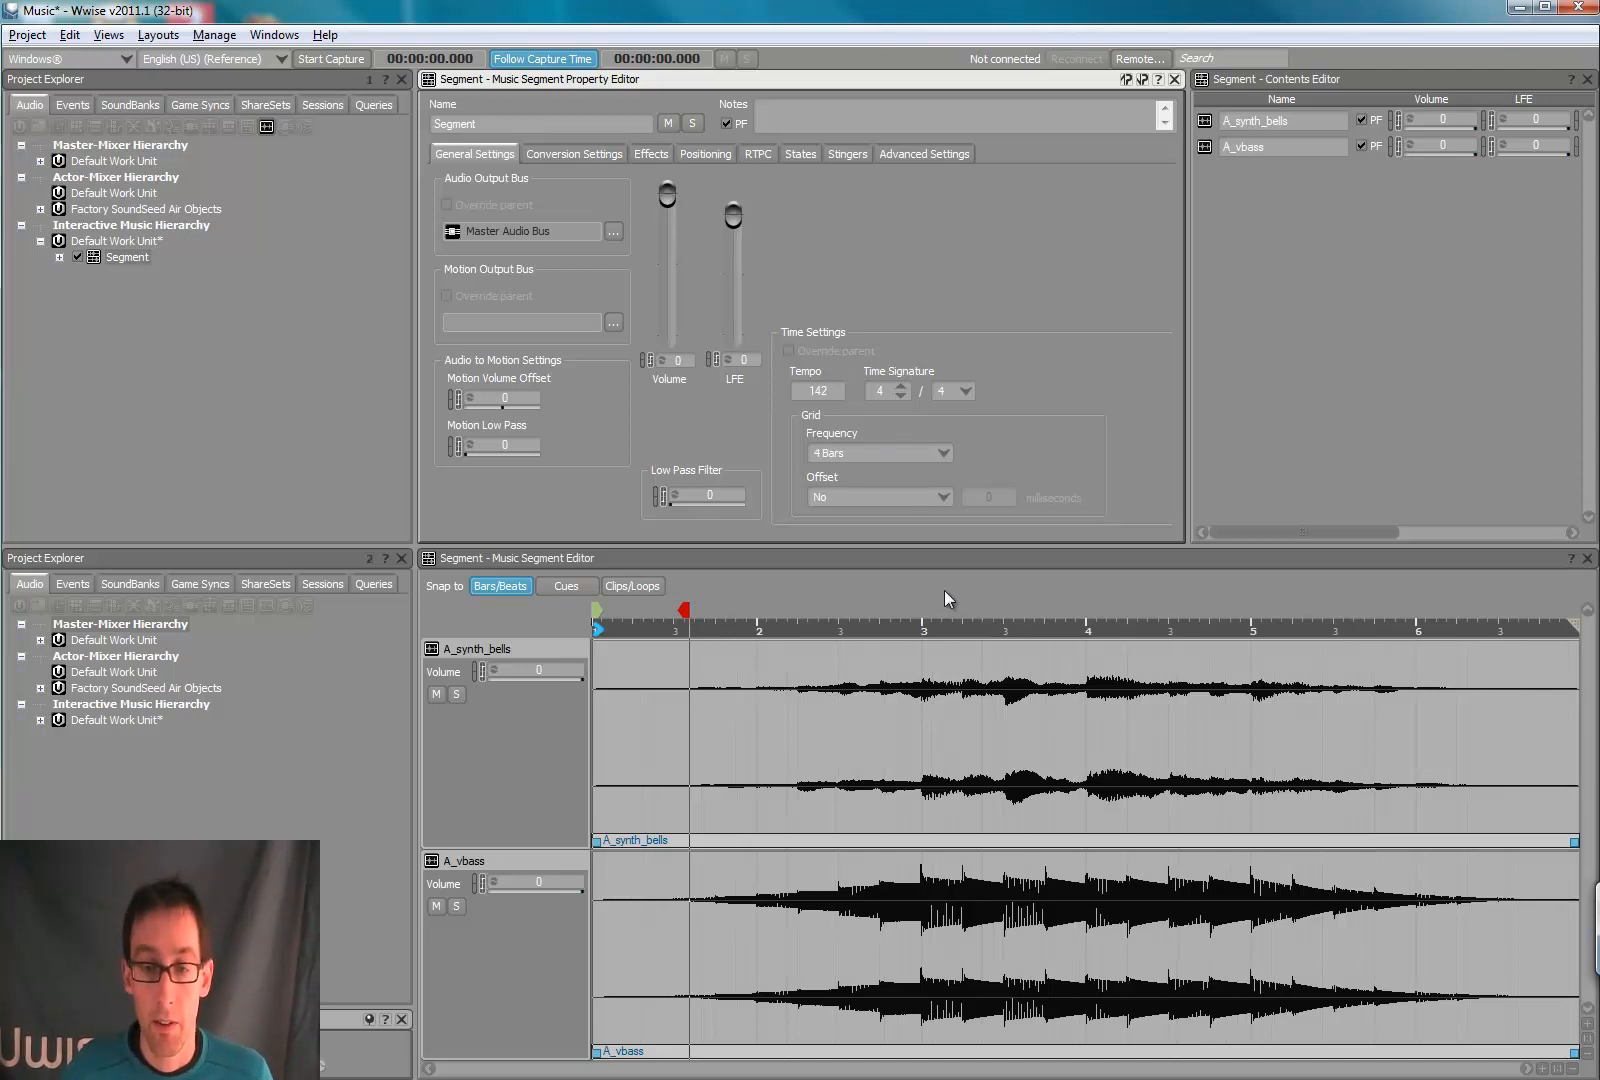
pyautogui.moveTo(960, 630)
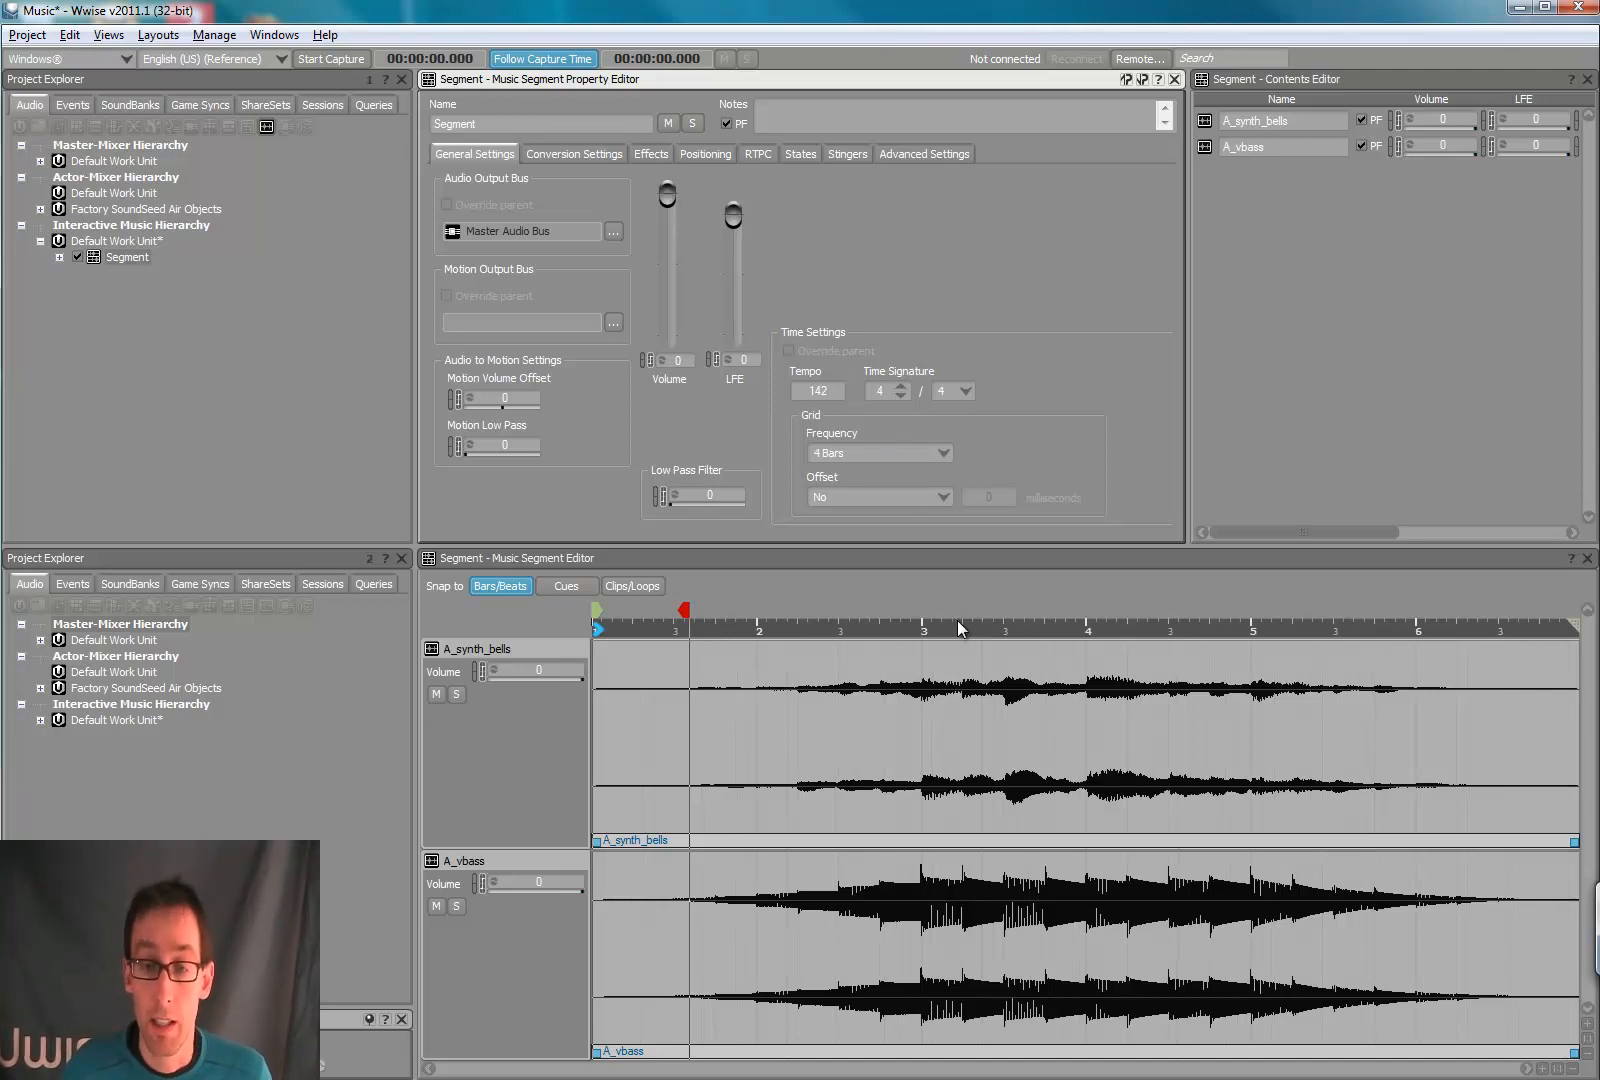
pyautogui.rightClick(960, 628)
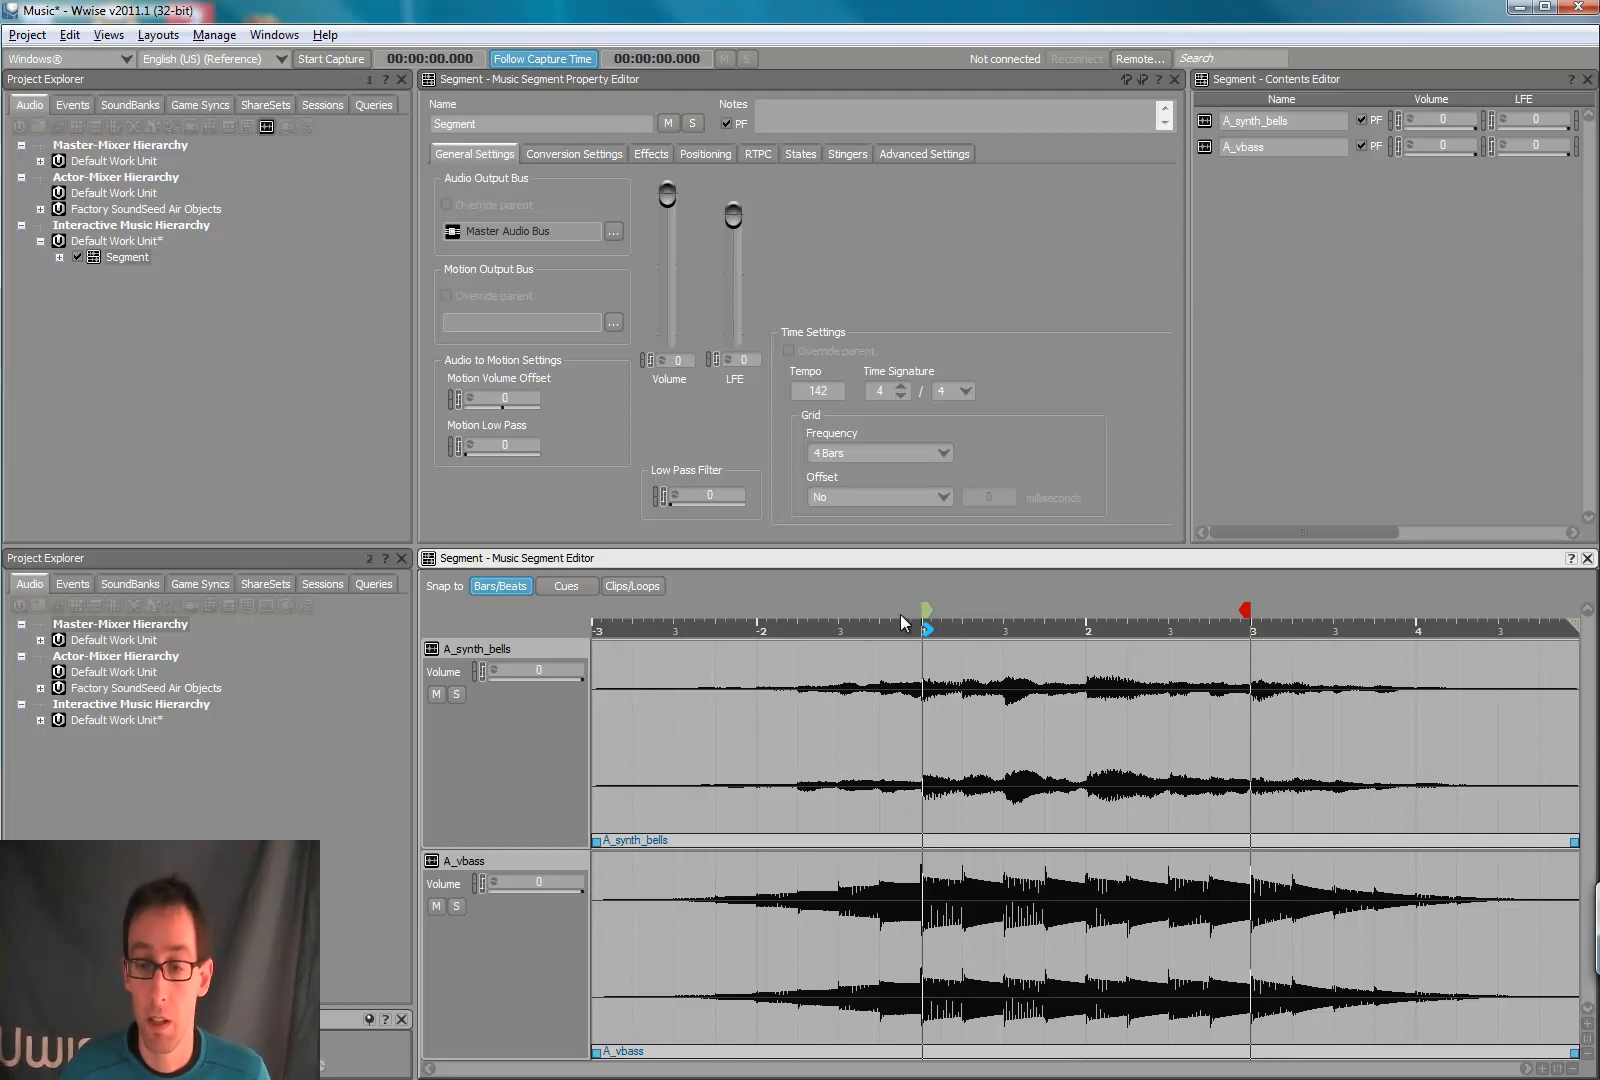
pyautogui.moveTo(1114, 666)
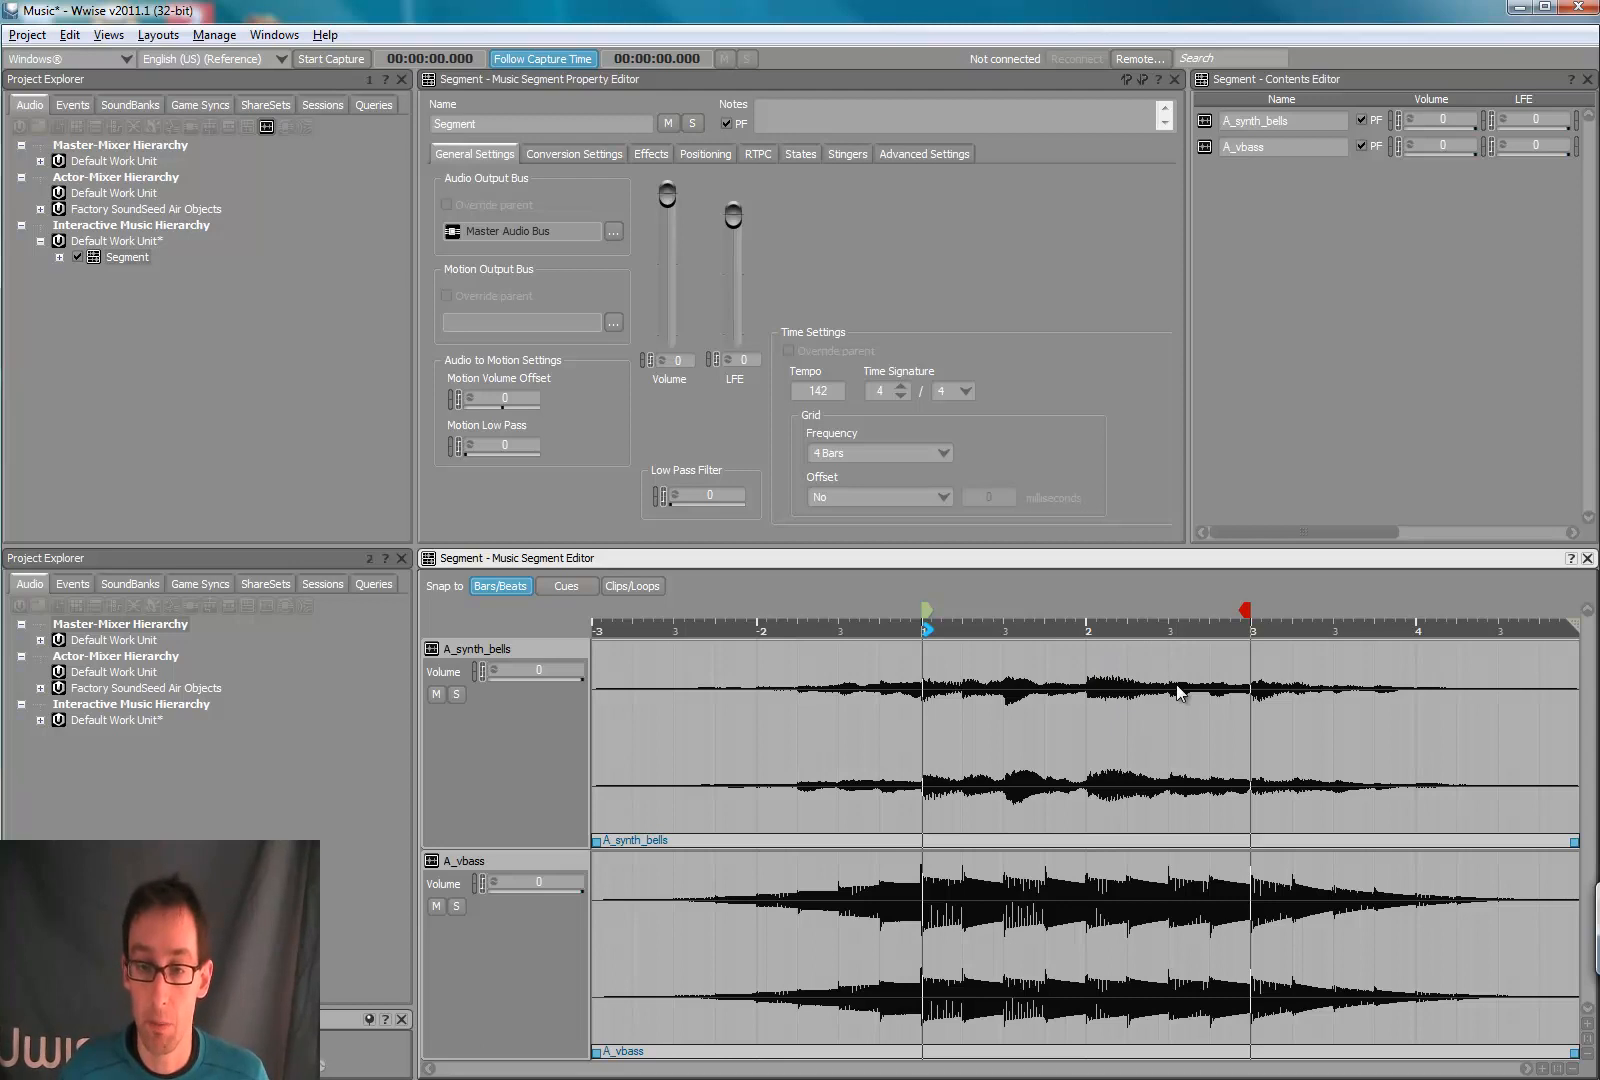
pyautogui.moveTo(1002, 722)
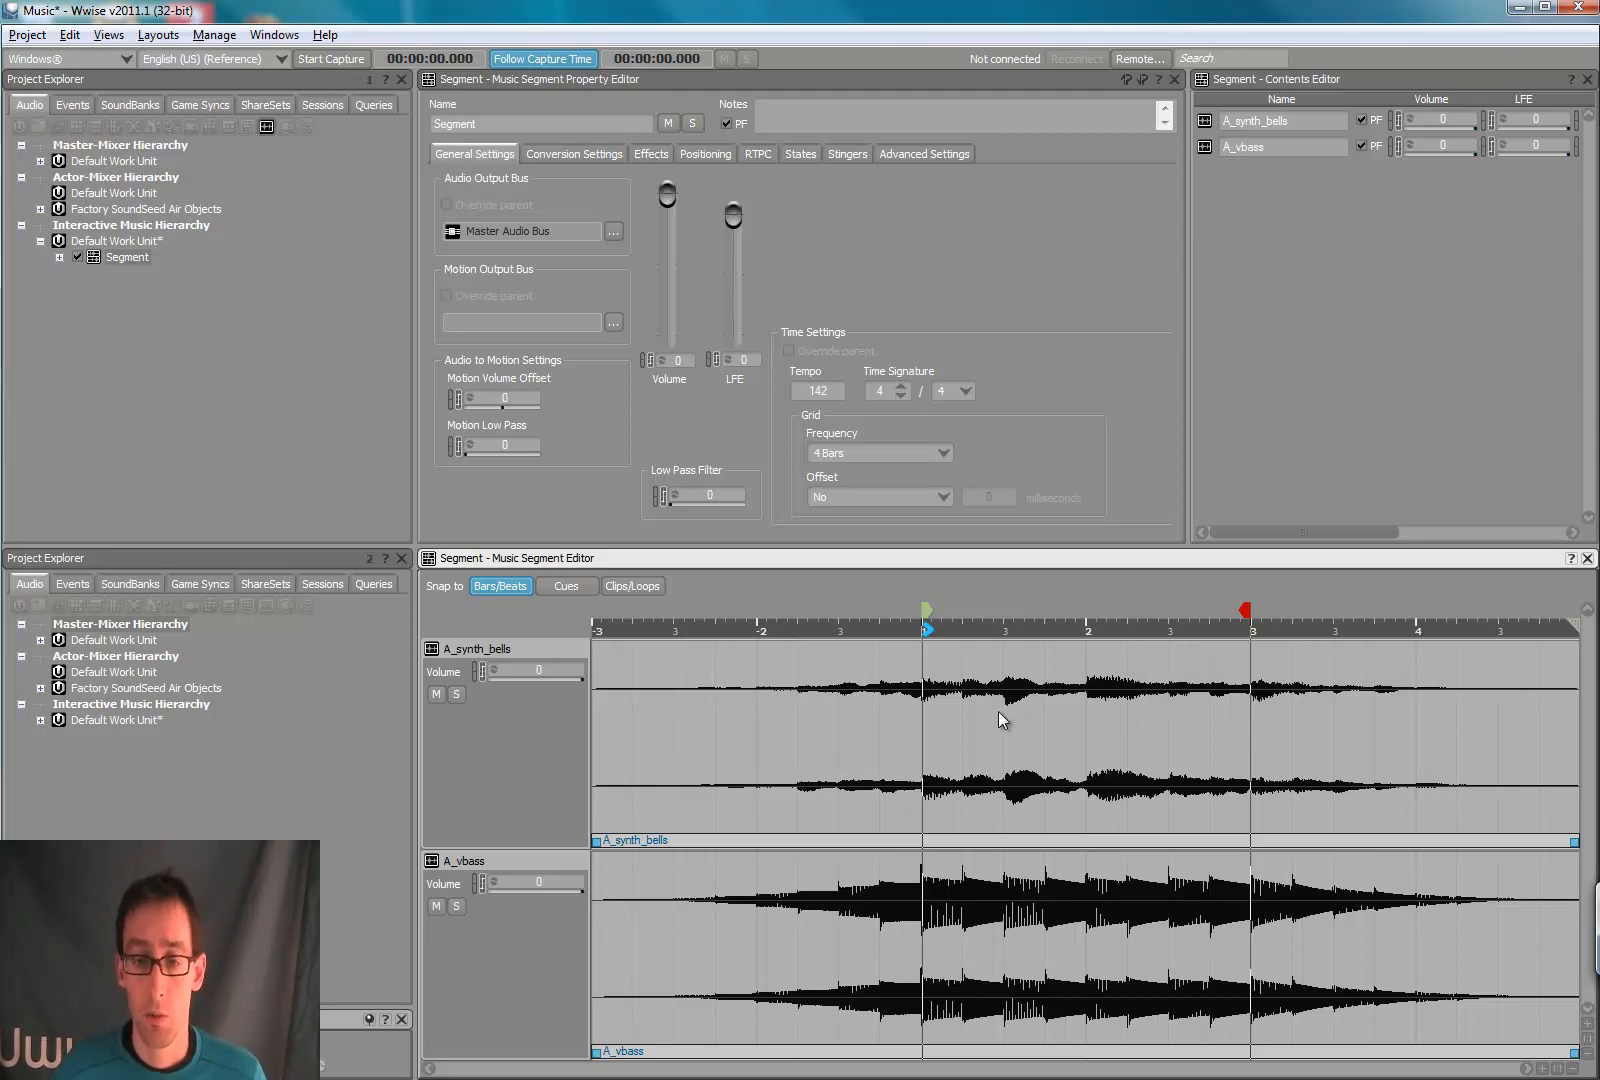
pyautogui.moveTo(1076, 622)
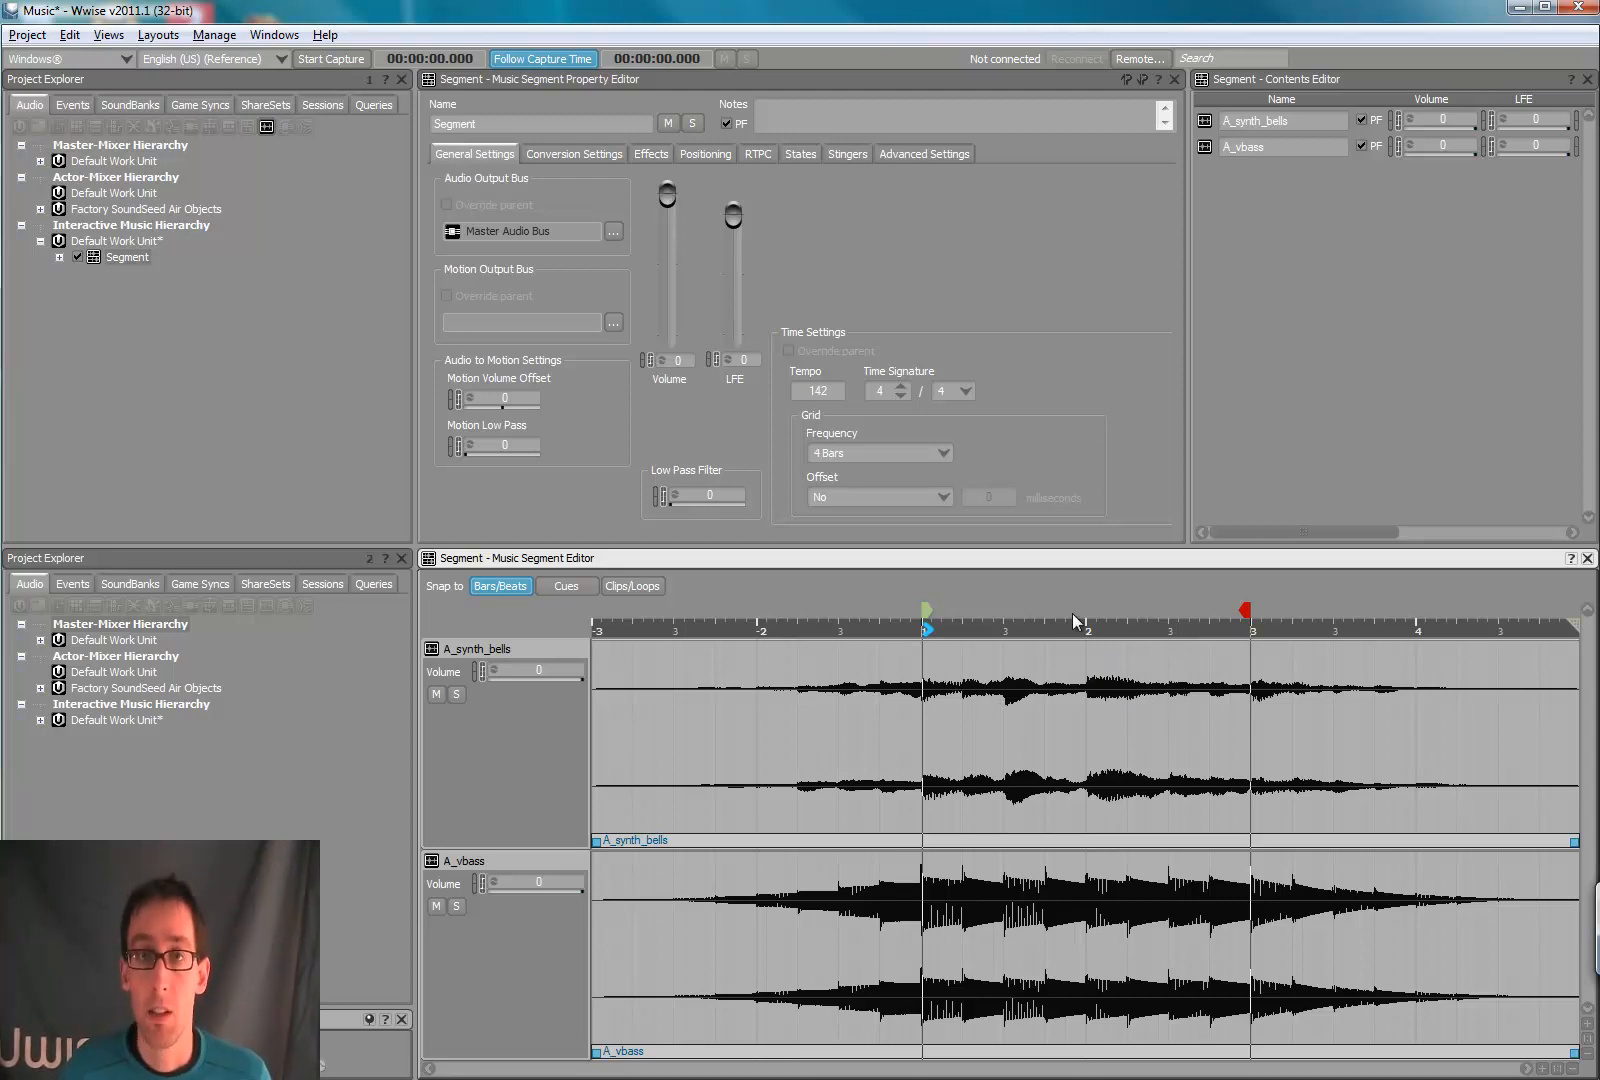
pyautogui.moveTo(1240, 706)
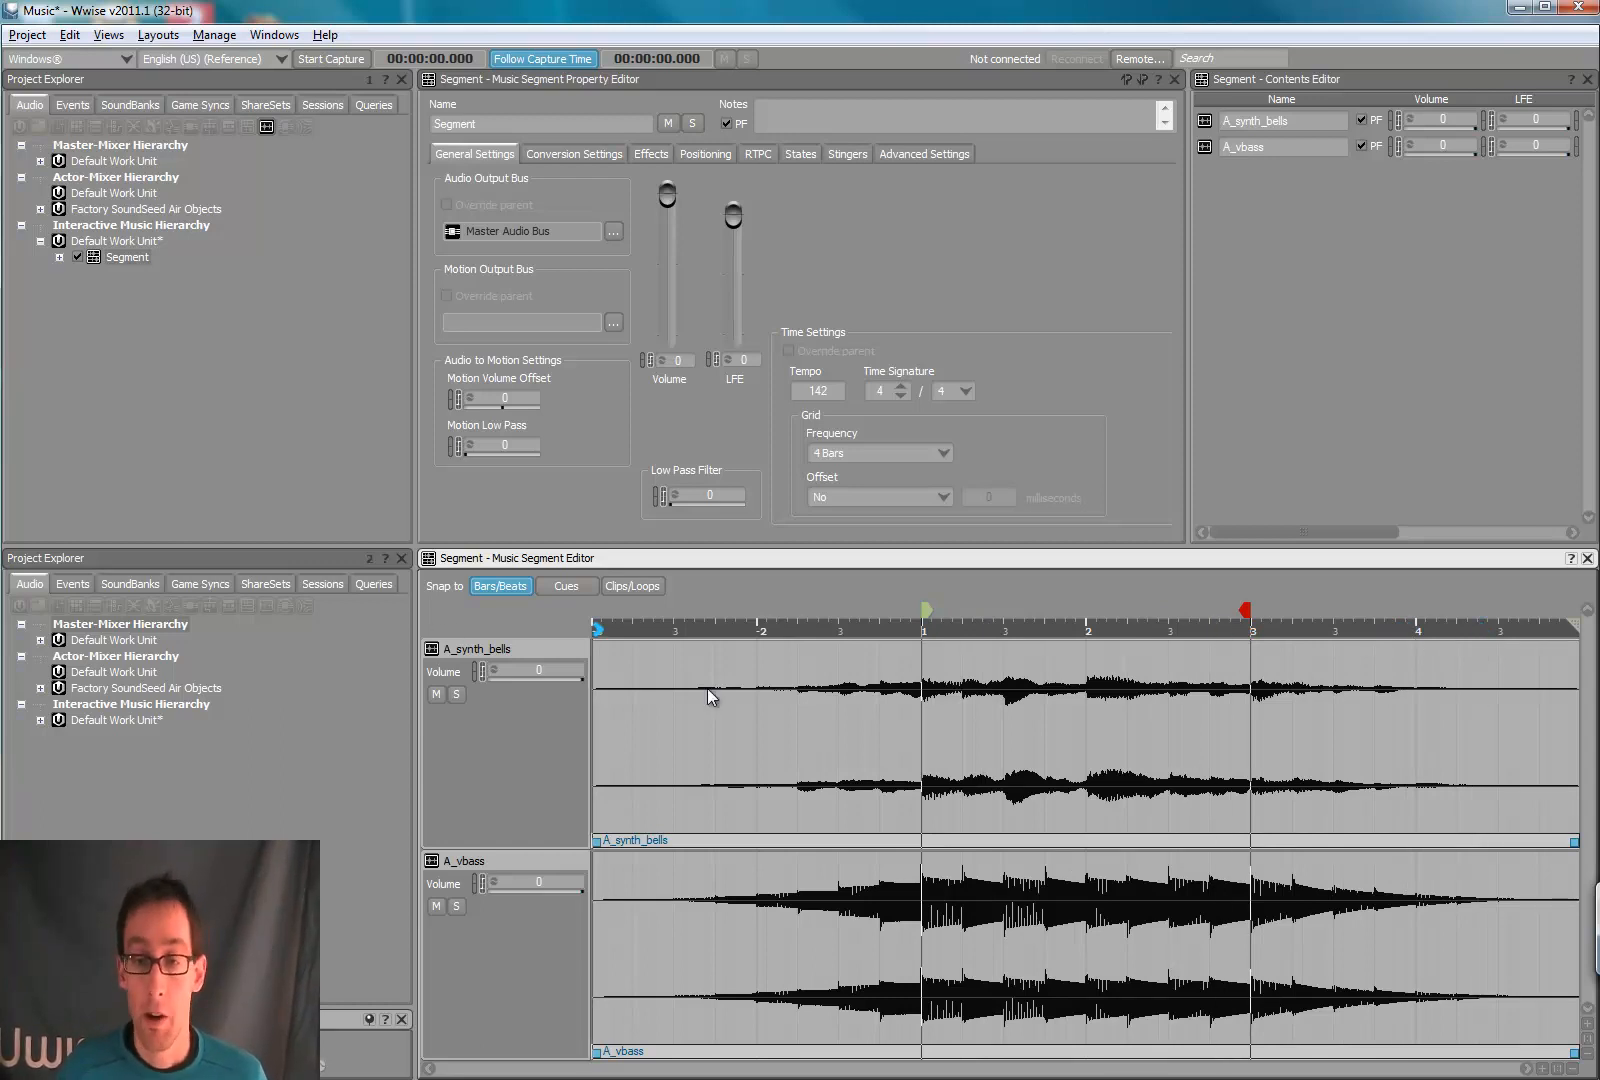
pyautogui.moveTo(824, 670)
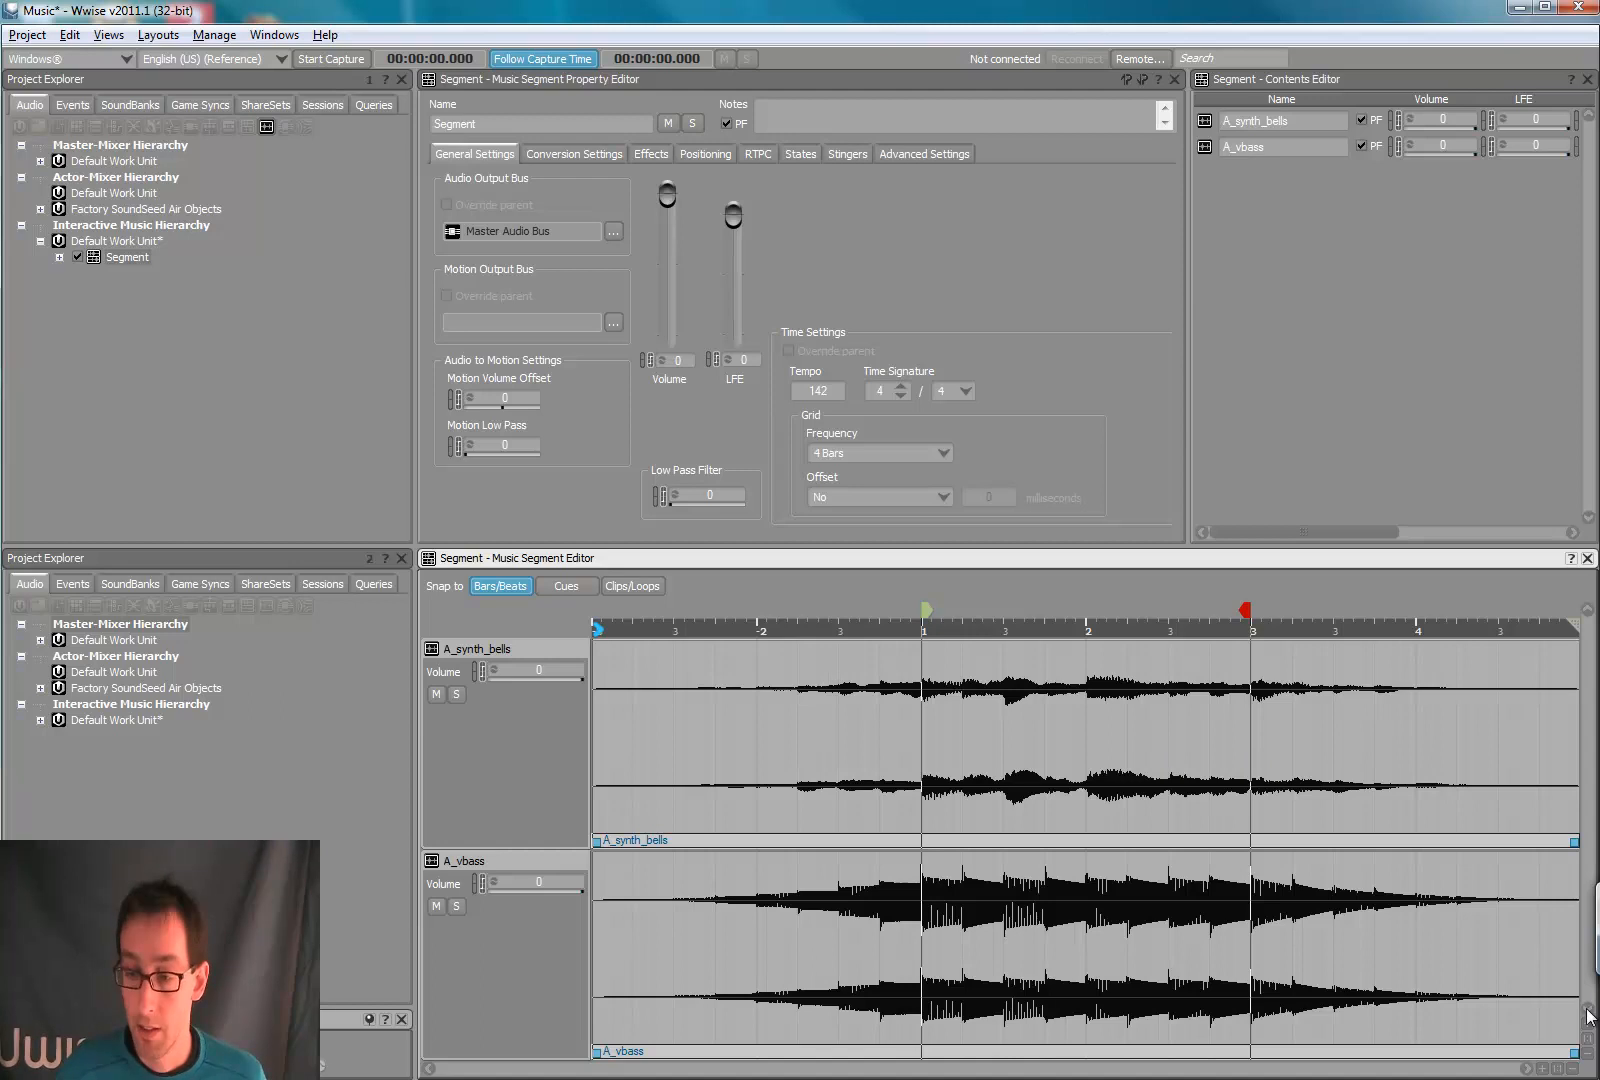
pyautogui.moveTo(1432, 912)
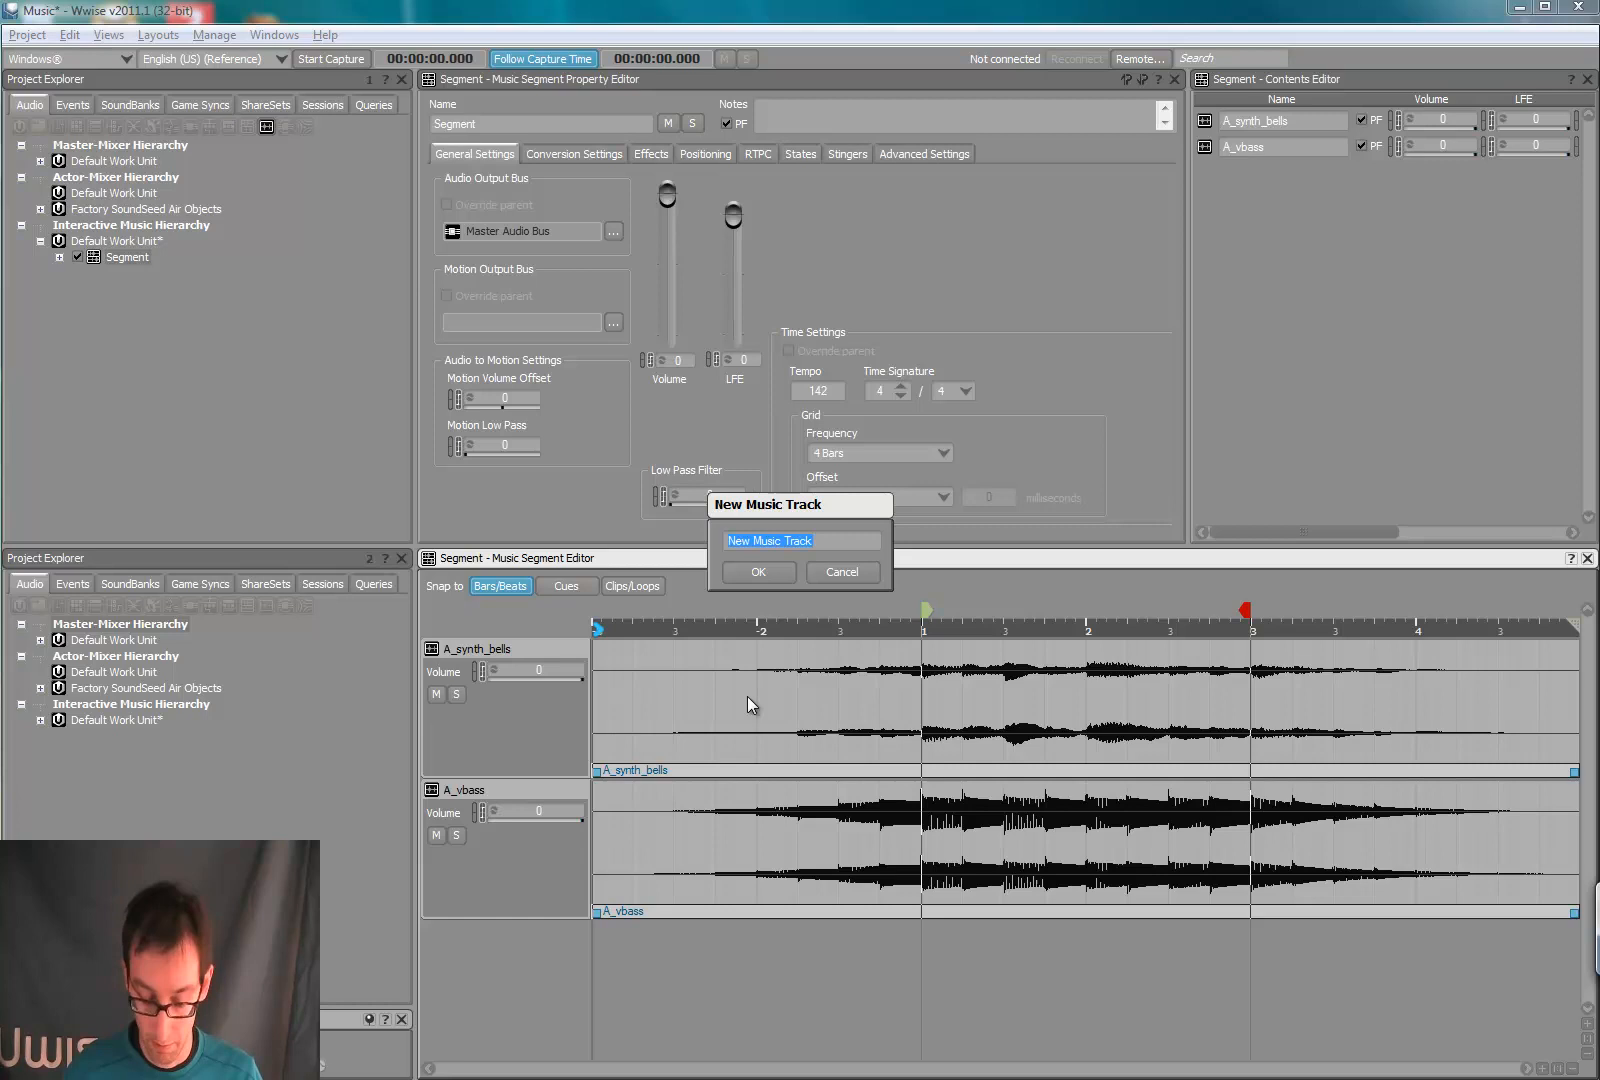
# Step: Name the new music track Bass and confirm its creation
pyautogui.write('Bass')
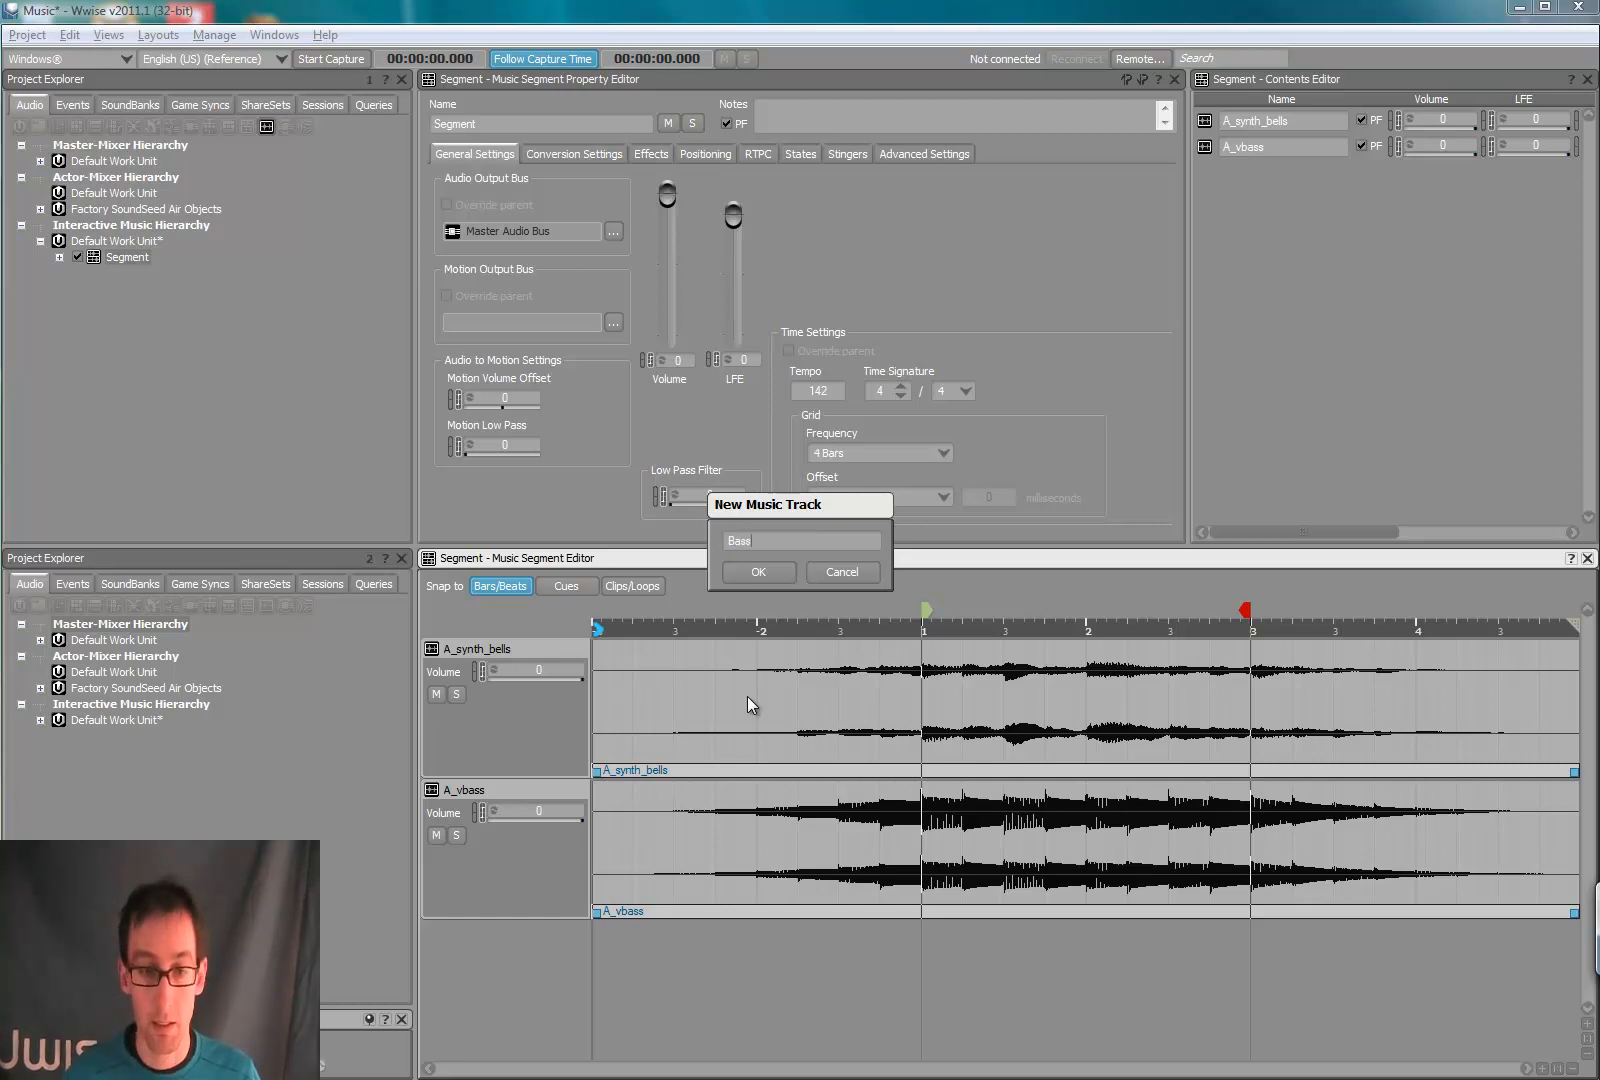
pyautogui.click(758, 572)
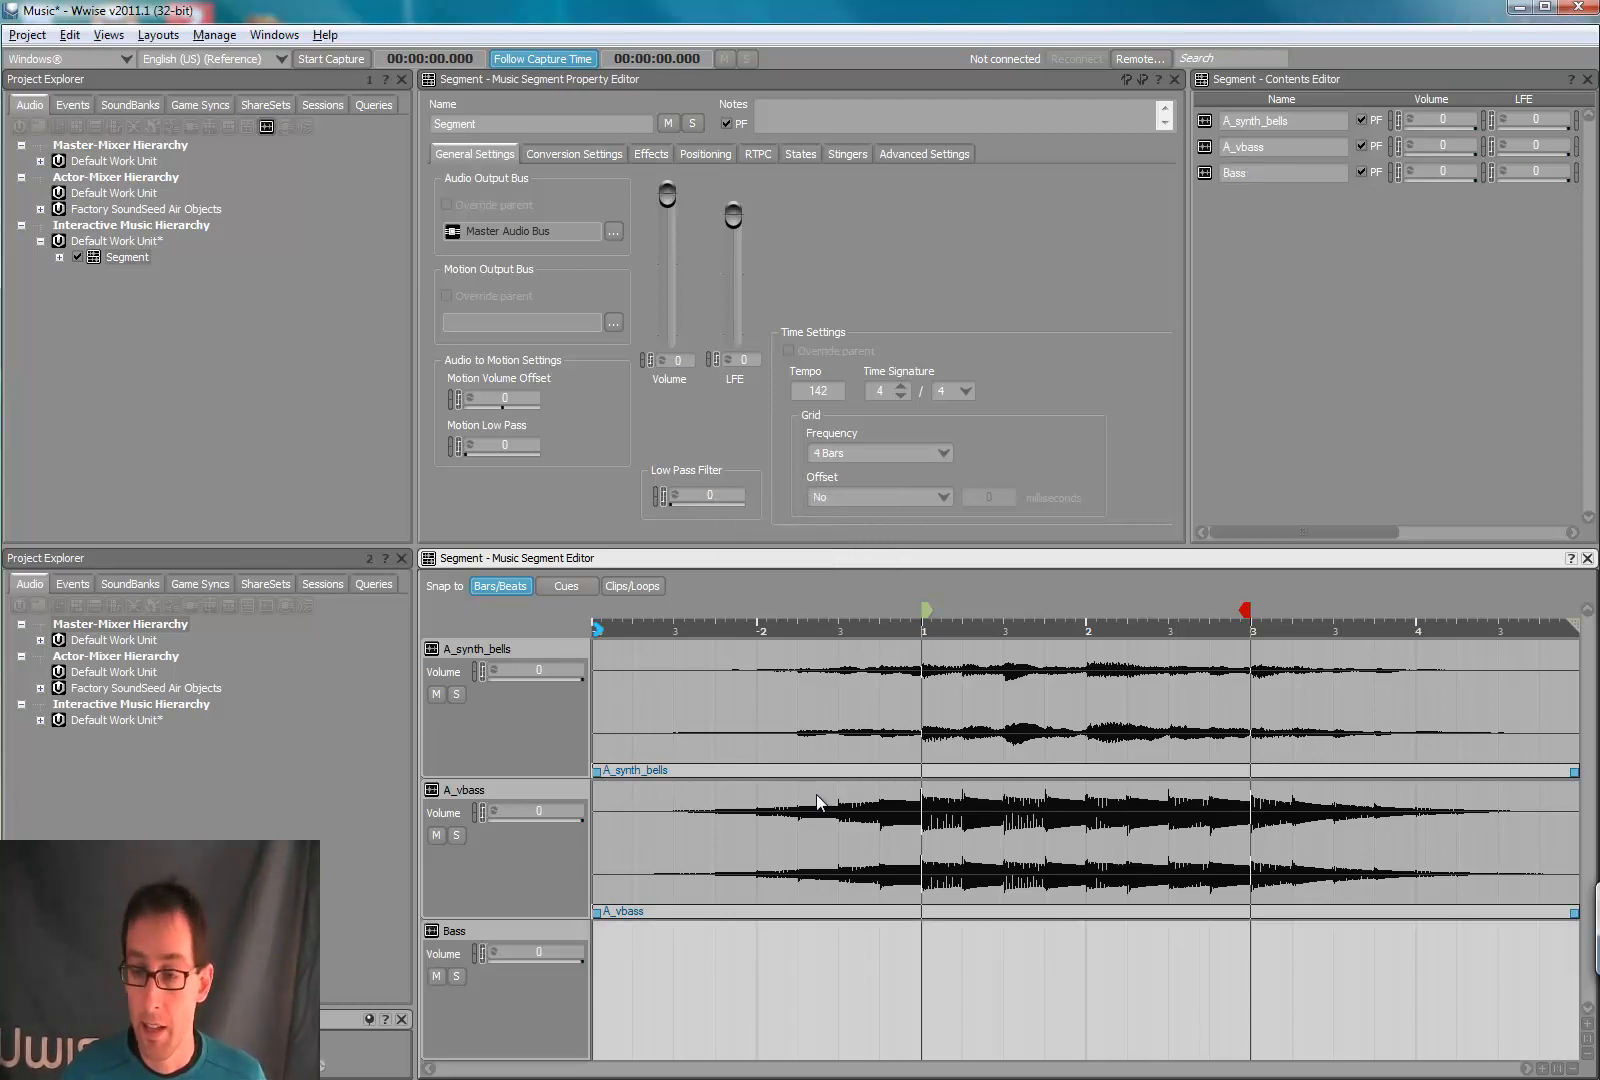
pyautogui.moveTo(836, 816)
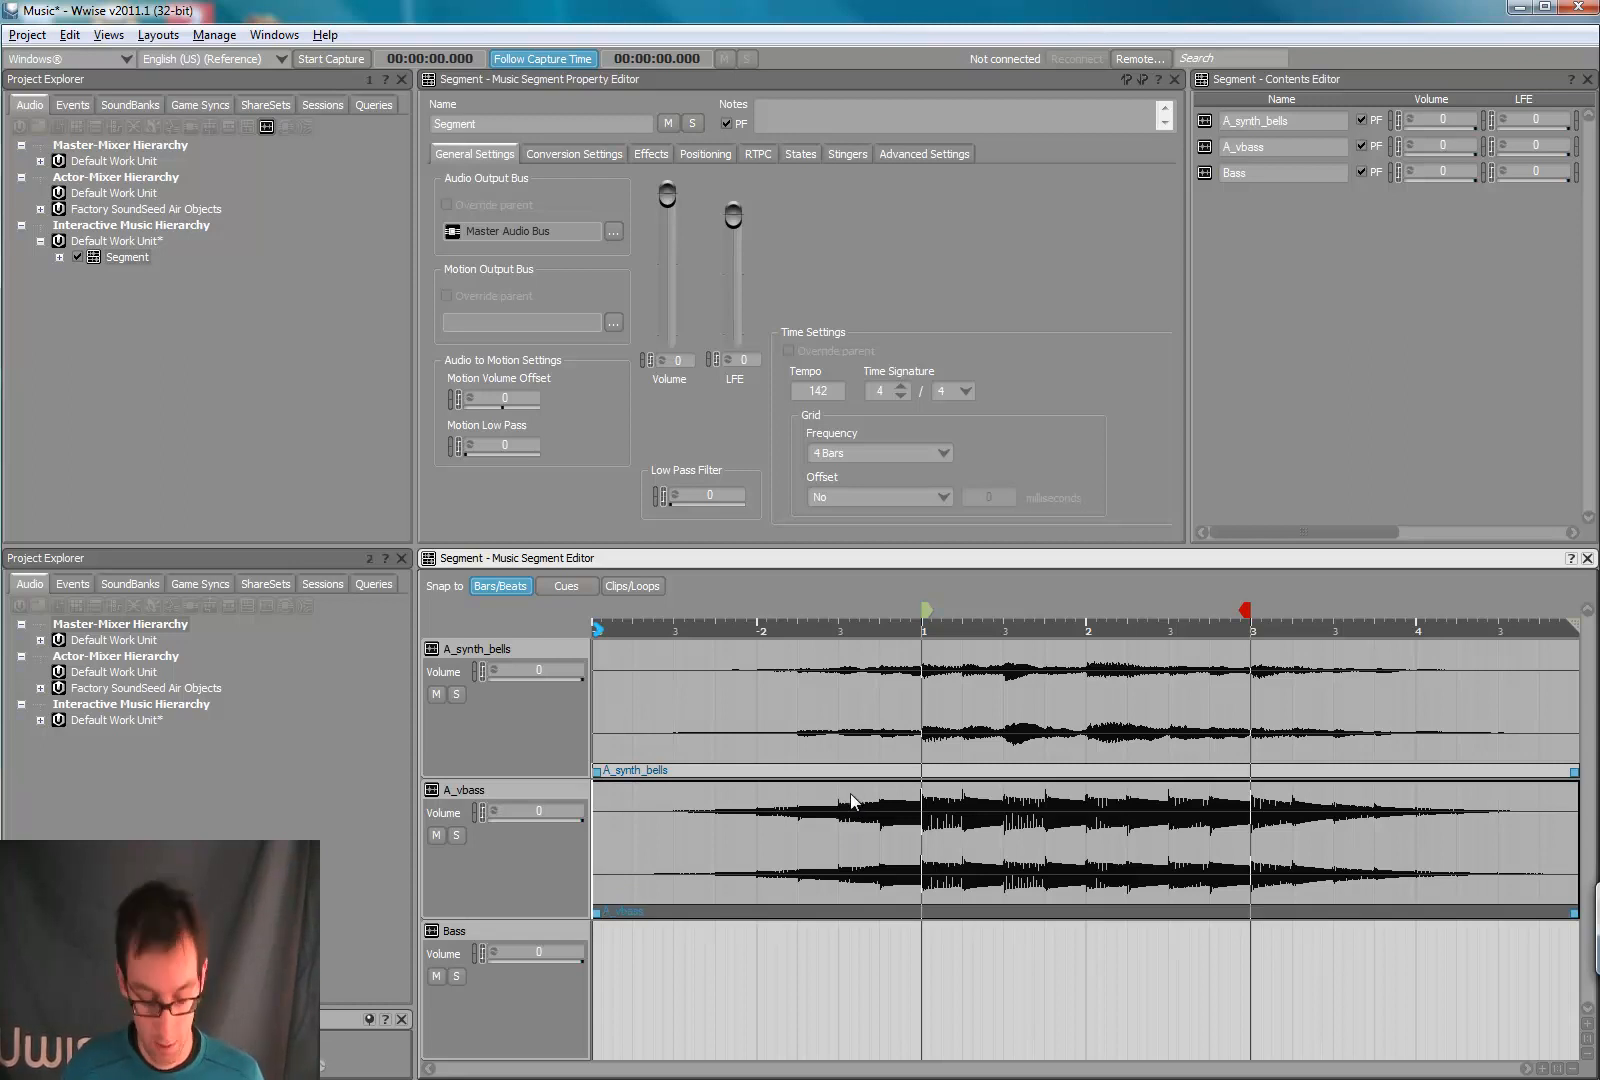
pyautogui.moveTo(852, 838)
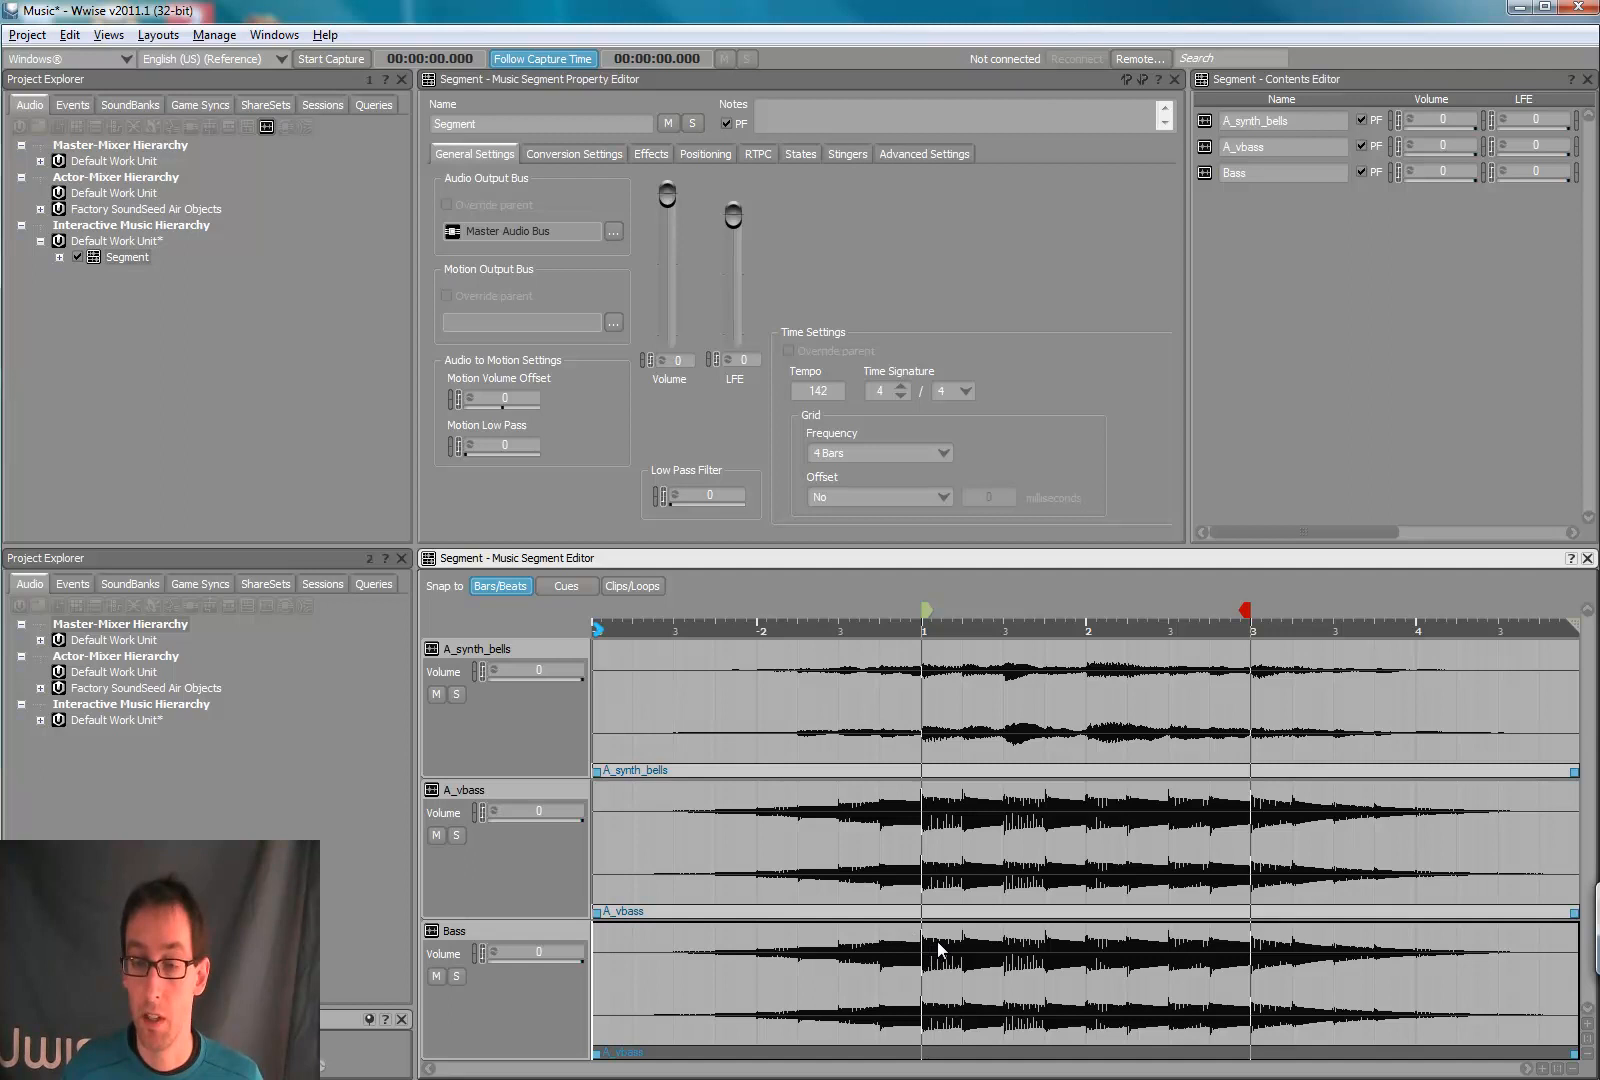
pyautogui.moveTo(644, 890)
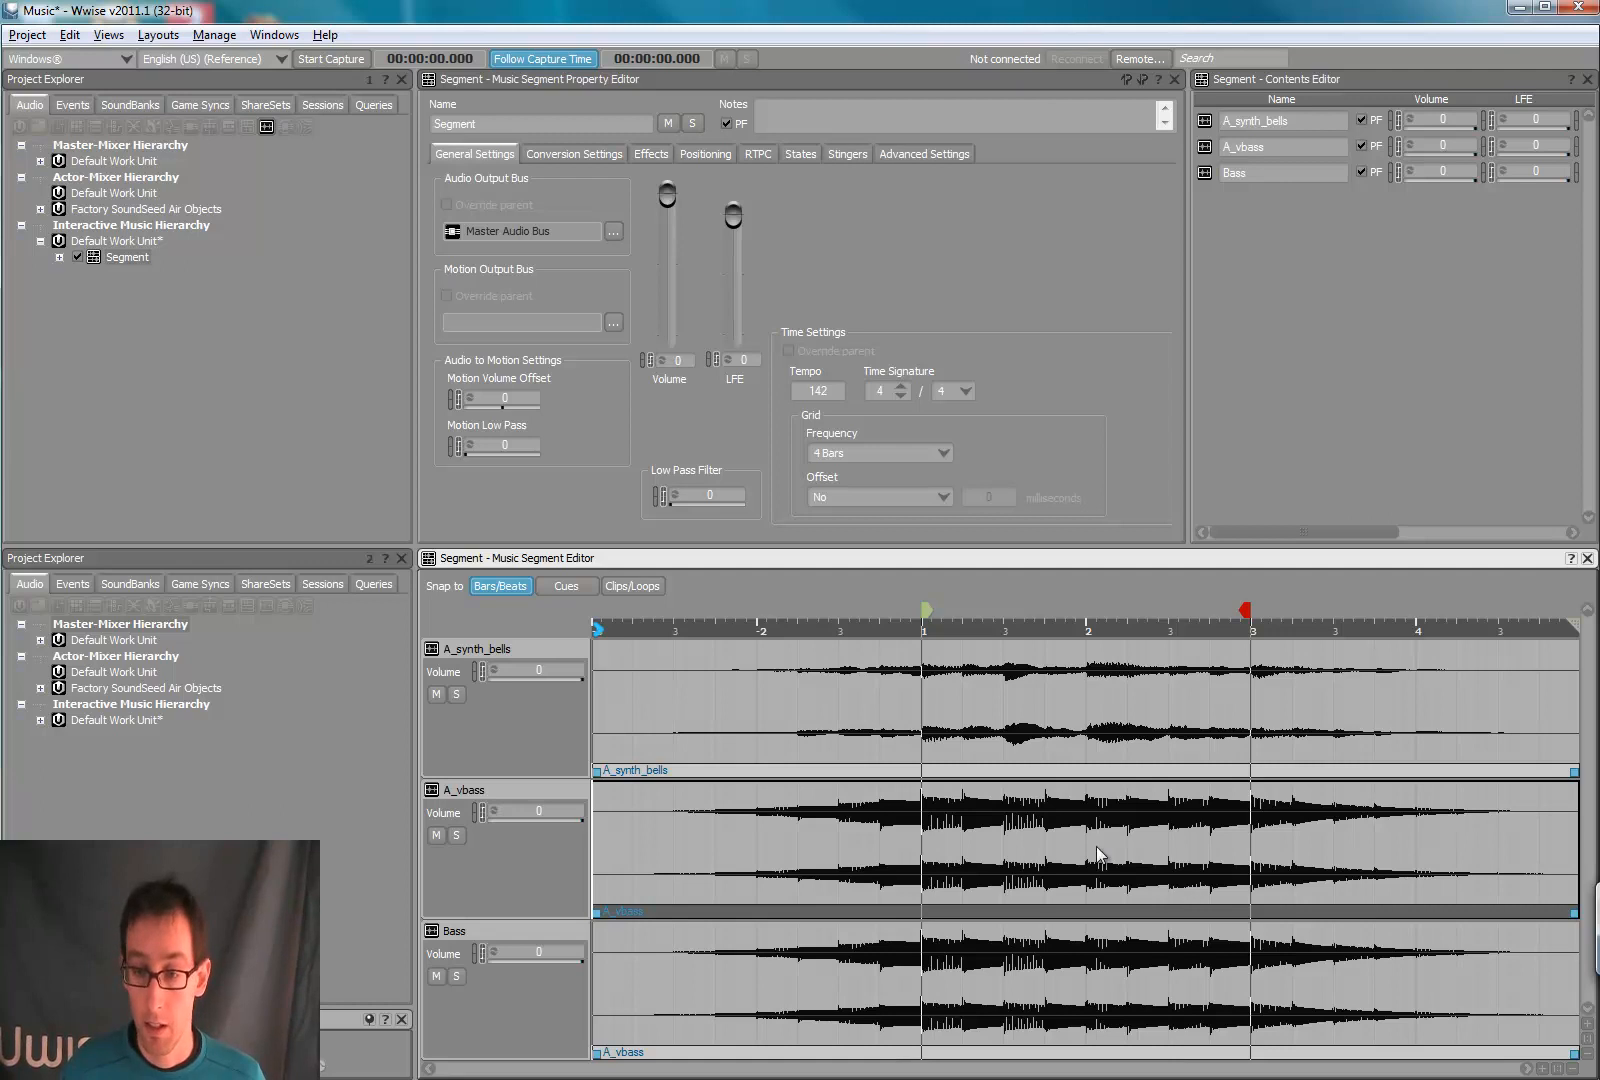
pyautogui.moveTo(1026, 872)
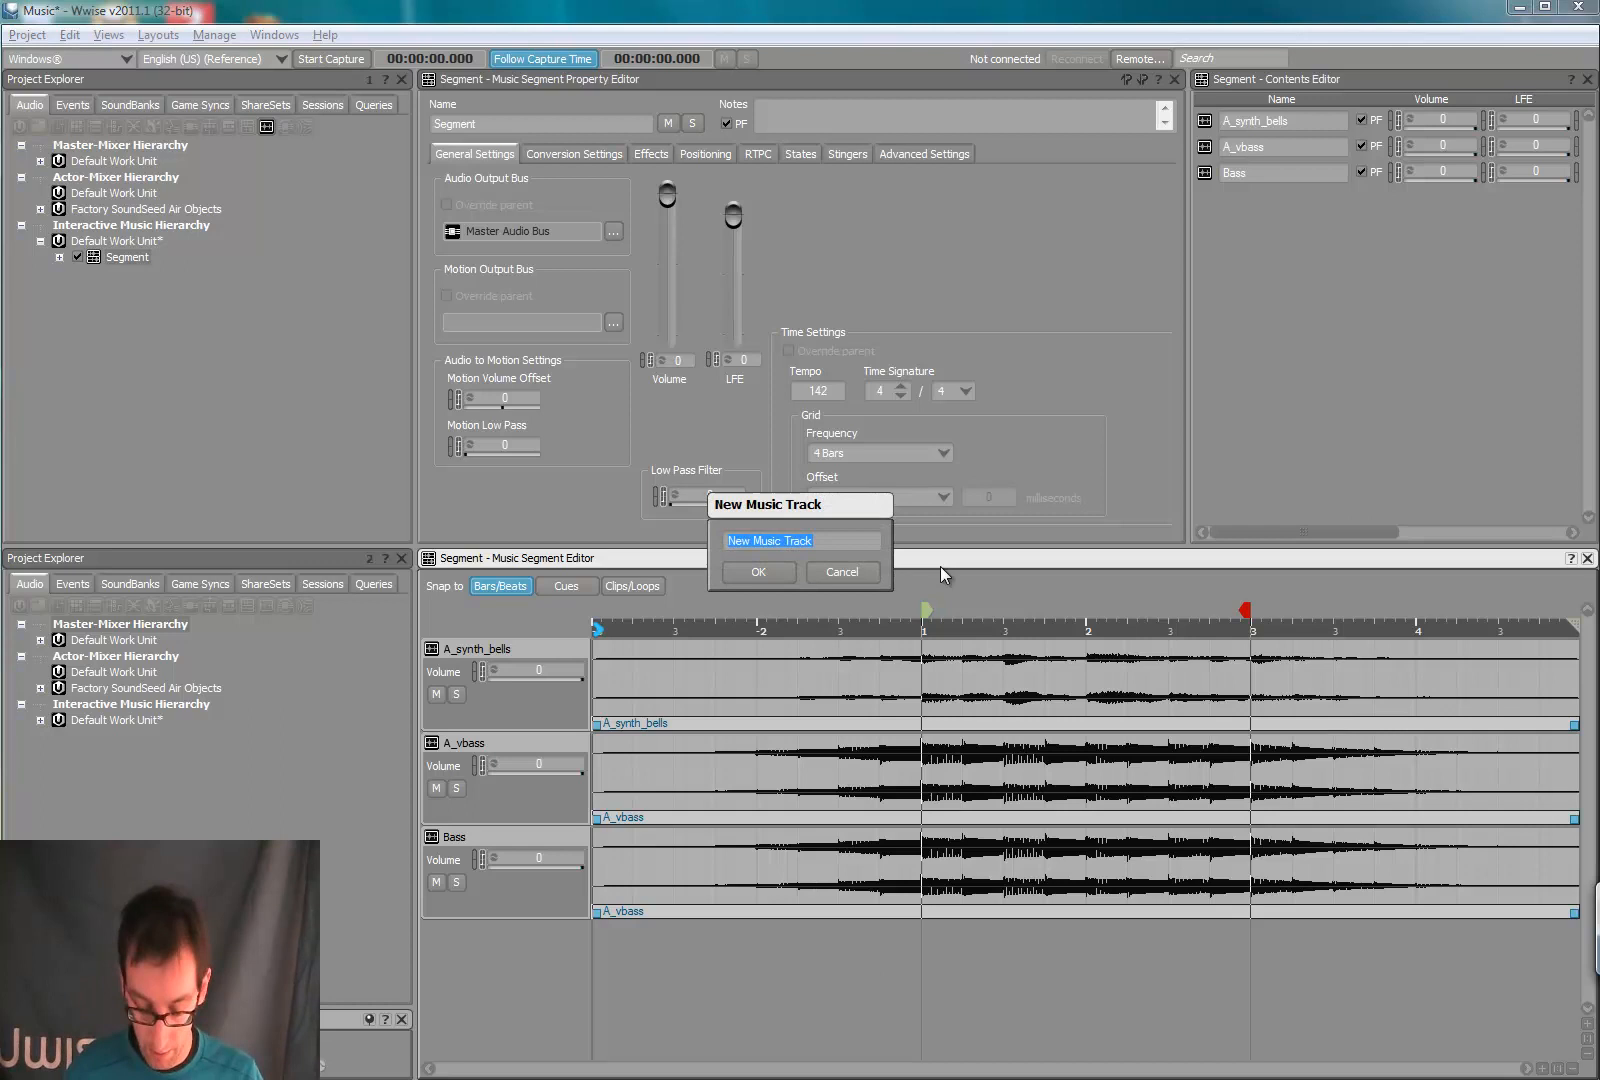
# Step: Name the new music track guitar and confirm its creation
pyautogui.write('guitar')
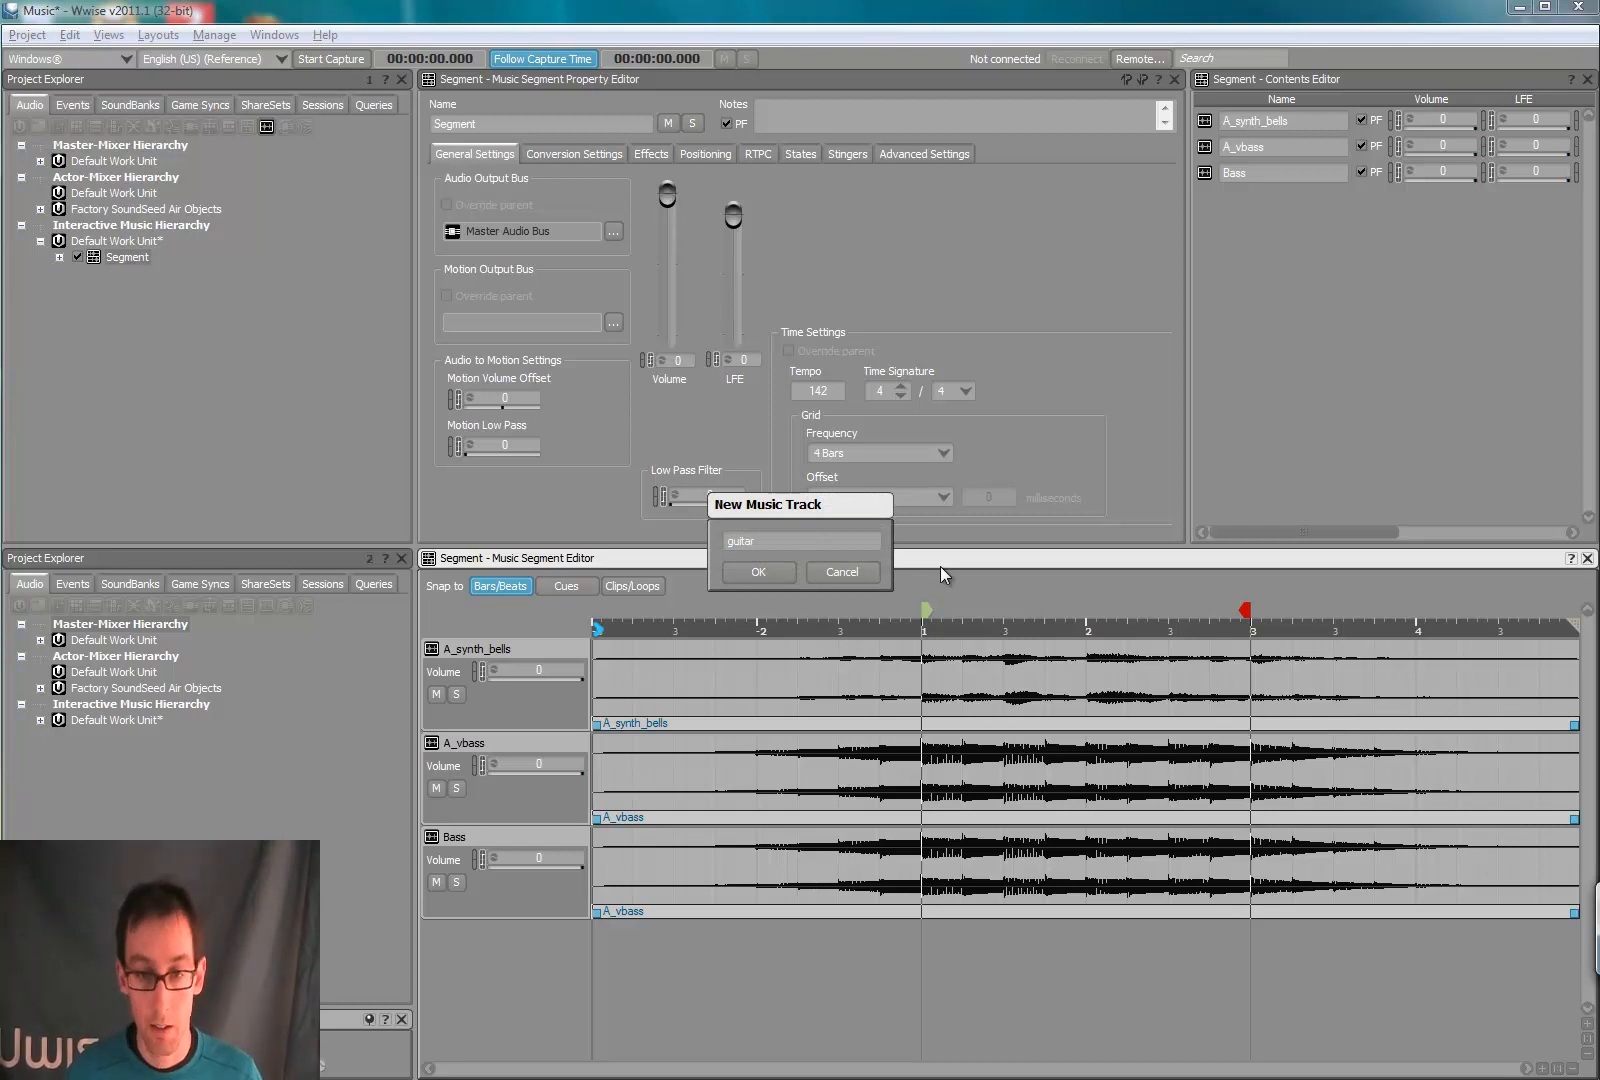
pyautogui.click(758, 572)
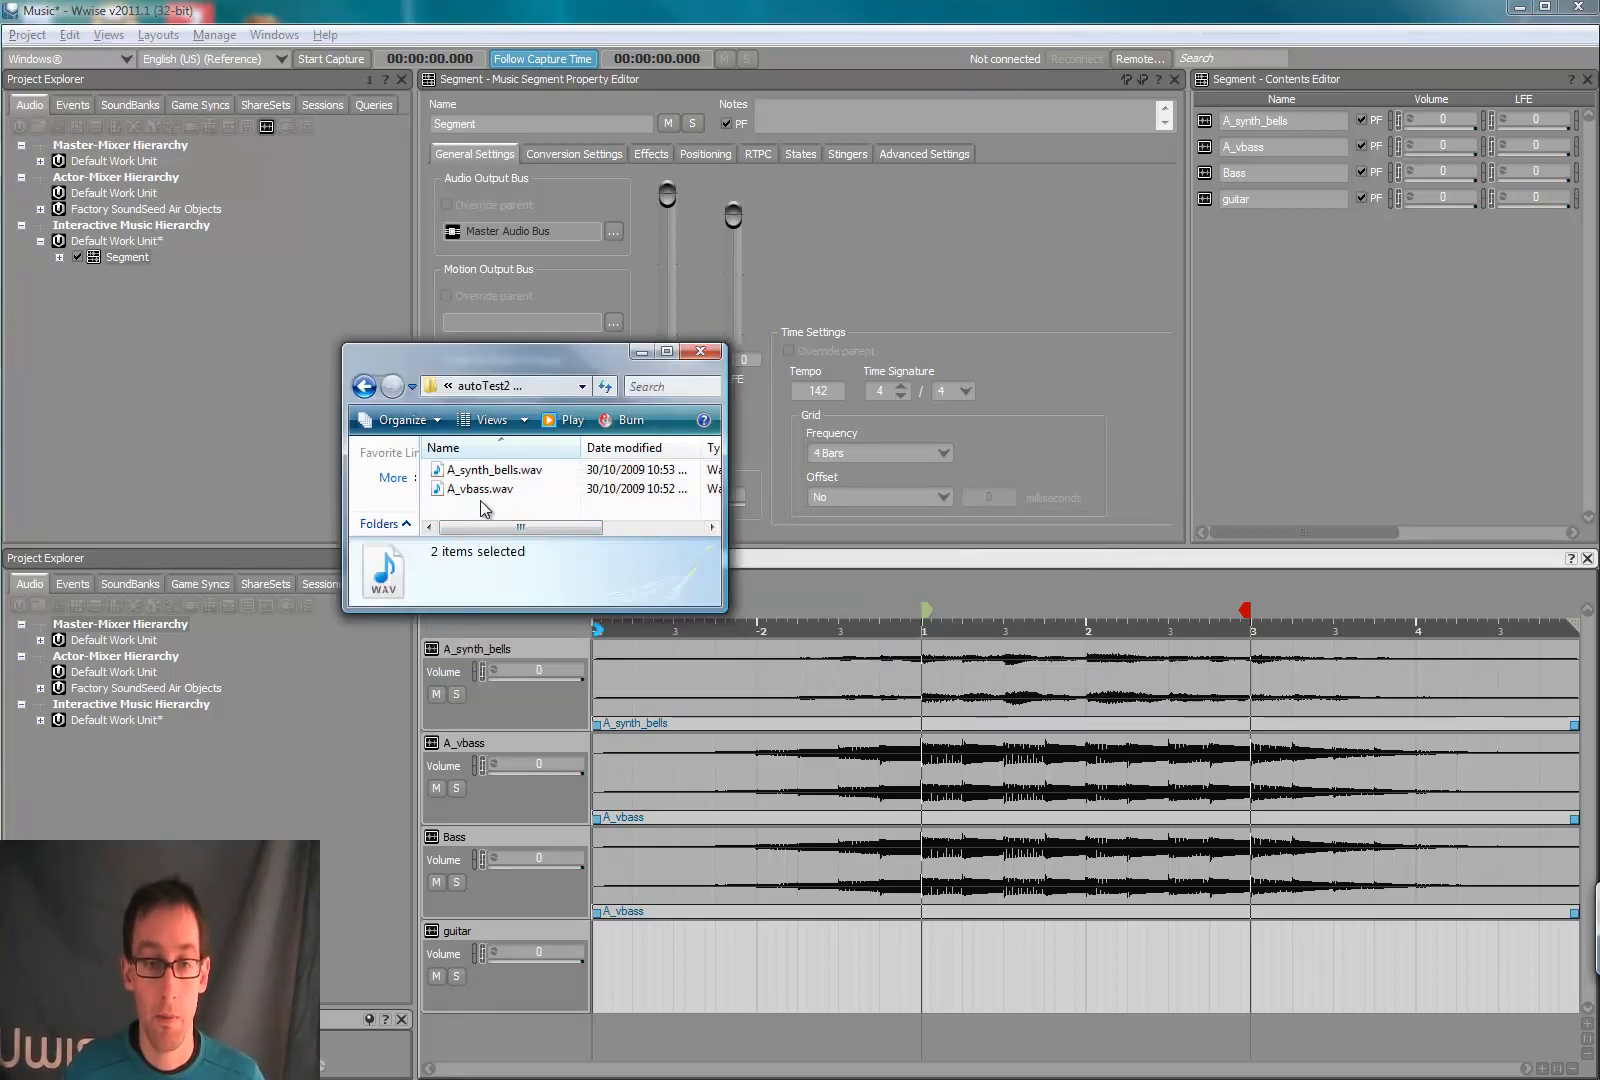
# Step: Import A_vbass.wav into the guitar track, resolving the import conflict
pyautogui.click(480, 490)
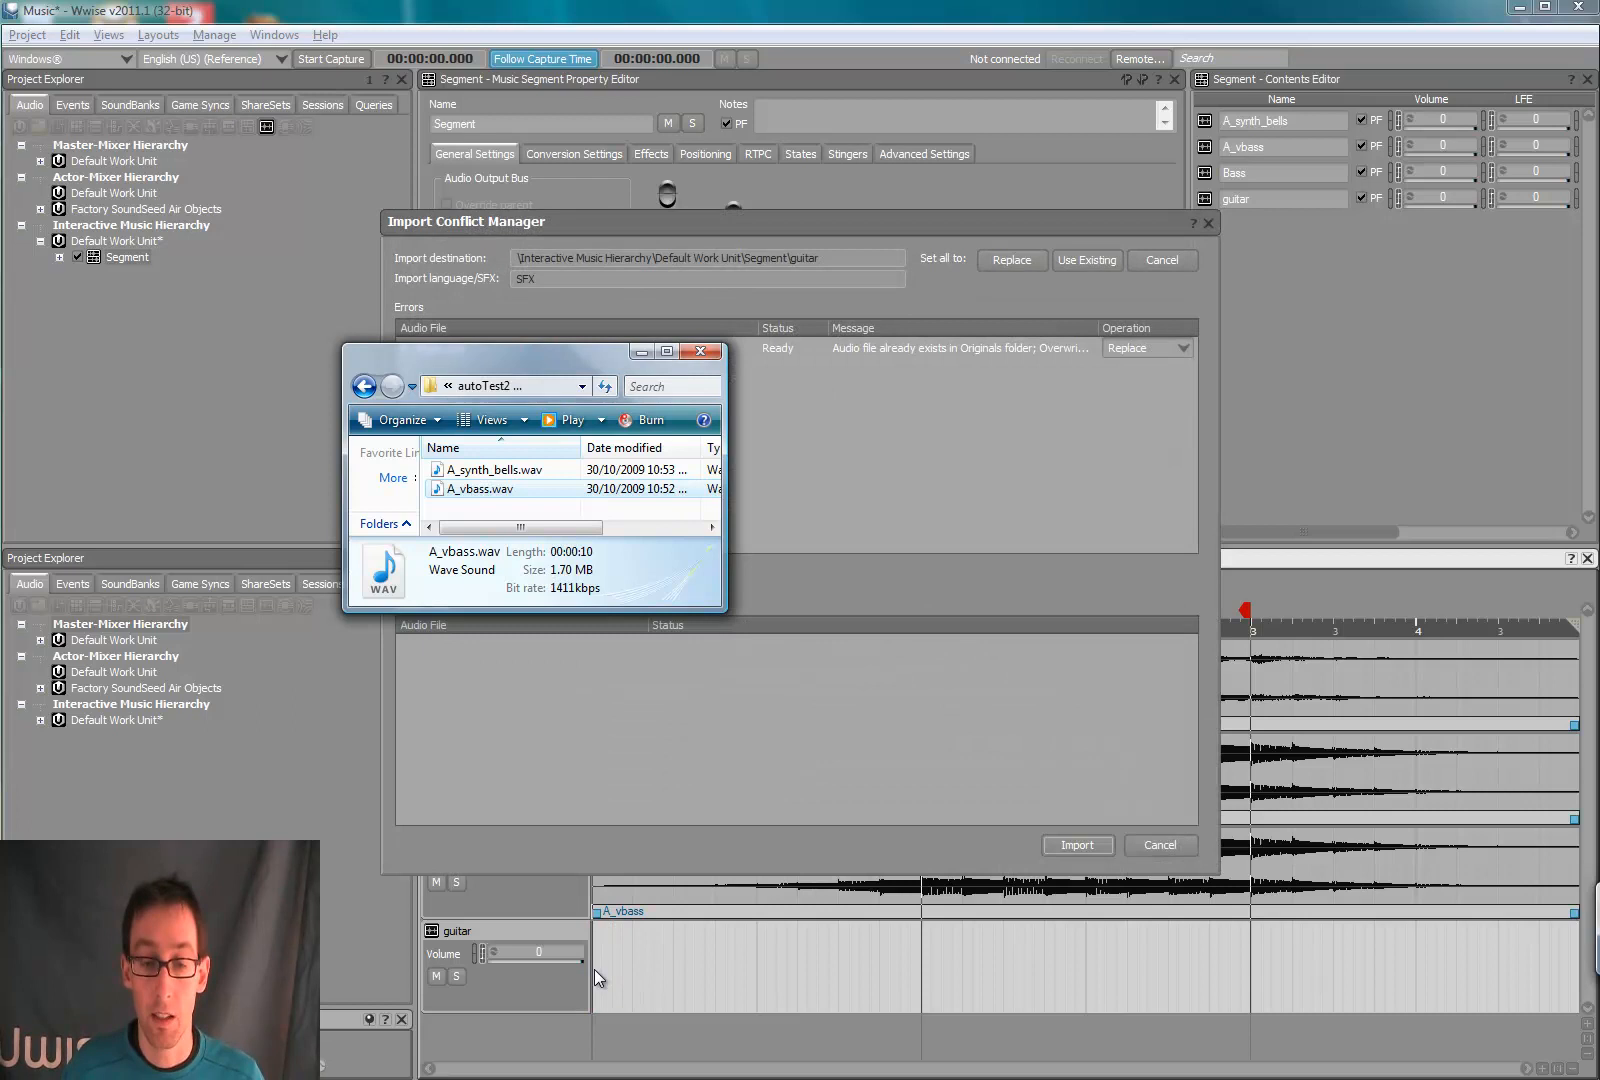
pyautogui.click(1078, 846)
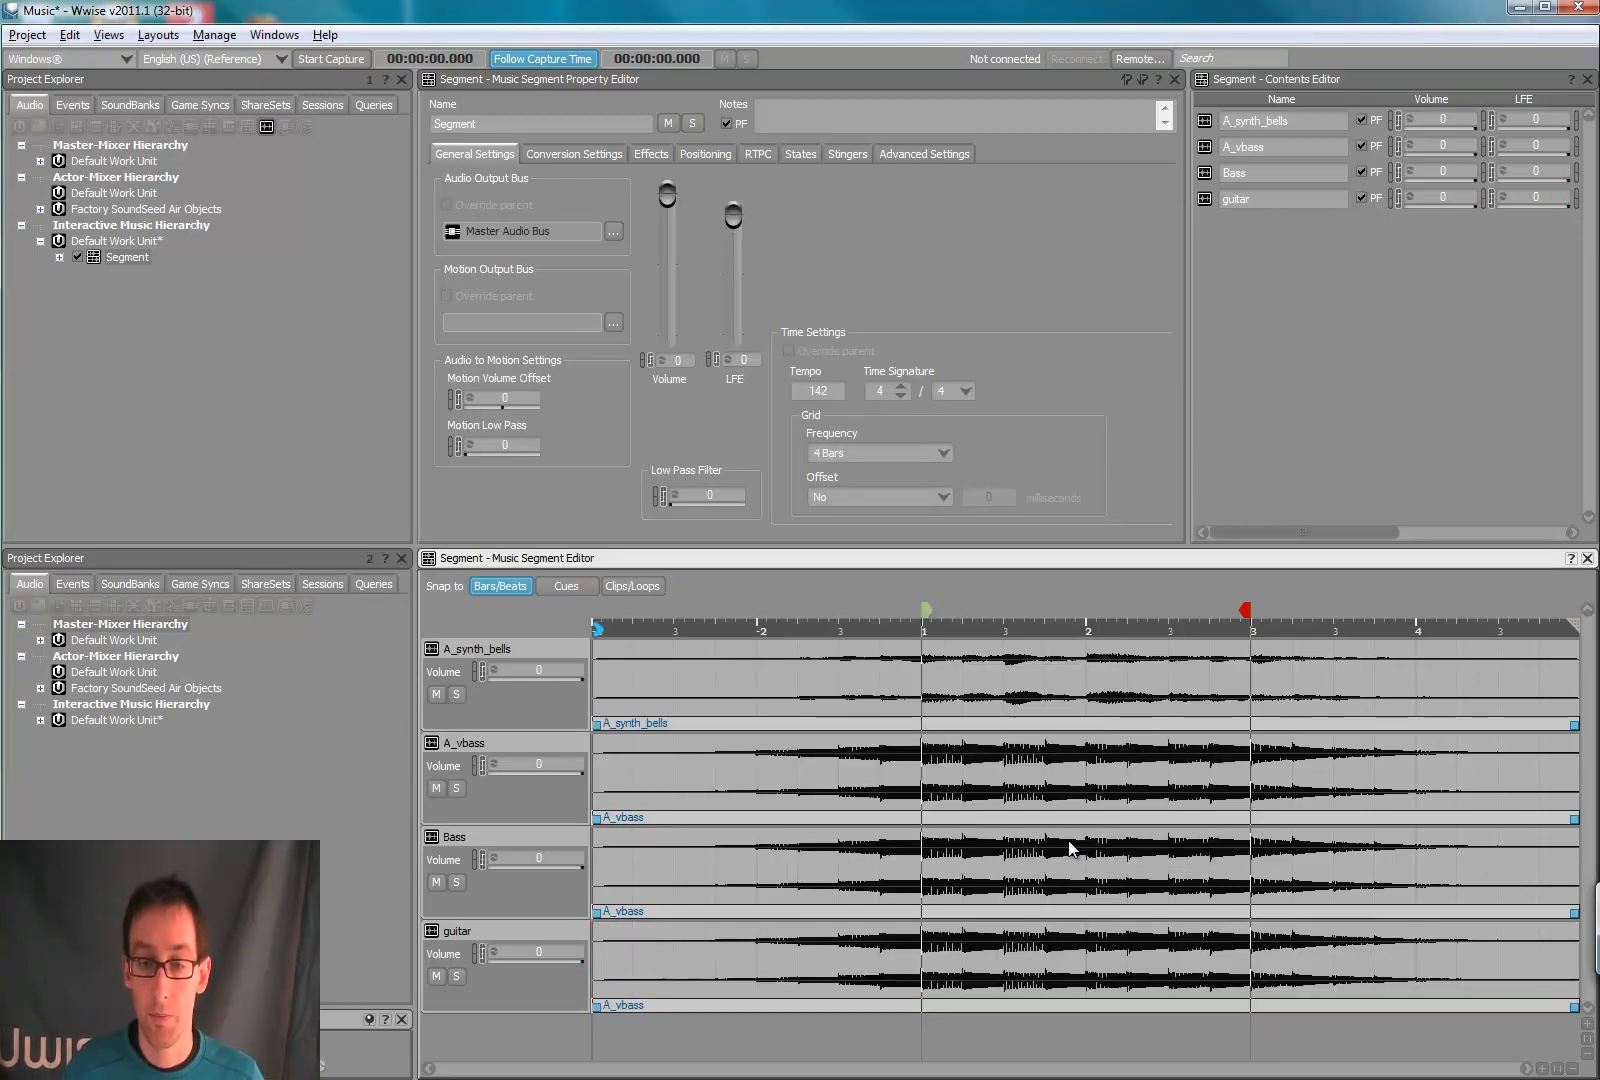
pyautogui.moveTo(1196, 778)
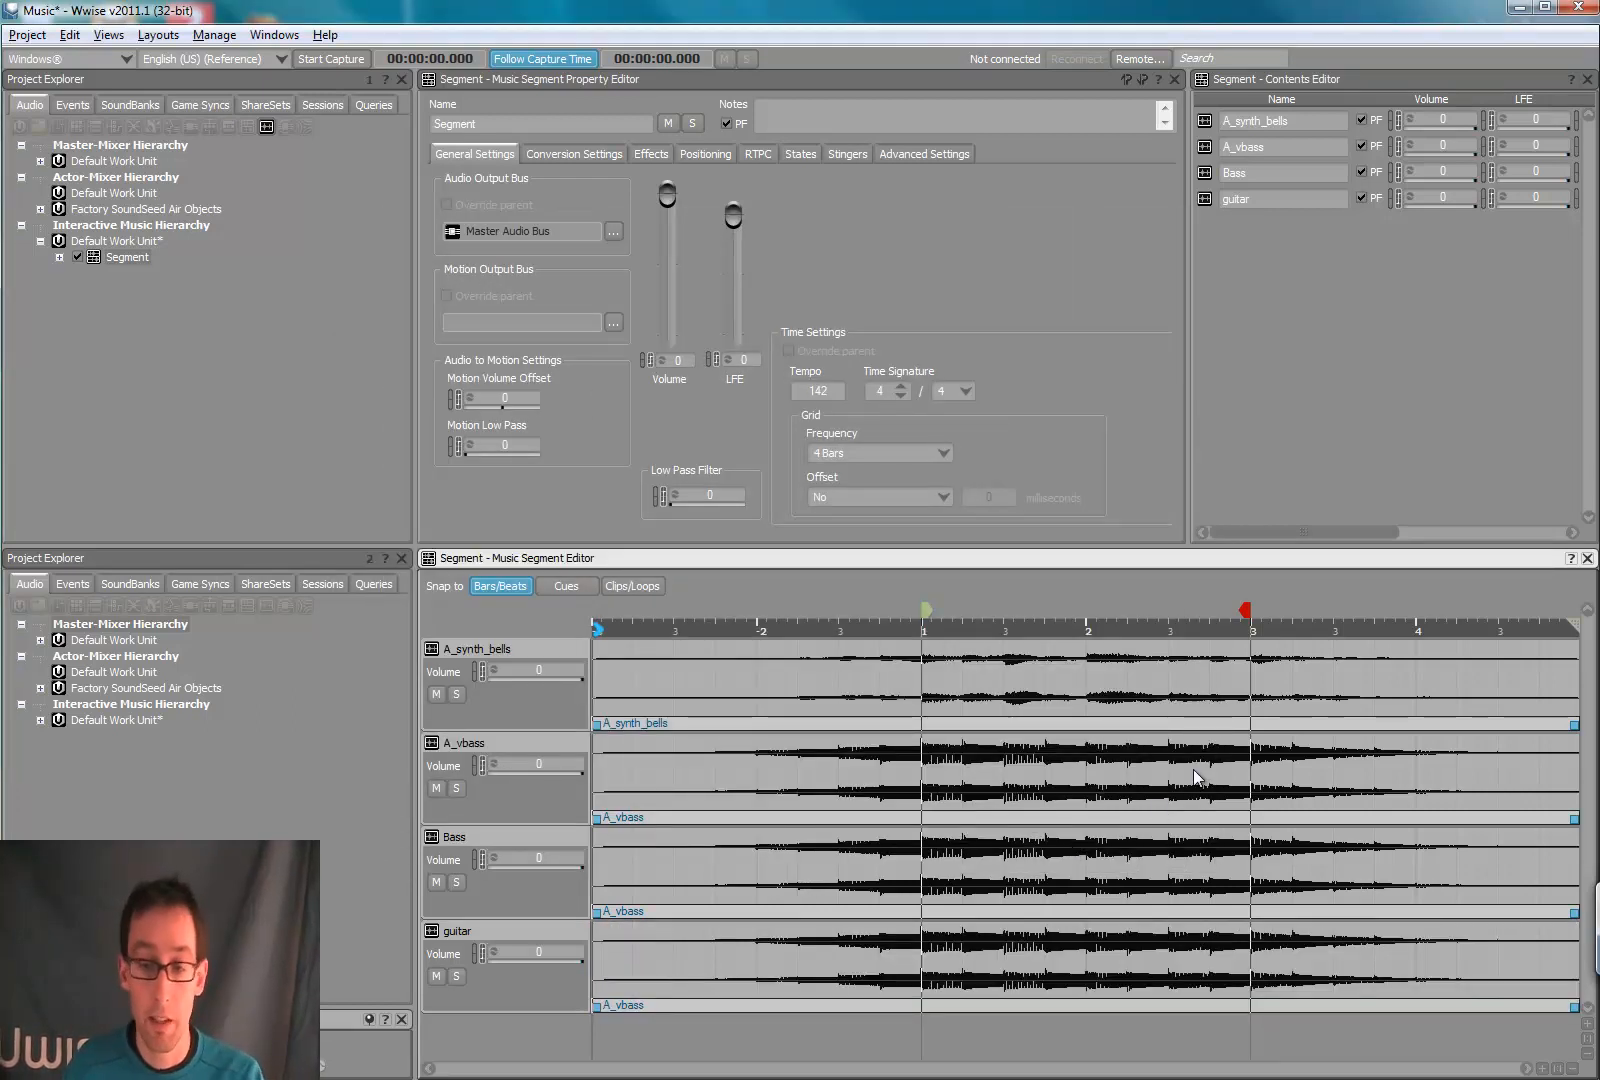
pyautogui.moveTo(1096, 1034)
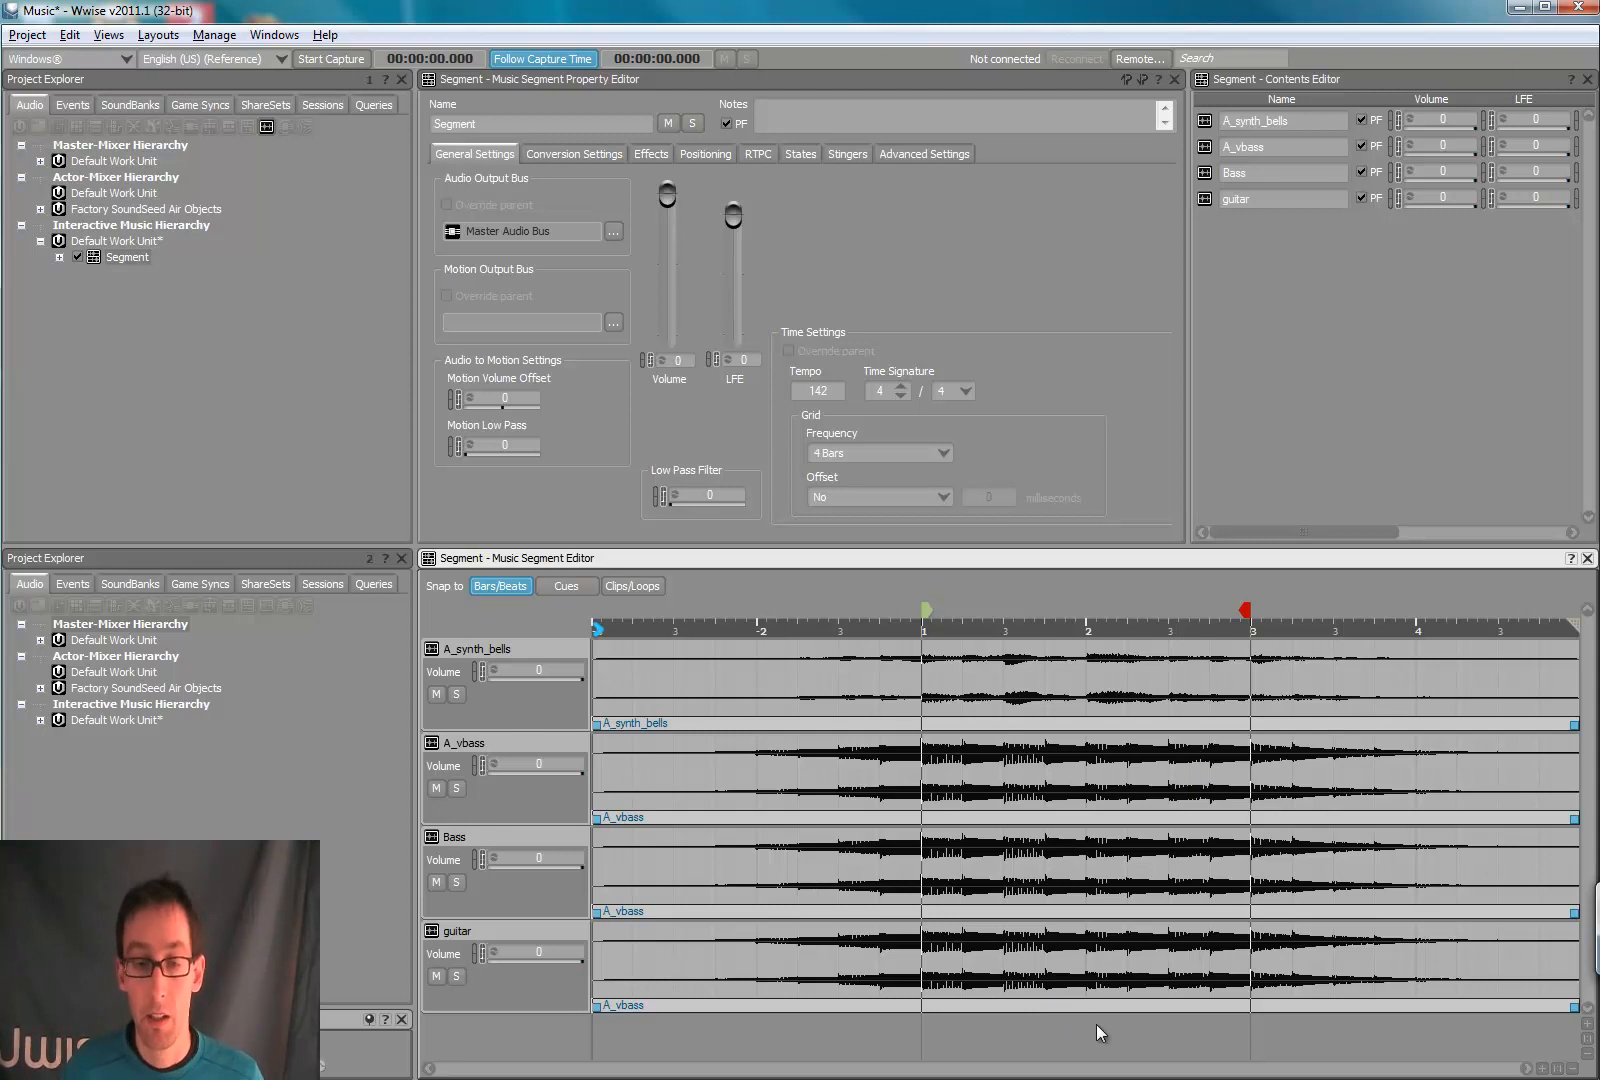
pyautogui.moveTo(1150, 1014)
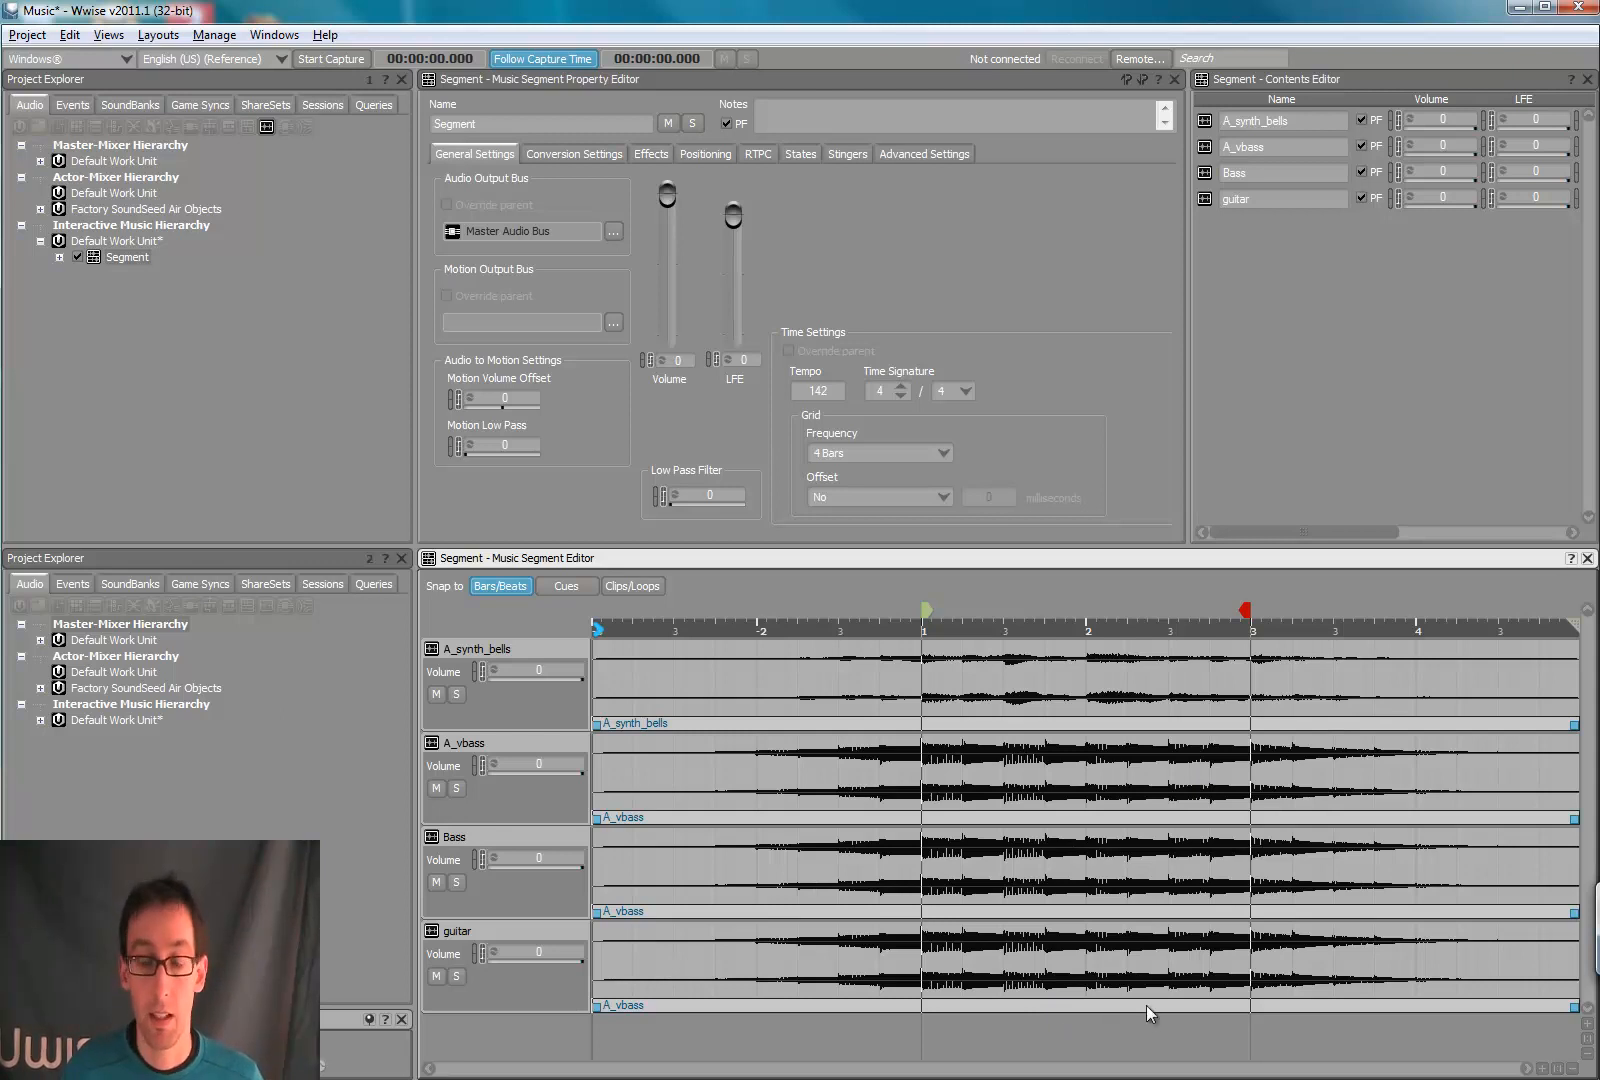
pyautogui.moveTo(1320, 1018)
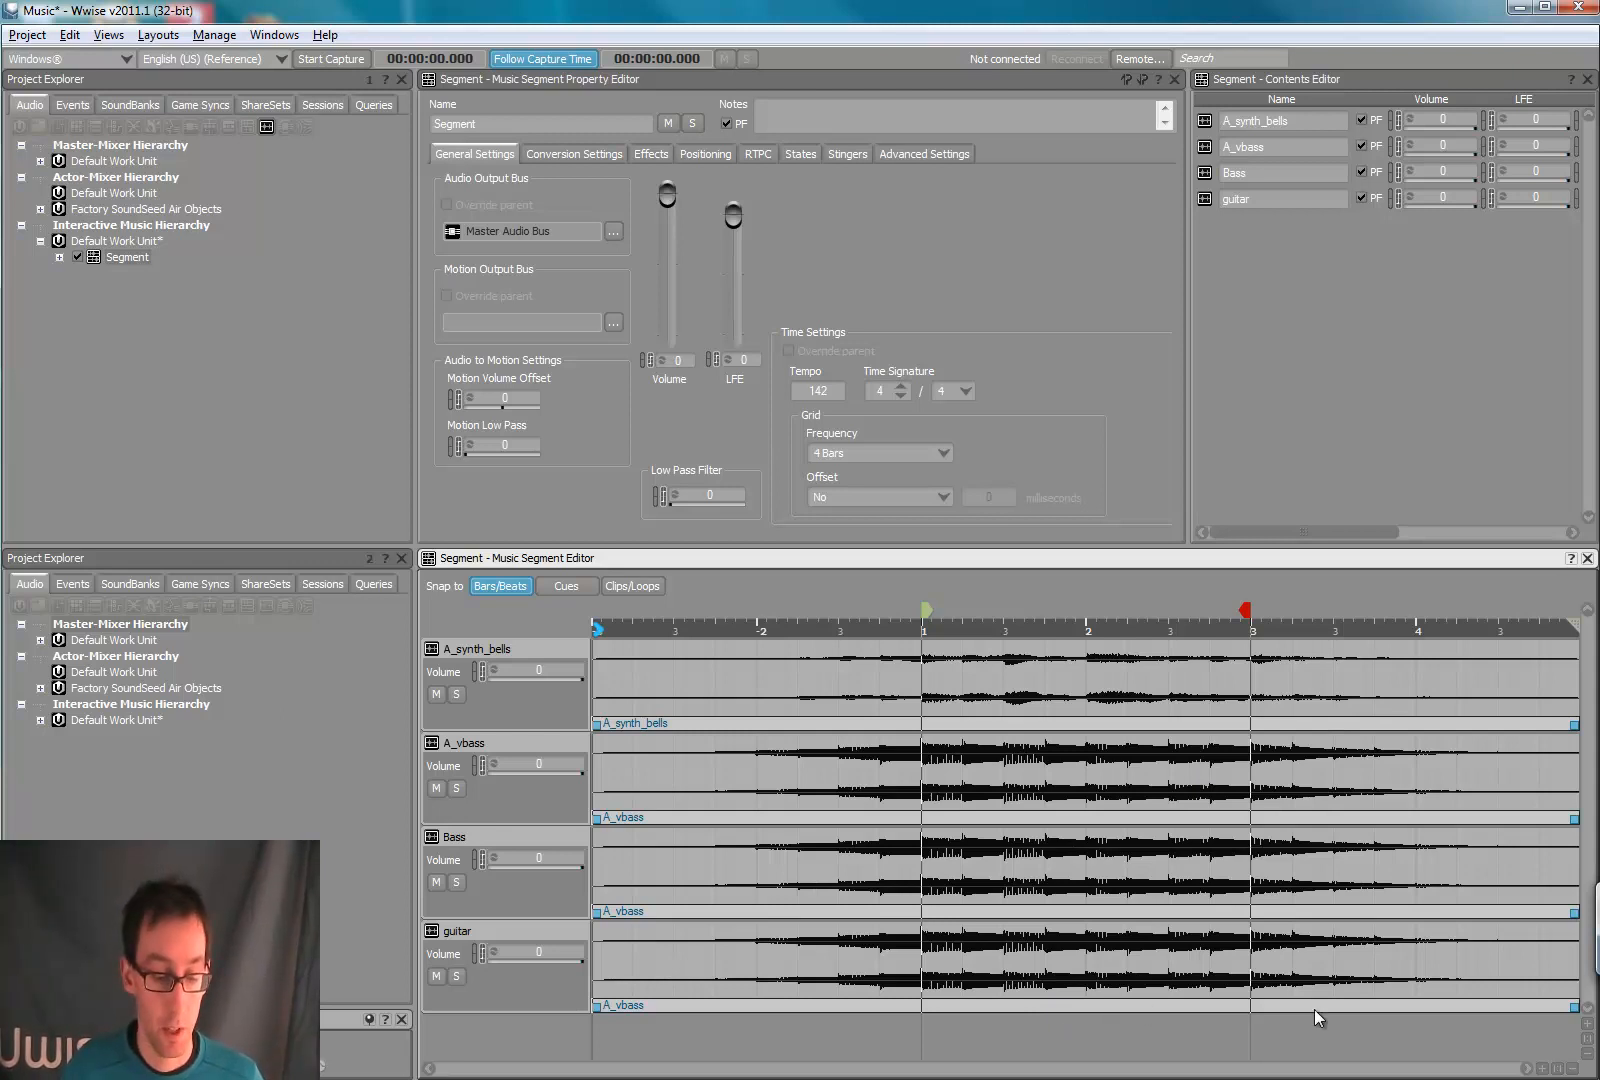
pyautogui.moveTo(1044, 636)
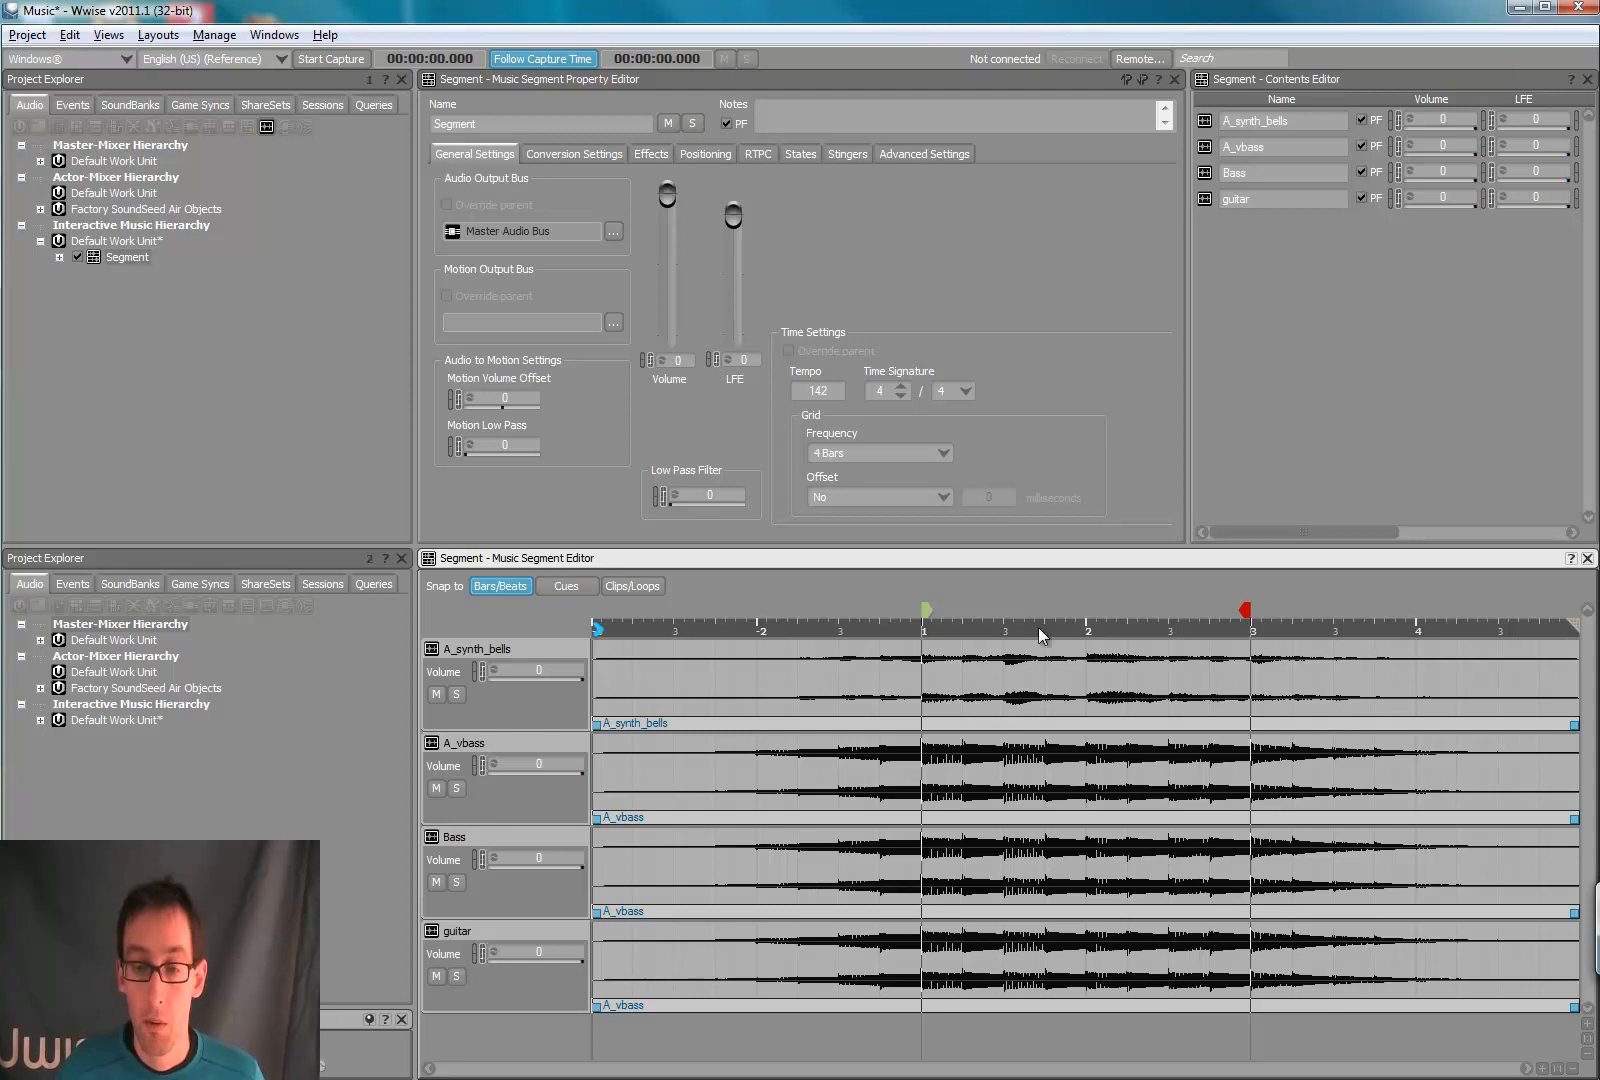
pyautogui.moveTo(978, 644)
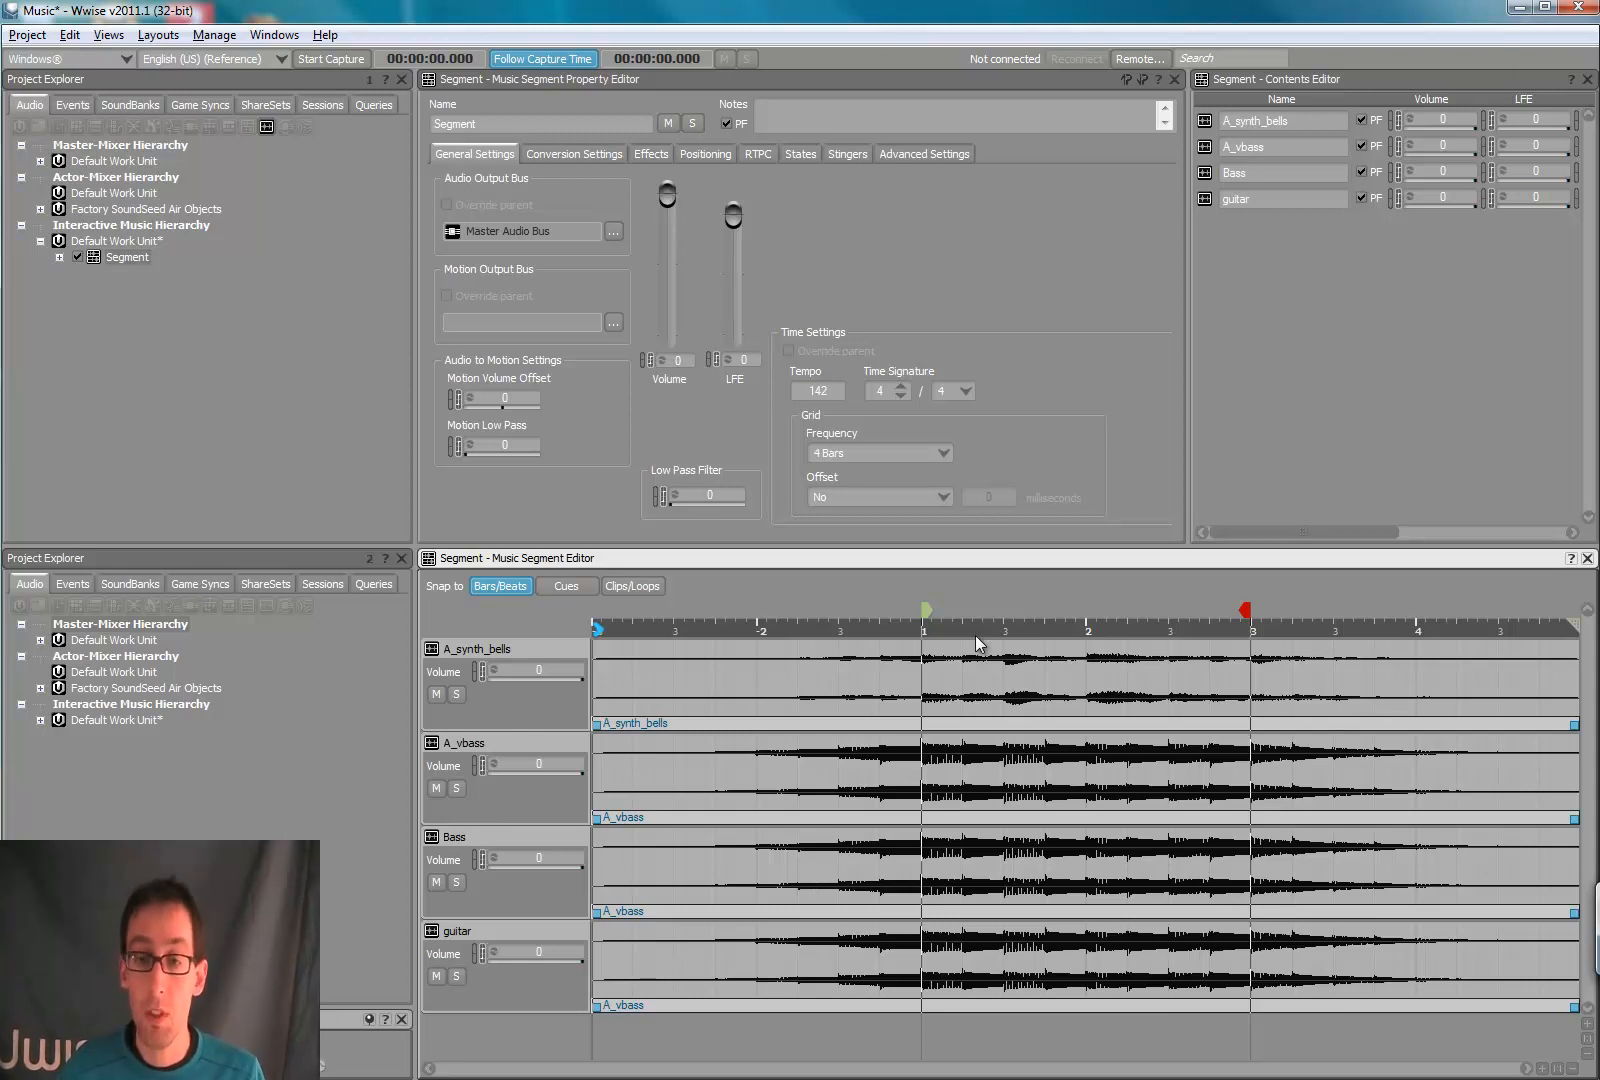
pyautogui.moveTo(988, 638)
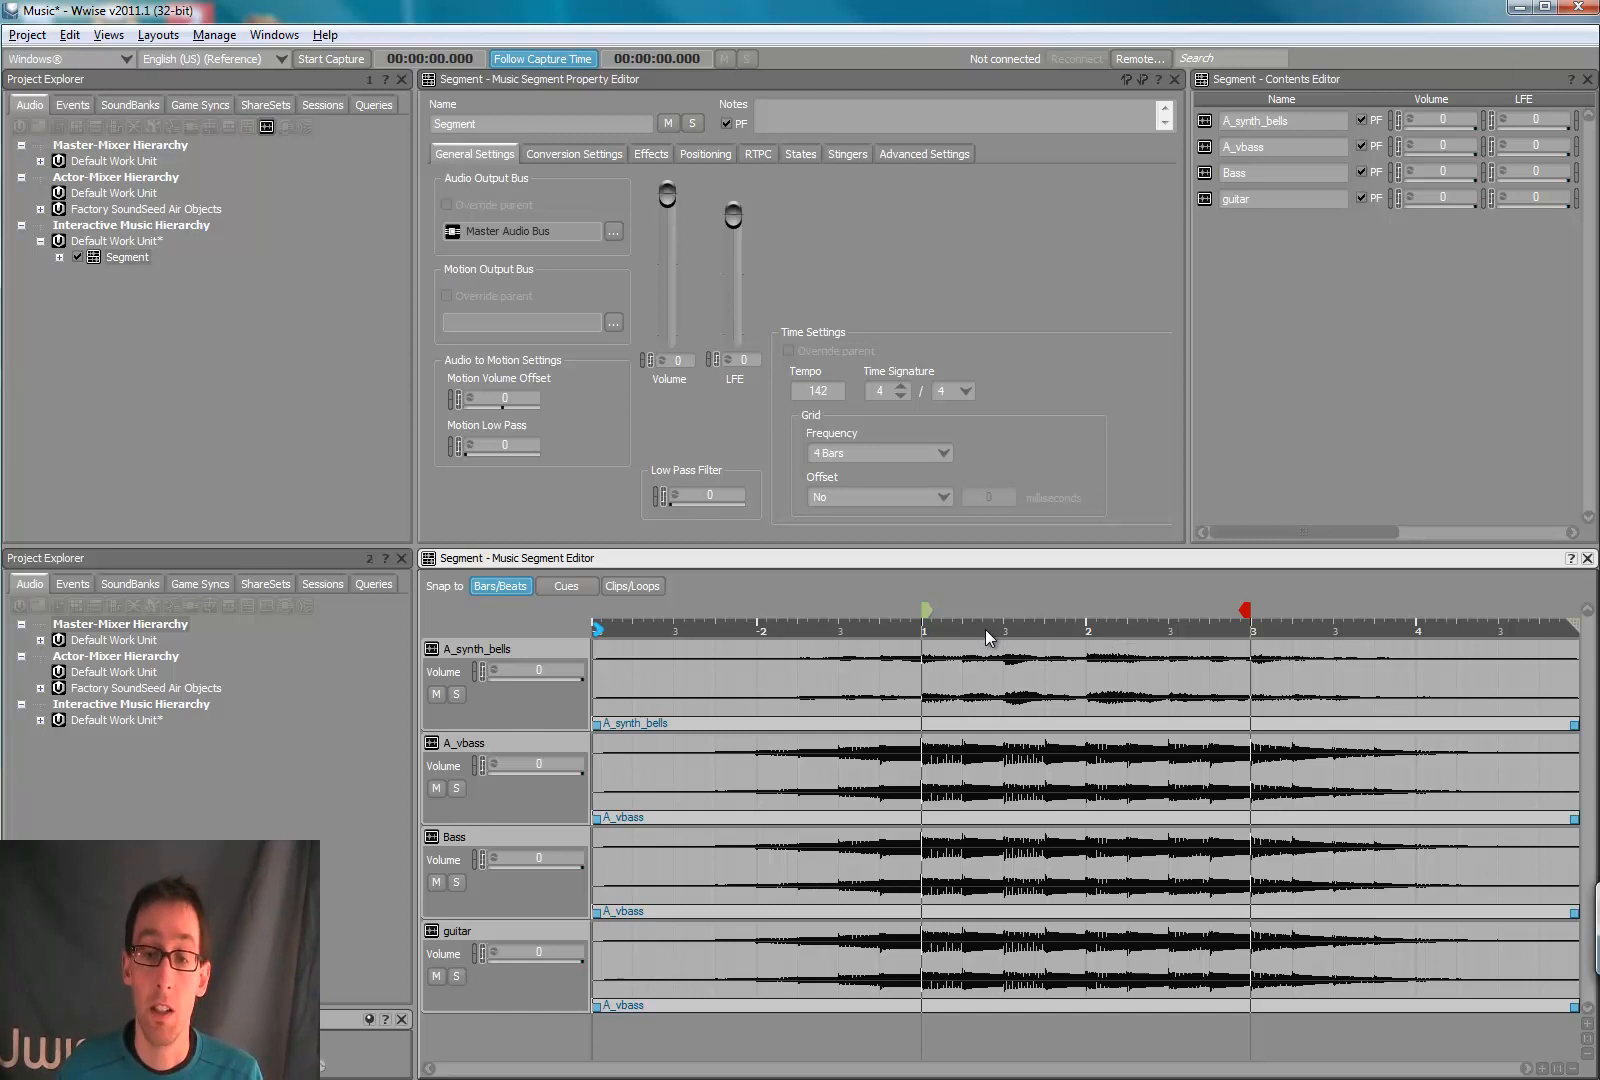
pyautogui.moveTo(1182, 652)
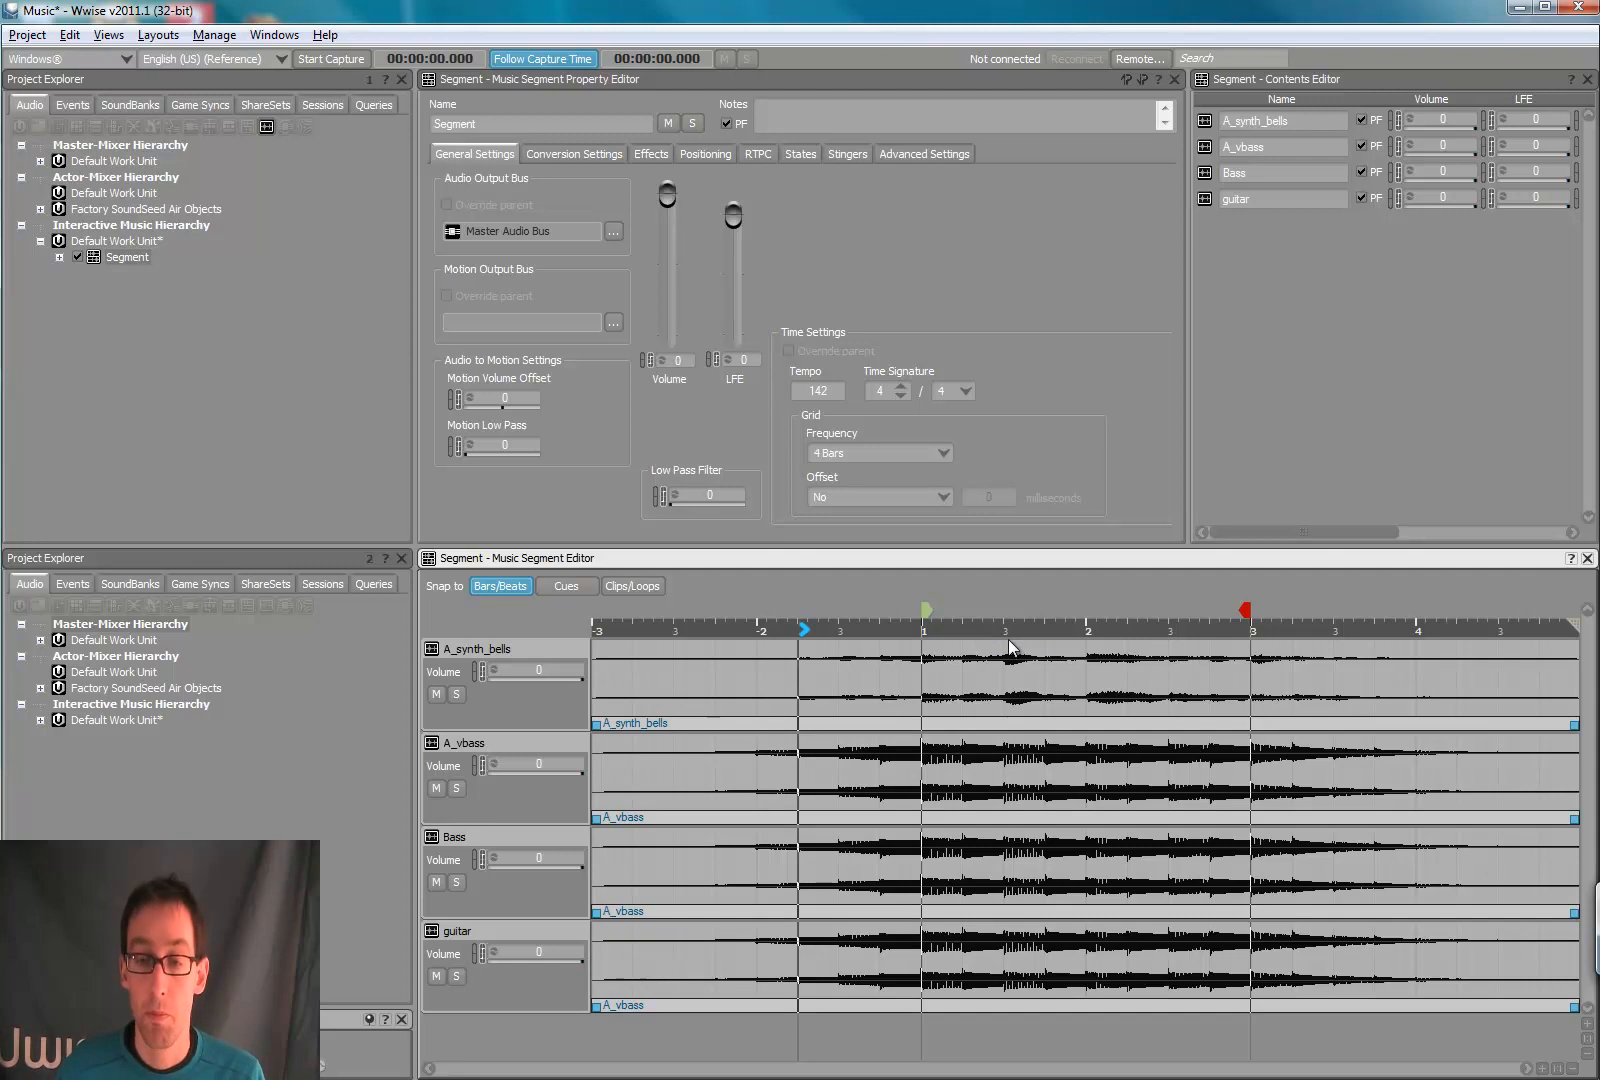
pyautogui.moveTo(1006, 644)
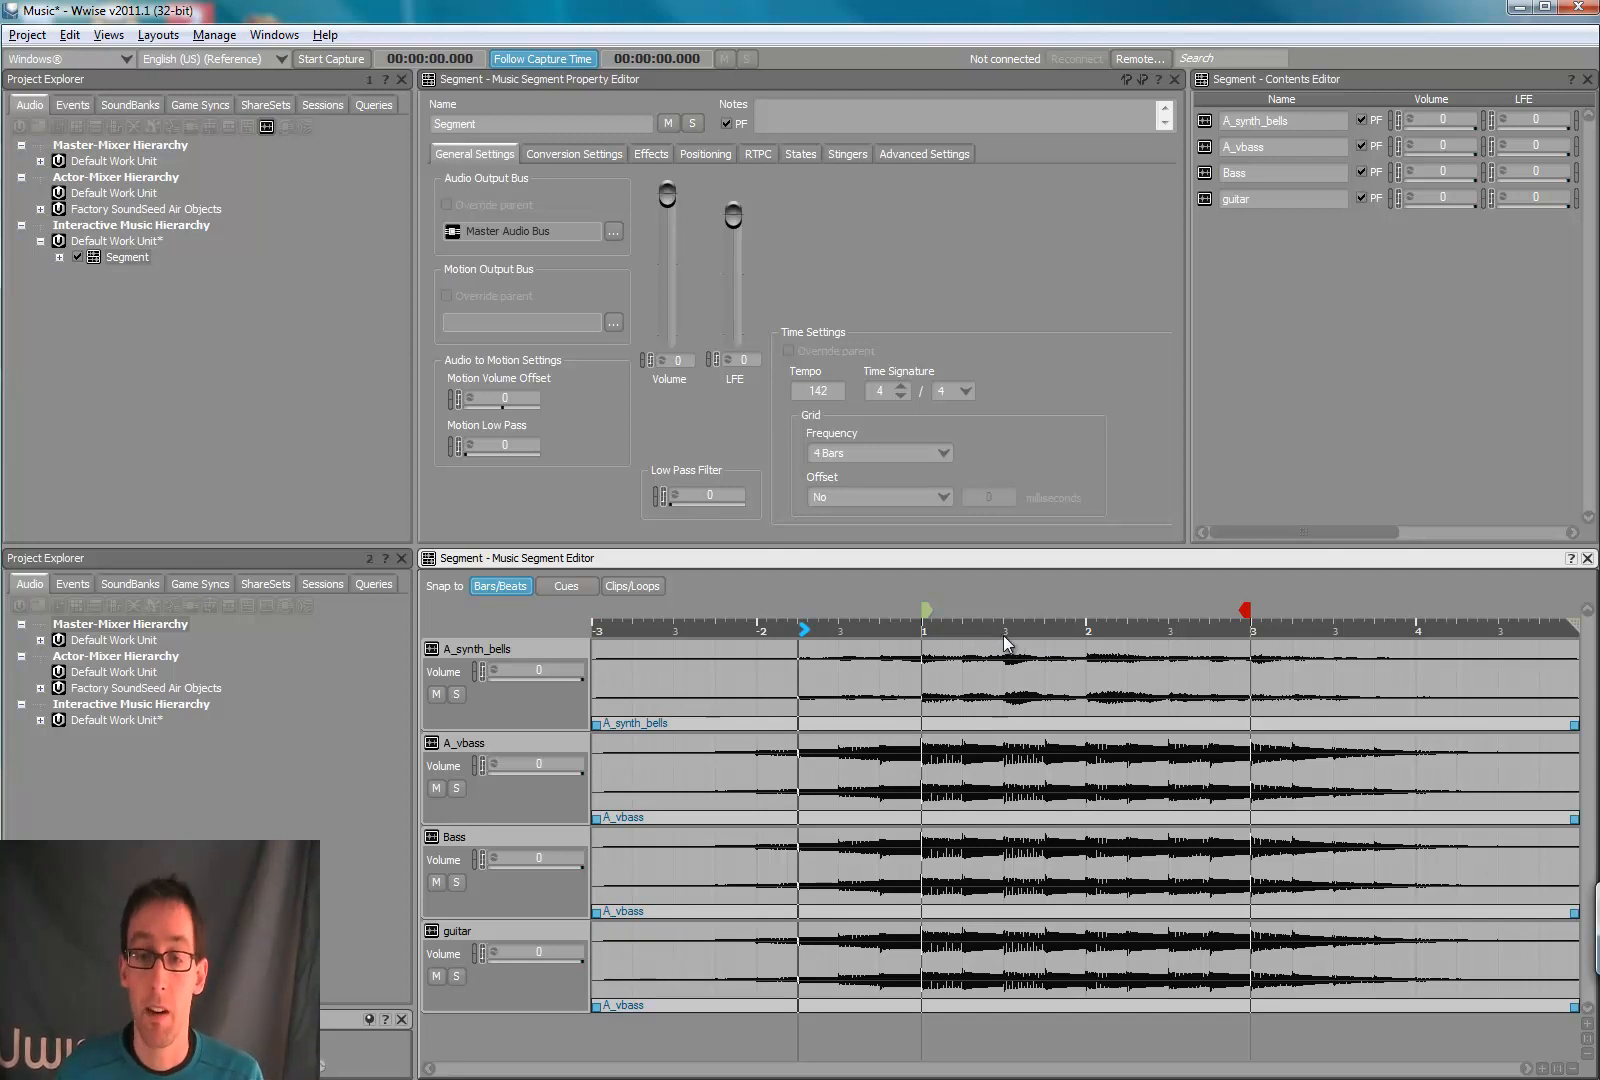
pyautogui.moveTo(1182, 664)
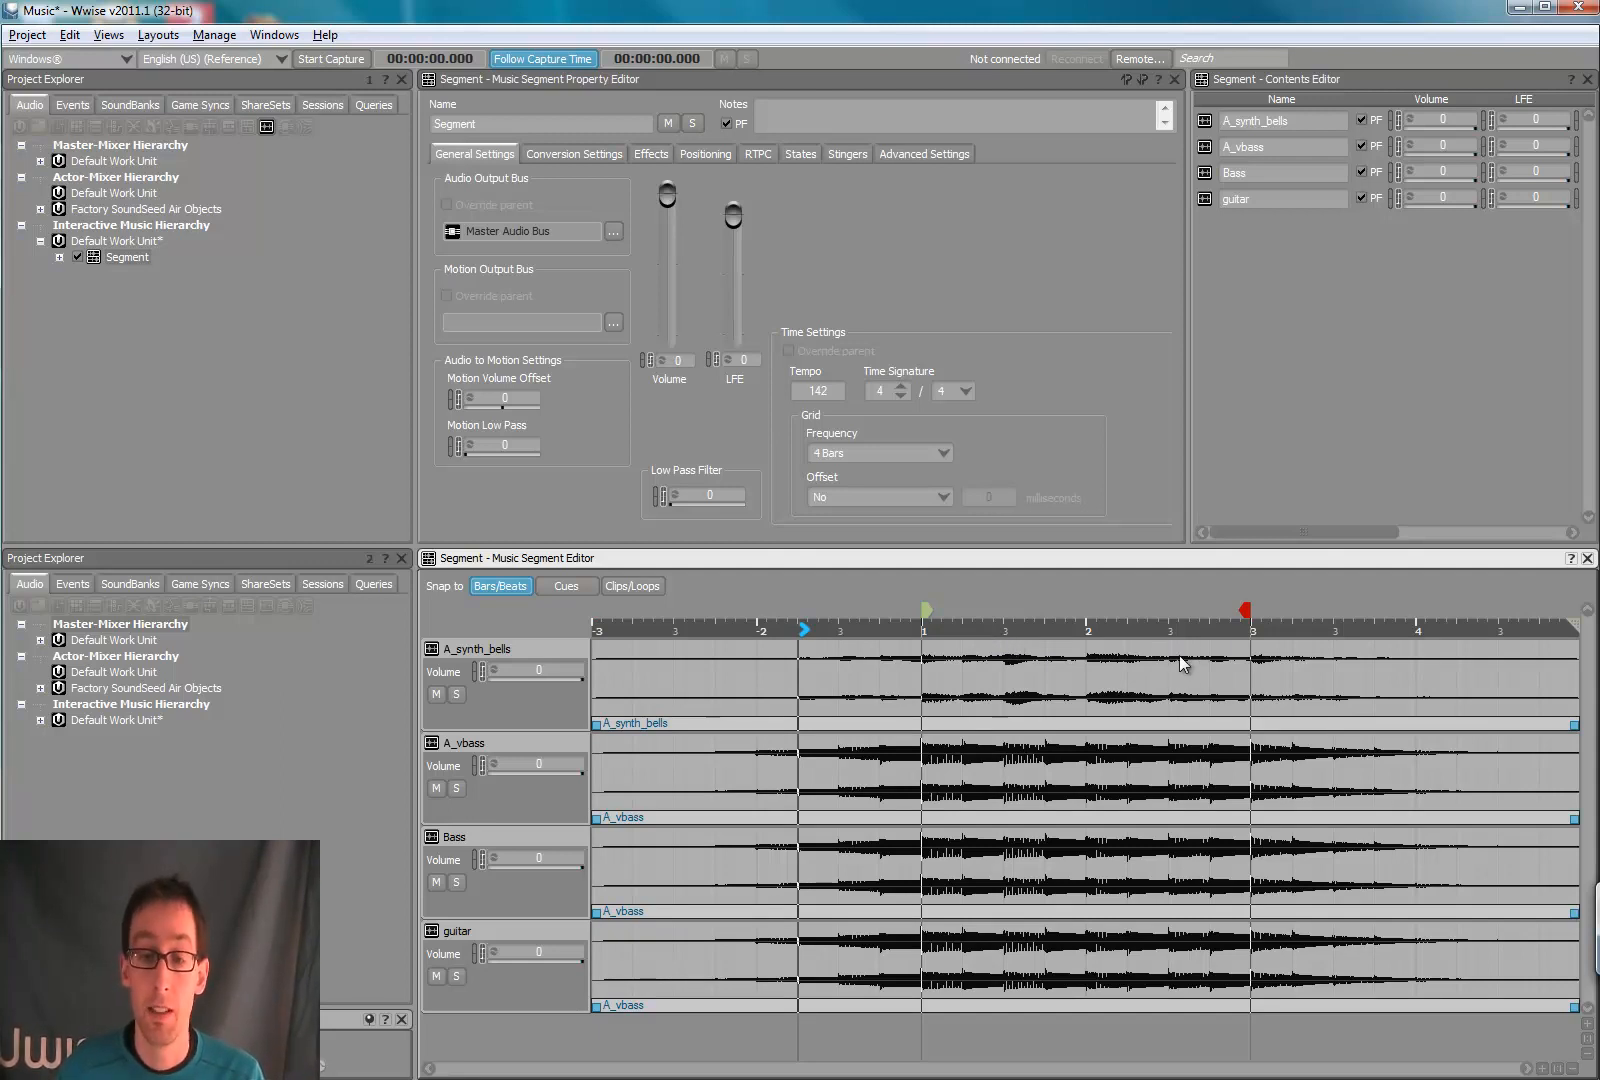
pyautogui.moveTo(1016, 626)
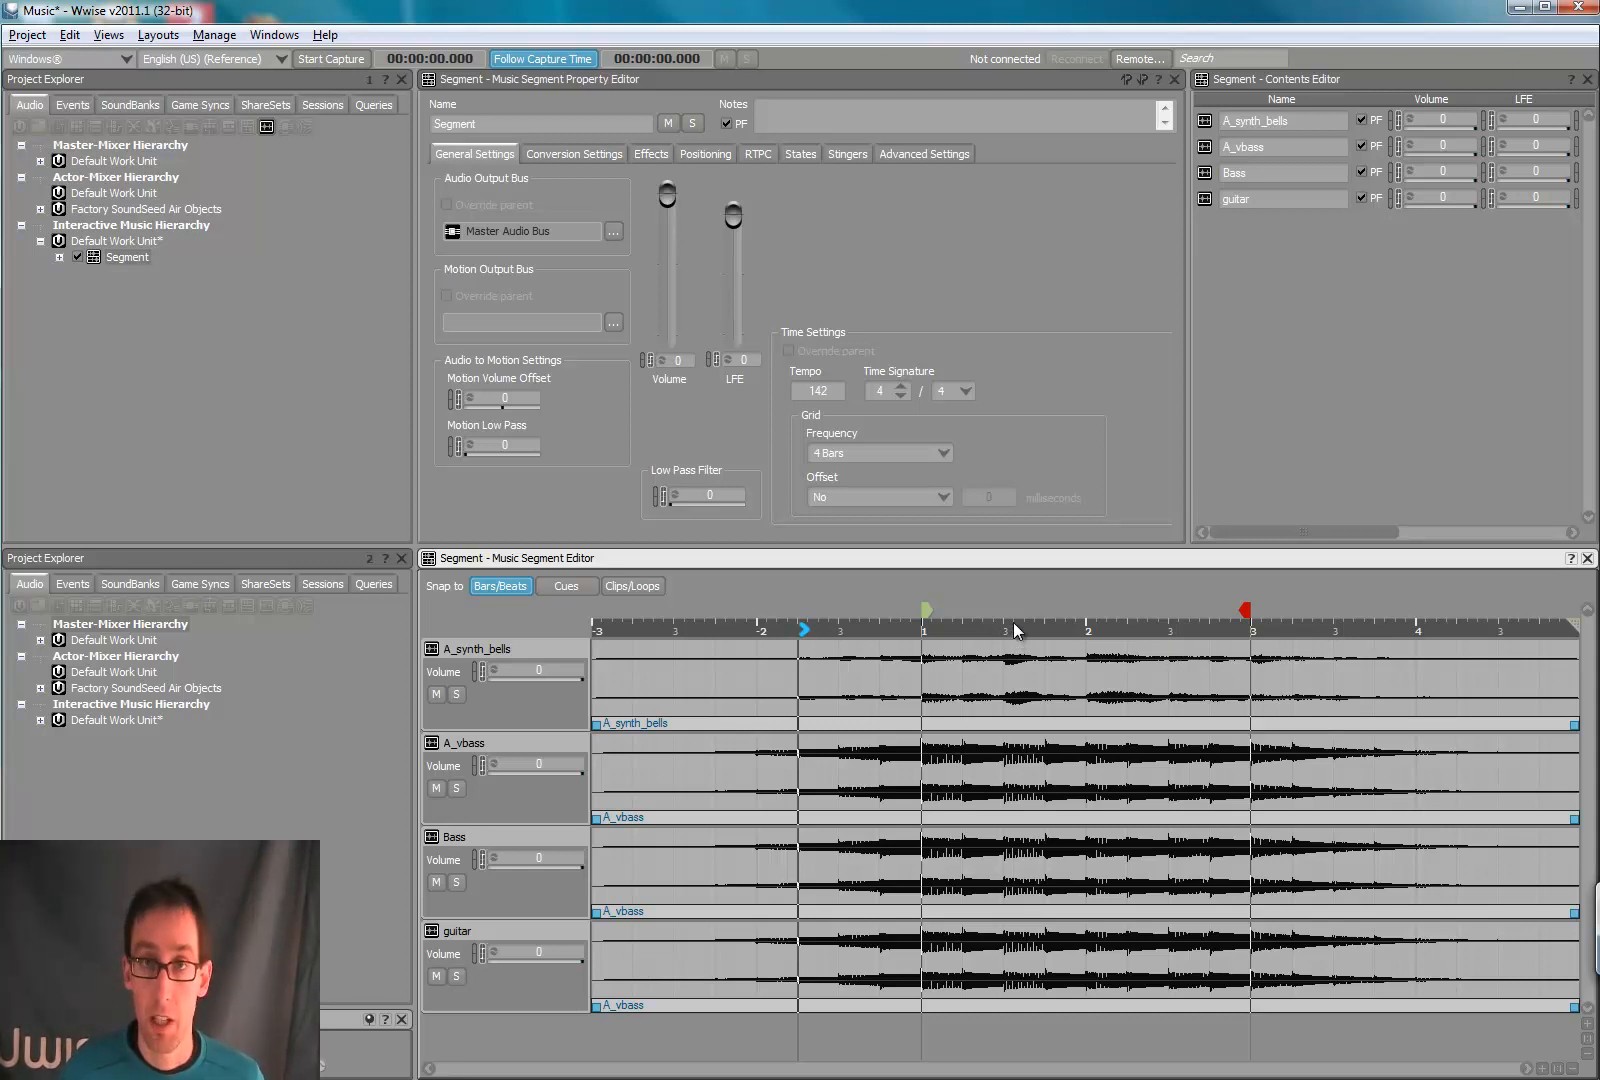
pyautogui.moveTo(1008, 638)
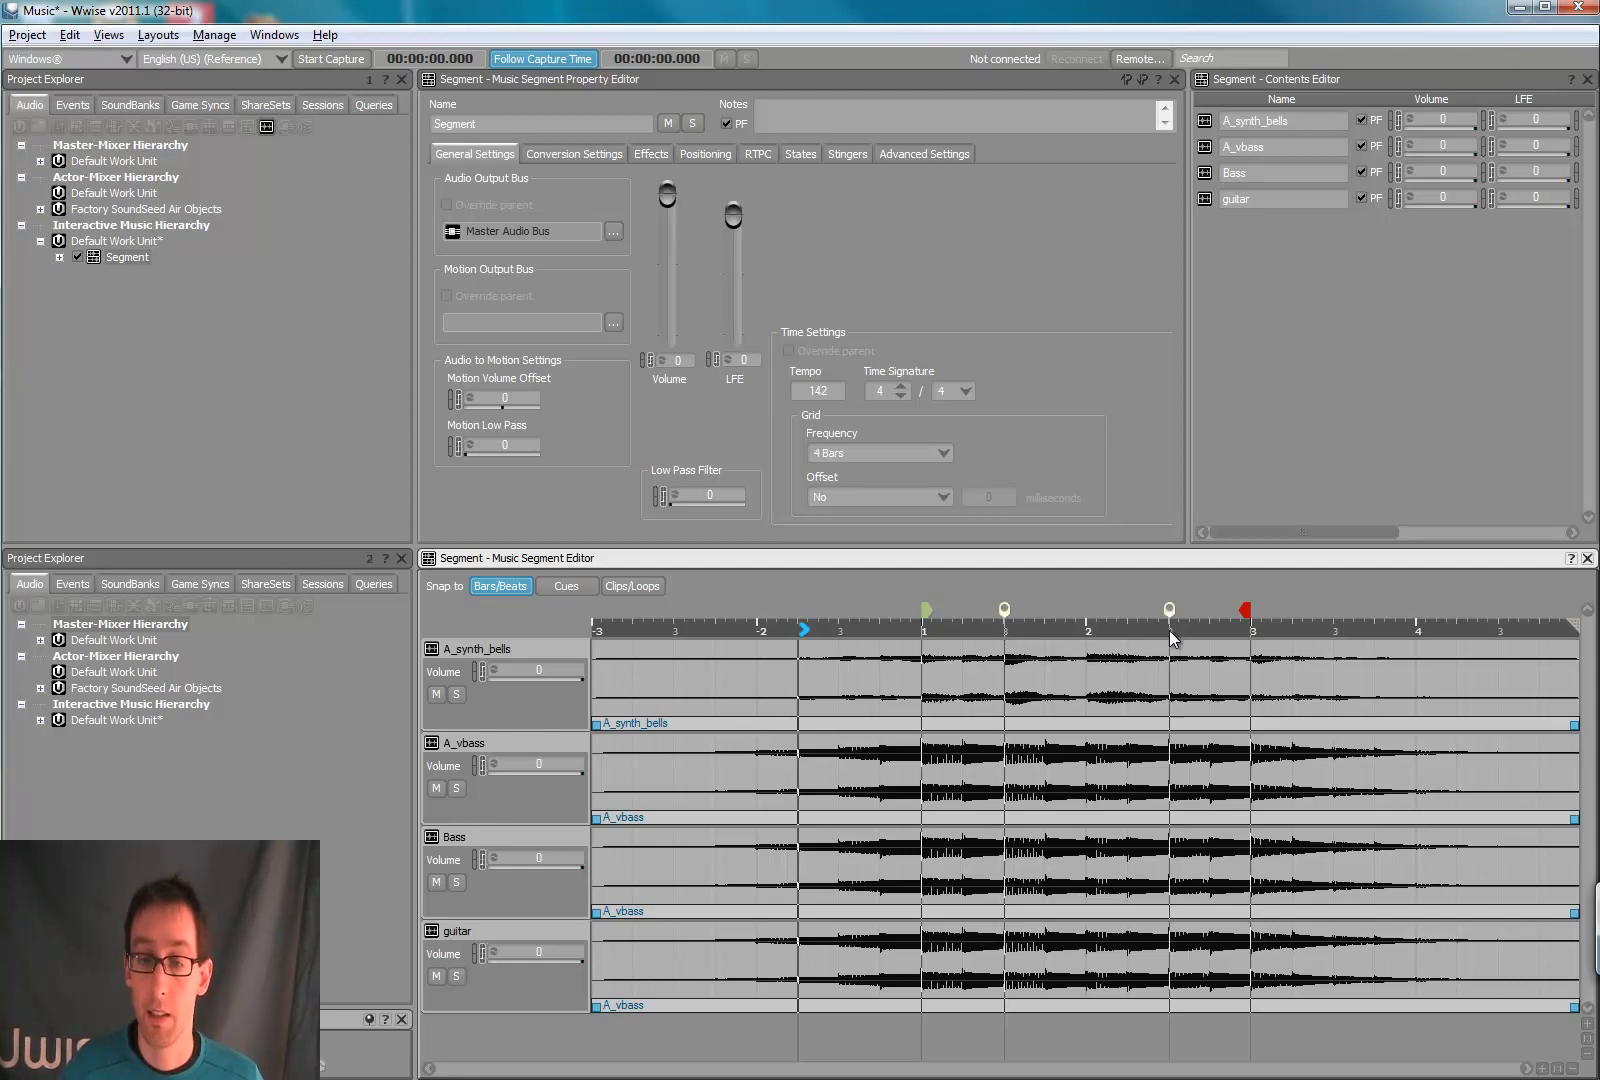
pyautogui.moveTo(1060, 682)
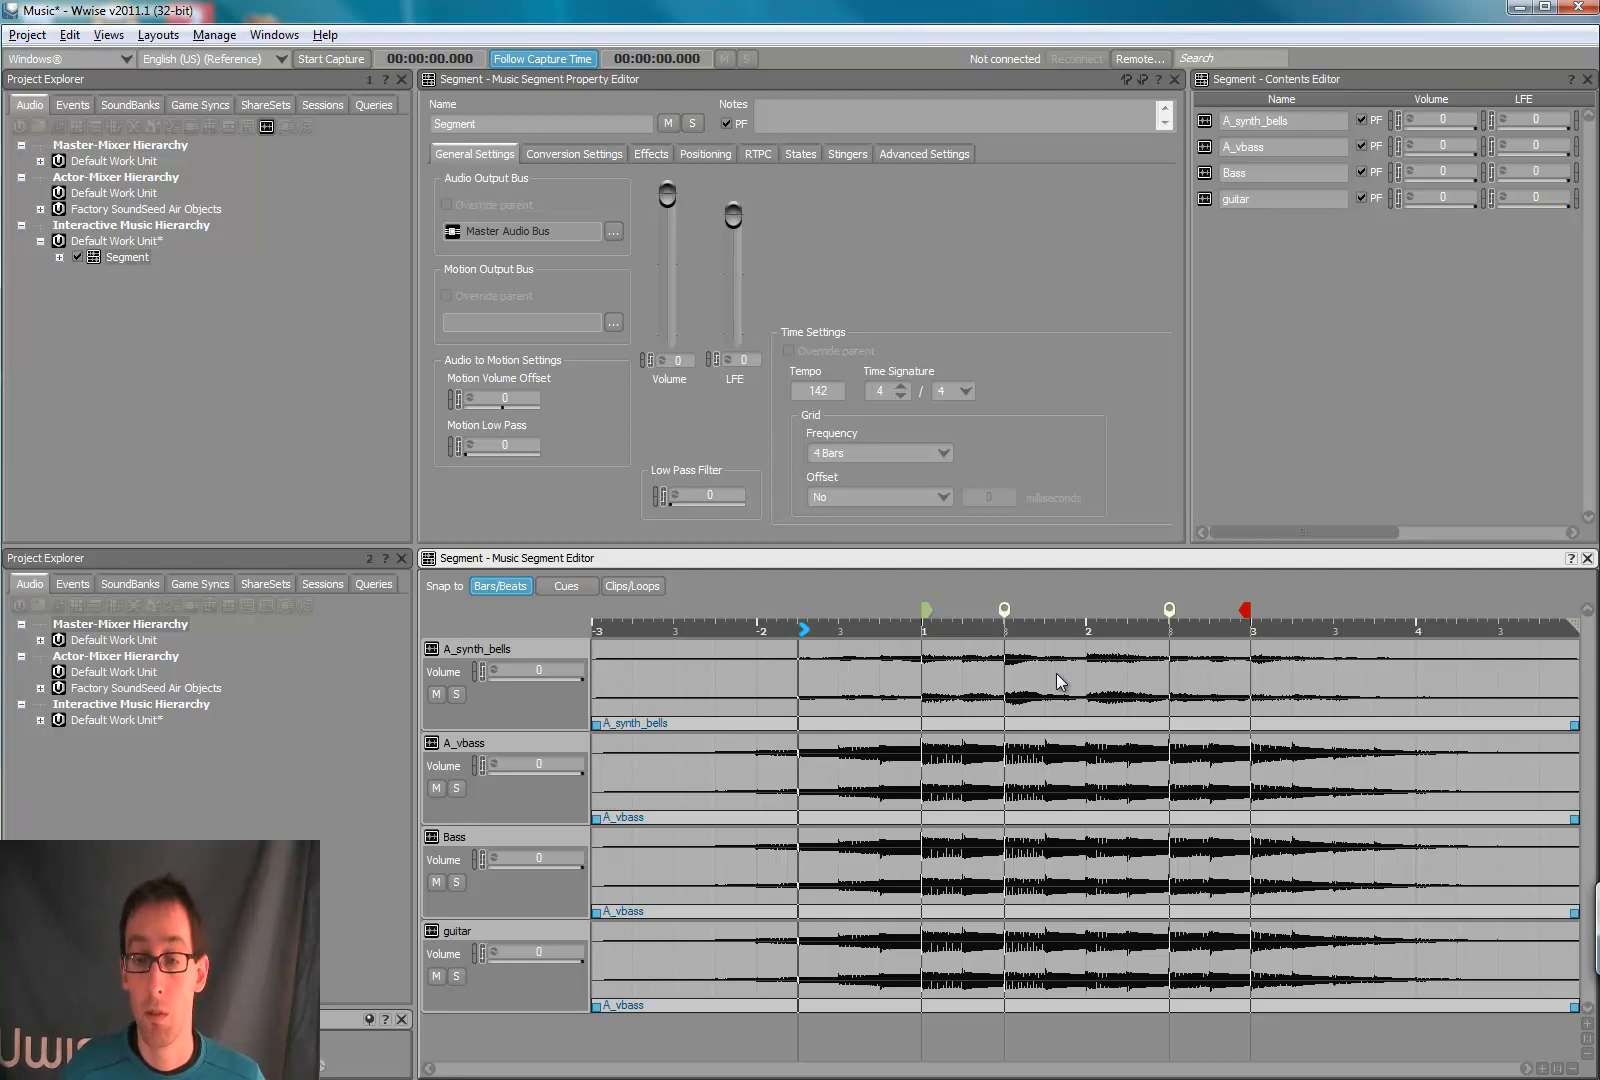
pyautogui.moveTo(1068, 688)
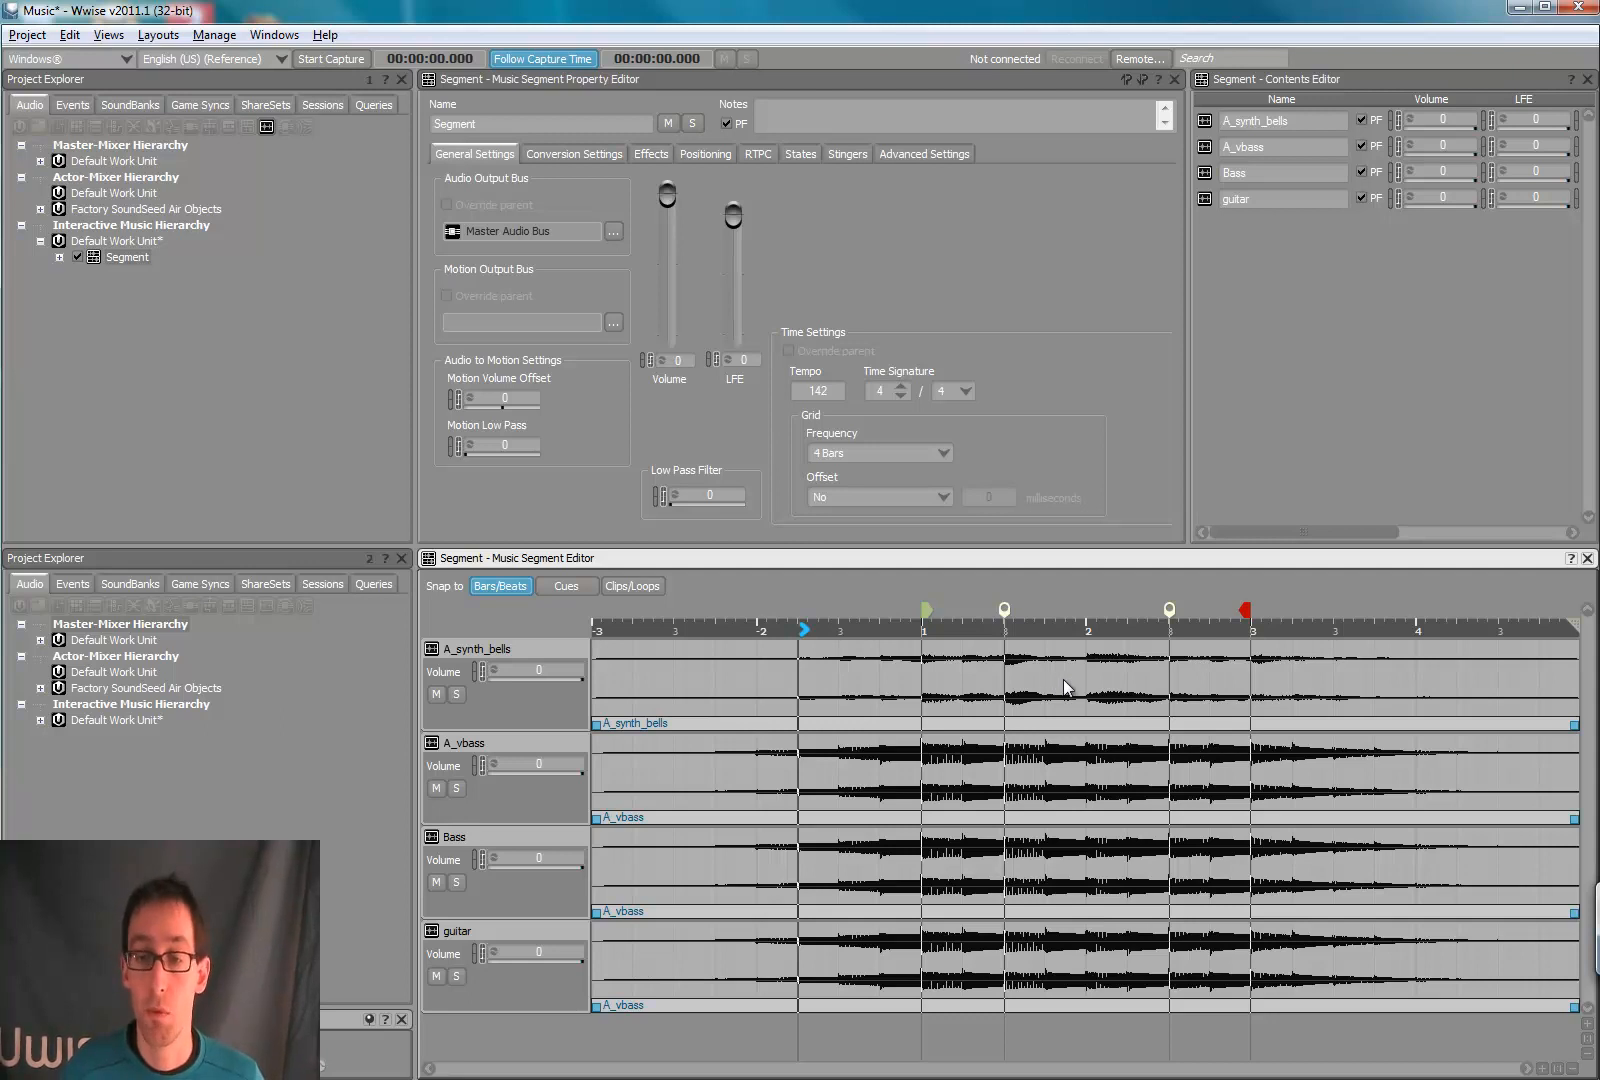
pyautogui.moveTo(1148, 710)
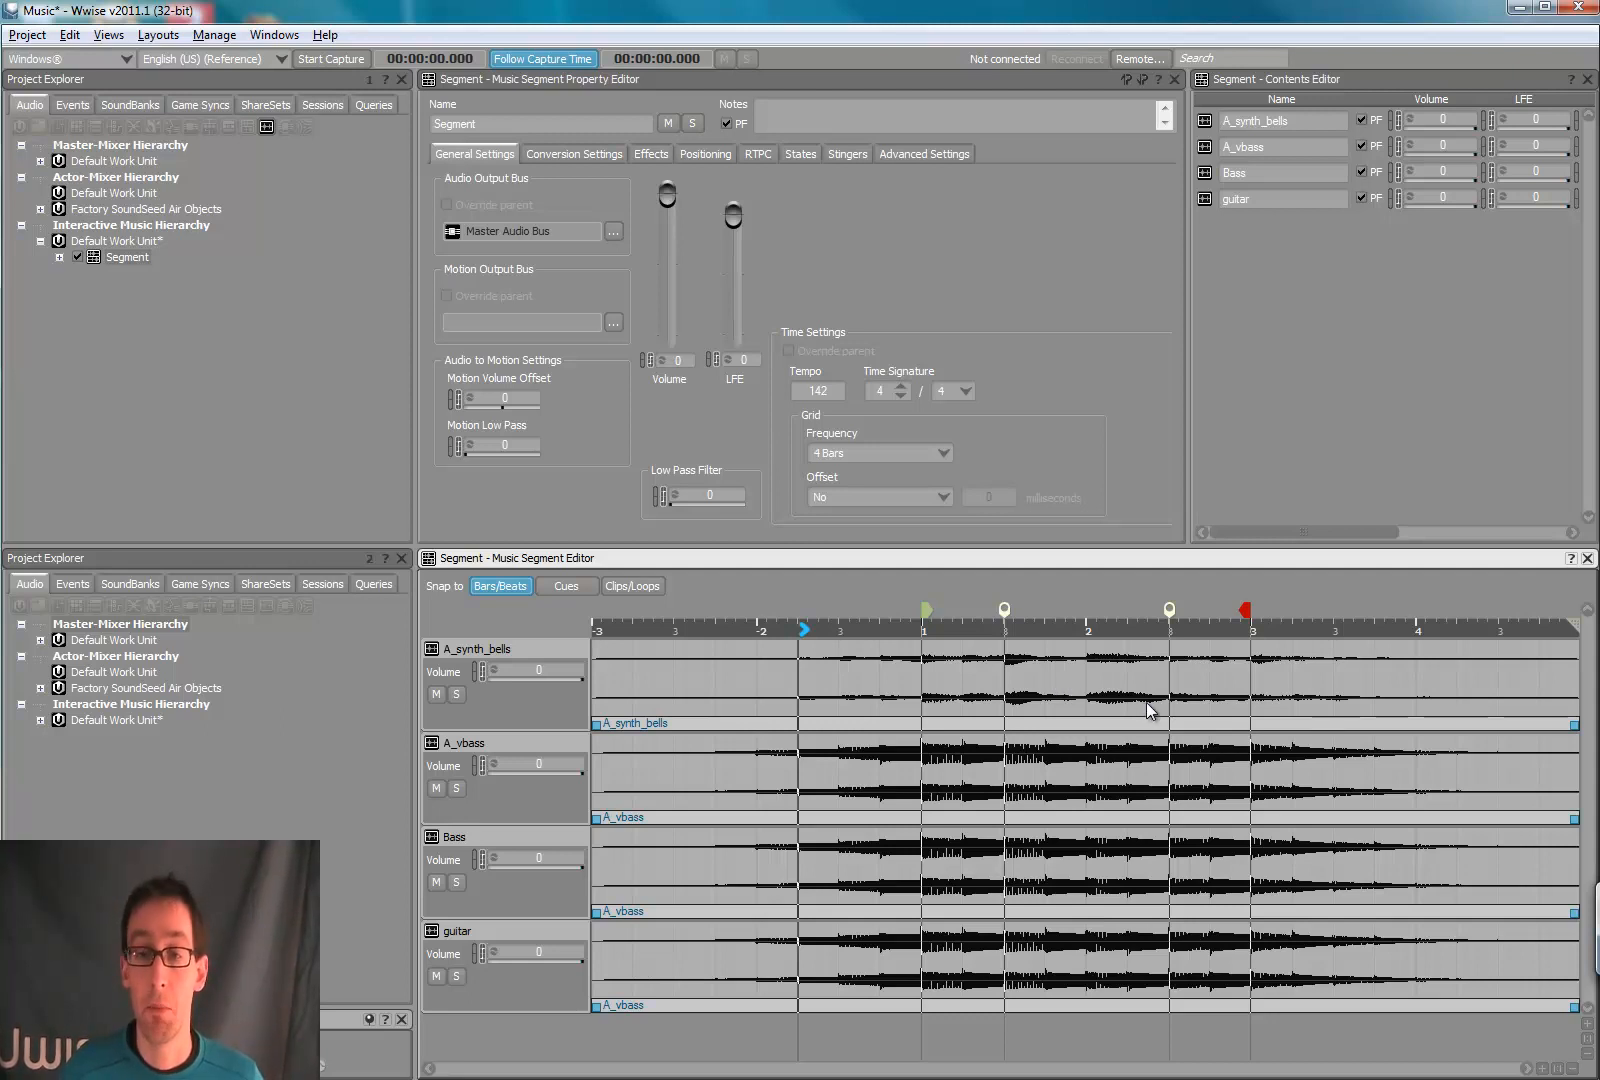
pyautogui.moveTo(1152, 706)
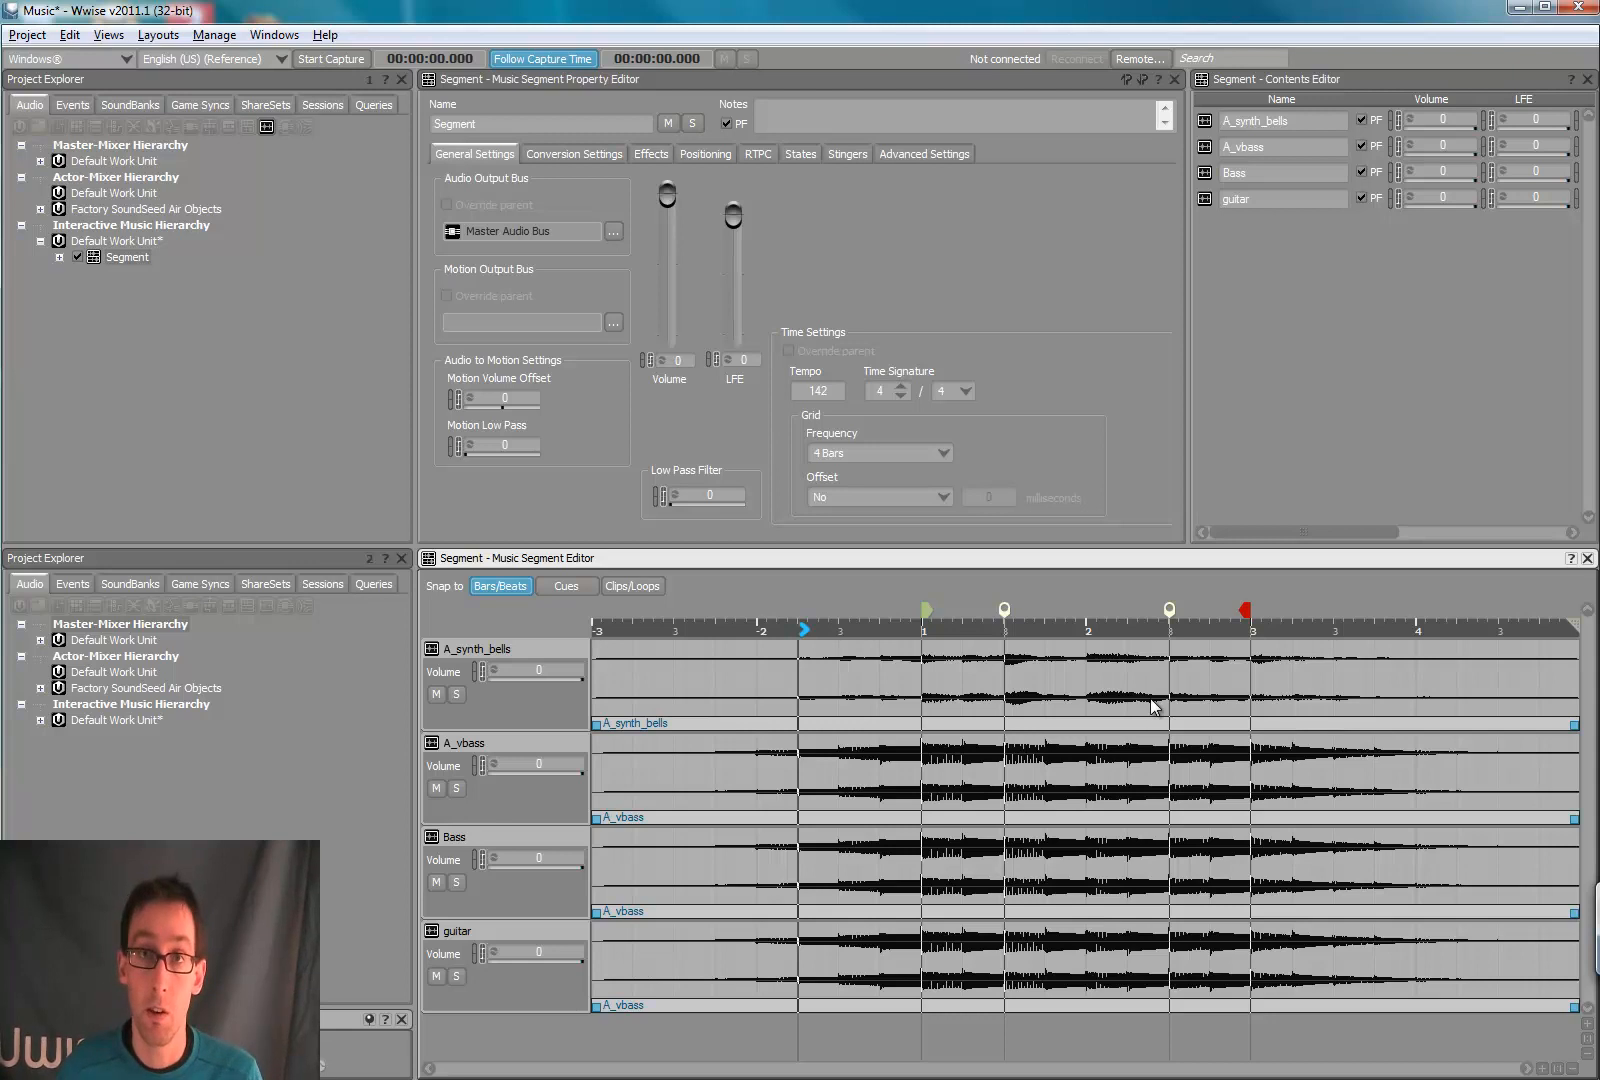
pyautogui.moveTo(784, 656)
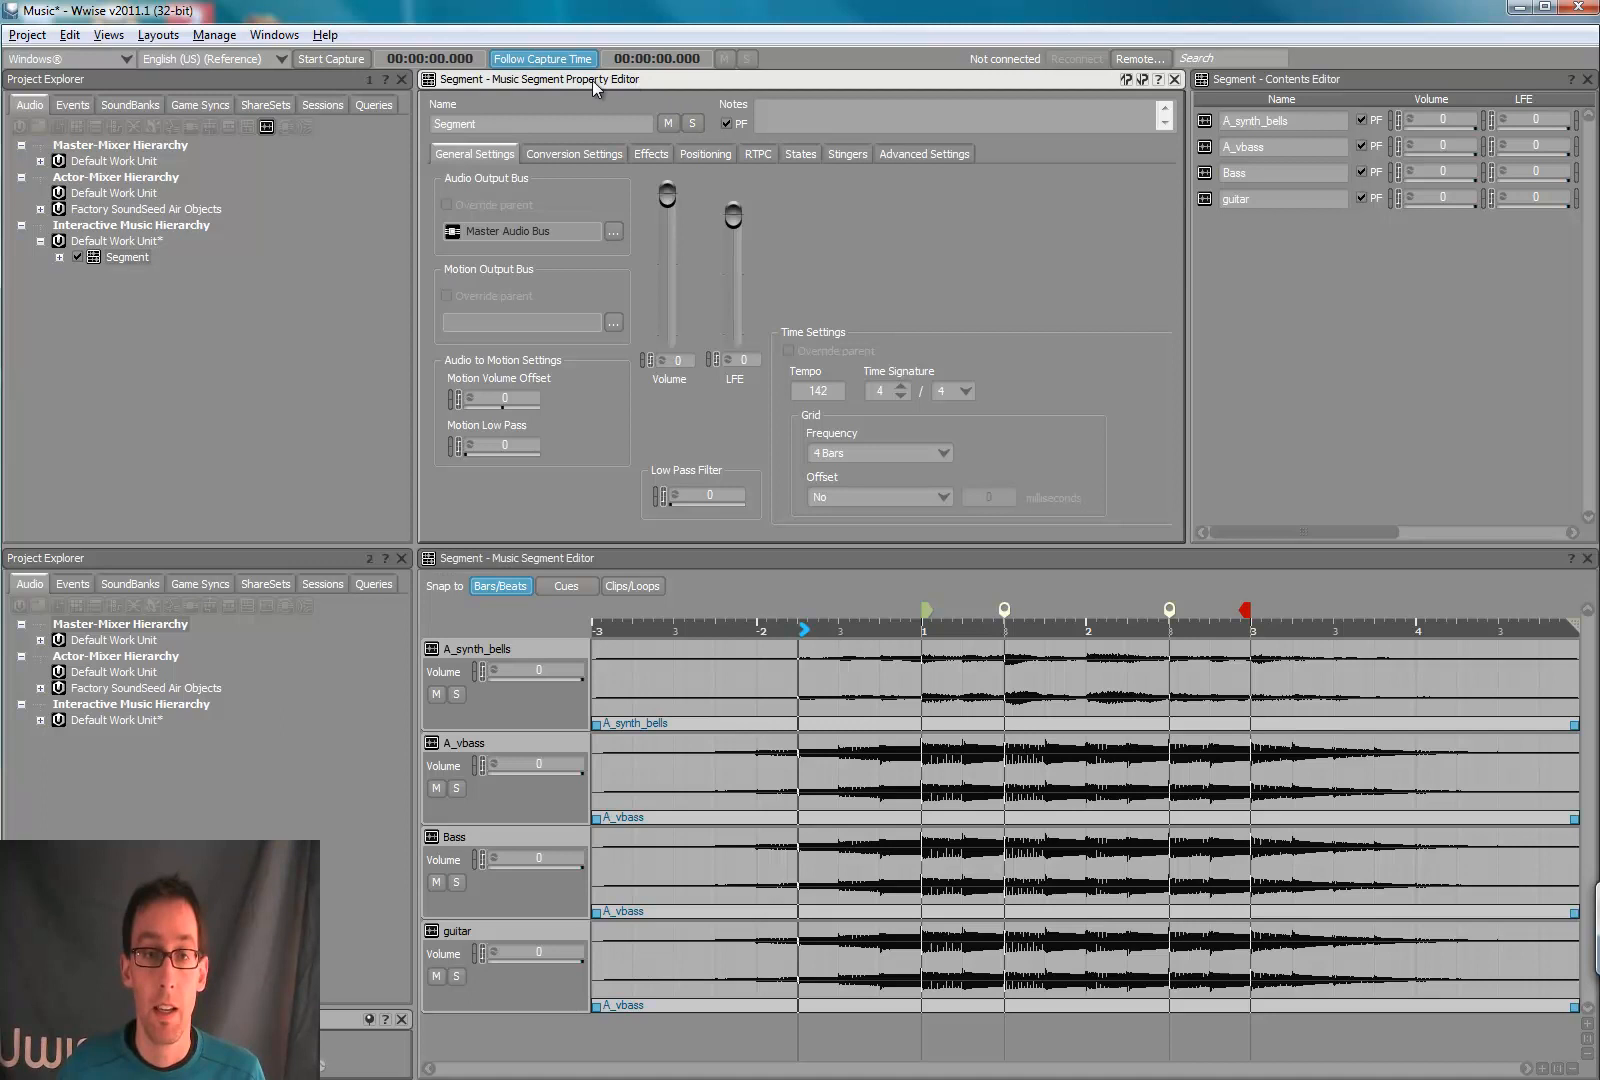
# Step: Add a first stinger entry in Segment's Stingers list
pyautogui.click(846, 154)
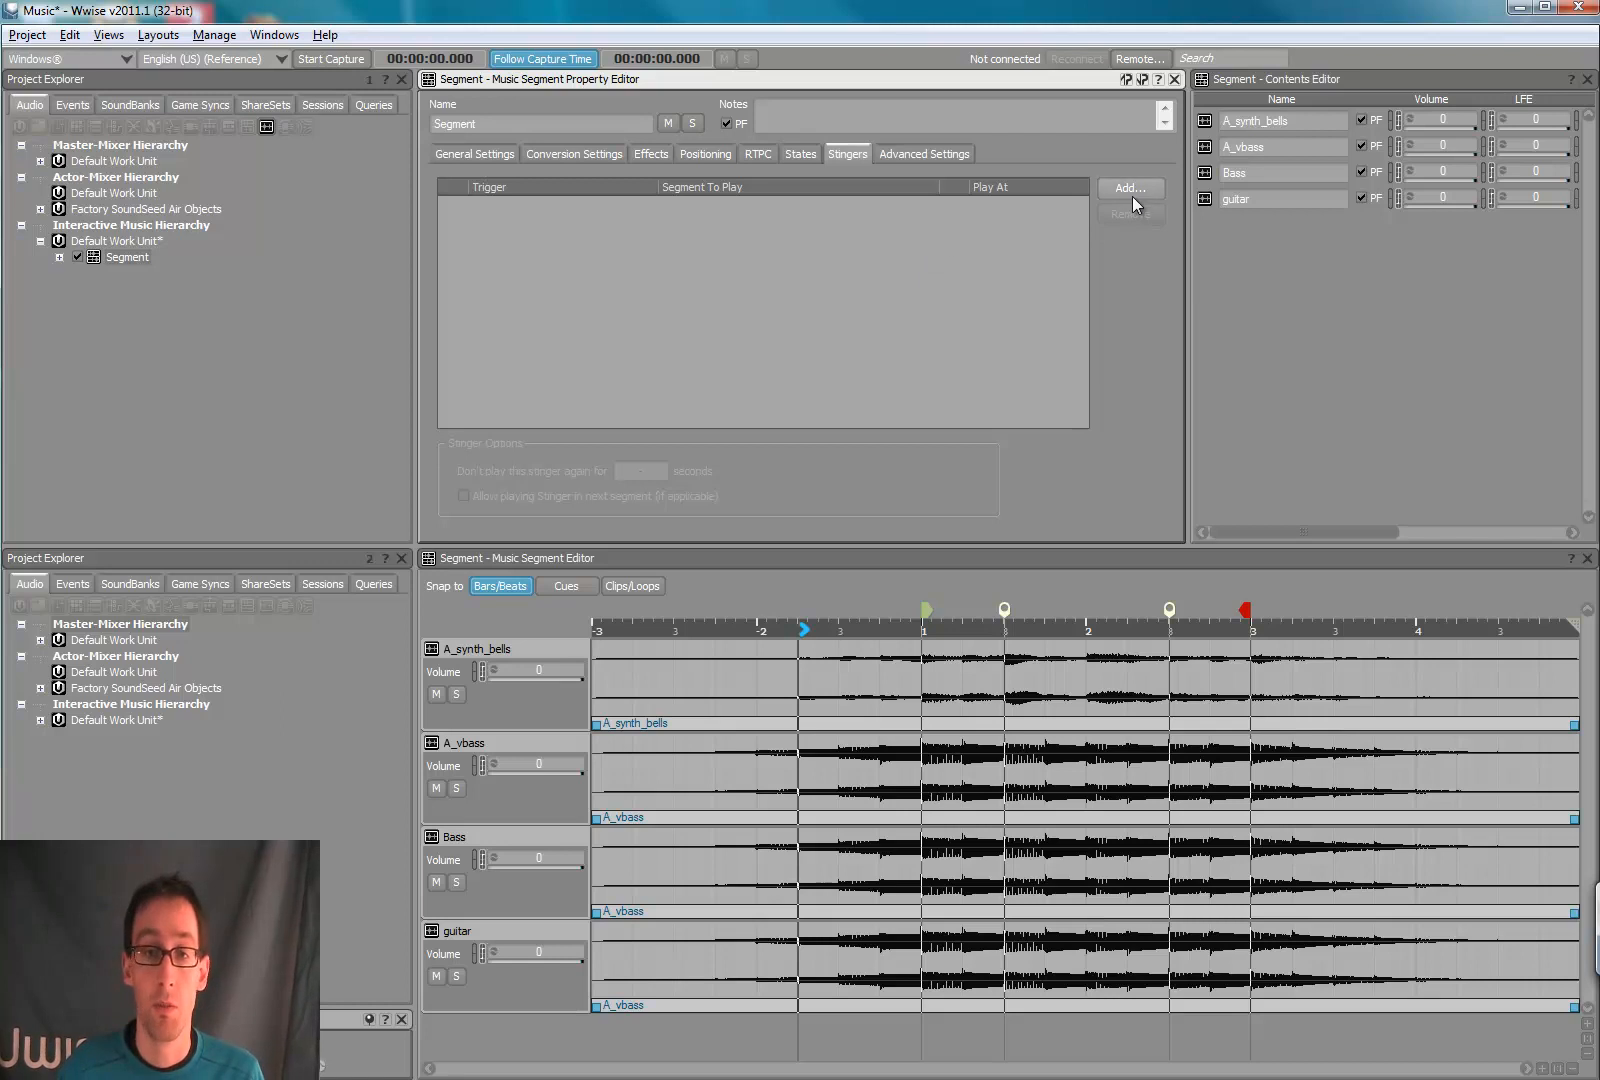
pyautogui.click(1130, 188)
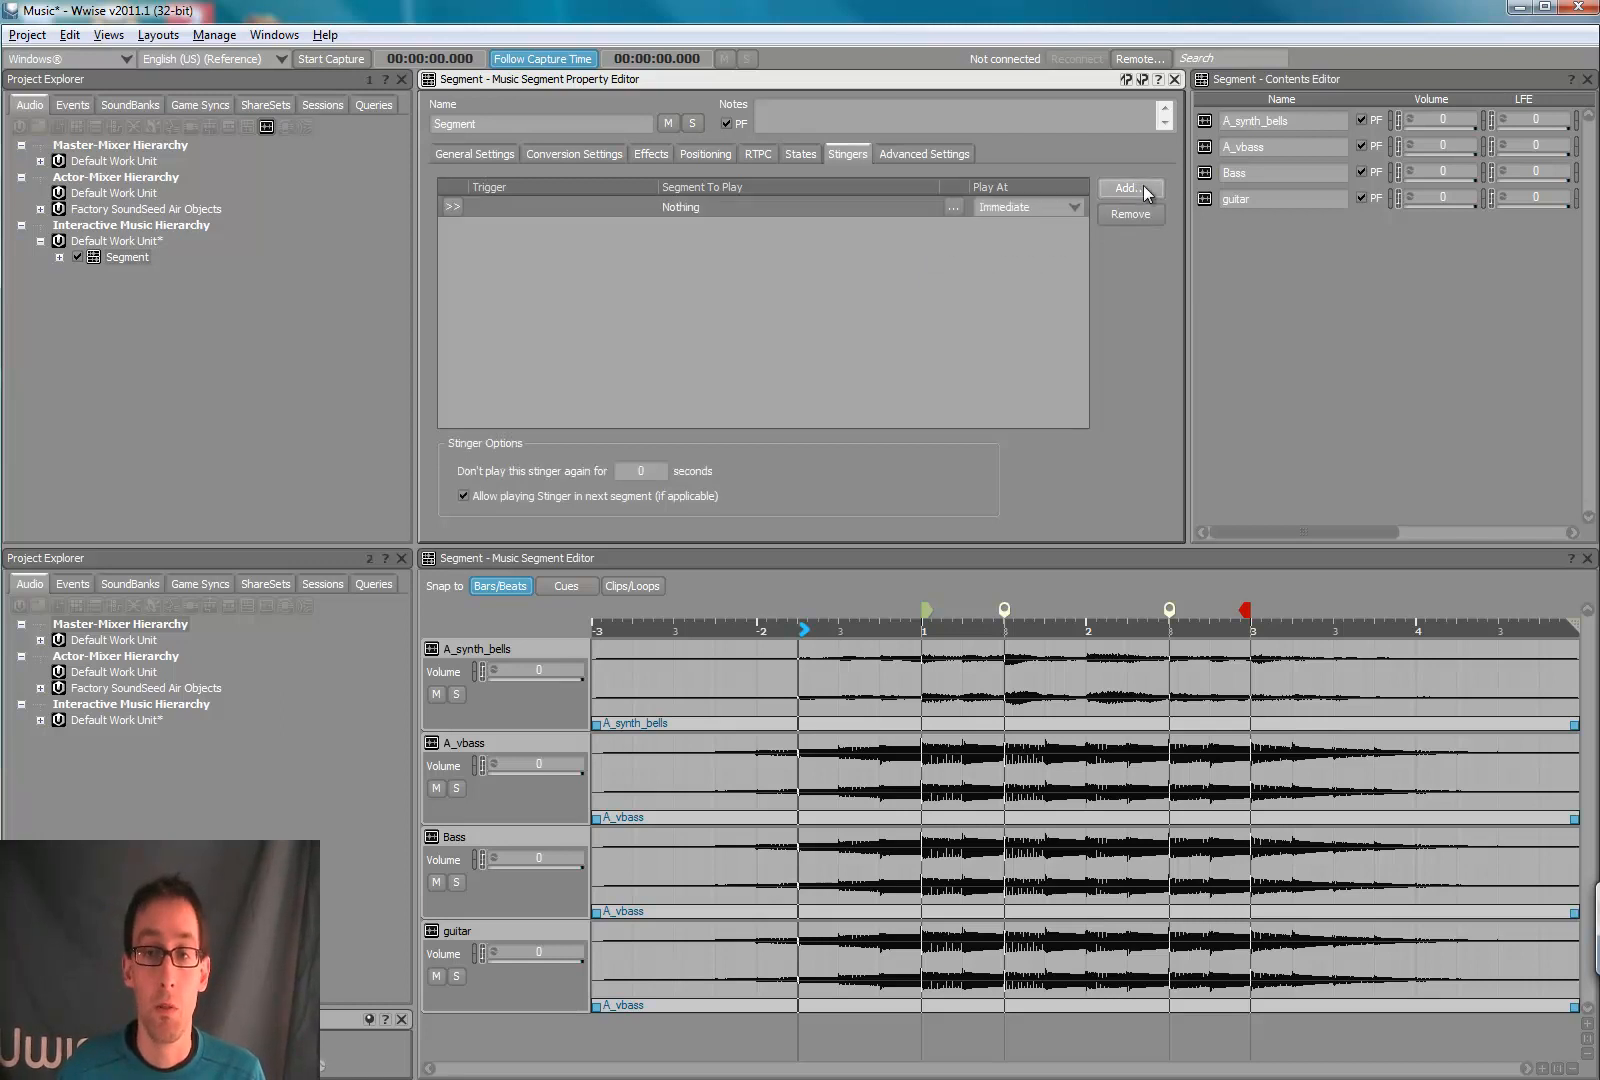
pyautogui.moveTo(474, 278)
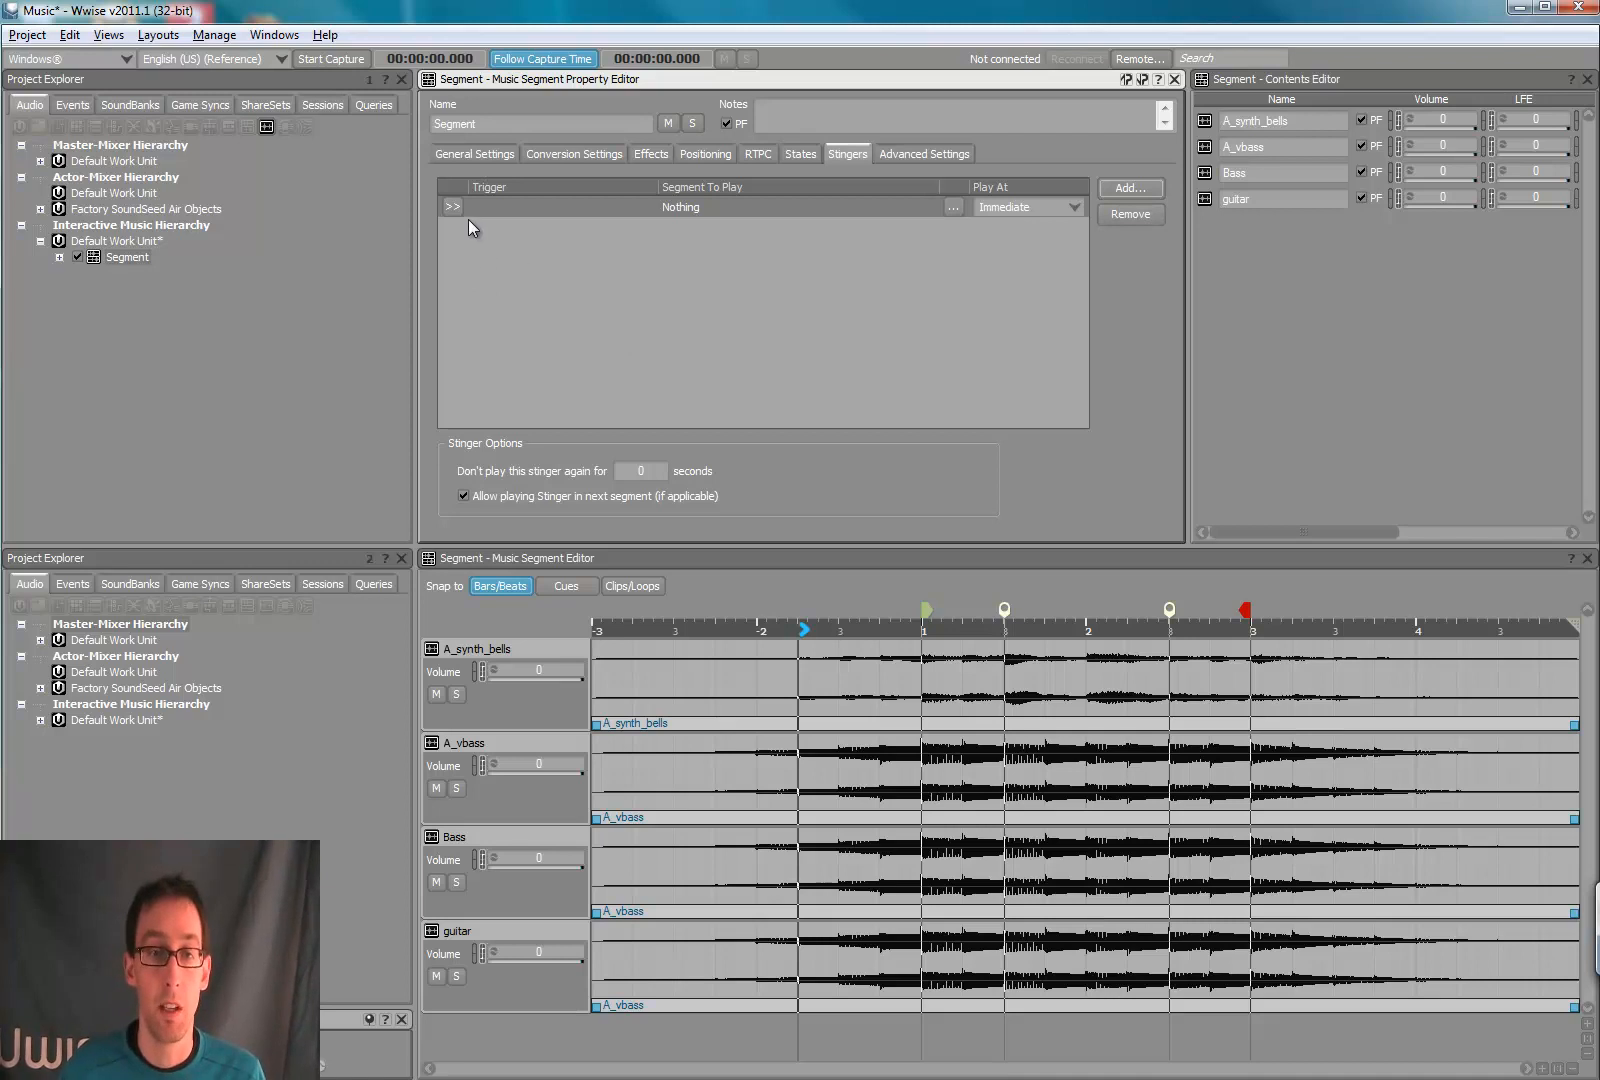
pyautogui.moveTo(456, 212)
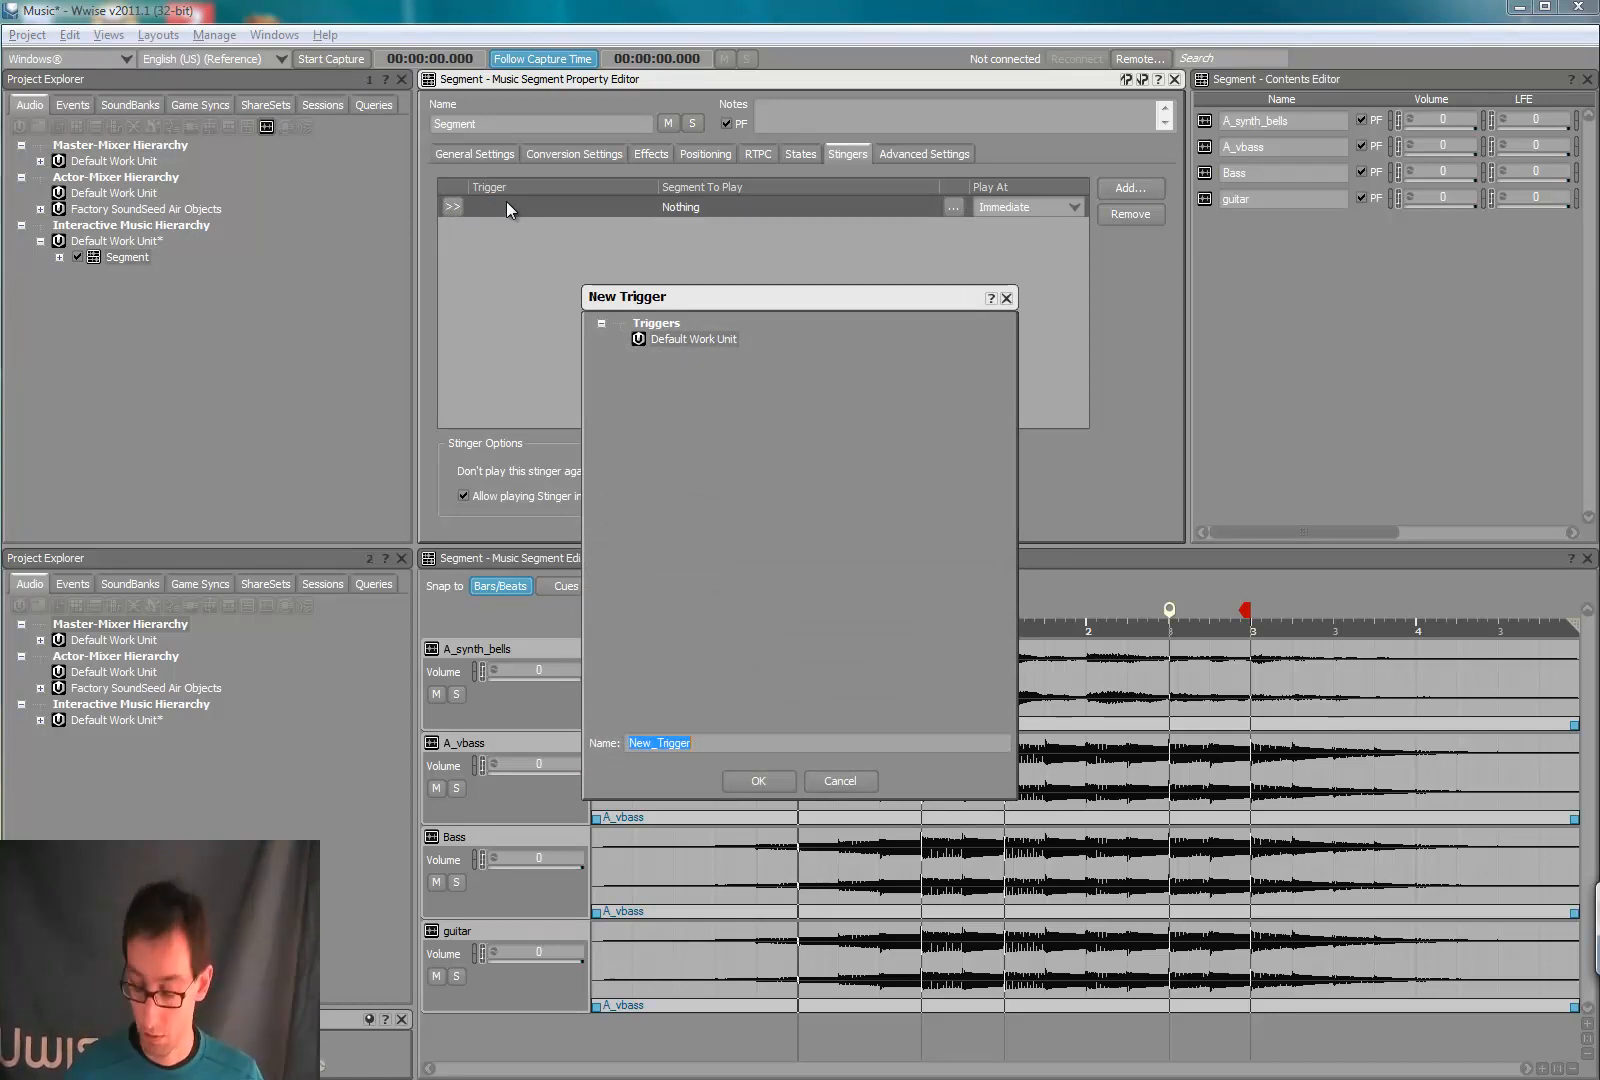
# Step: Confirm the new trigger New_Trigger for the stinger
pyautogui.click(758, 782)
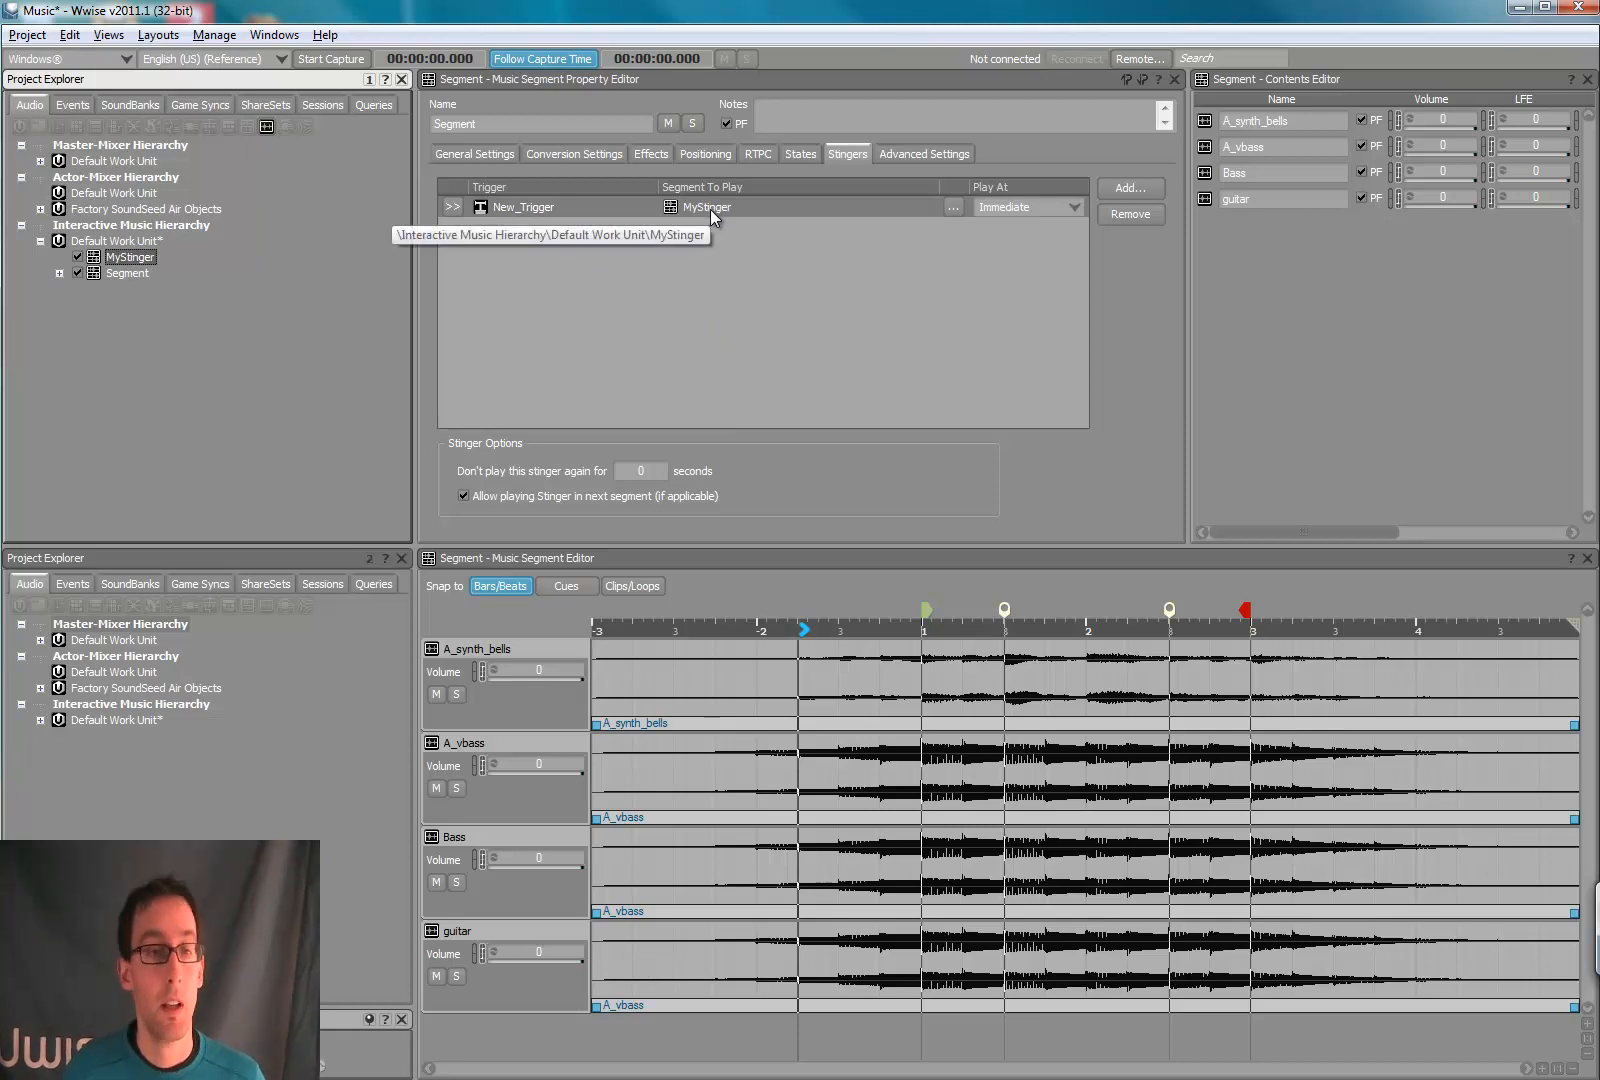
pyautogui.moveTo(756, 214)
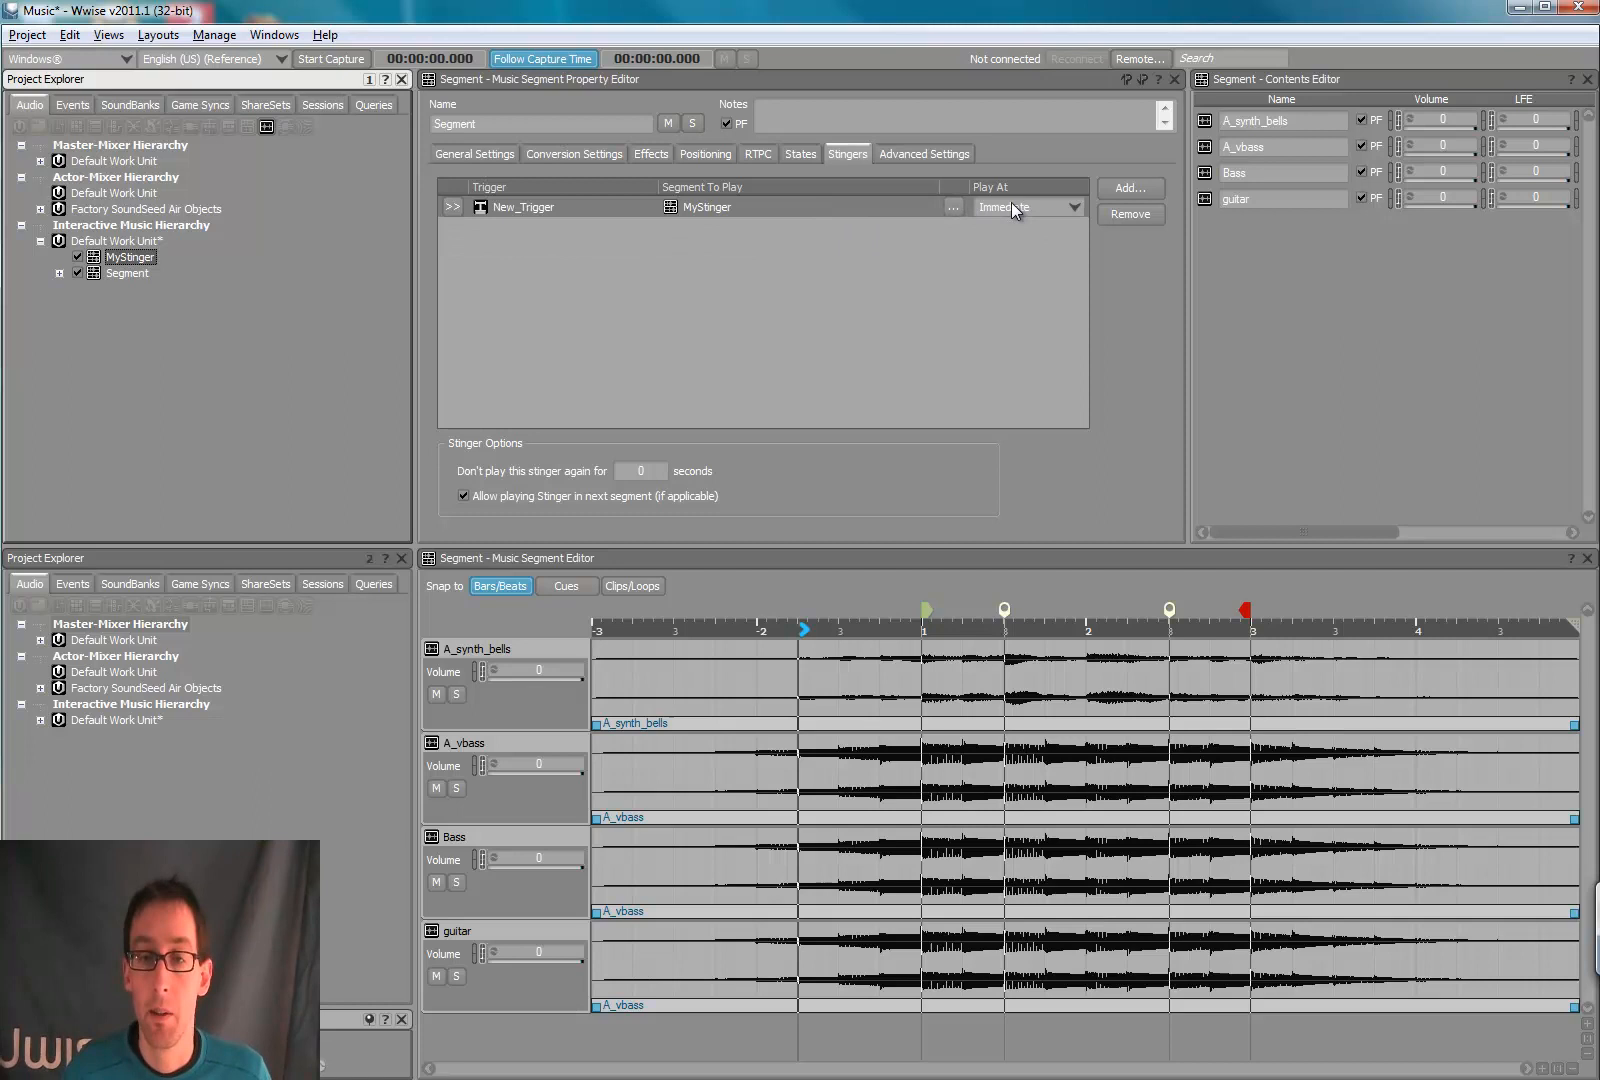
# Step: Set the stinger's Play At timing to Next Custom Cue
pyautogui.click(1072, 208)
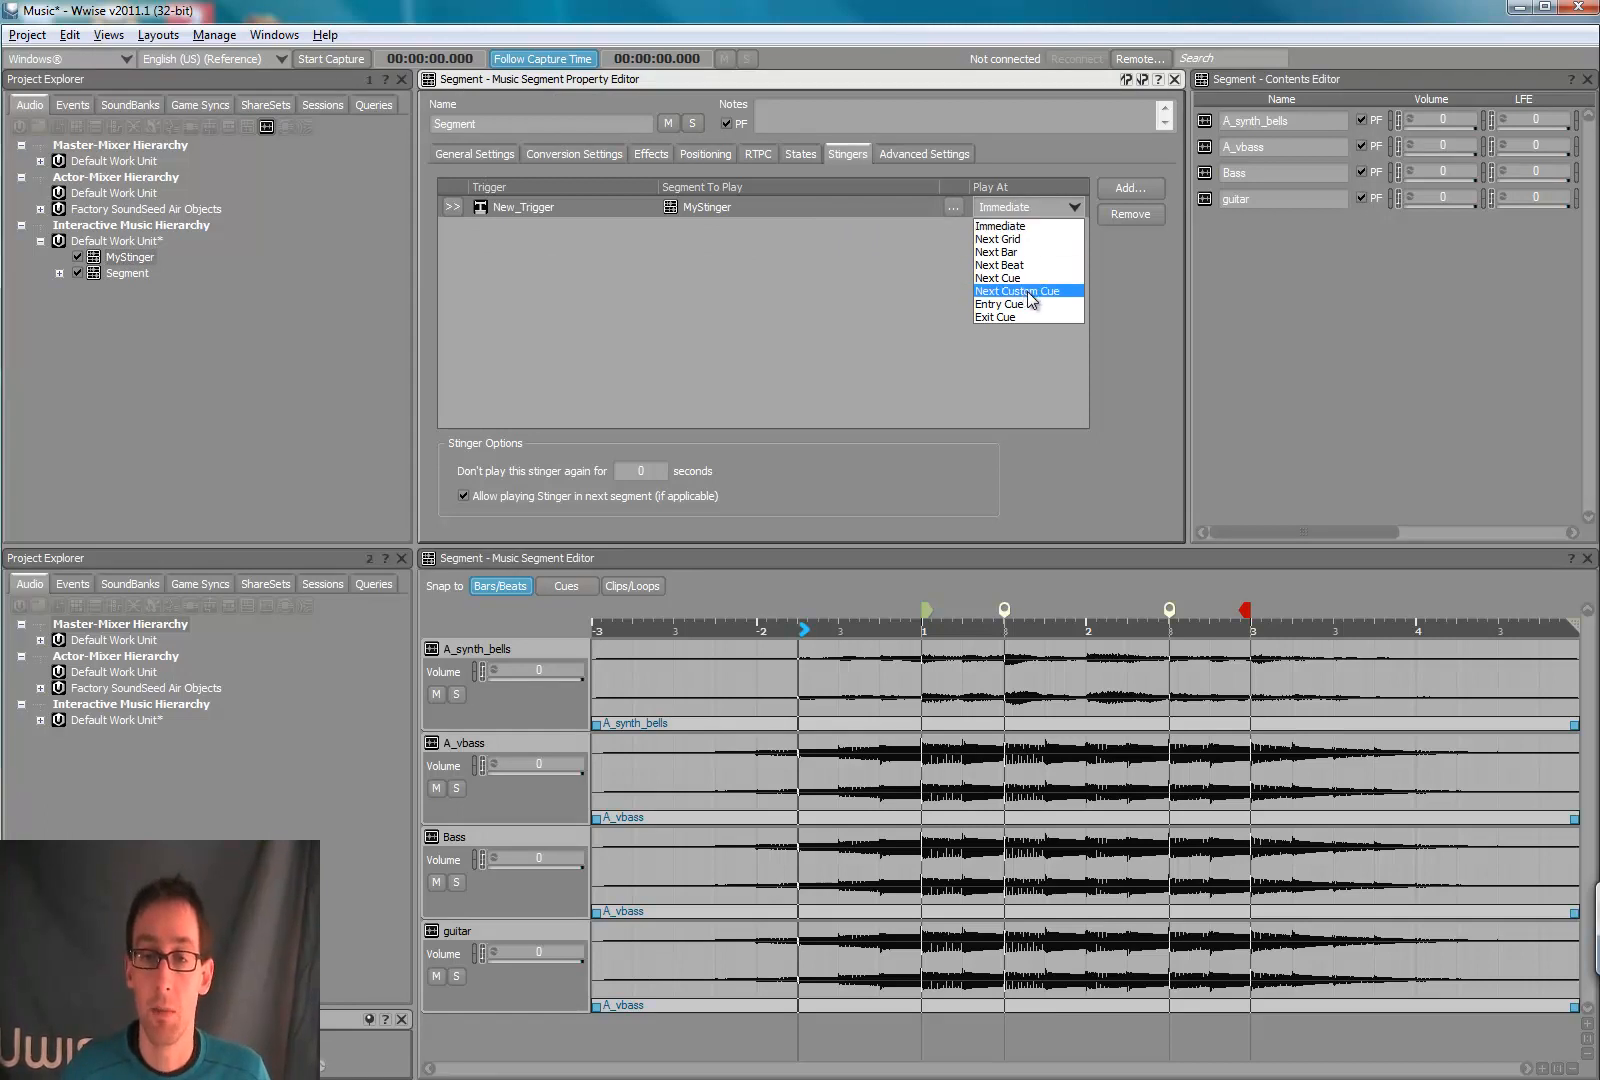
pyautogui.click(1016, 292)
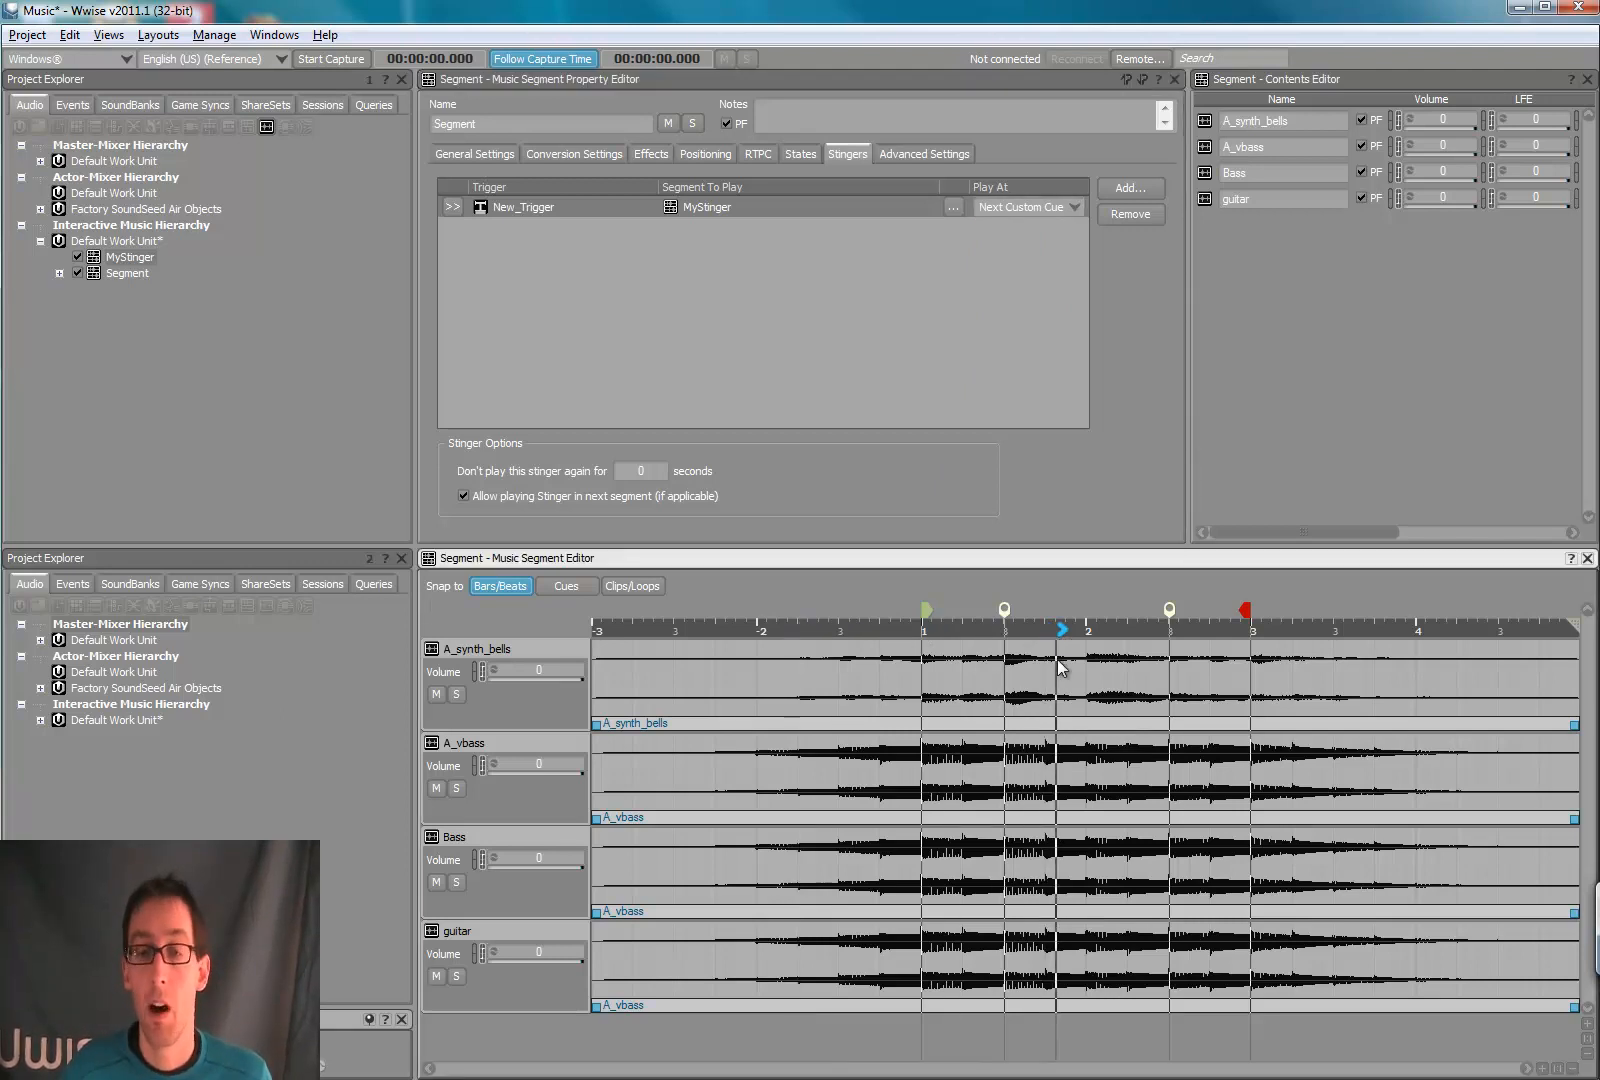
pyautogui.moveTo(1066, 680)
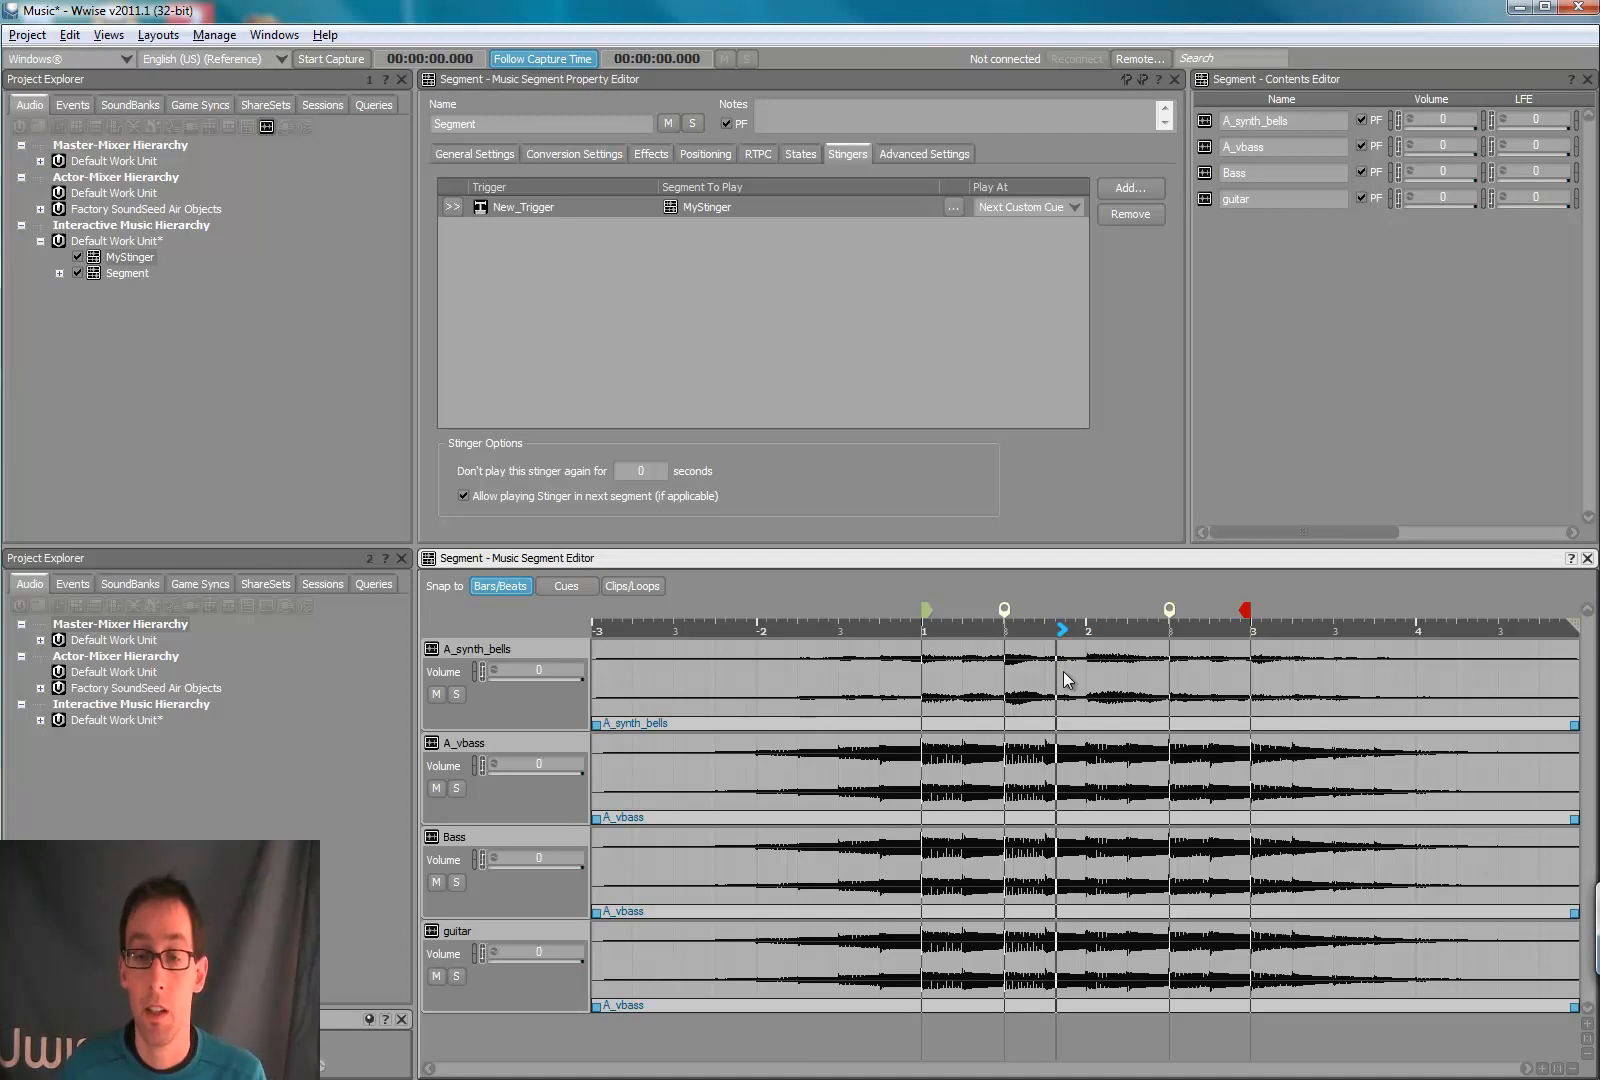
pyautogui.moveTo(1062, 656)
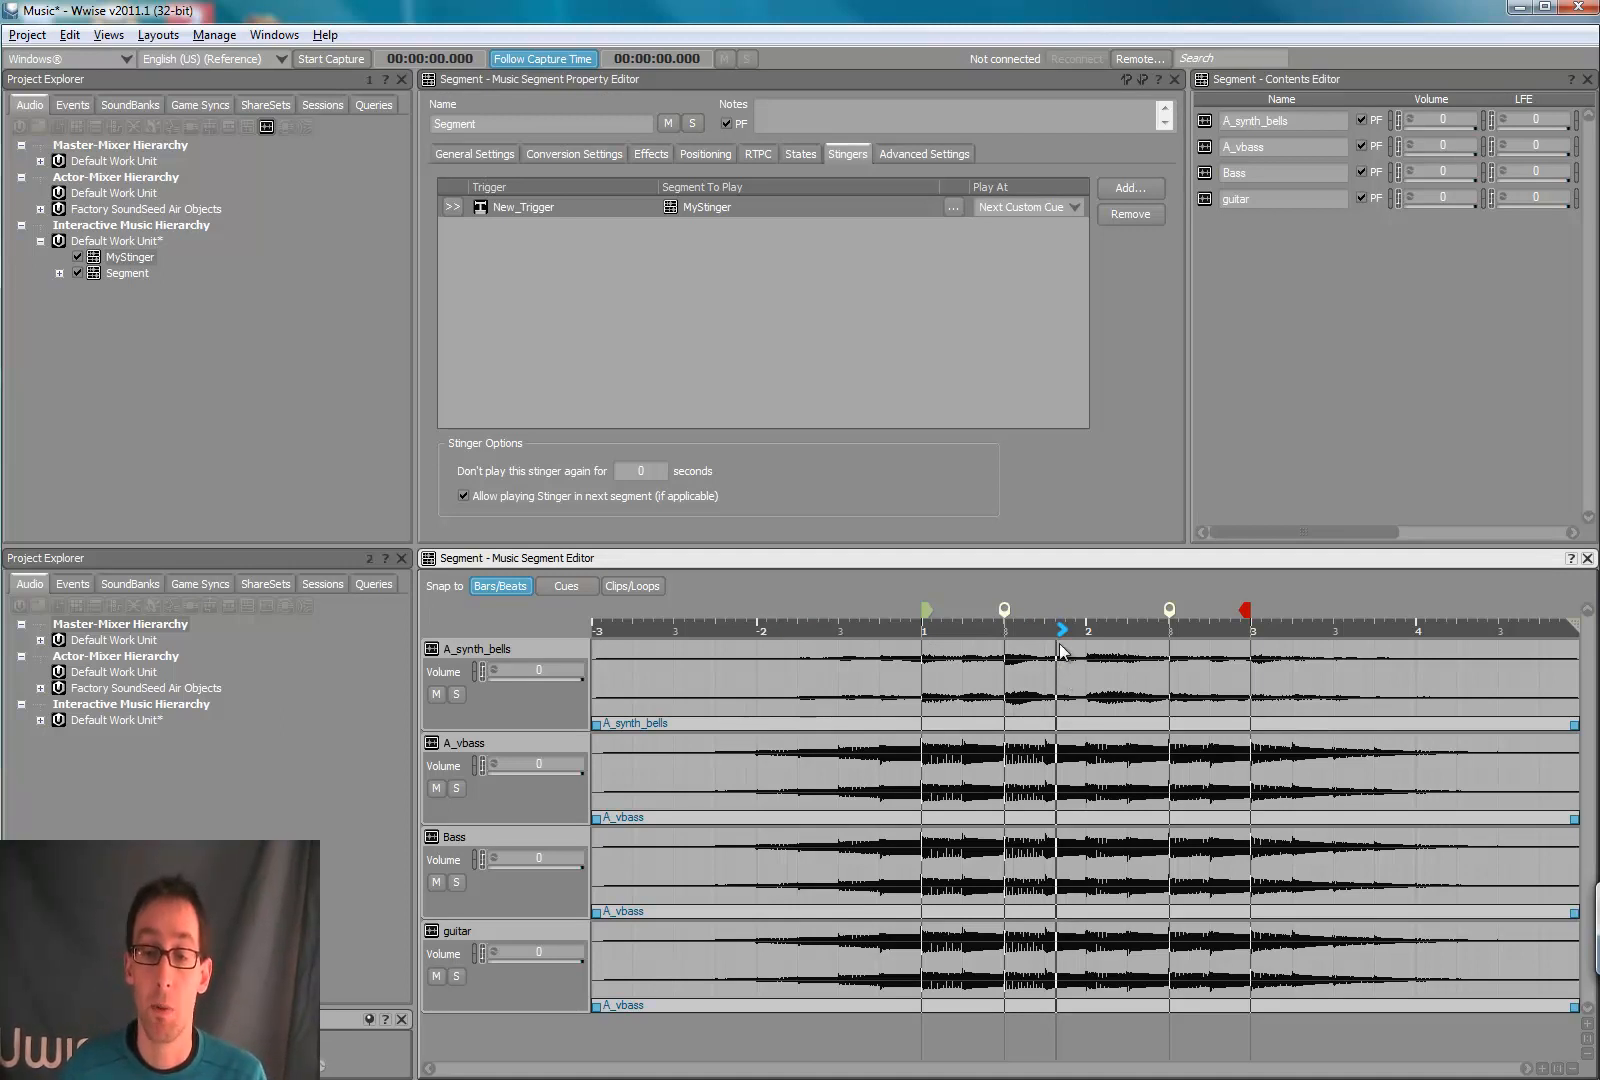
pyautogui.moveTo(1060, 630)
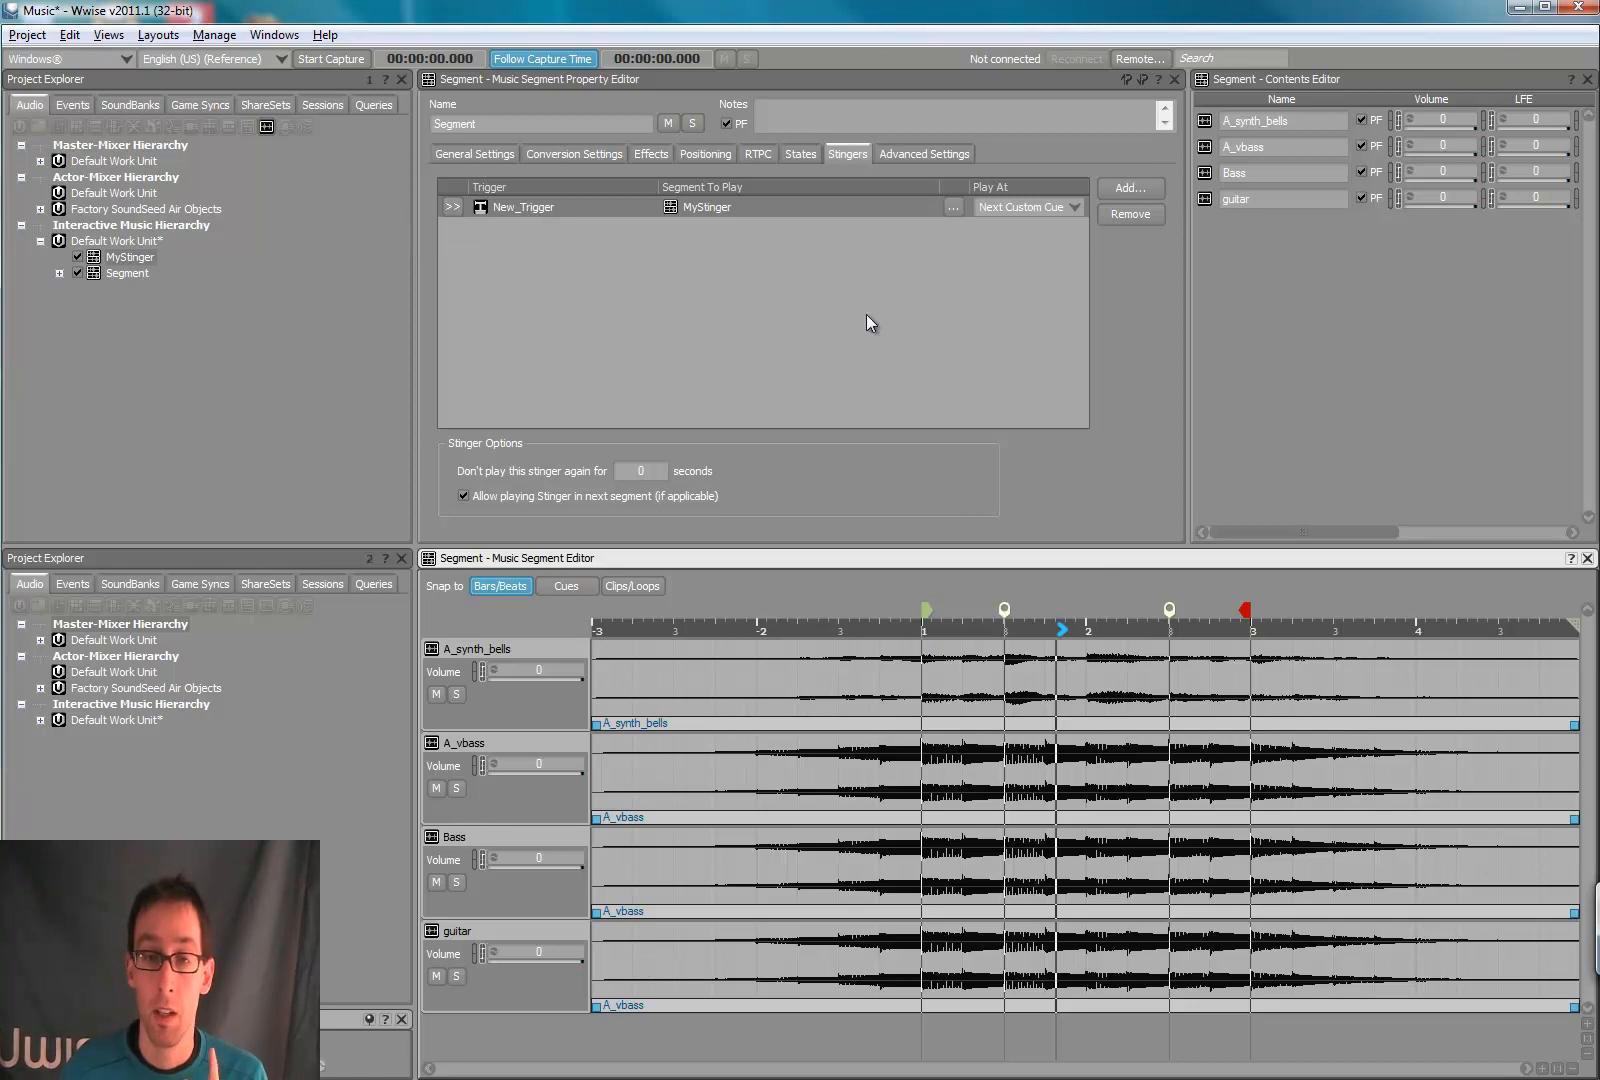
pyautogui.moveTo(1054, 630)
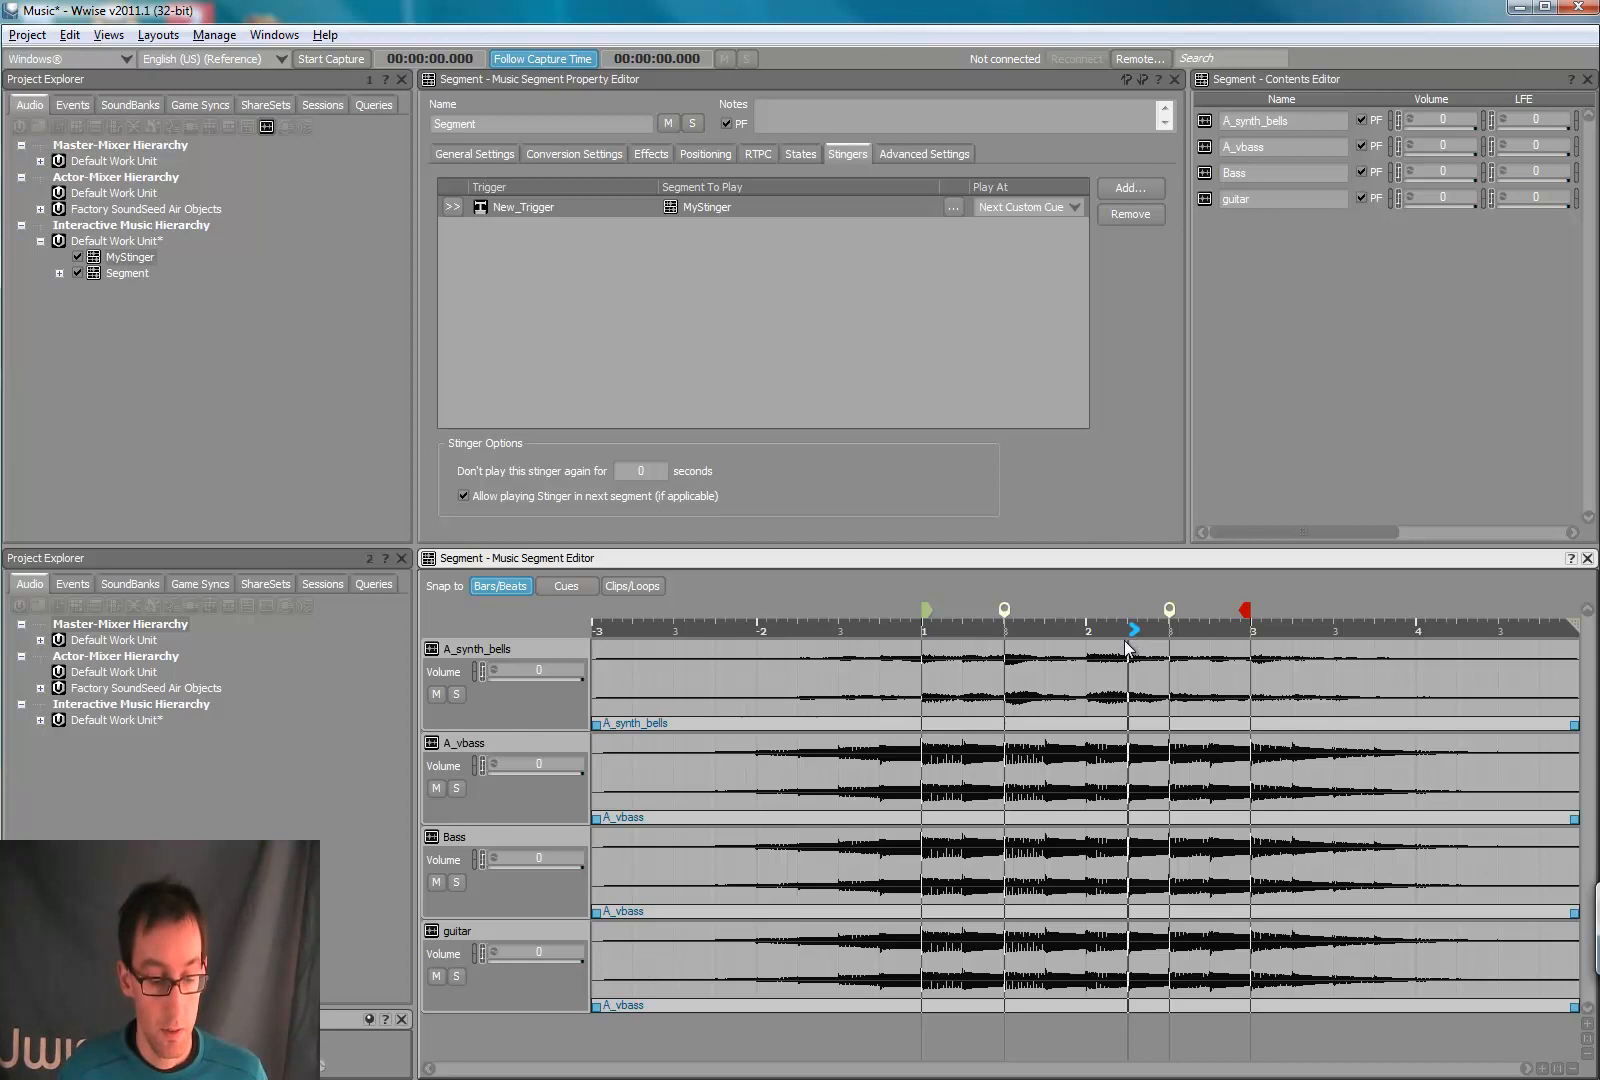
pyautogui.moveTo(664, 878)
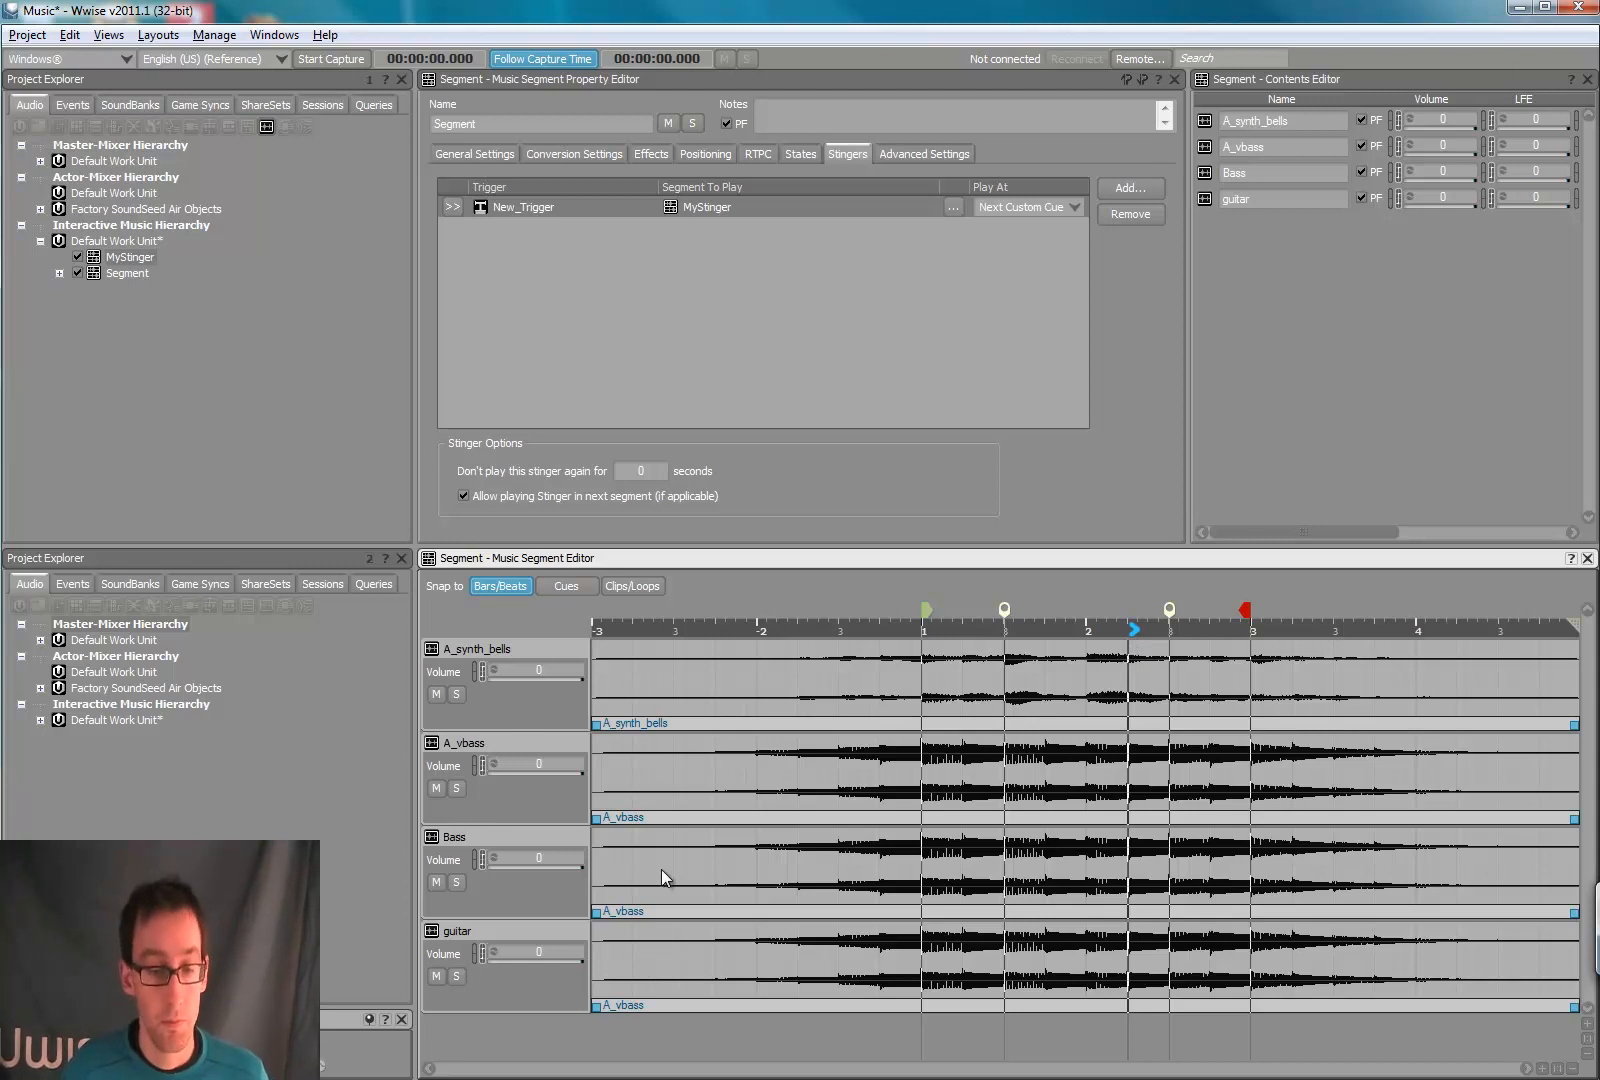
pyautogui.moveTo(568, 1034)
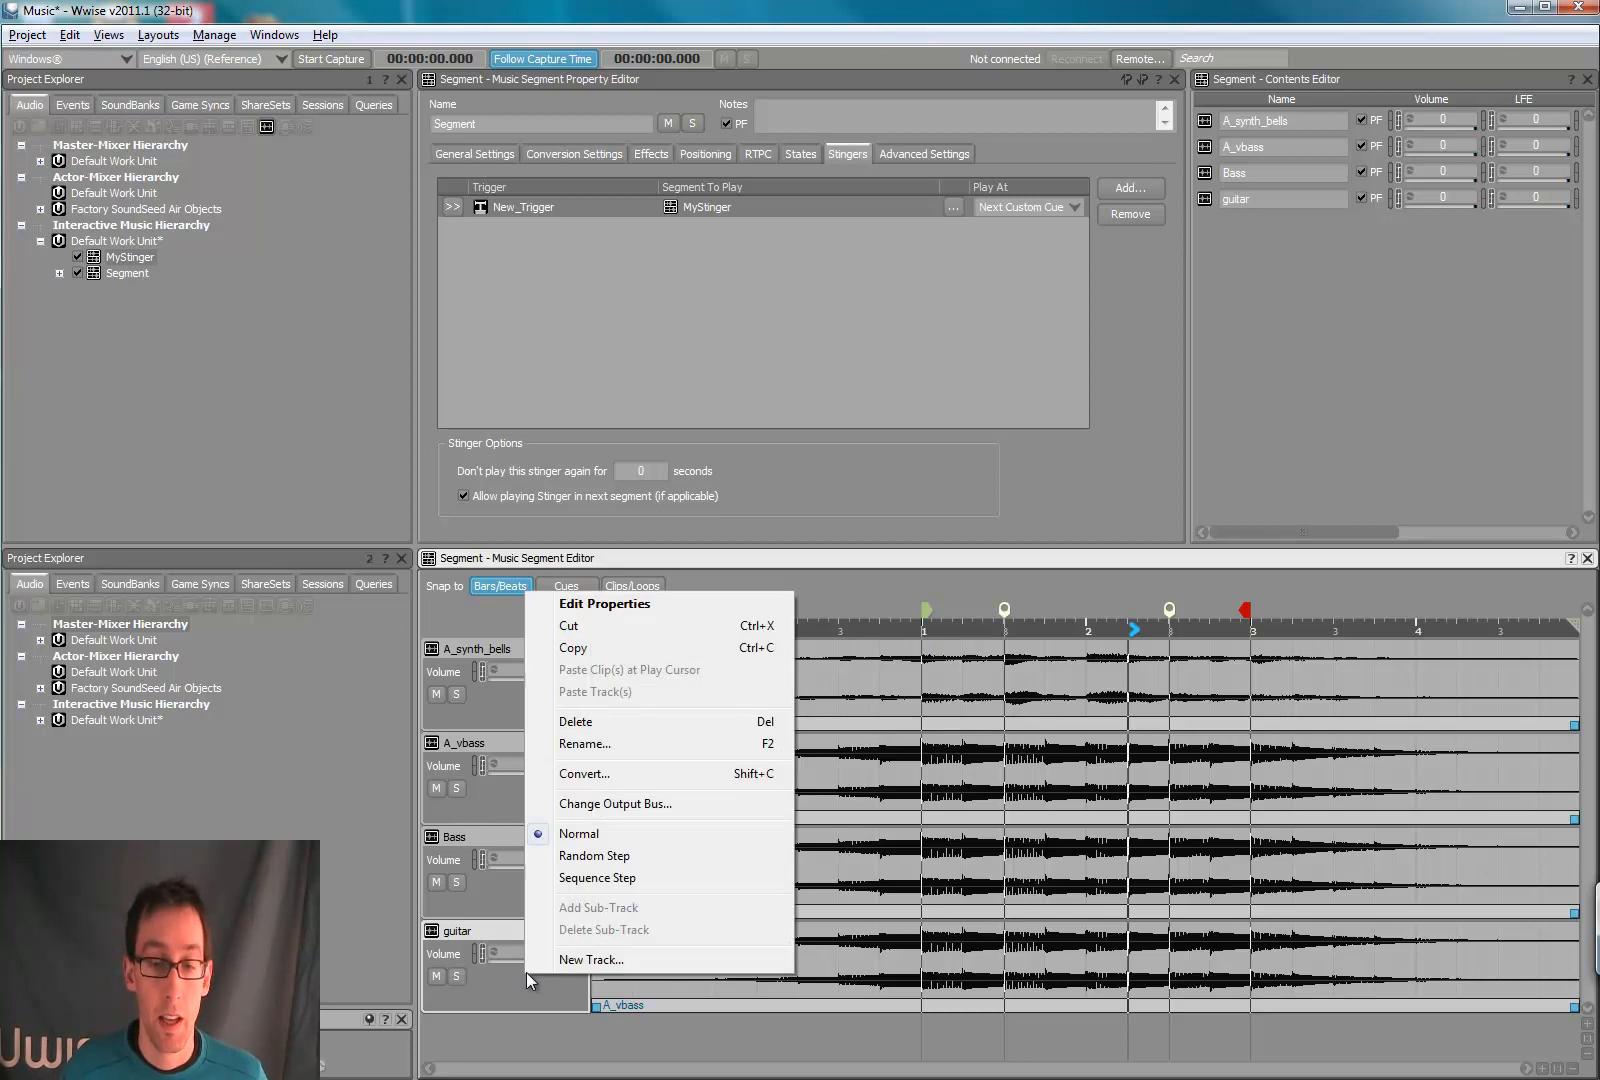
pyautogui.moveTo(614, 878)
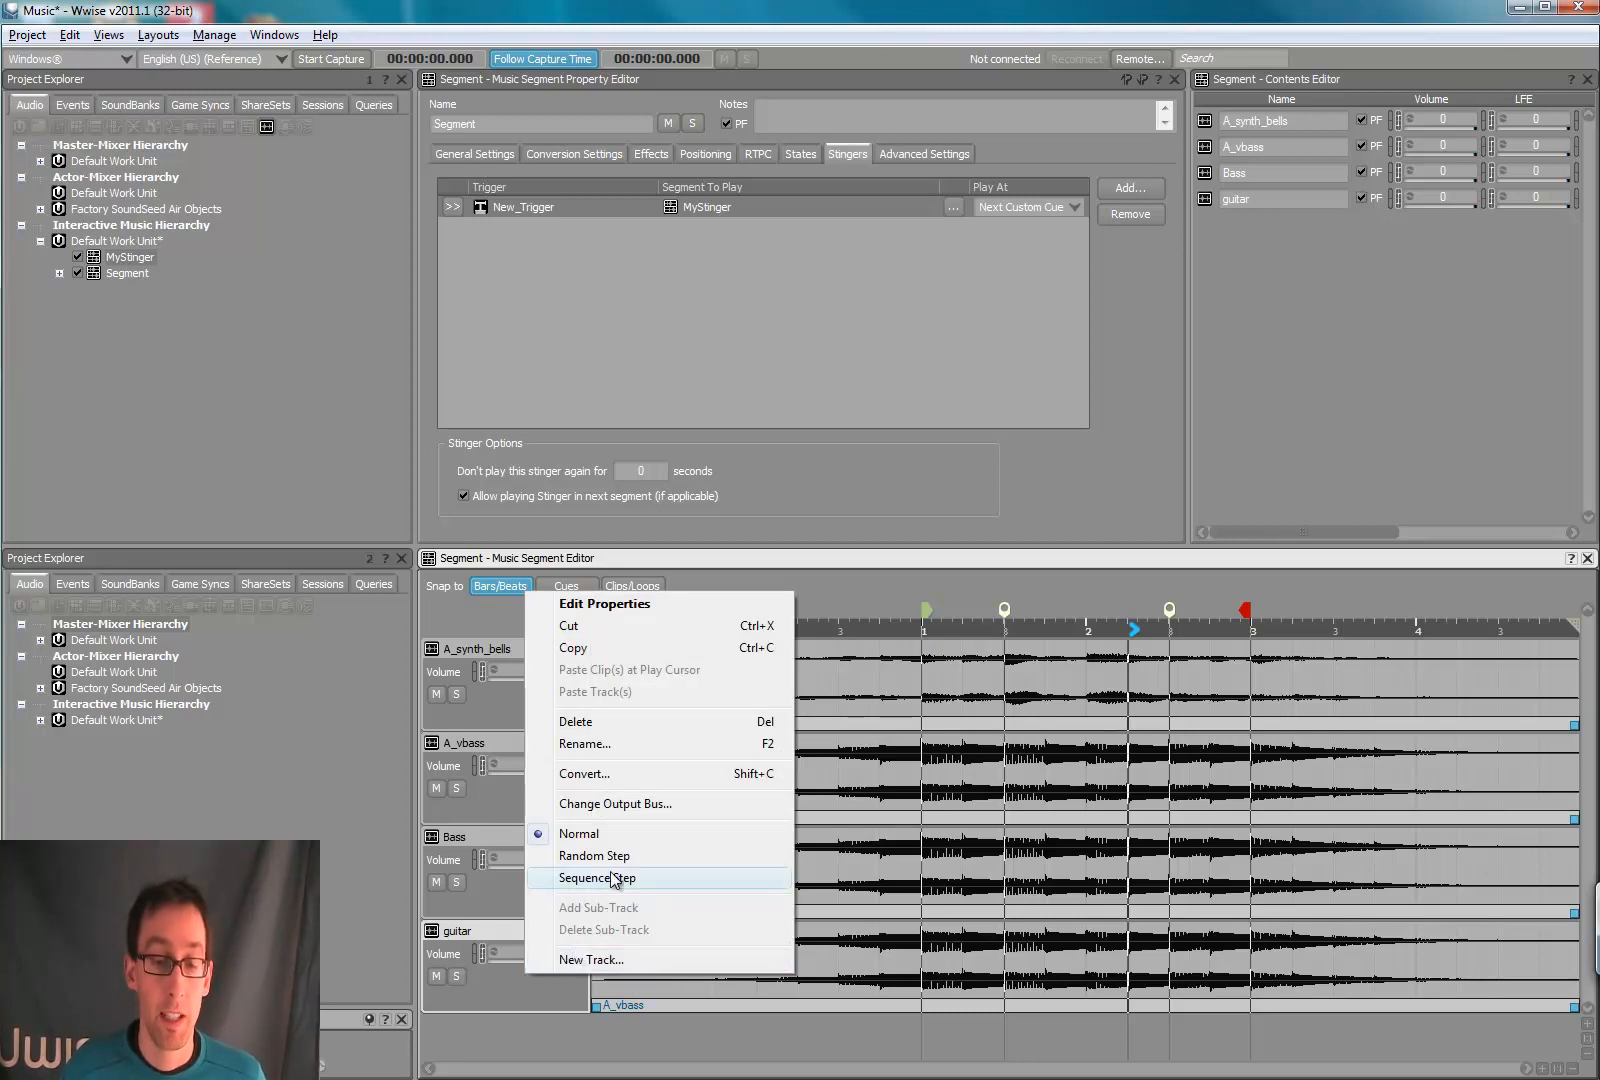
pyautogui.moveTo(594, 856)
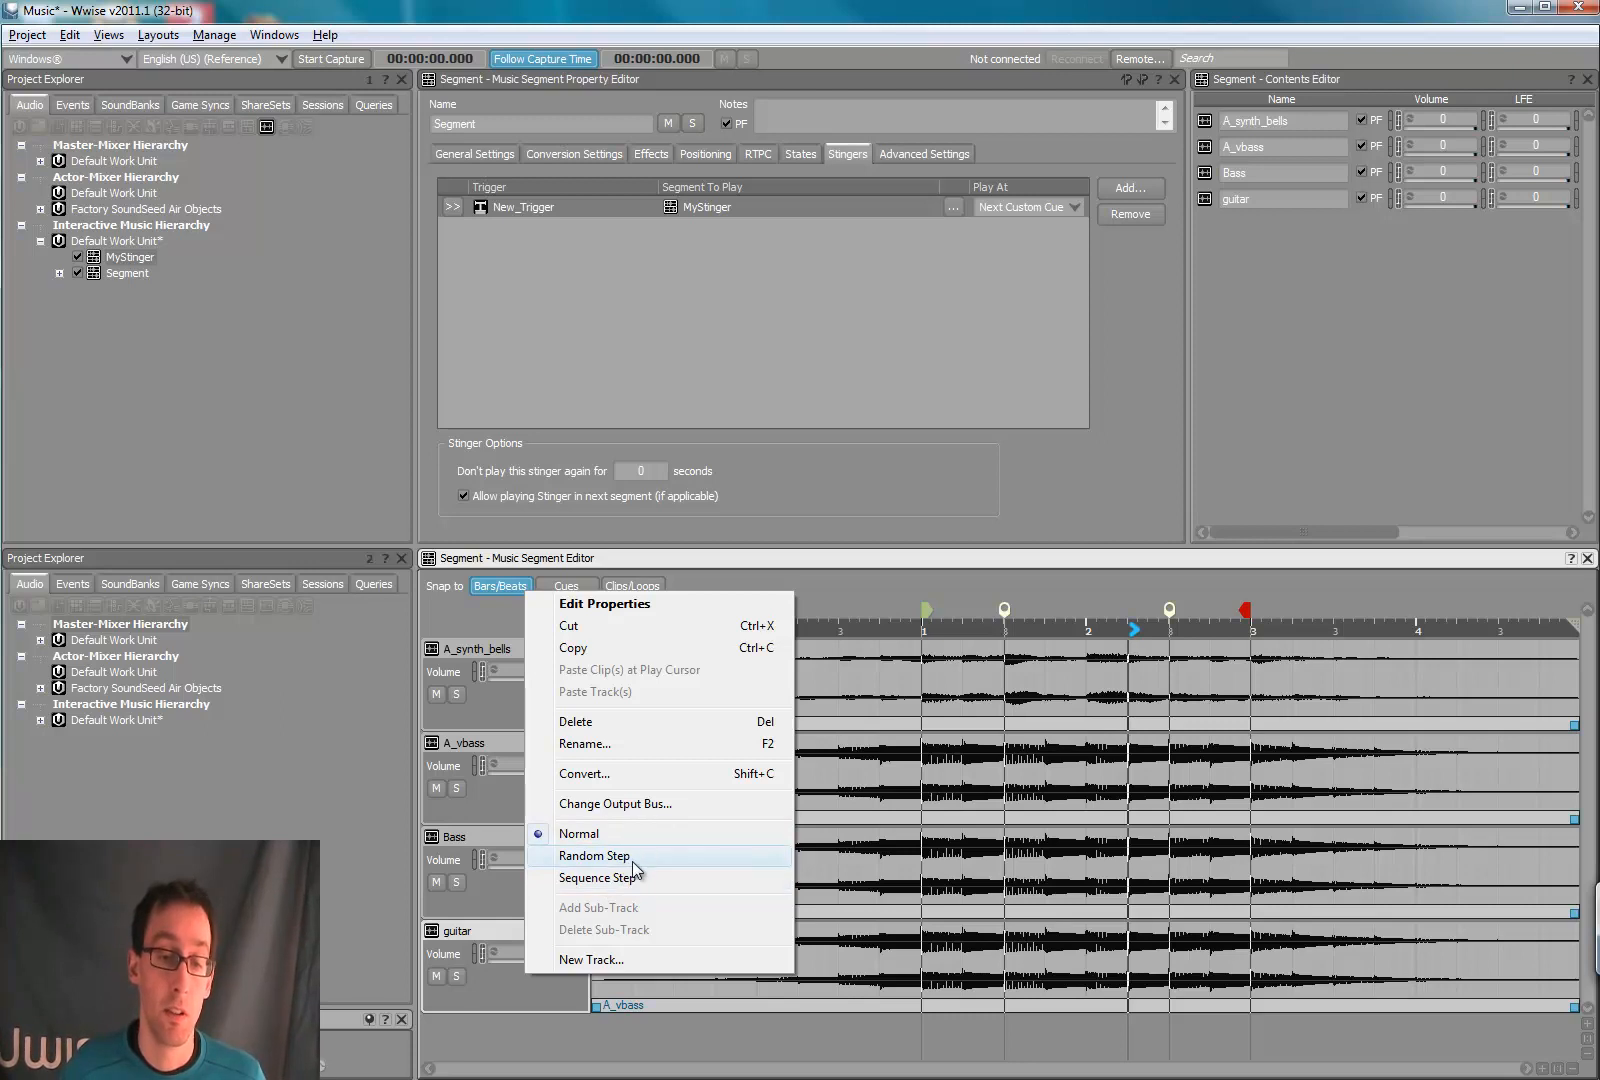
pyautogui.moveTo(624, 878)
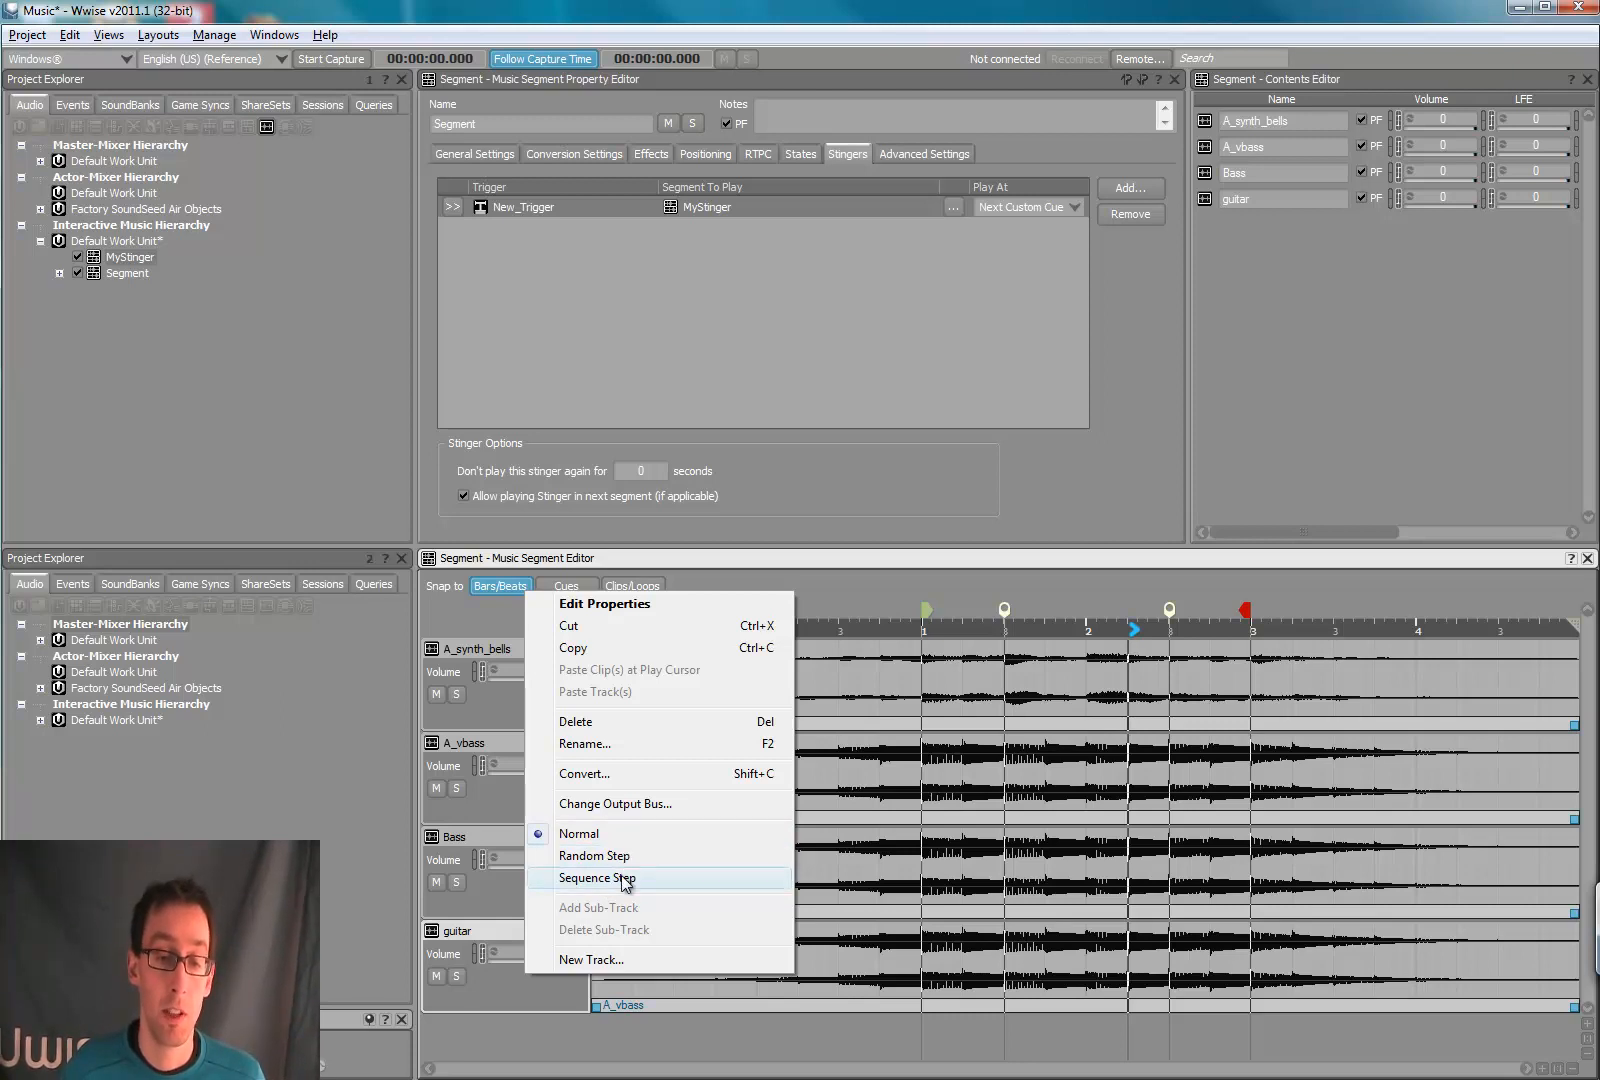
pyautogui.moveTo(624, 856)
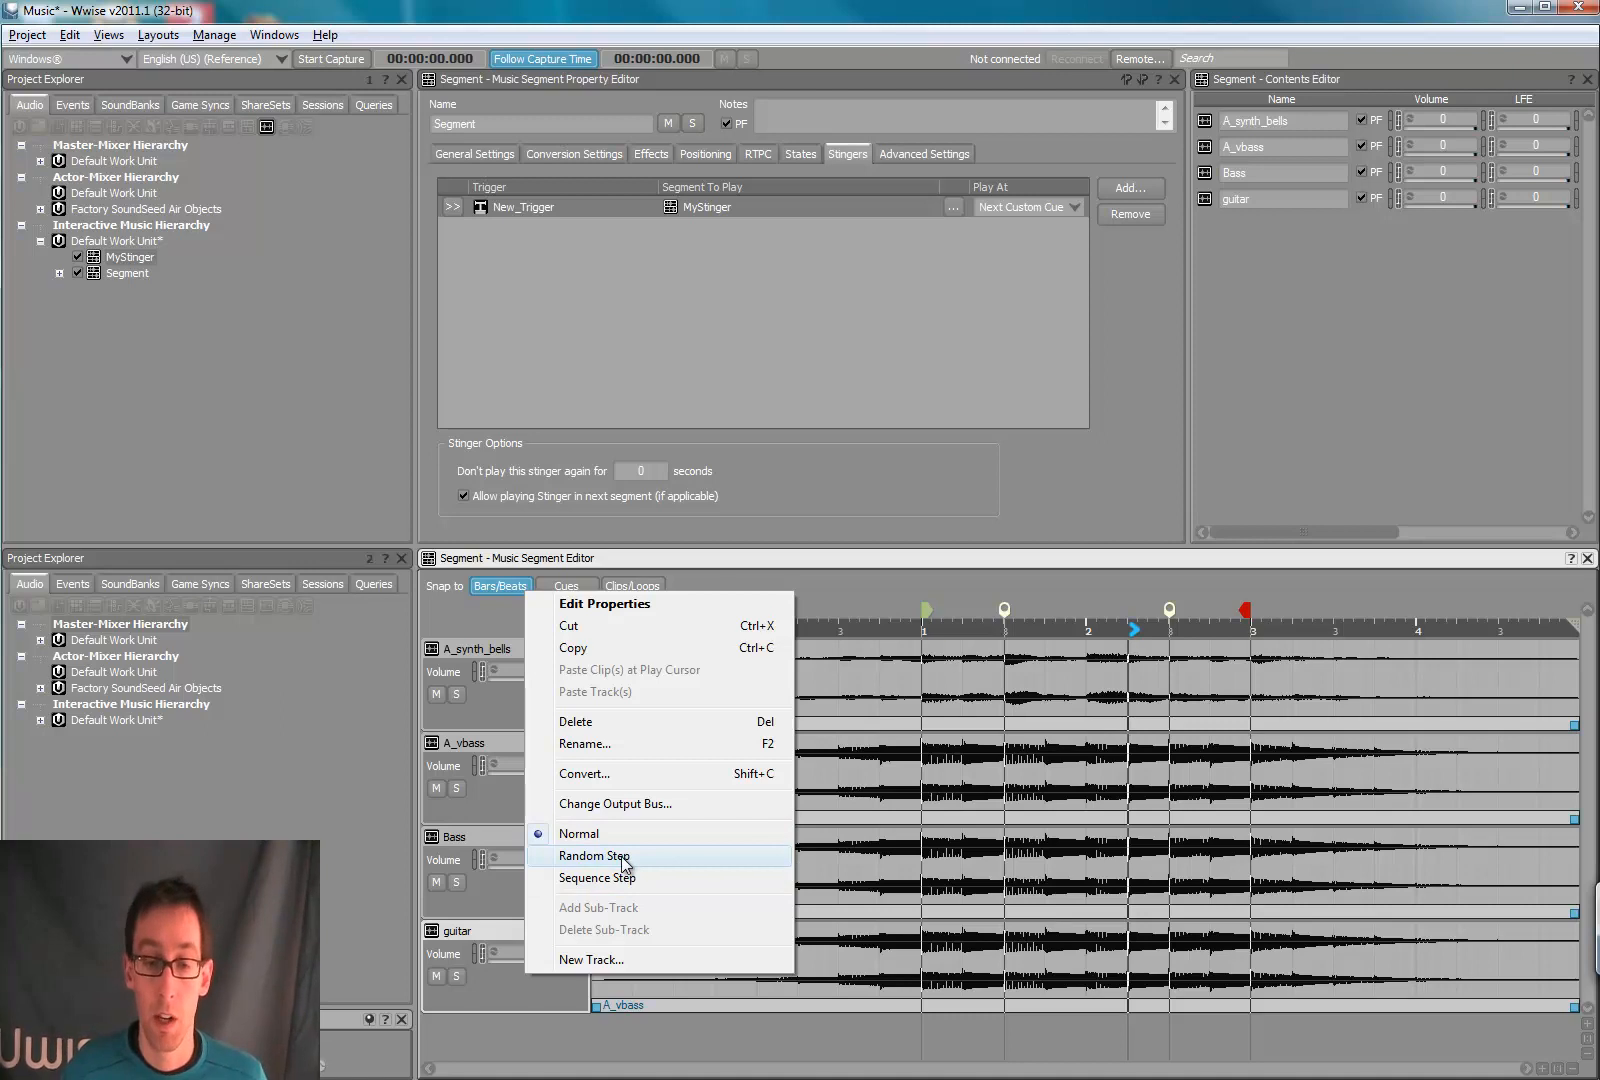
# Step: Set the guitar track's playback type to Random Step
pyautogui.click(594, 856)
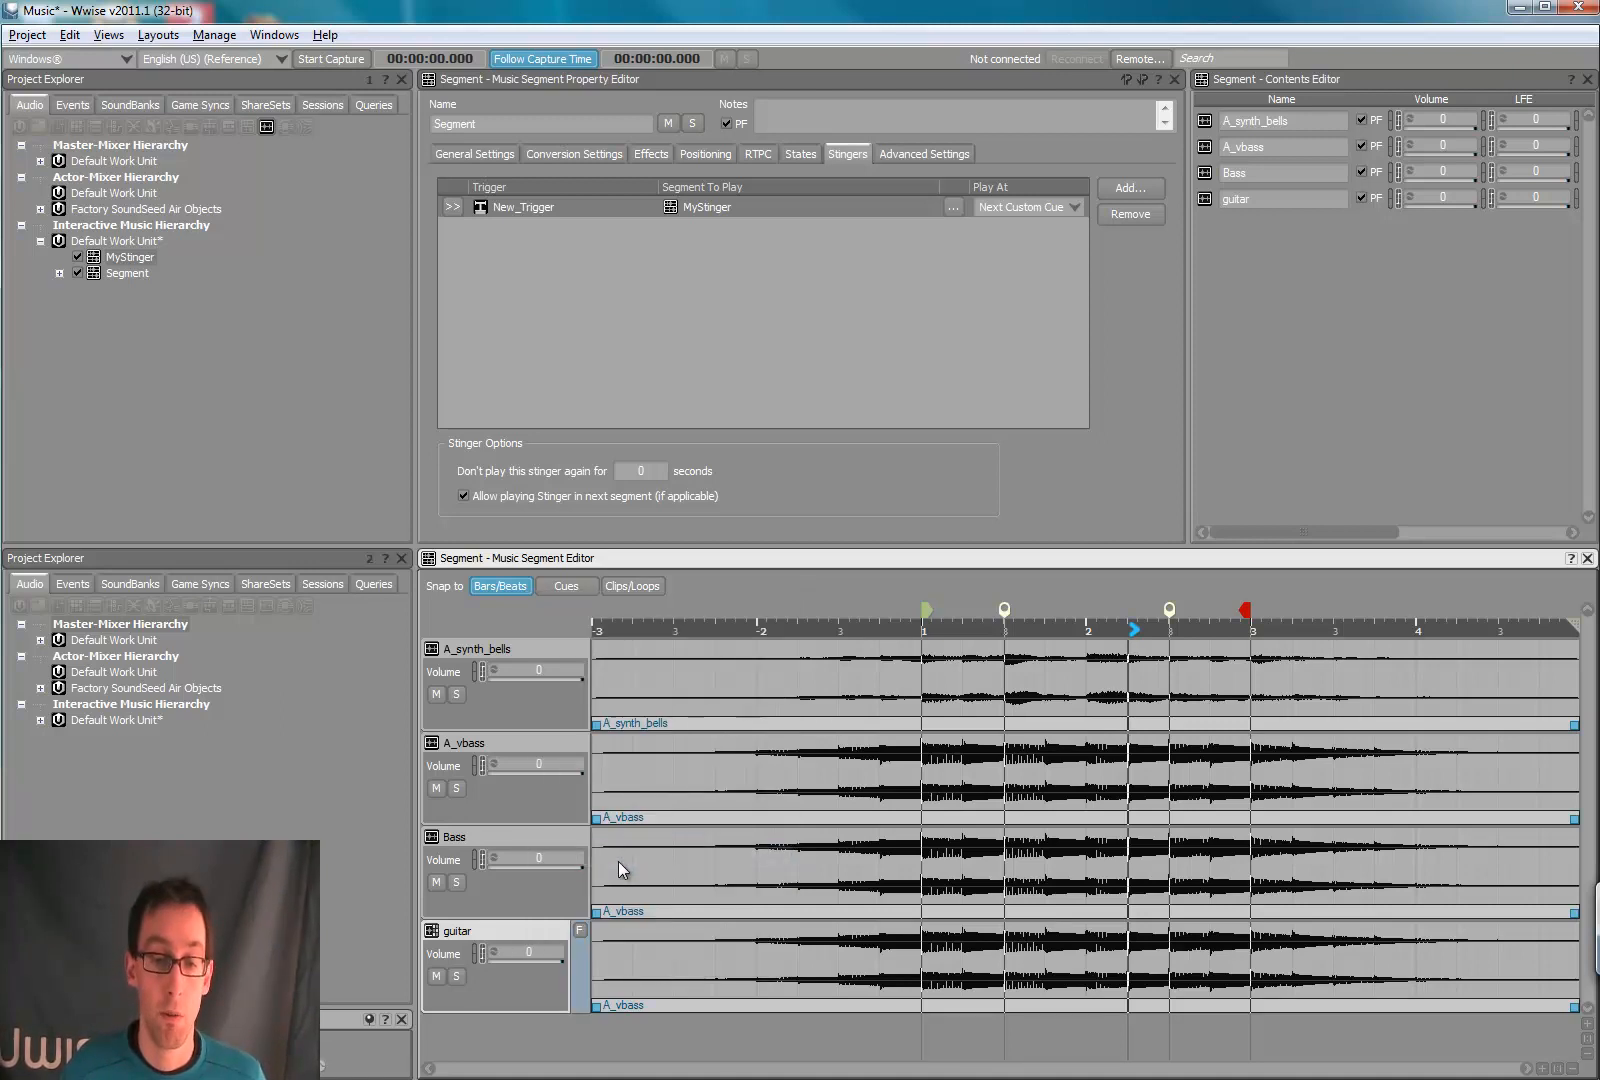
pyautogui.moveTo(532, 990)
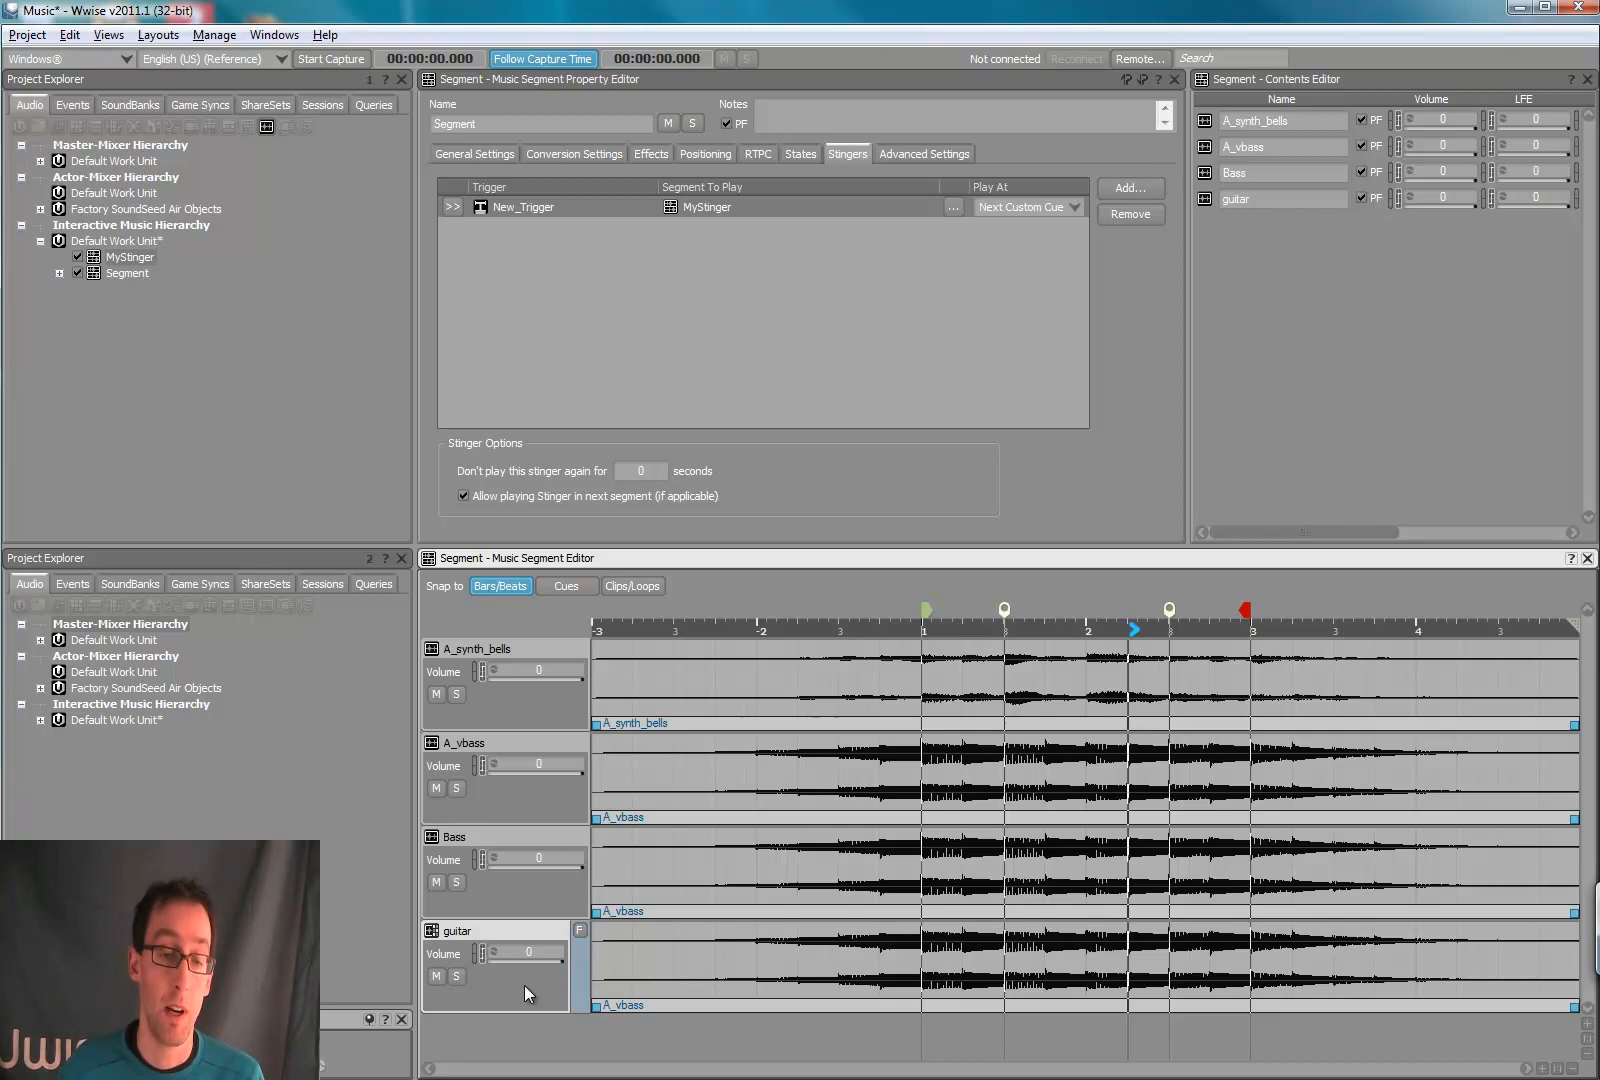
# Step: Add two sub-tracks to the guitar track so it has three lanes
pyautogui.rightClick(528, 994)
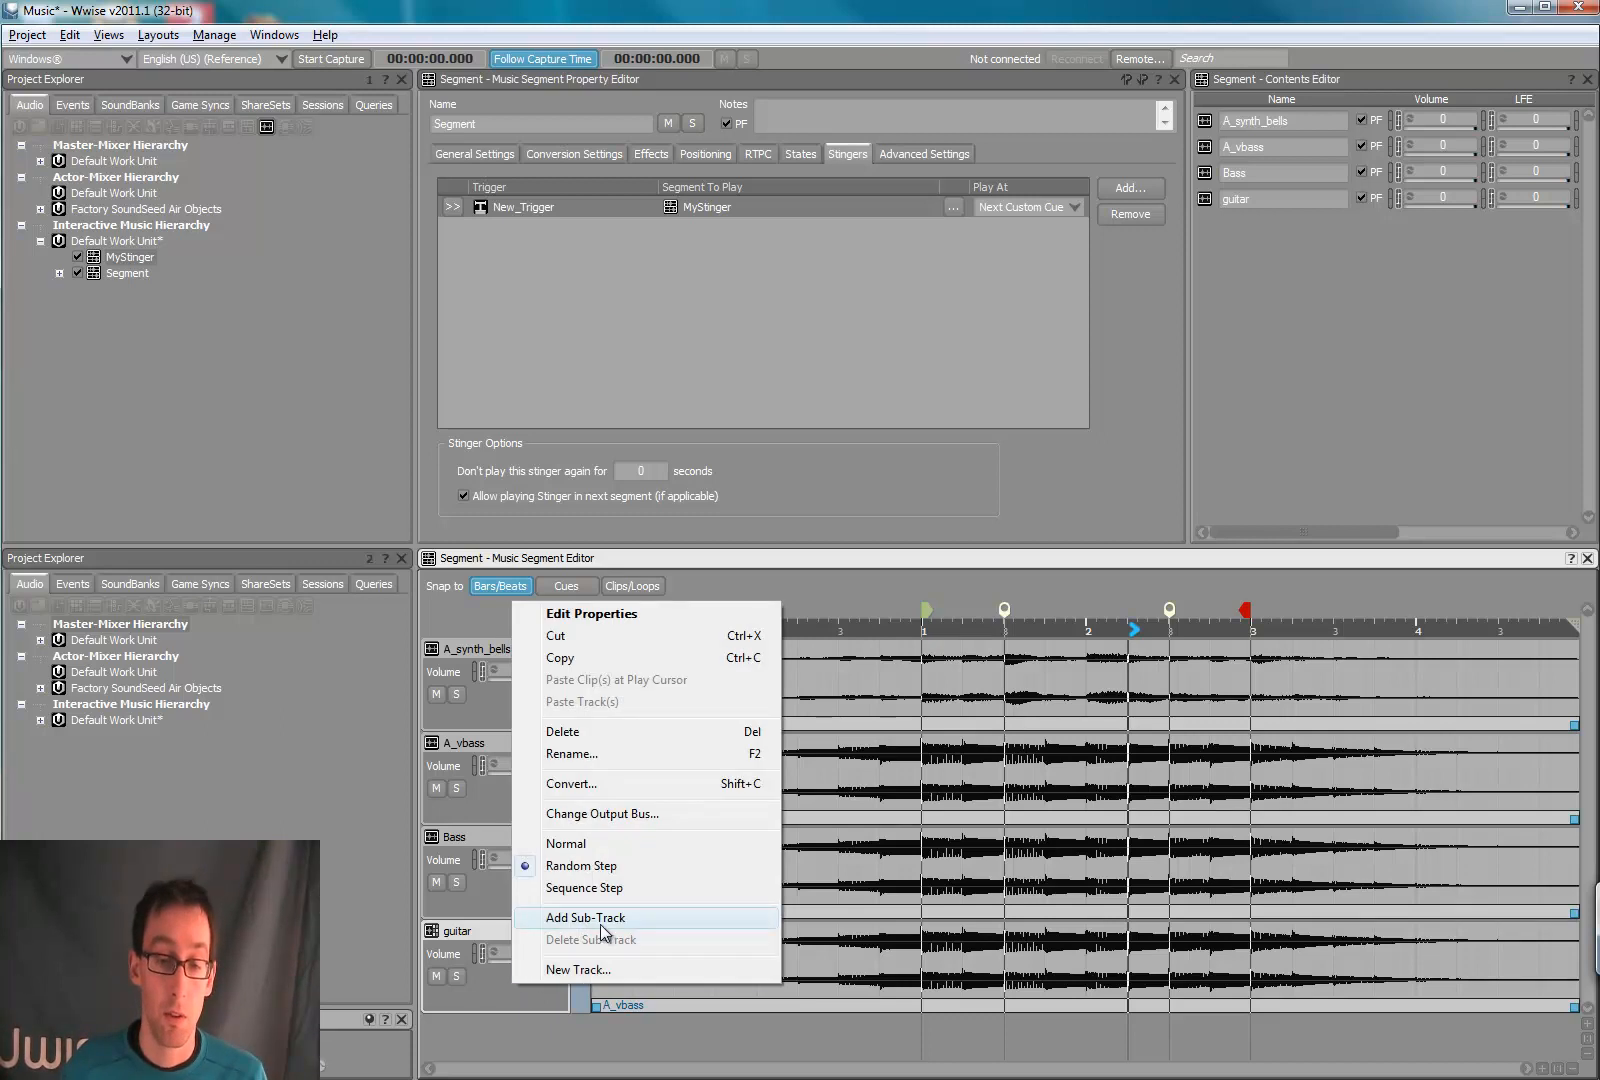
pyautogui.click(584, 918)
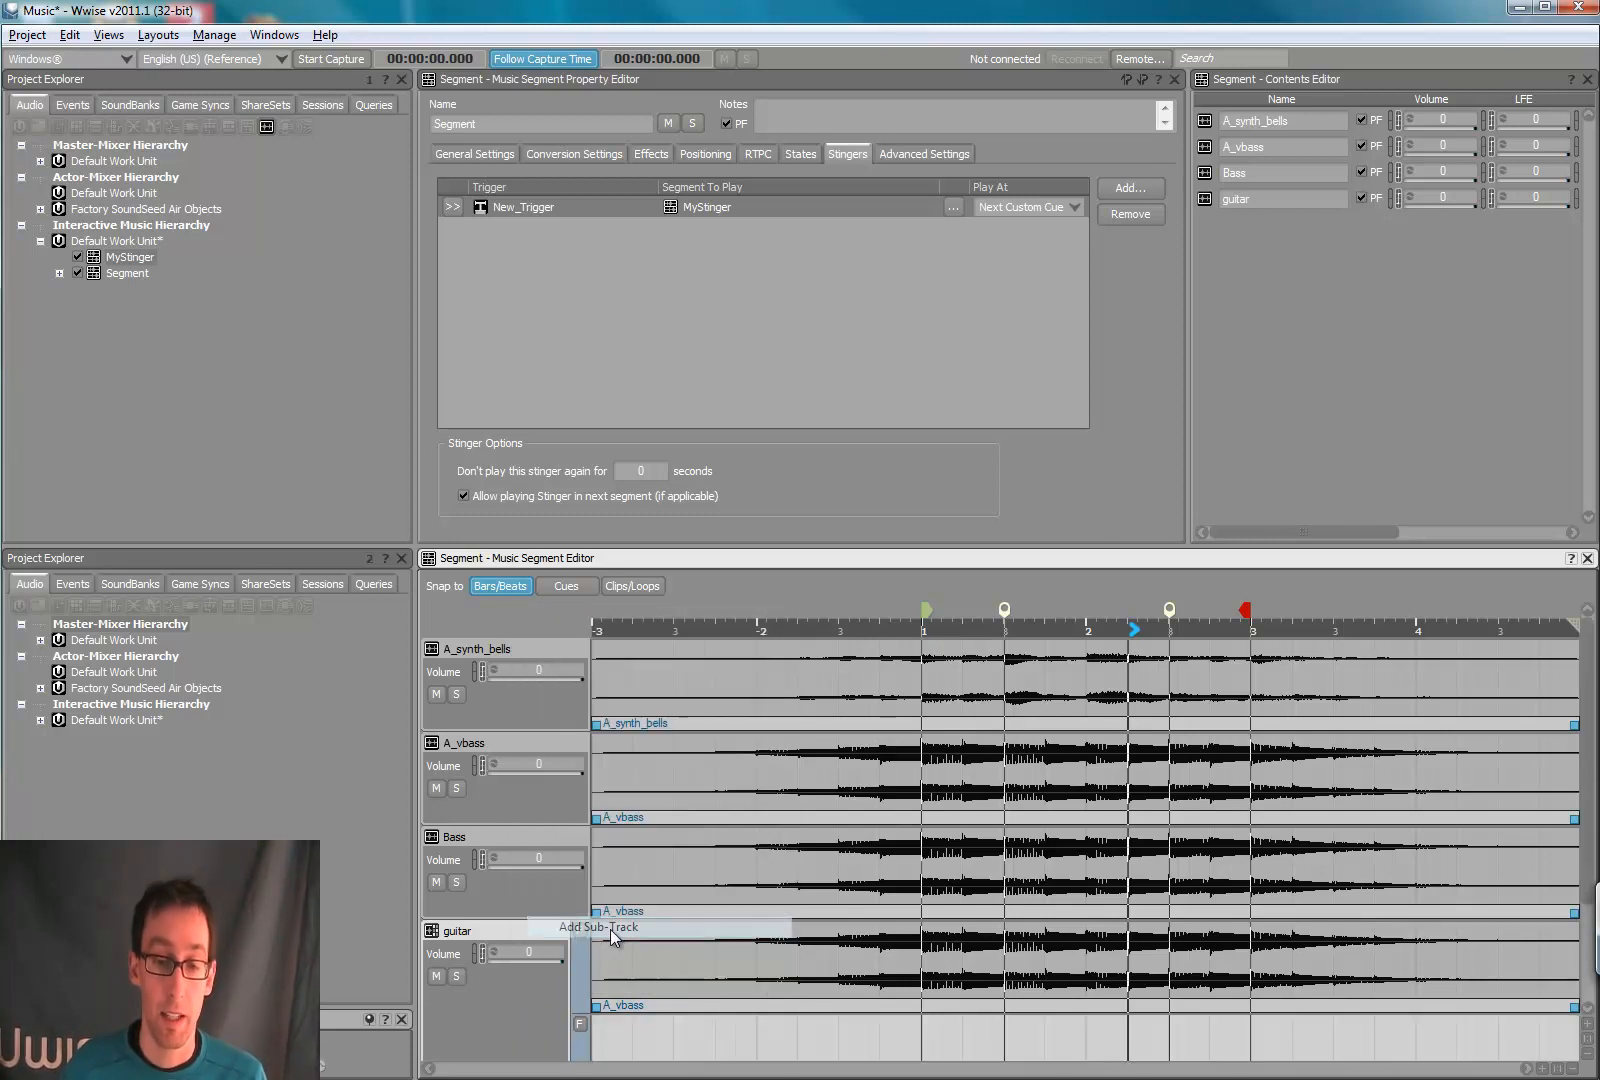
pyautogui.click(596, 926)
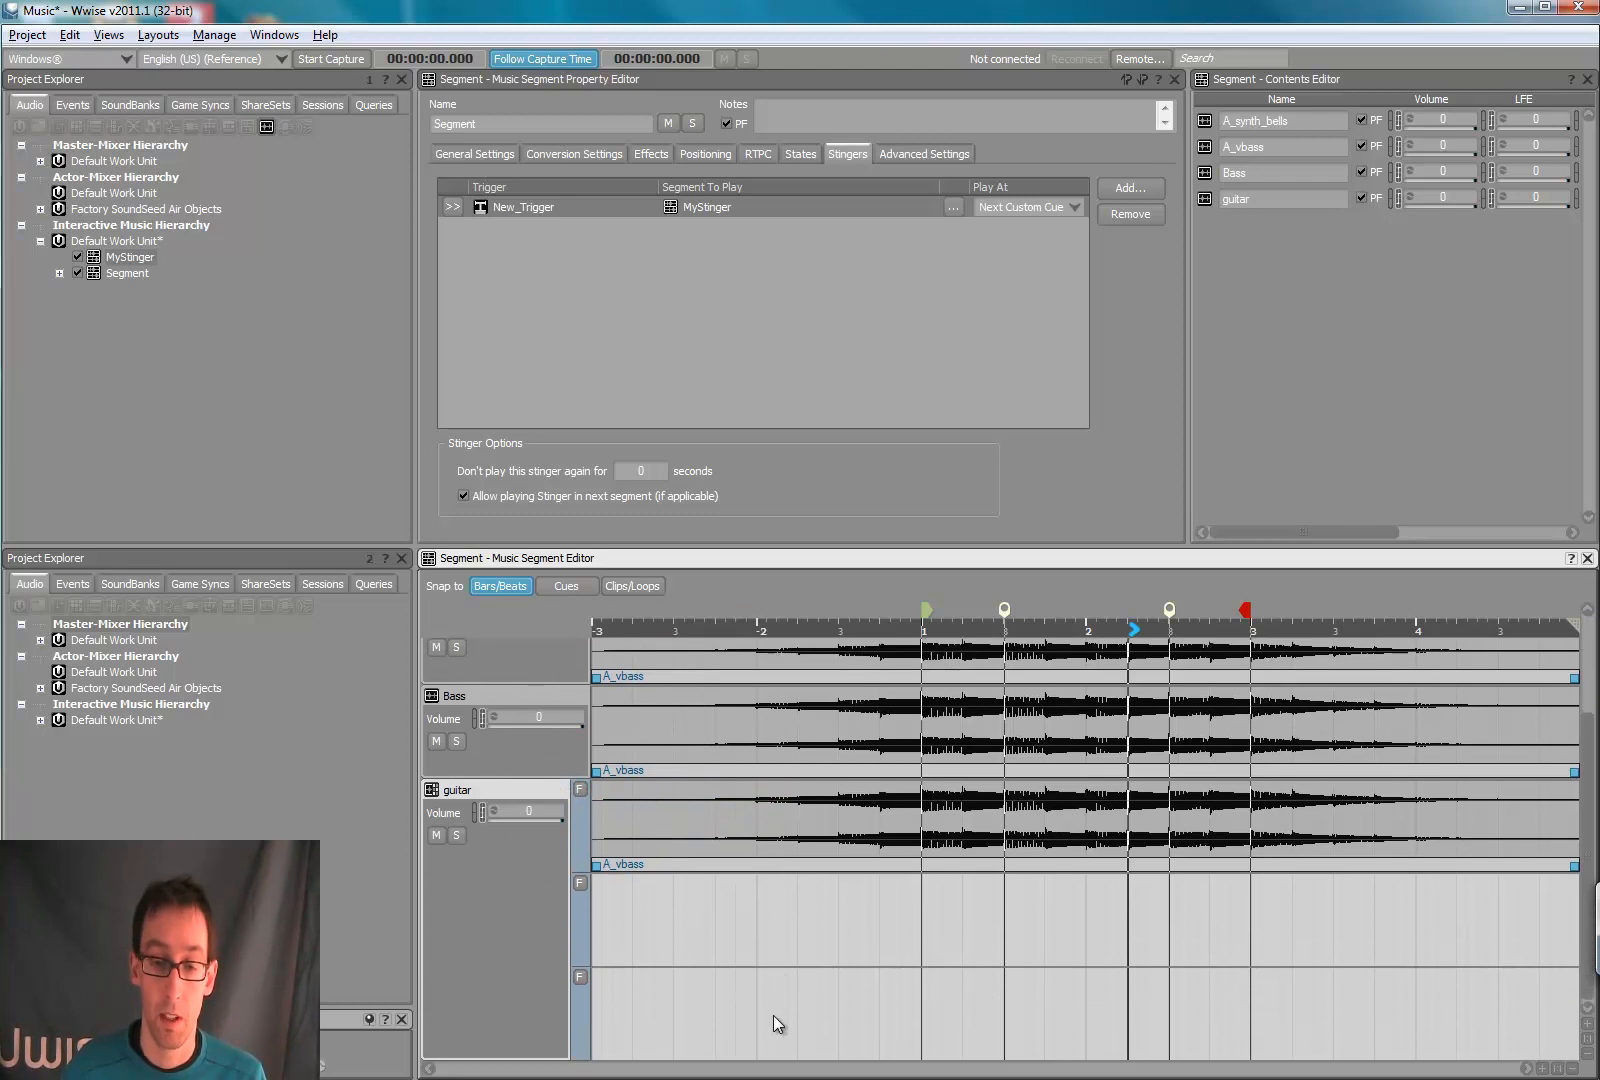
pyautogui.moveTo(658, 874)
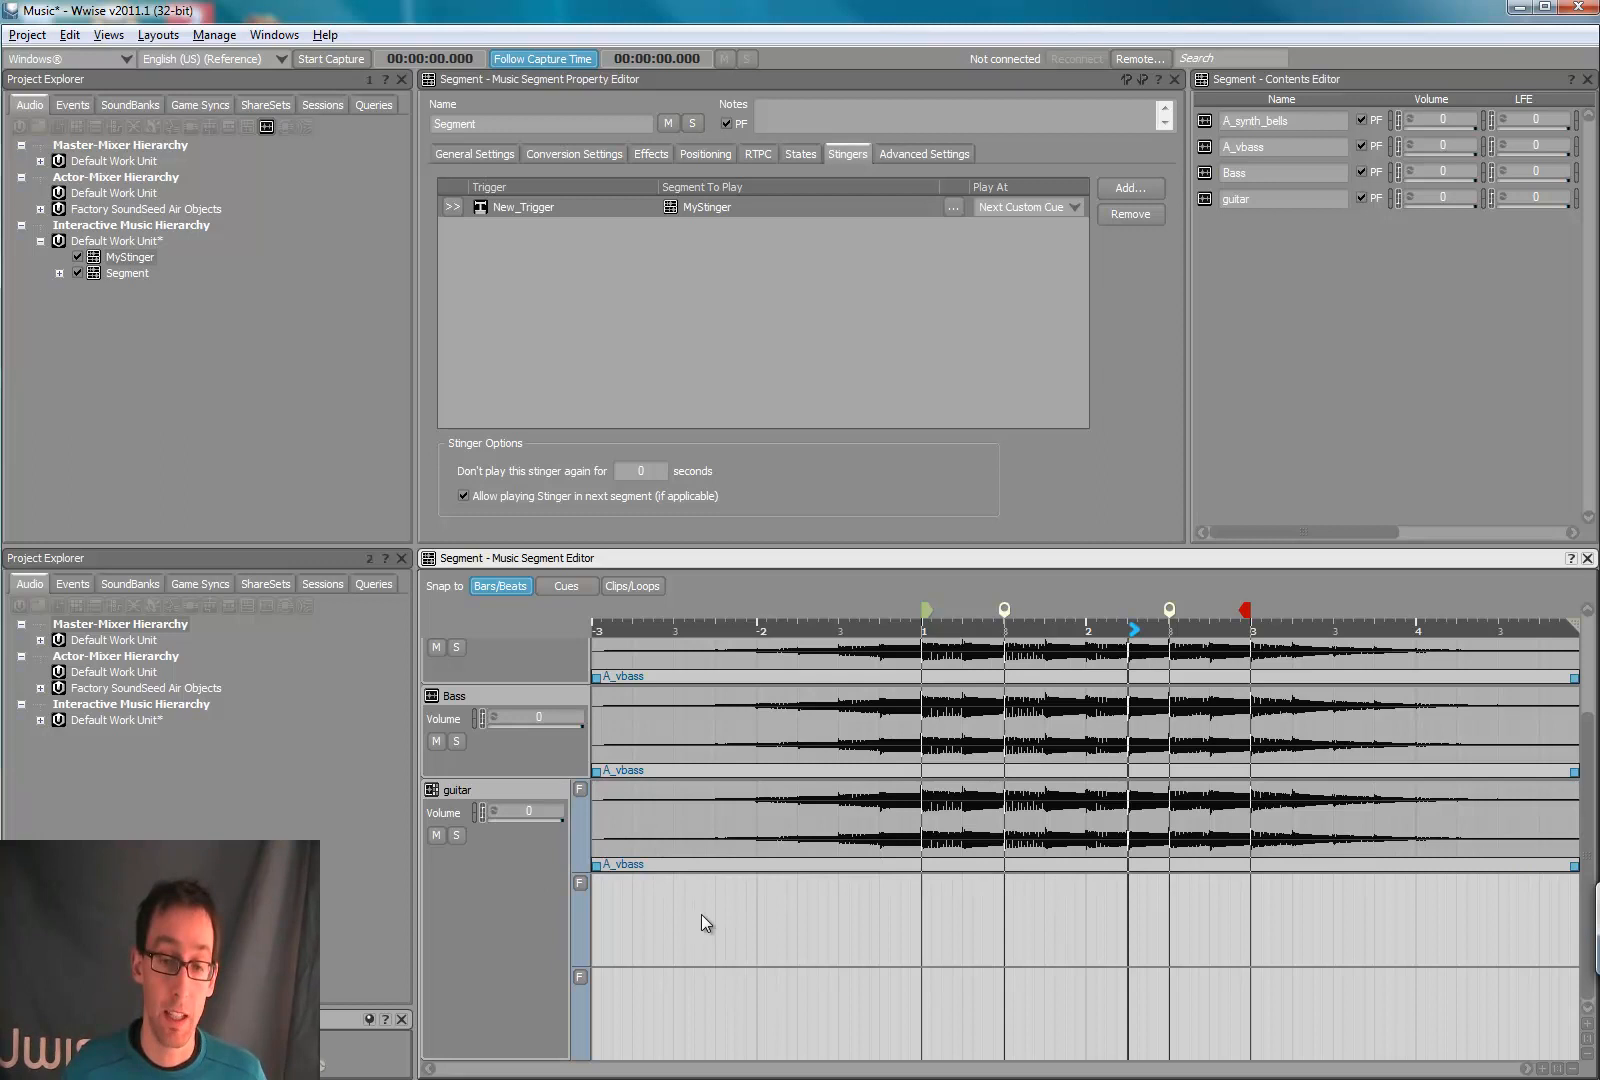
pyautogui.moveTo(830, 824)
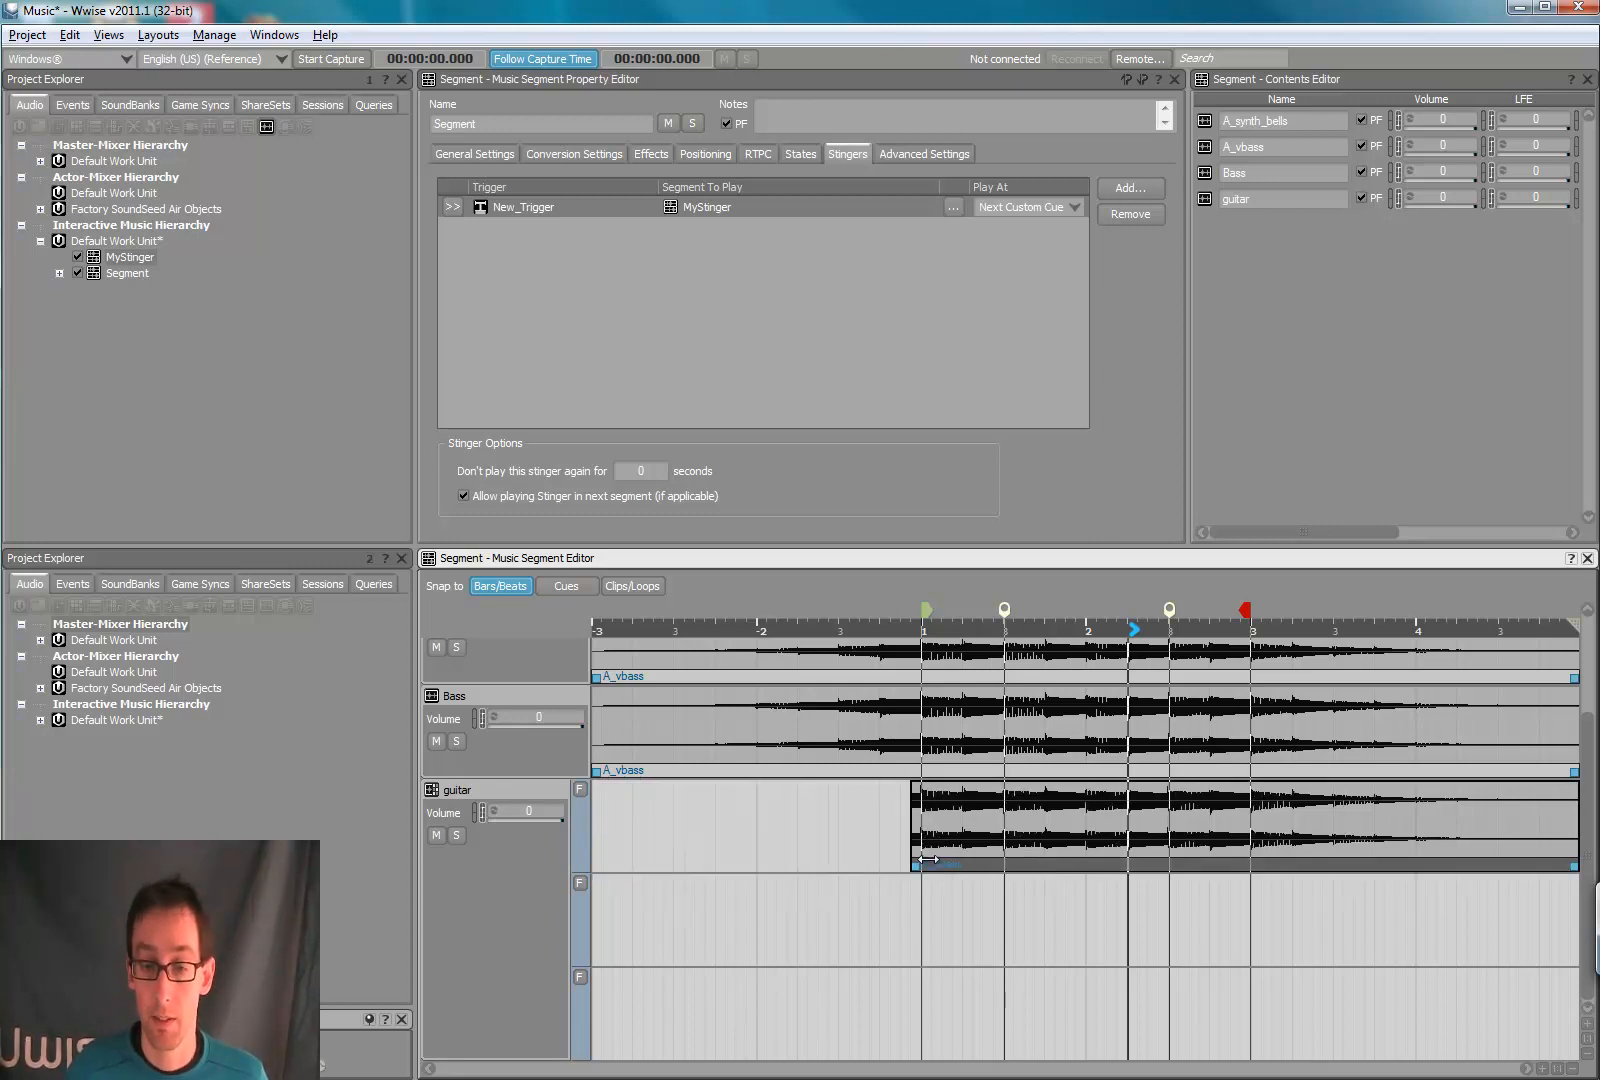
# Step: Trim the guitar A_vbass clip to end at the cue and copy it into the next sub-track
pyautogui.moveTo(1572, 826); pyautogui.dragTo(1224, 826)
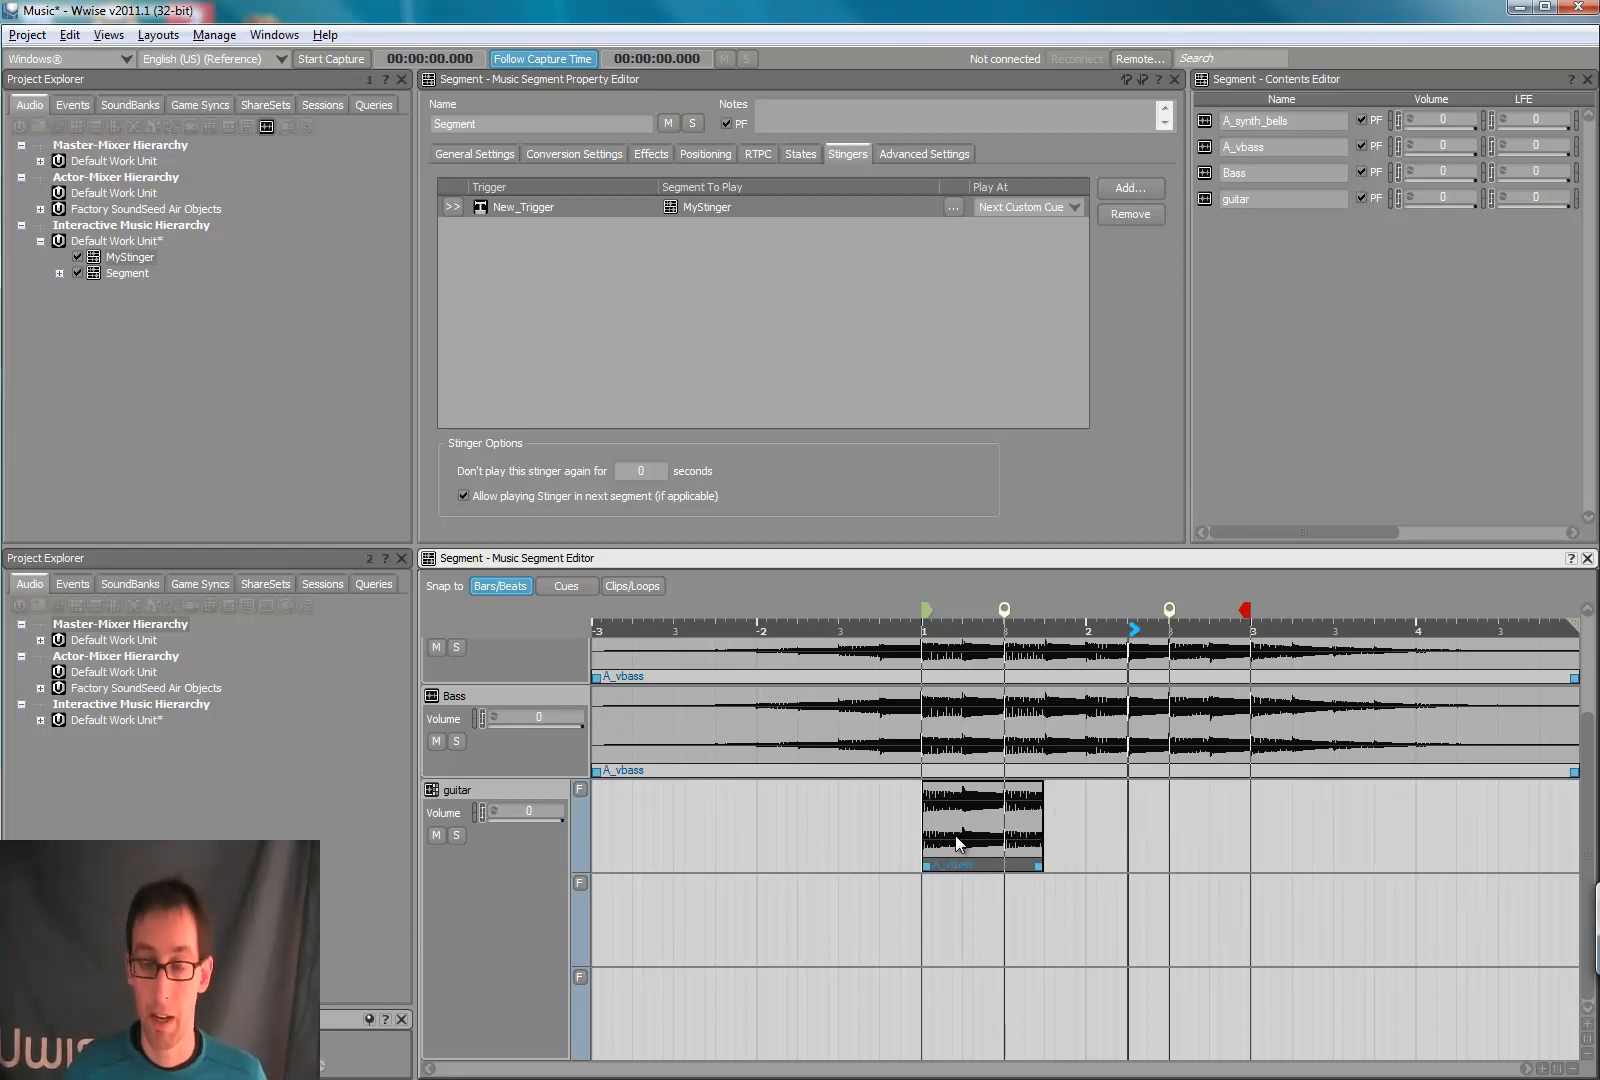
pyautogui.moveTo(980, 824); pyautogui.dragTo(1066, 918)
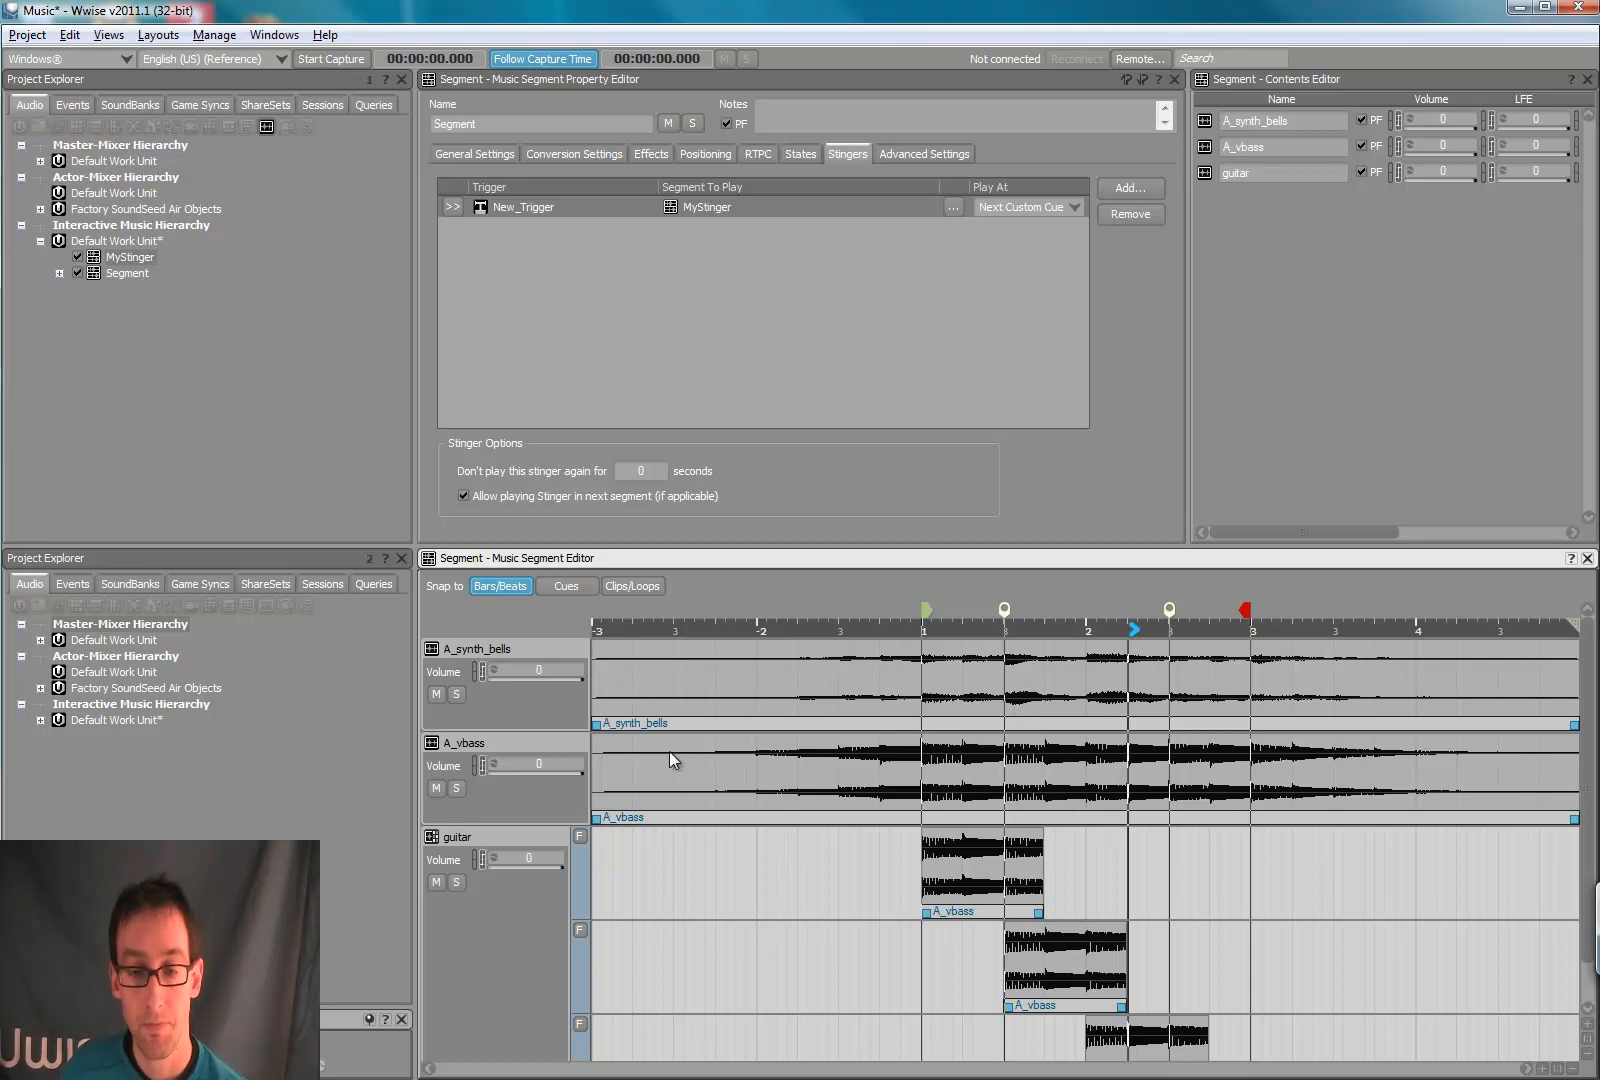
pyautogui.moveTo(920, 638)
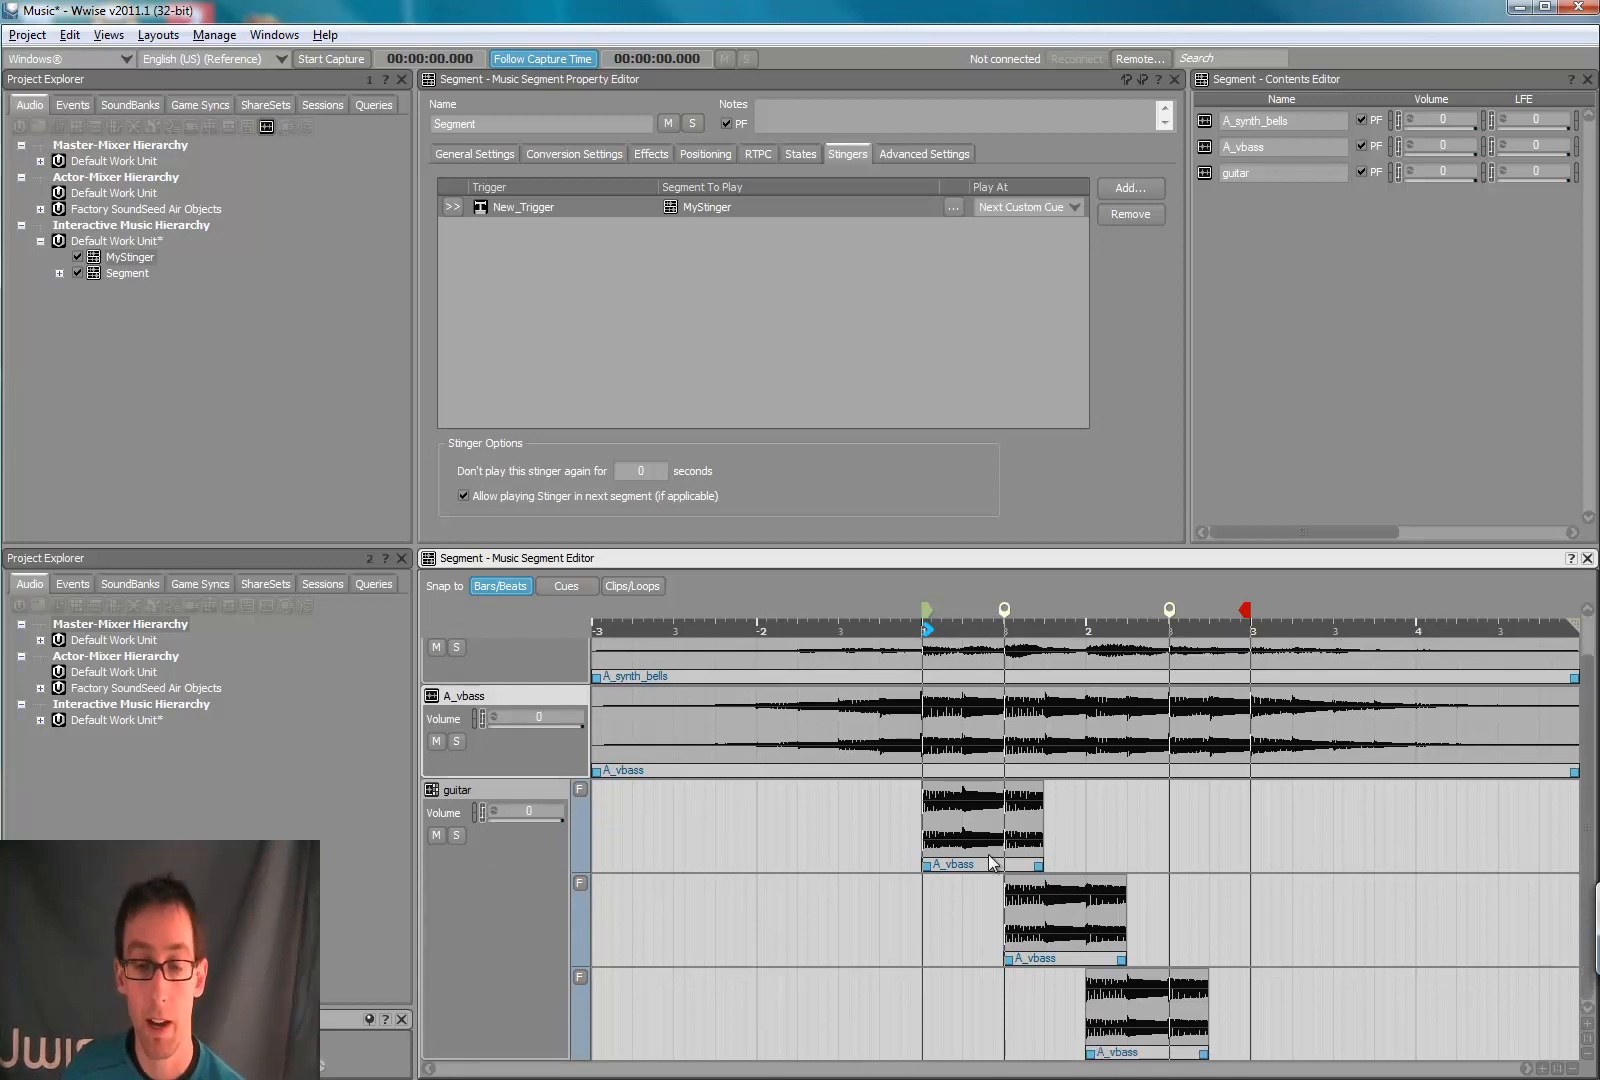
pyautogui.moveTo(610, 920)
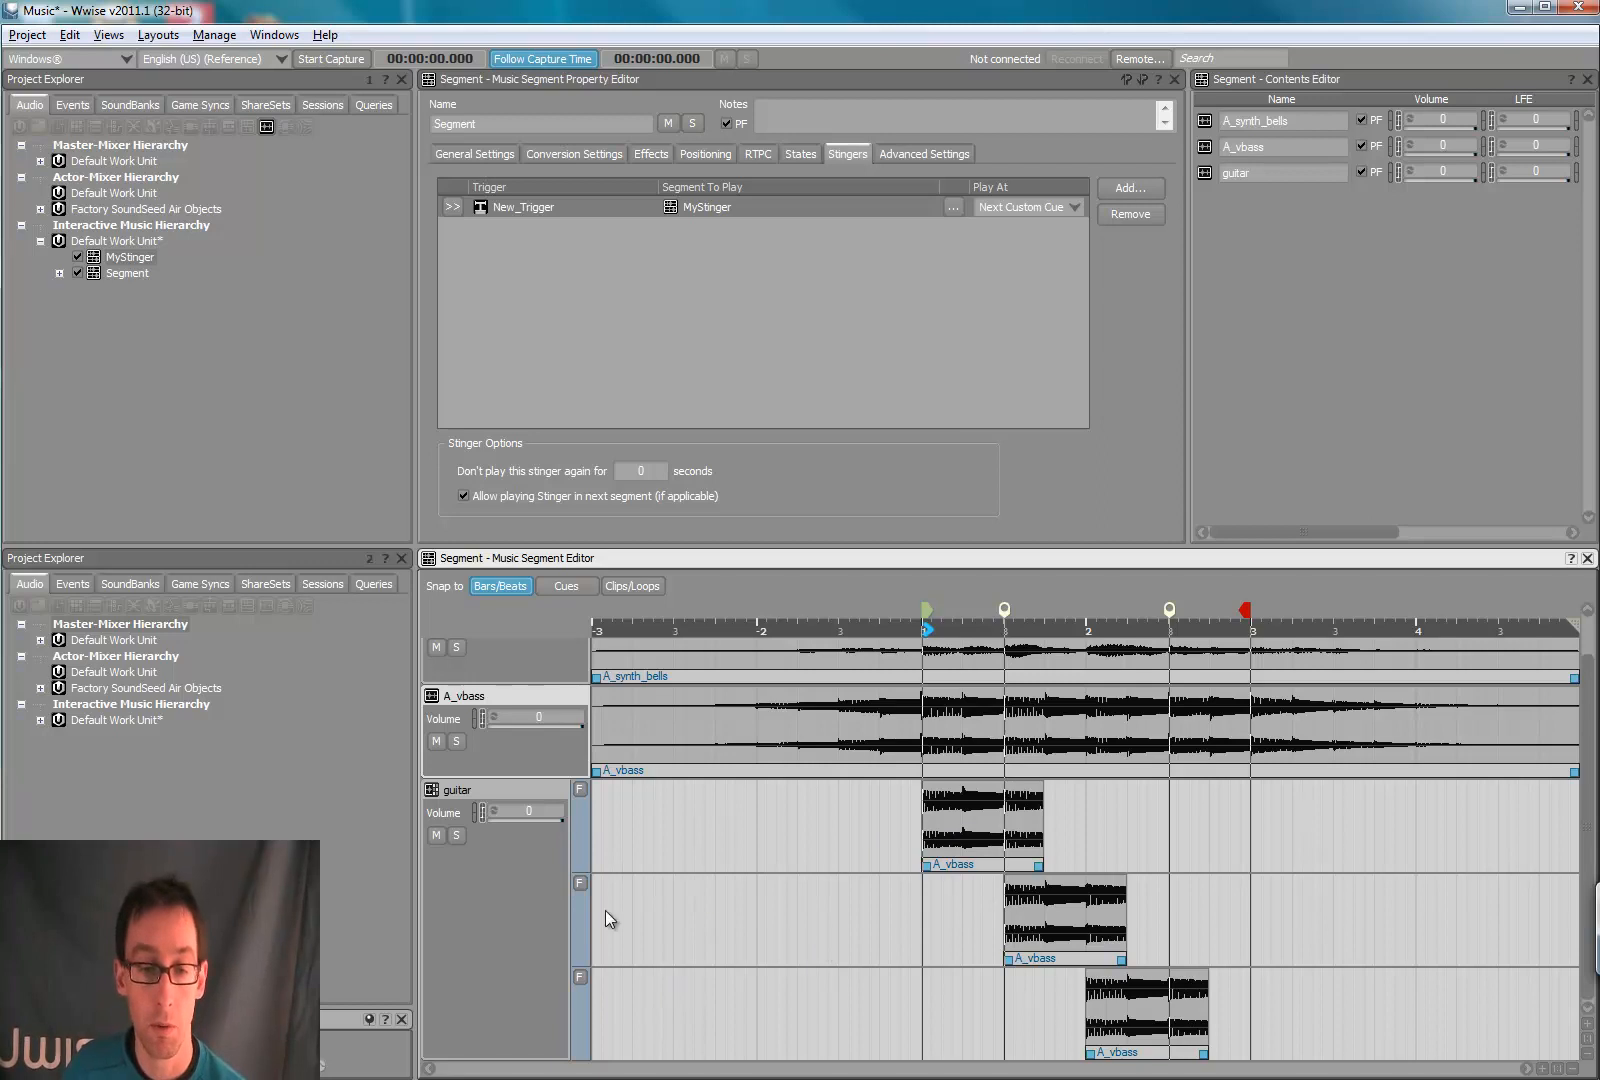